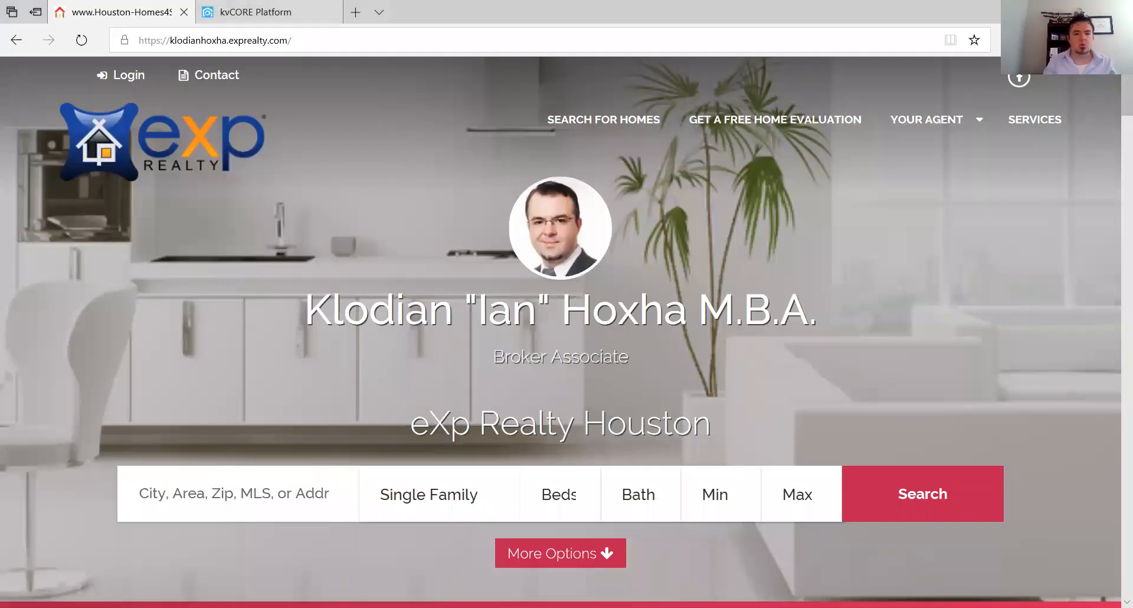
mouse_move(748, 481)
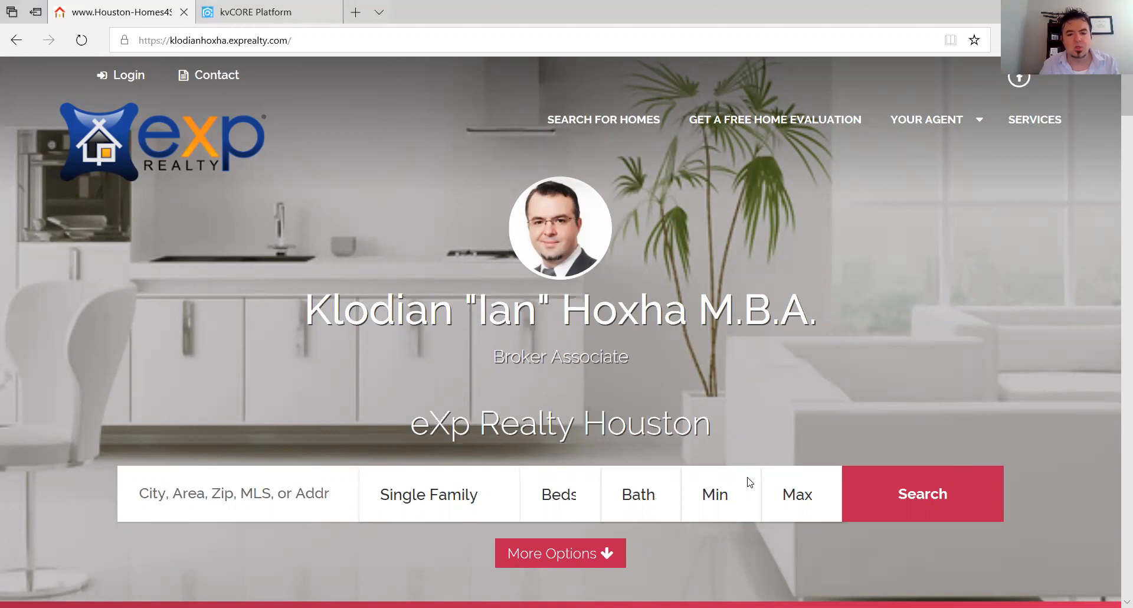
mouse_move(477, 313)
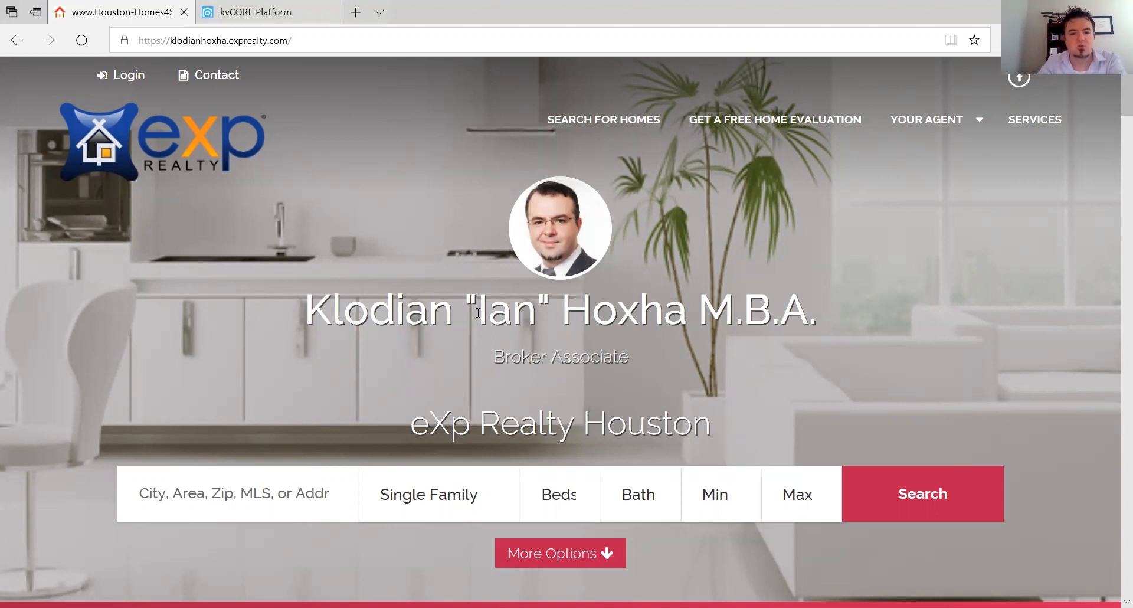
Scroll the agent homepage to the Just Listed homes and open the middle listing's full details.
scroll(down, 3)
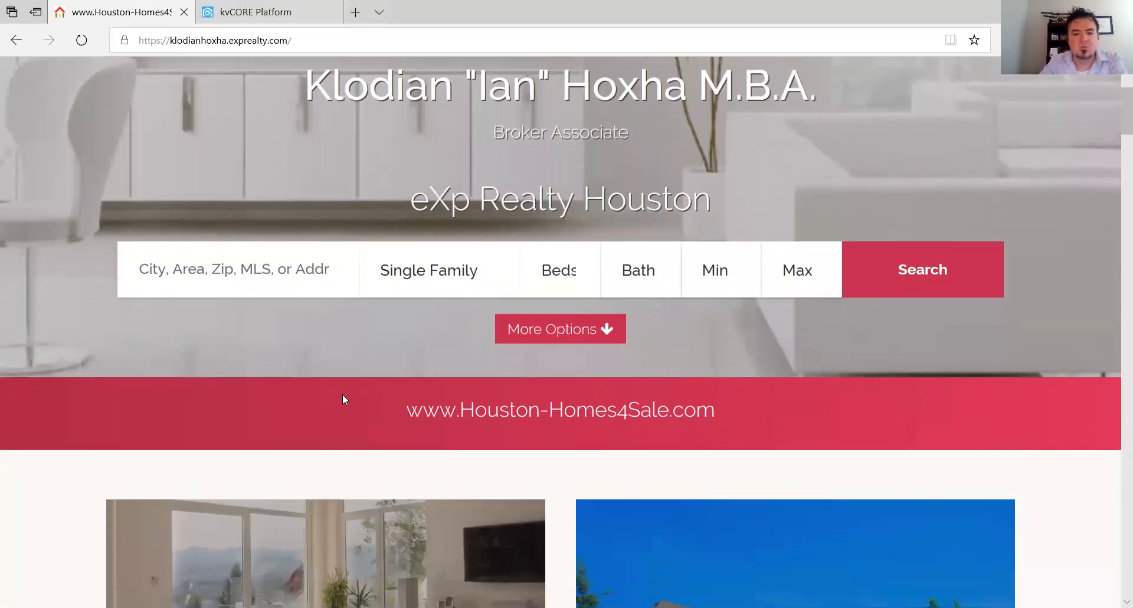
scroll(up, 3)
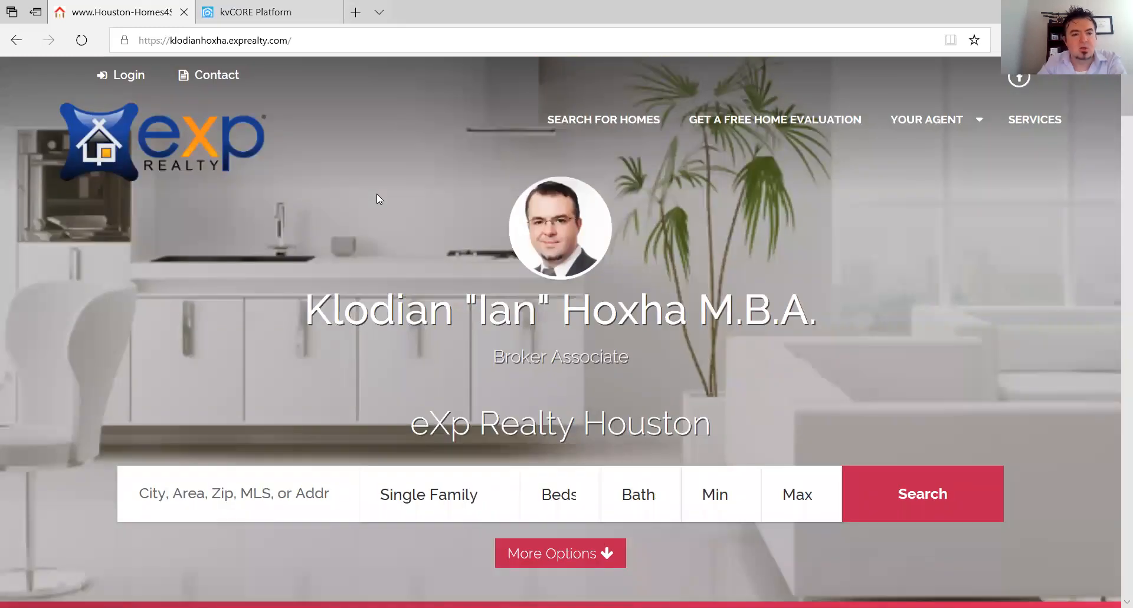
scroll(down, 3)
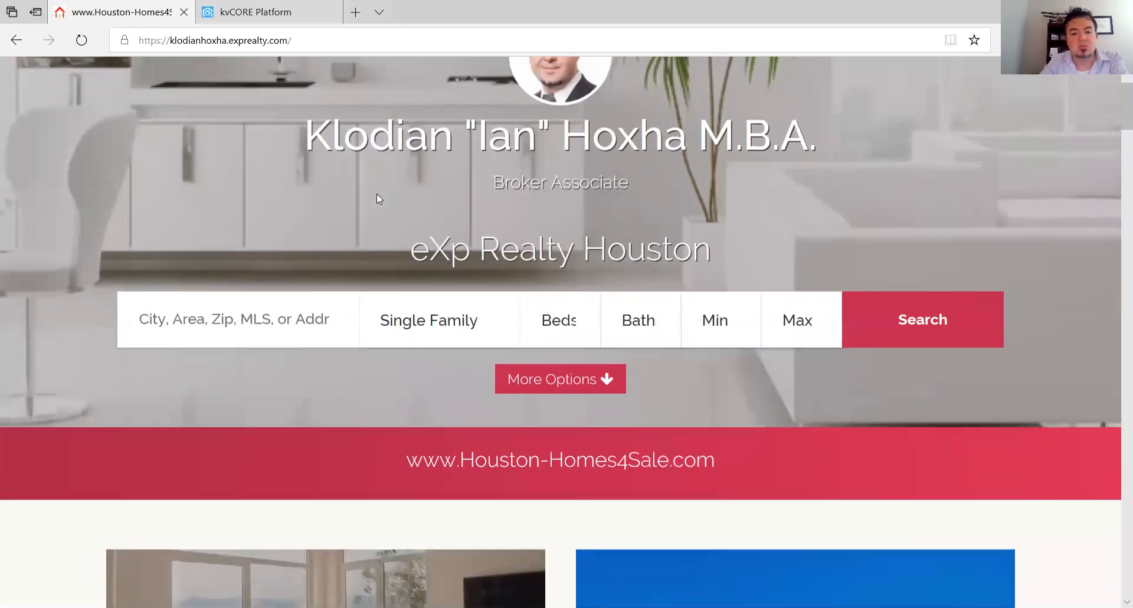
scroll(down, 3)
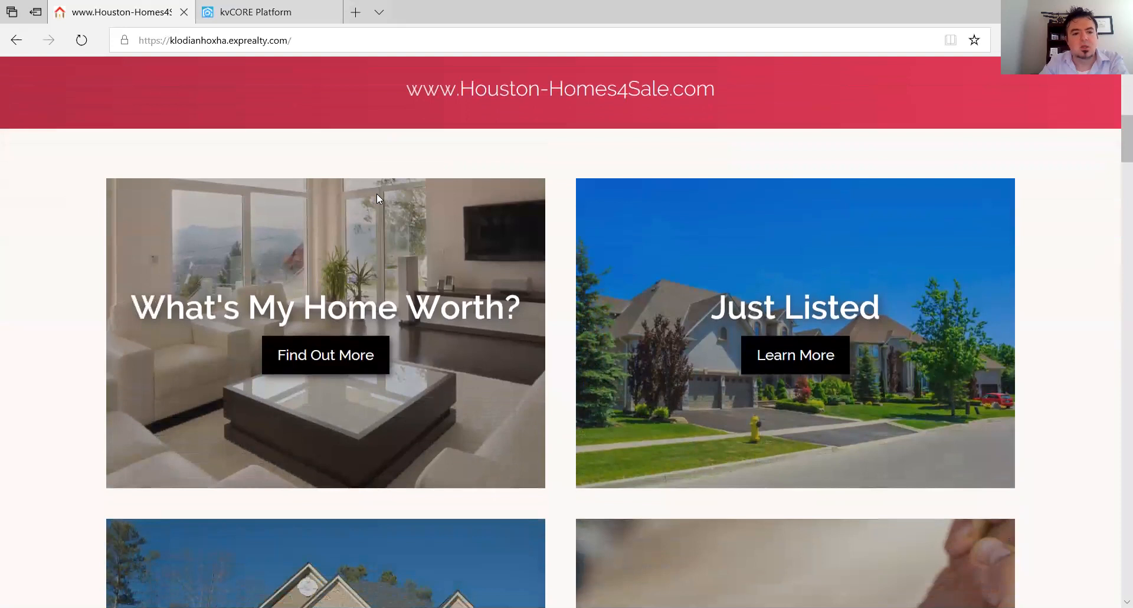
scroll(down, 3)
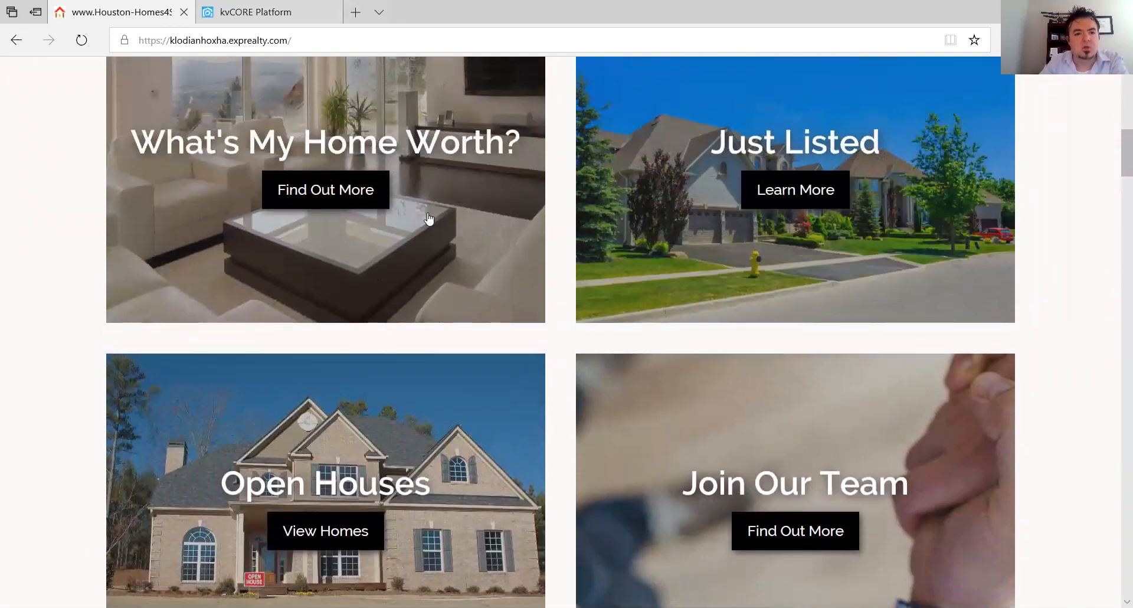
scroll(down, 3)
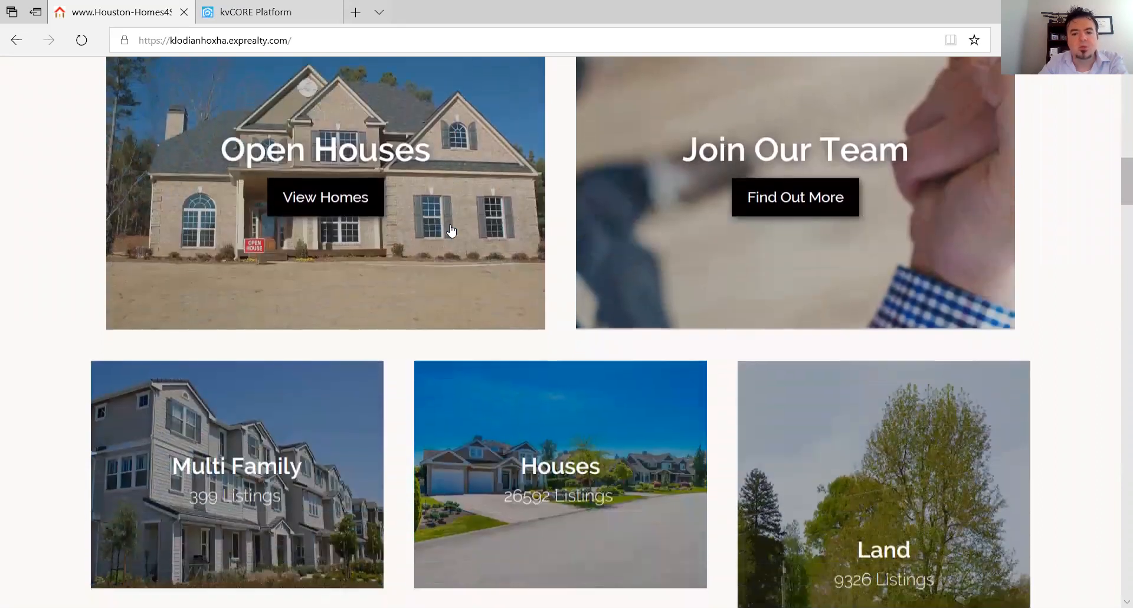
scroll(down, 3)
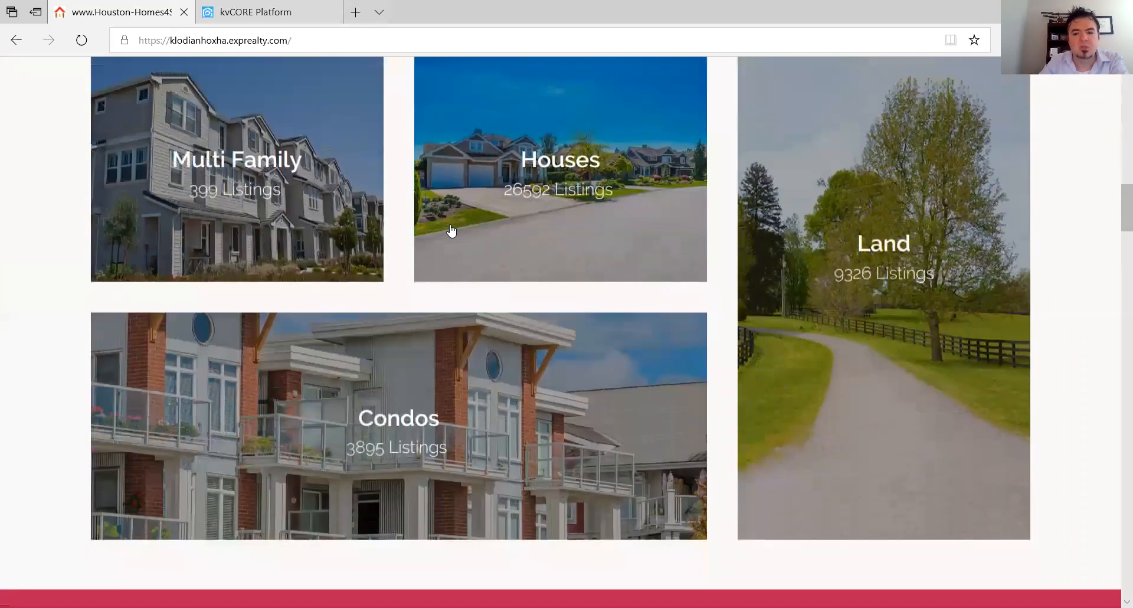
scroll(down, 3)
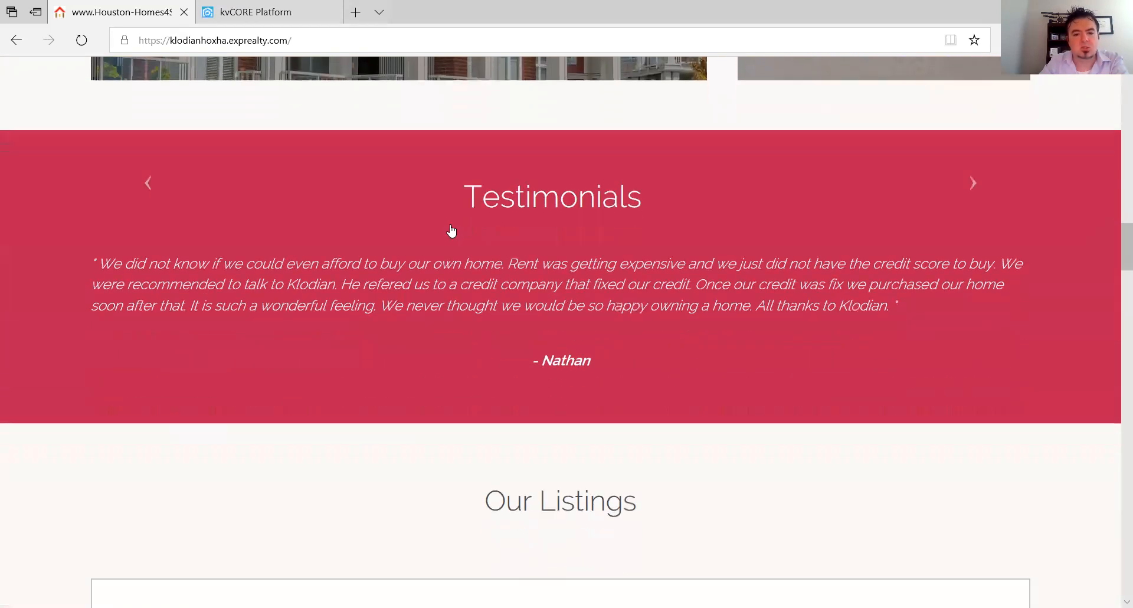
scroll(down, 3)
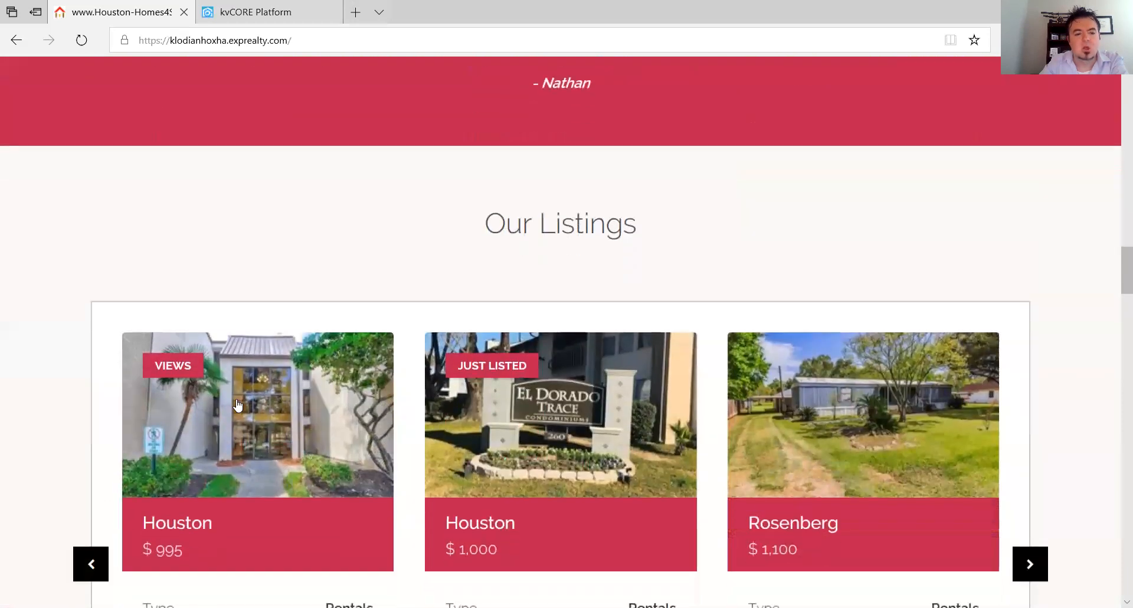
scroll(down, 3)
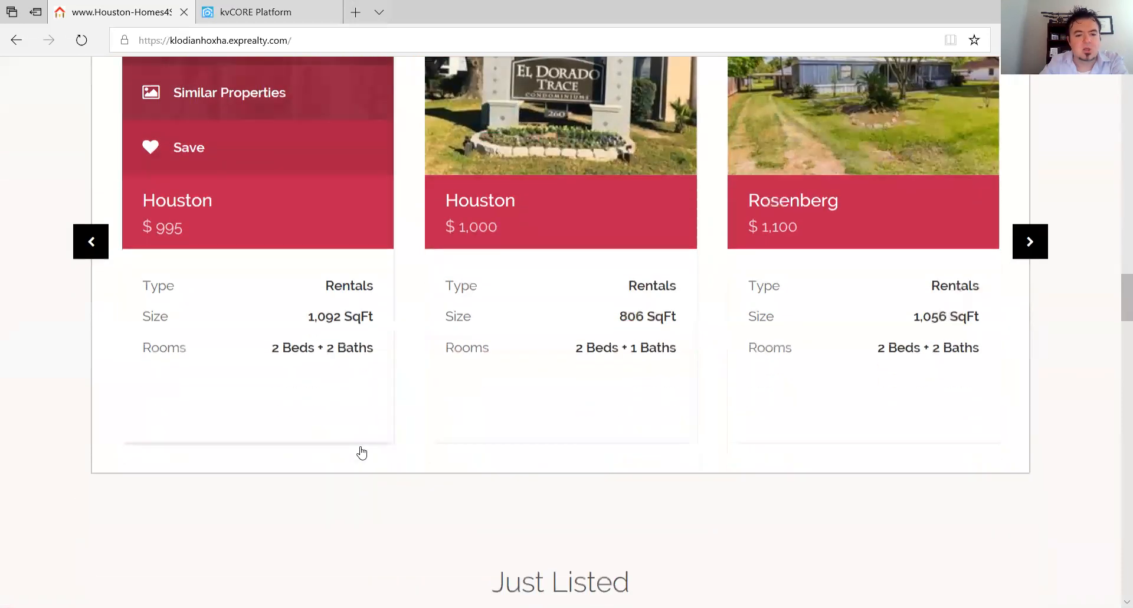
scroll(down, 3)
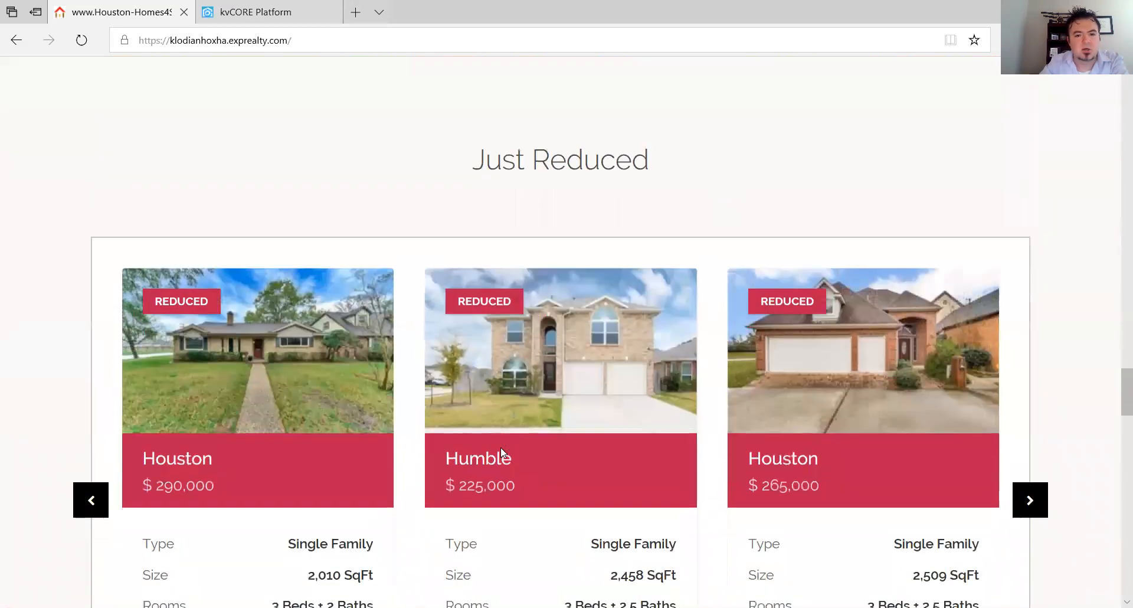
scroll(down, 3)
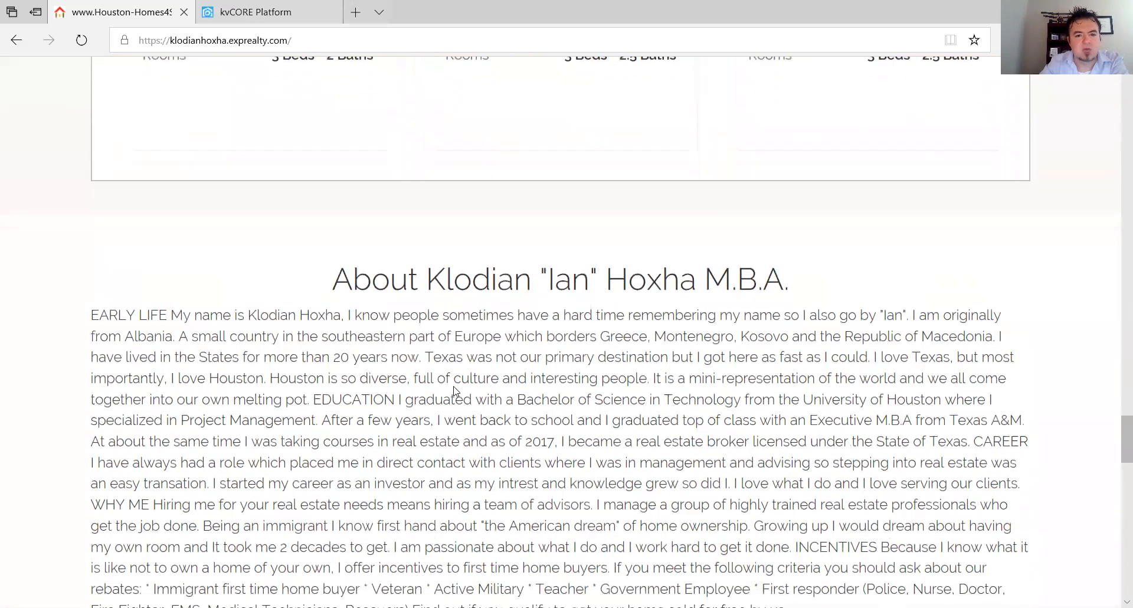
scroll(down, 3)
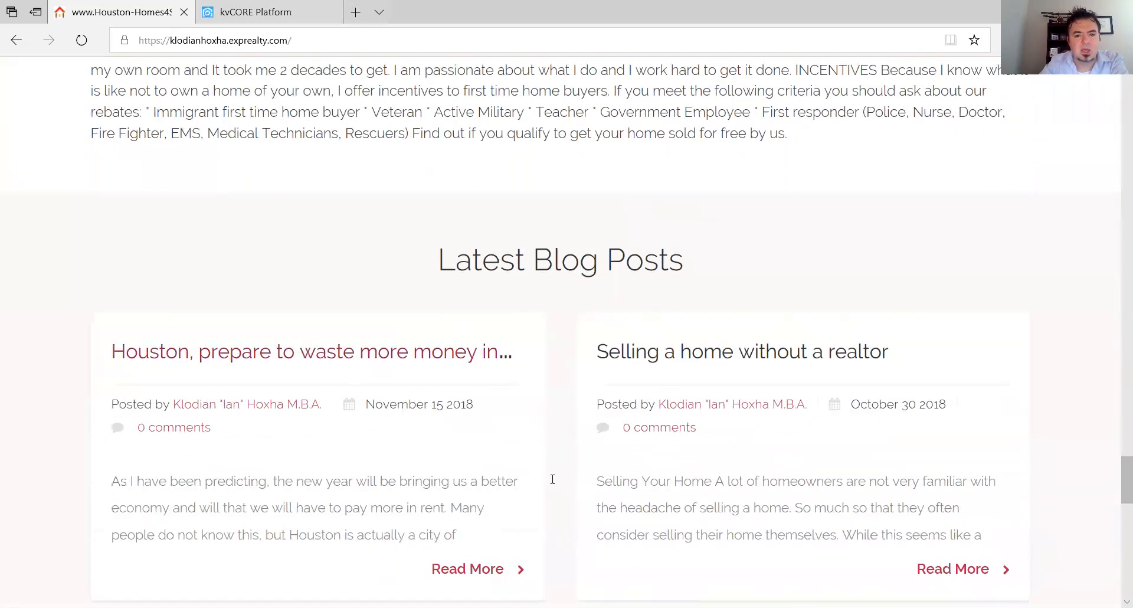
scroll(down, 3)
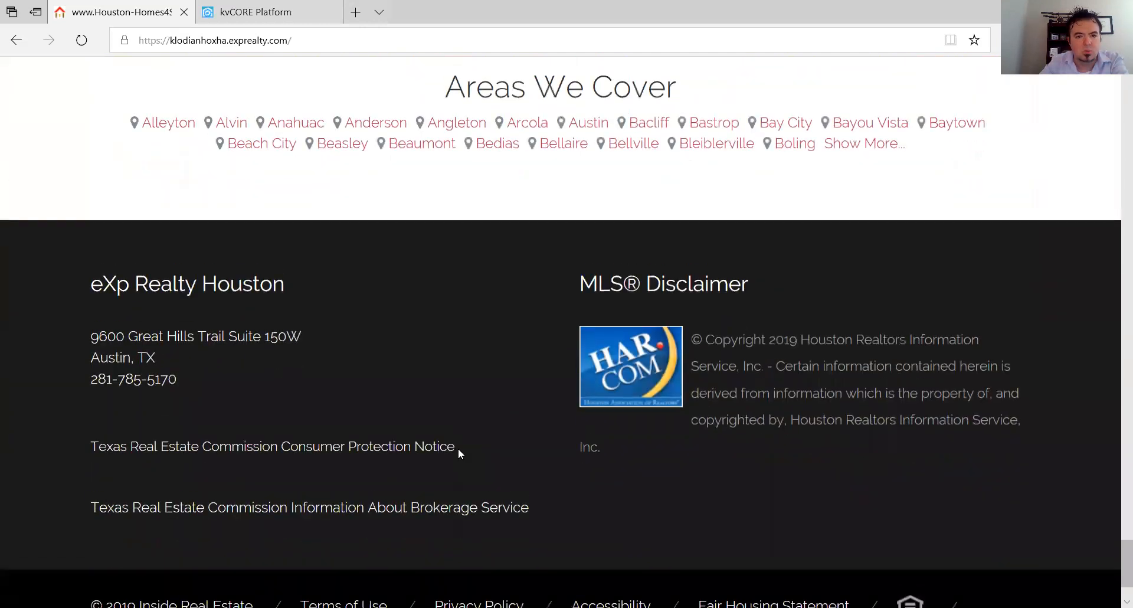
scroll(up, 3)
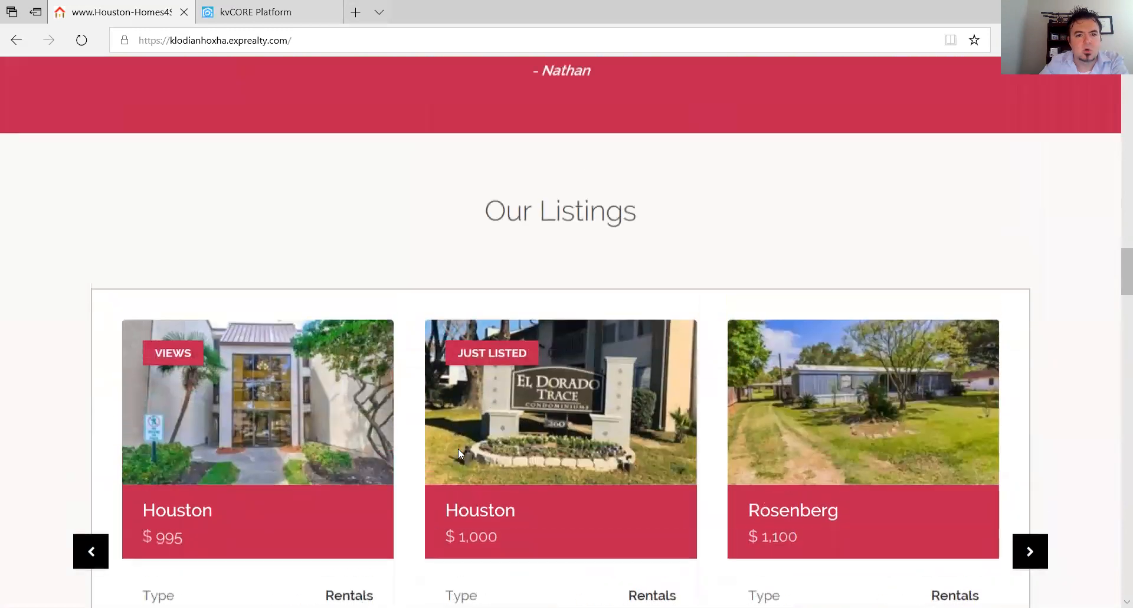
scroll(down, 3)
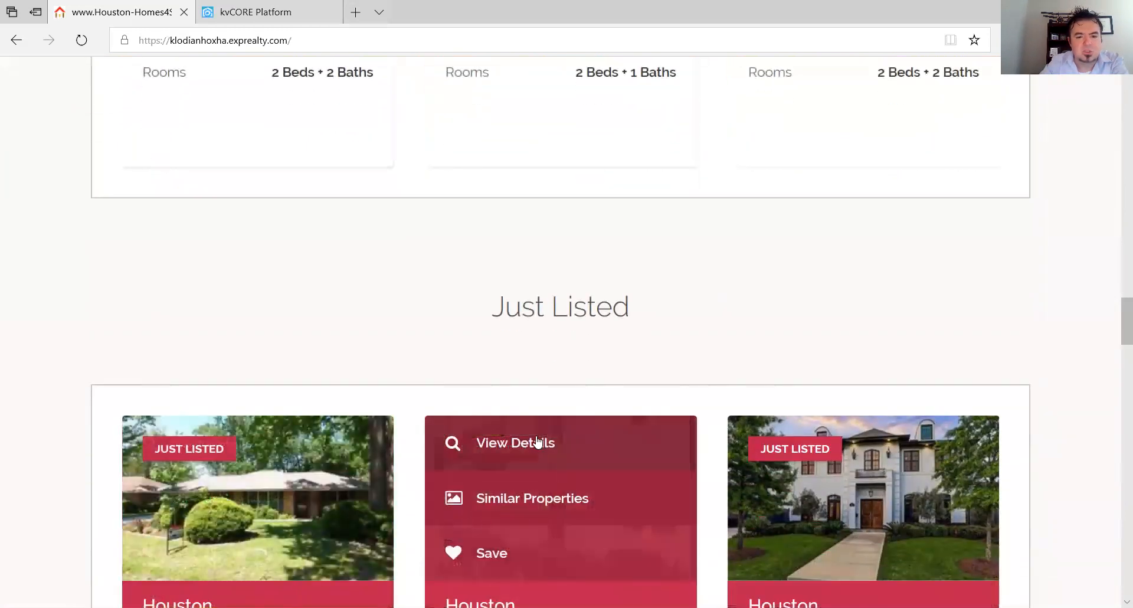
click(516, 442)
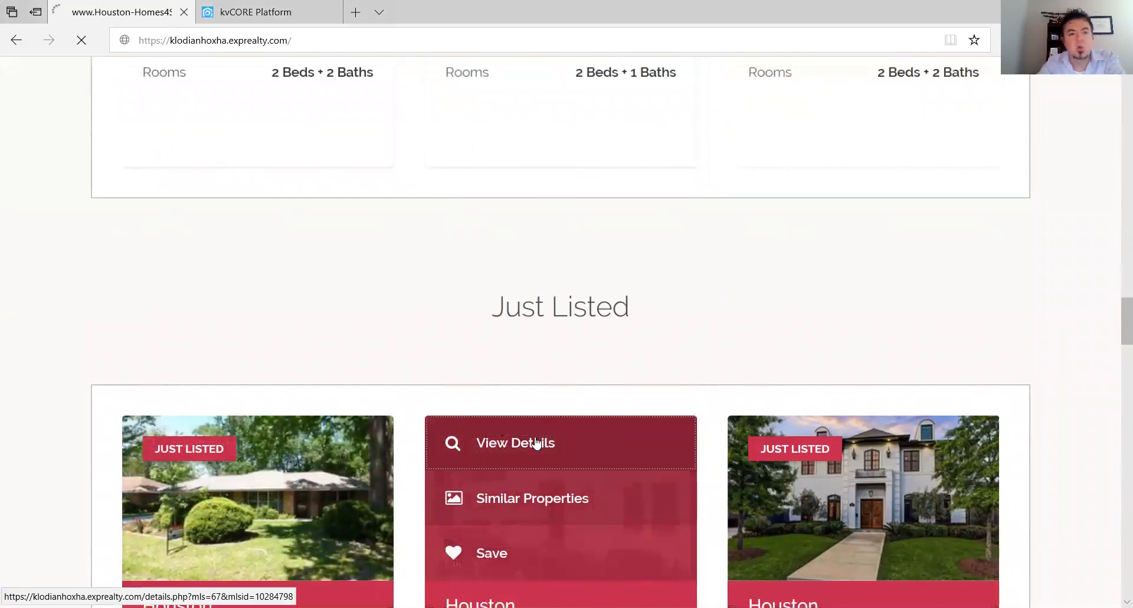
click(514, 442)
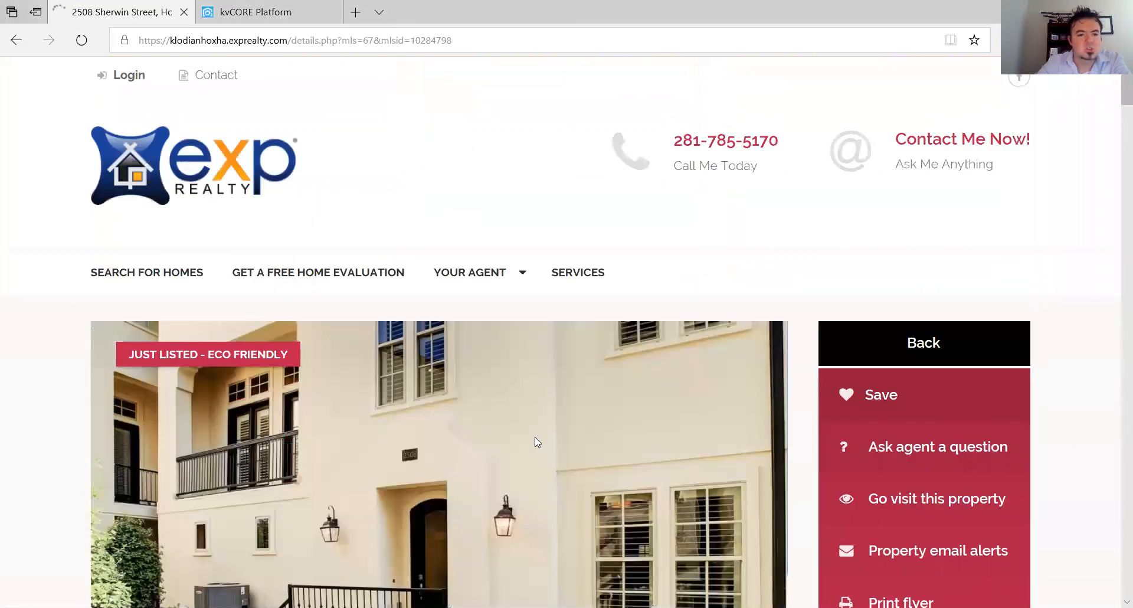
scroll(up, 3)
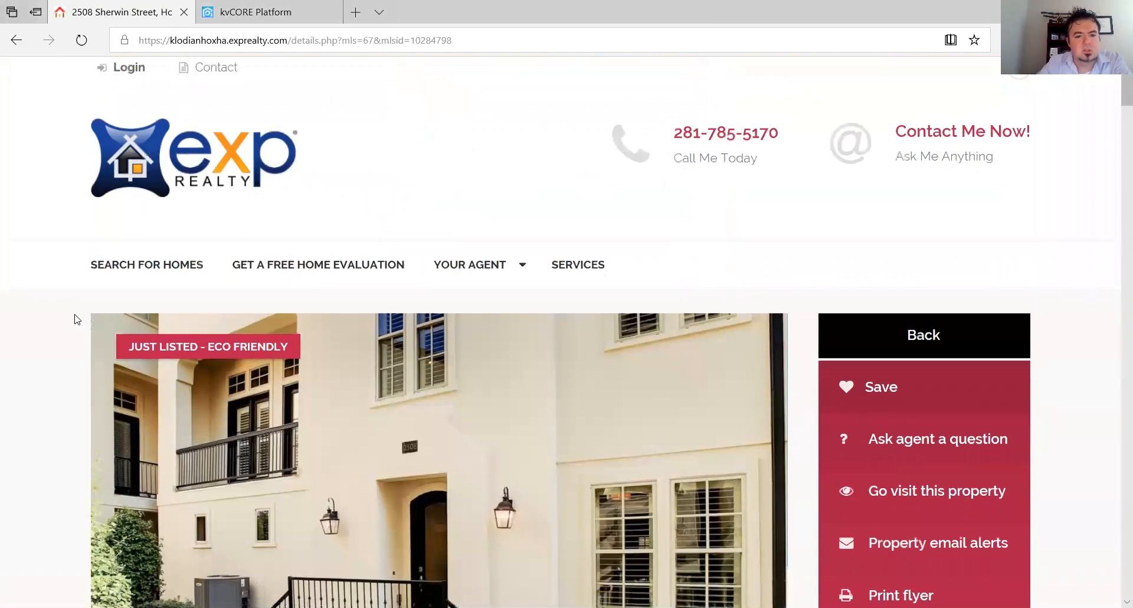
scroll(down, 3)
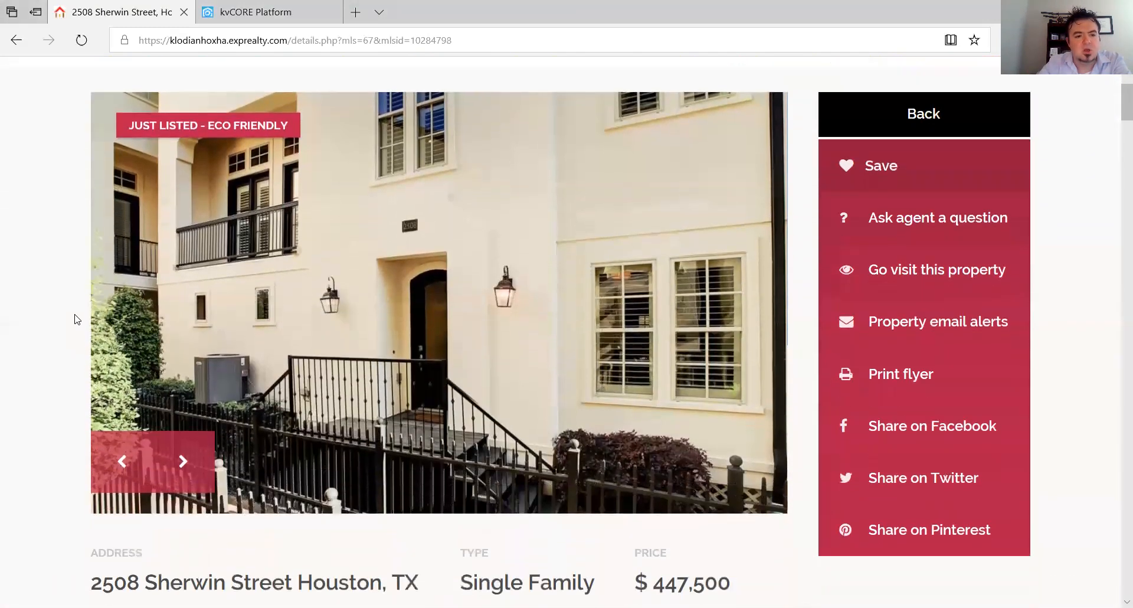
click(183, 460)
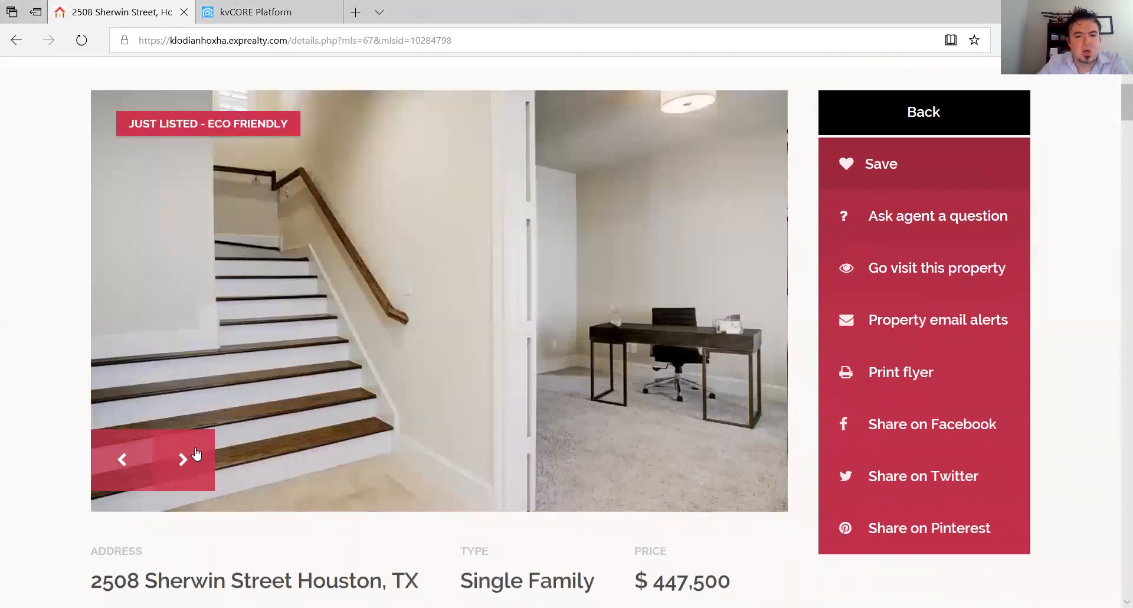
click(183, 459)
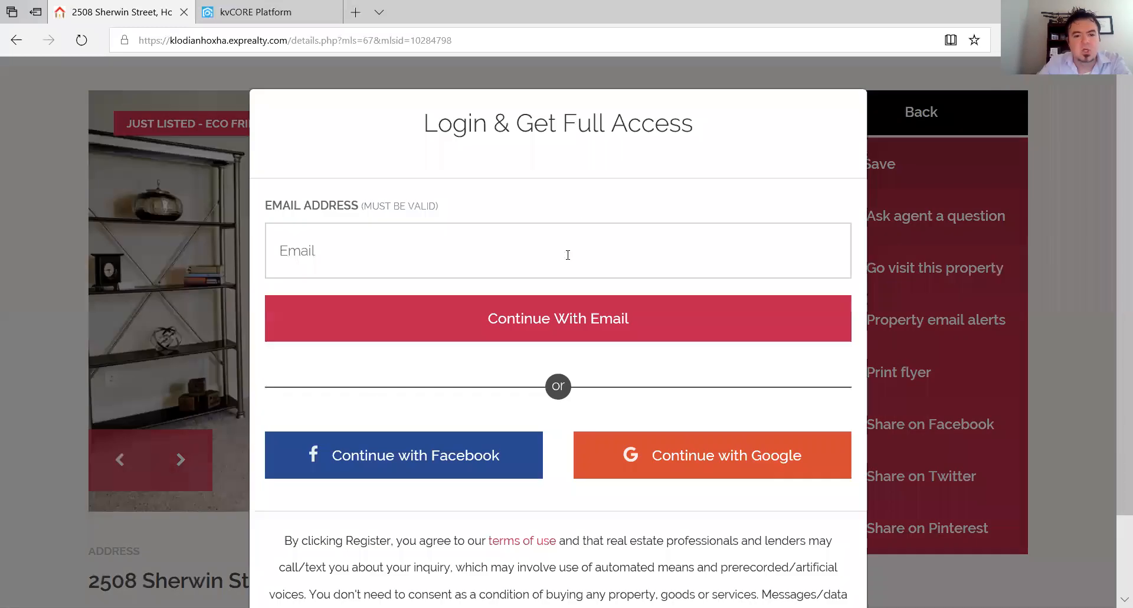
mouse_move(448, 423)
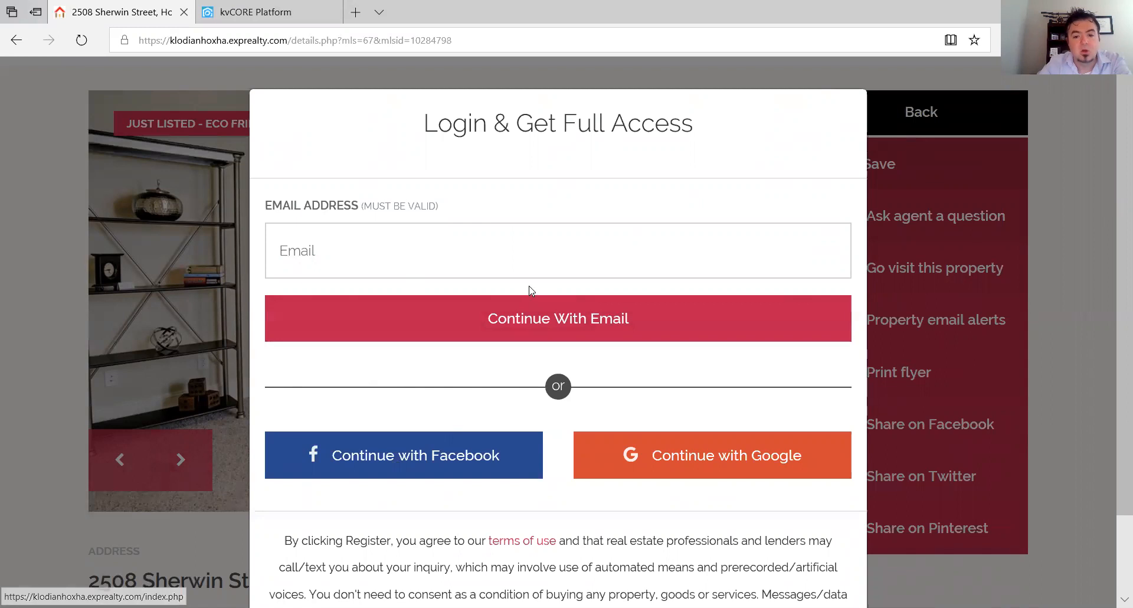
mouse_move(687, 455)
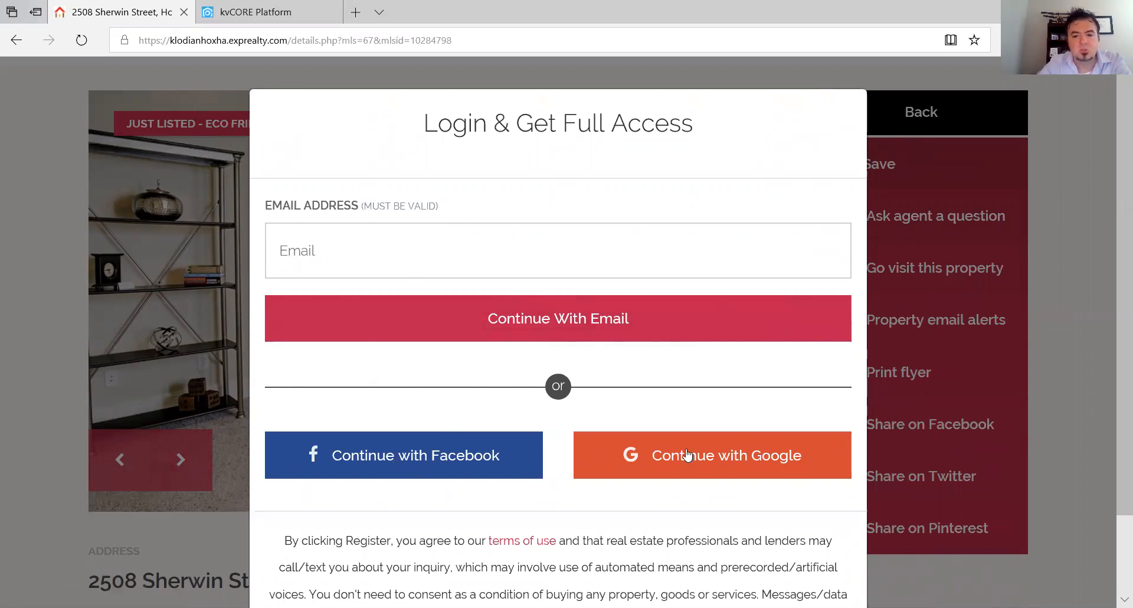
scroll(down, 3)
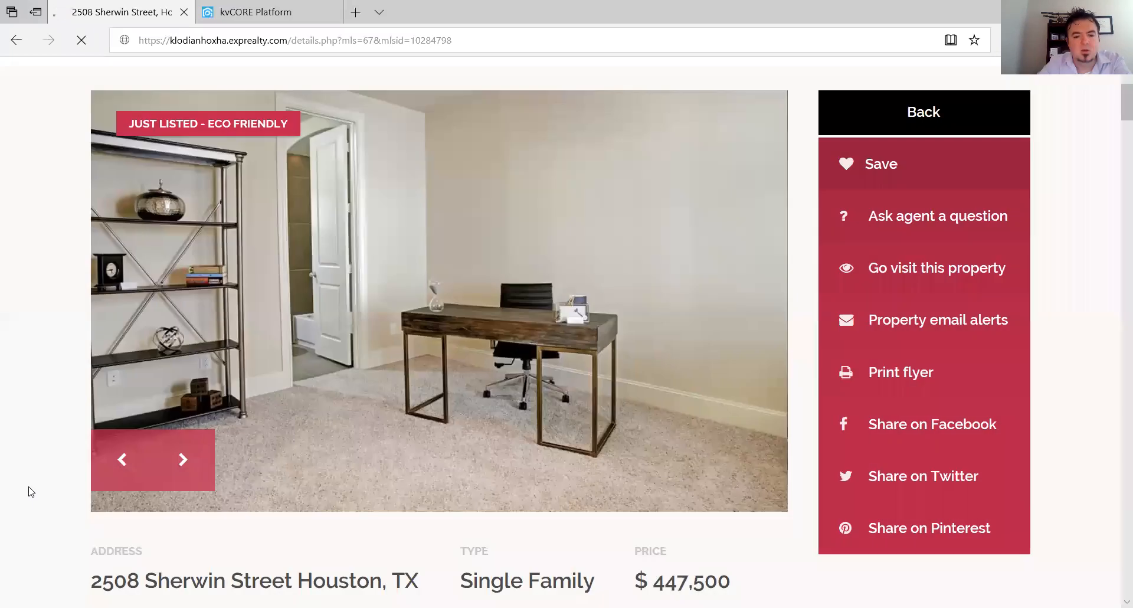
Scroll through the listing's attributes, schools, price history and features sections.
scroll(down, 3)
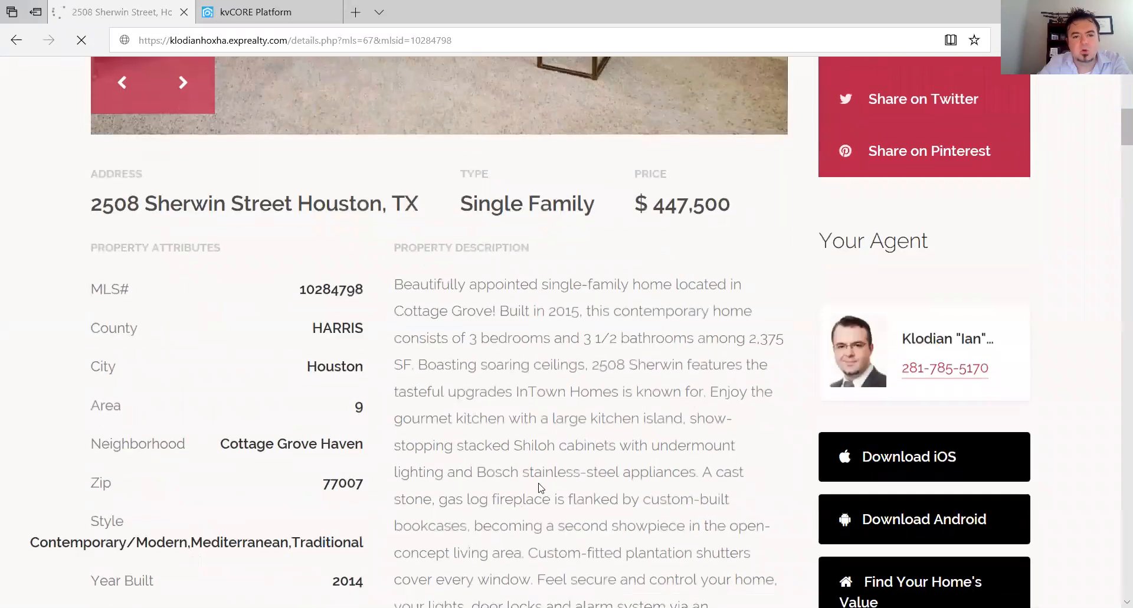
scroll(down, 3)
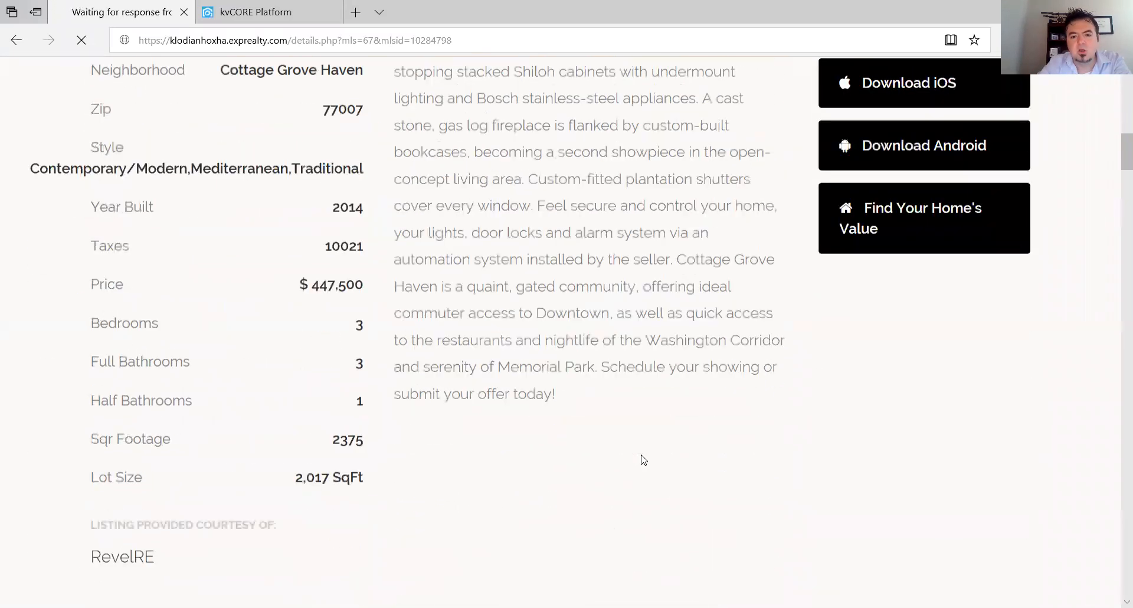
scroll(down, 3)
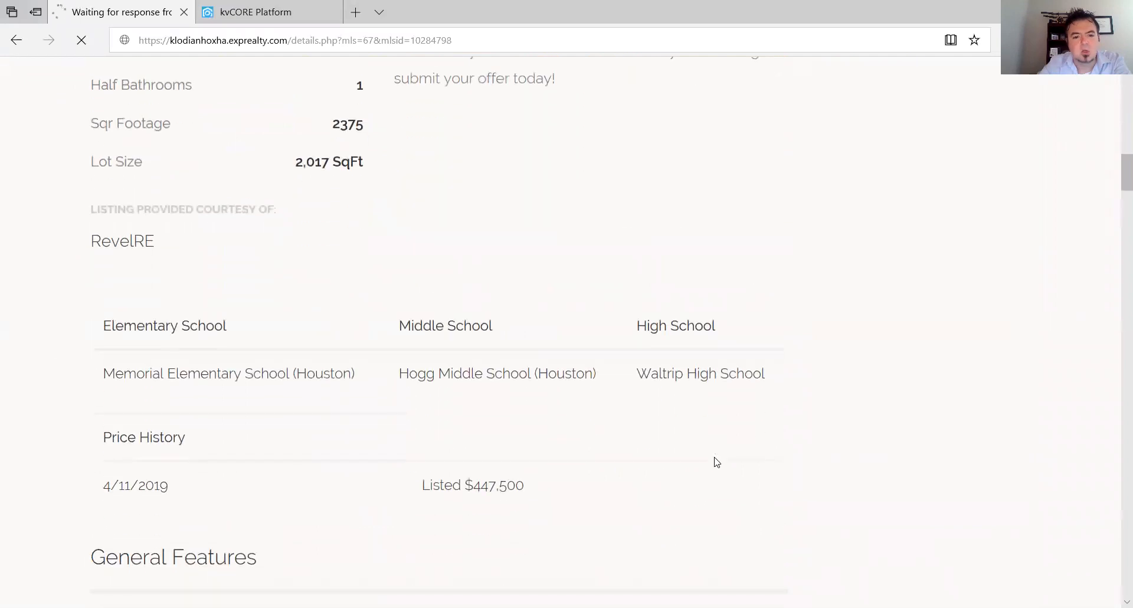
scroll(up, 3)
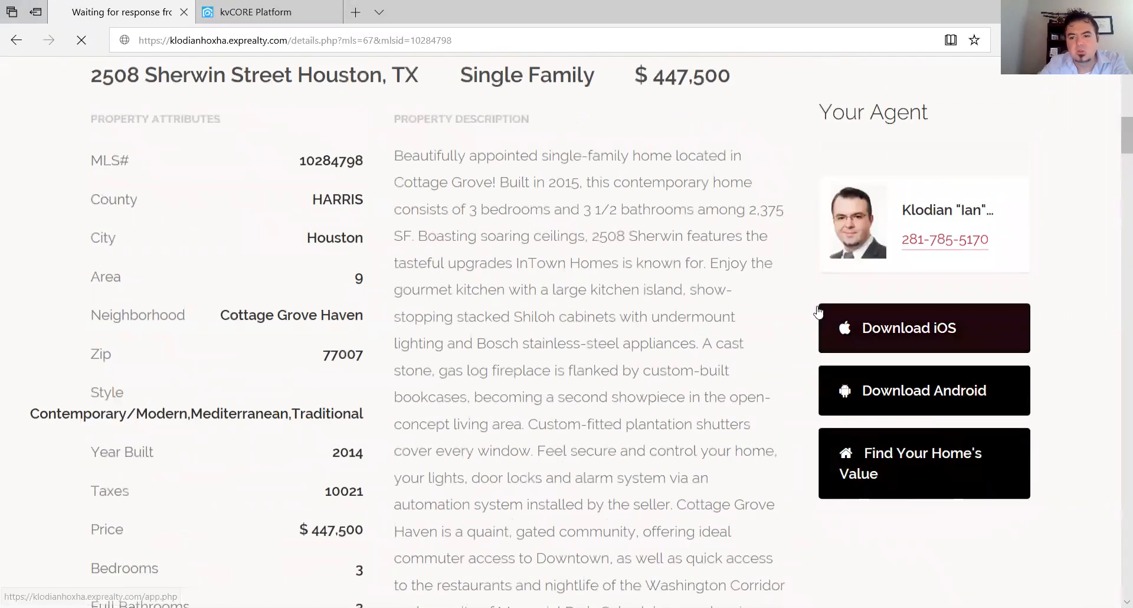
scroll(up, 3)
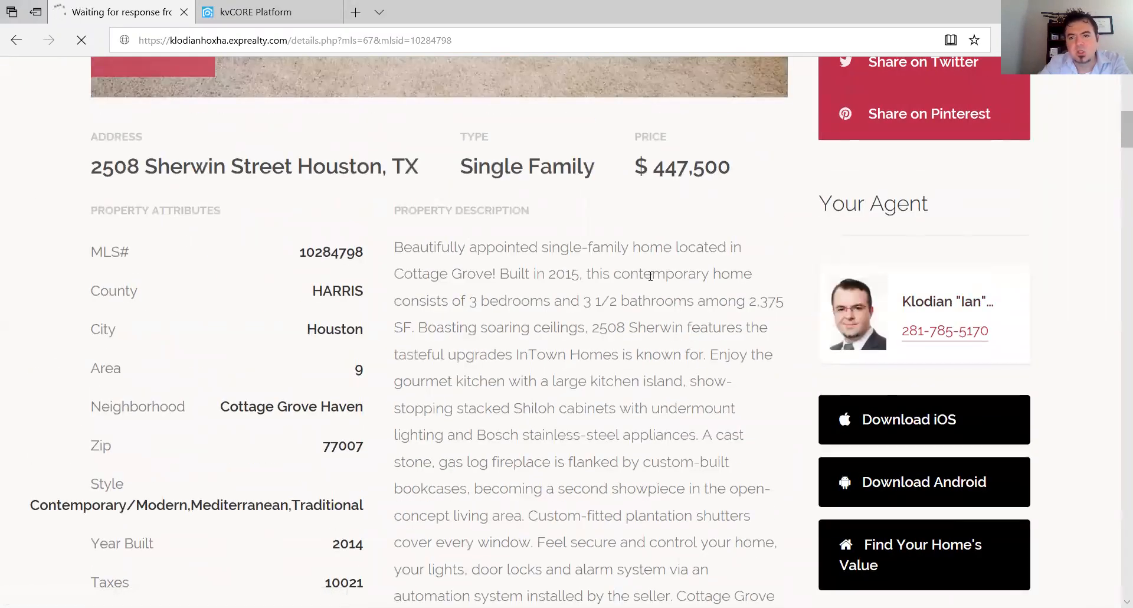
scroll(up, 3)
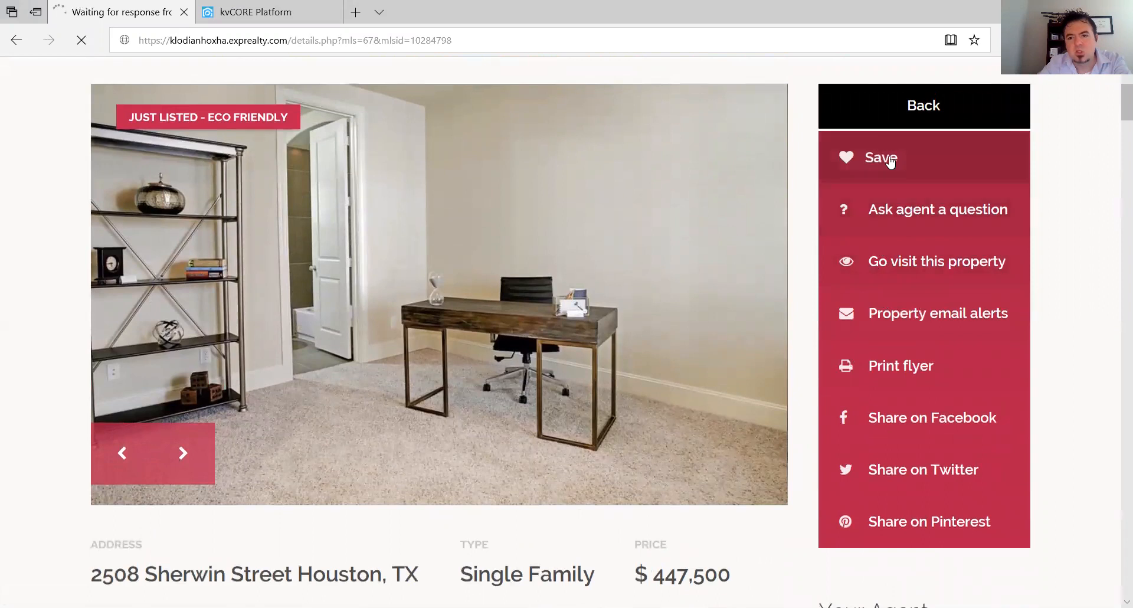
scroll(down, 3)
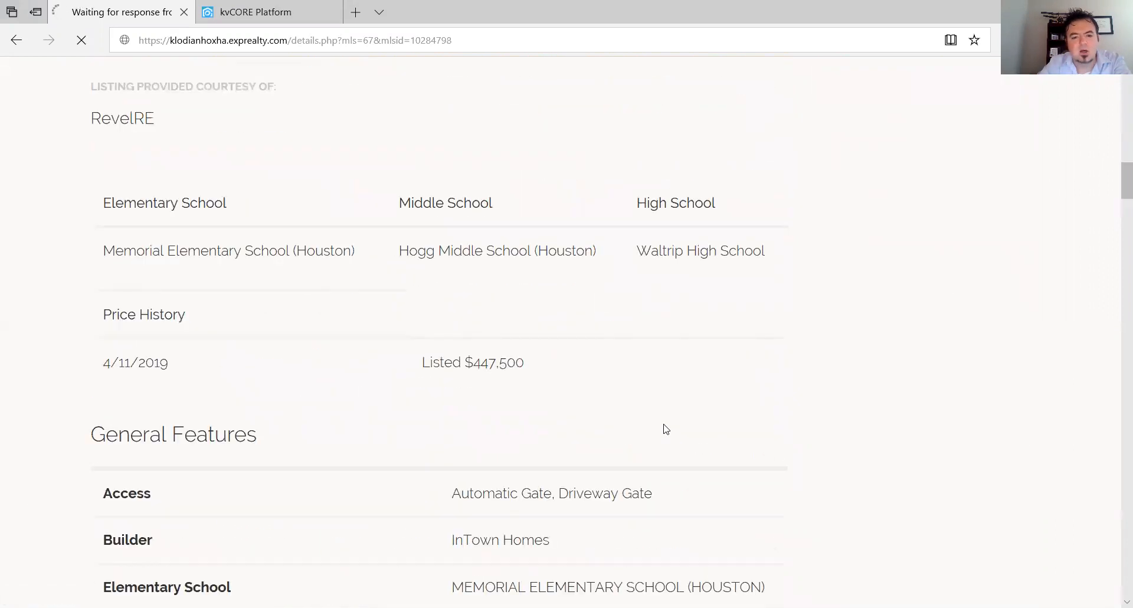
scroll(down, 3)
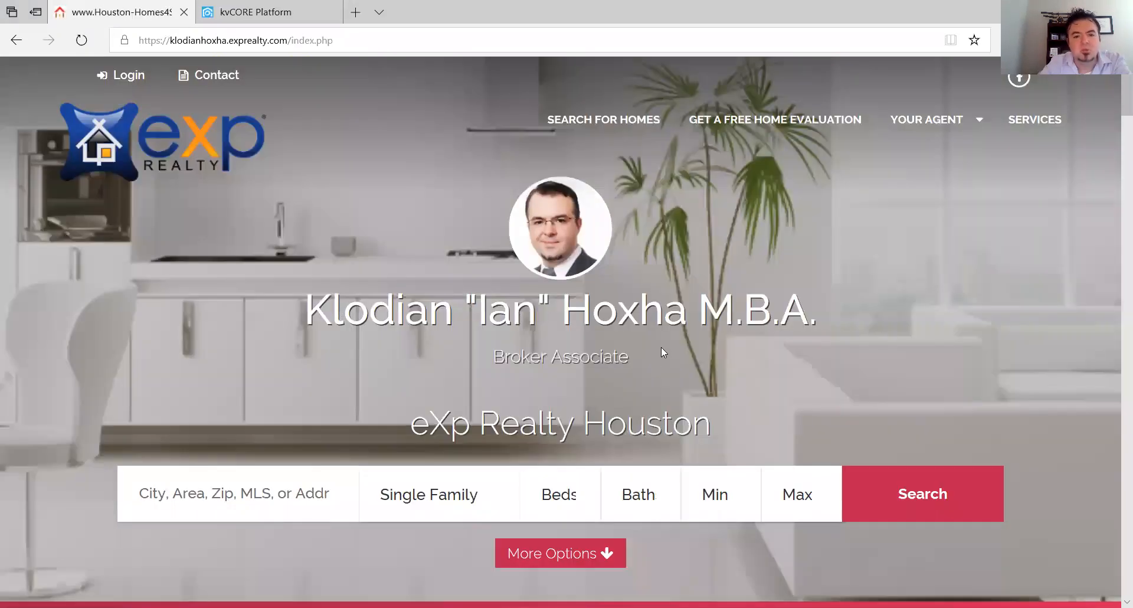
scroll(down, 3)
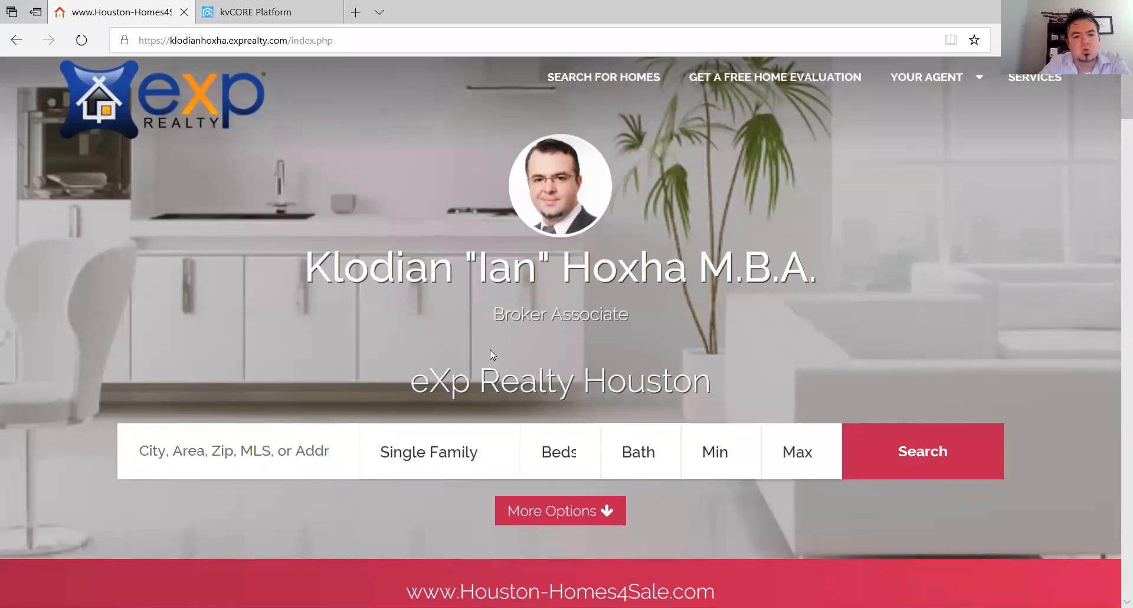
scroll(down, 3)
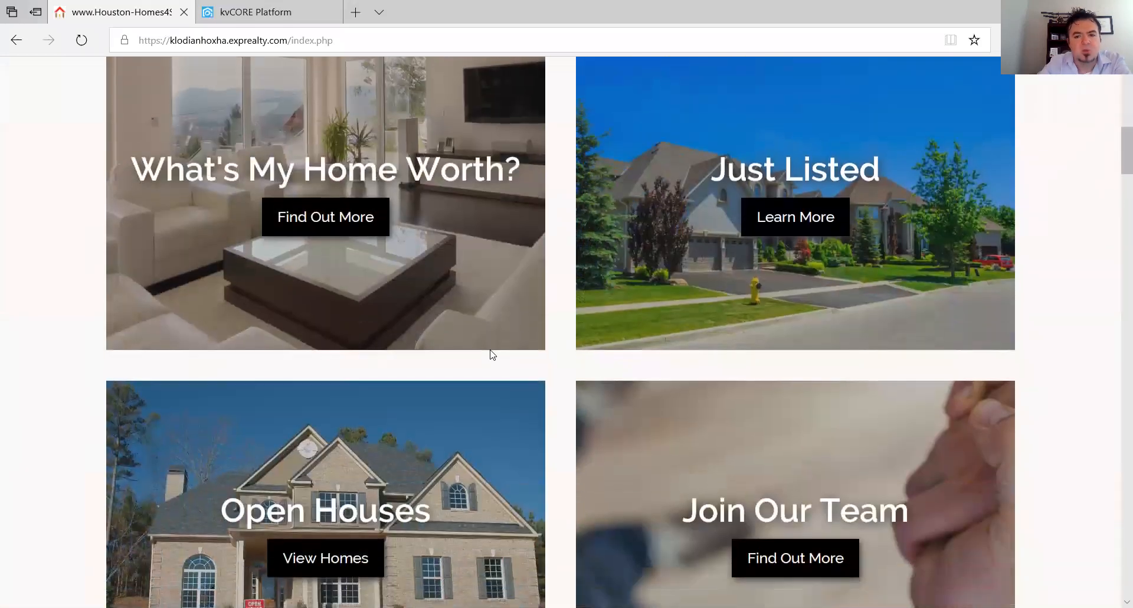
scroll(down, 3)
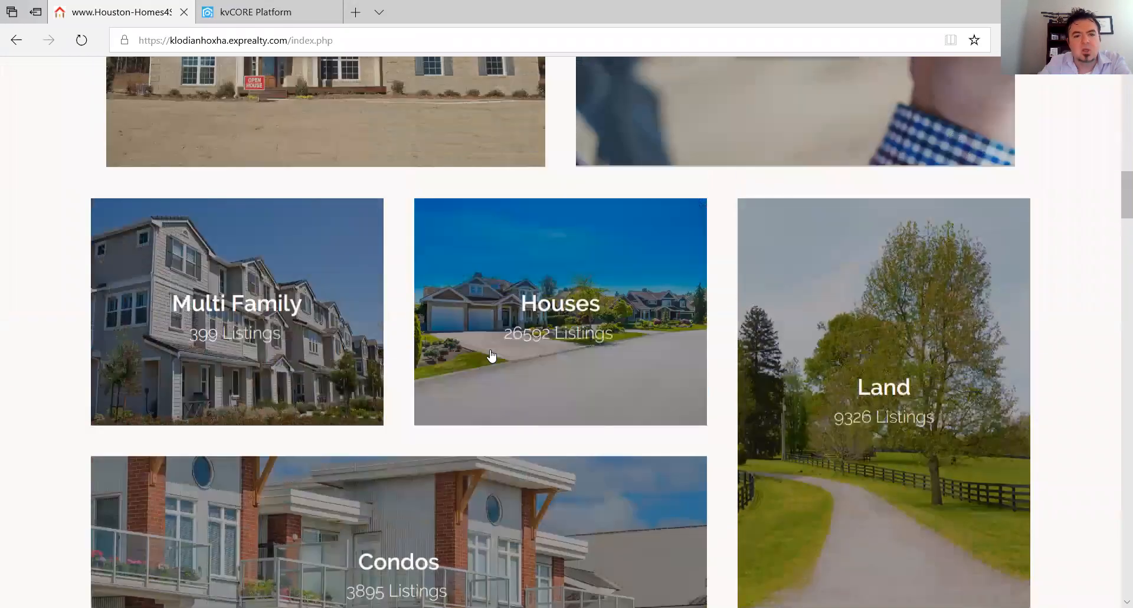
scroll(up, 3)
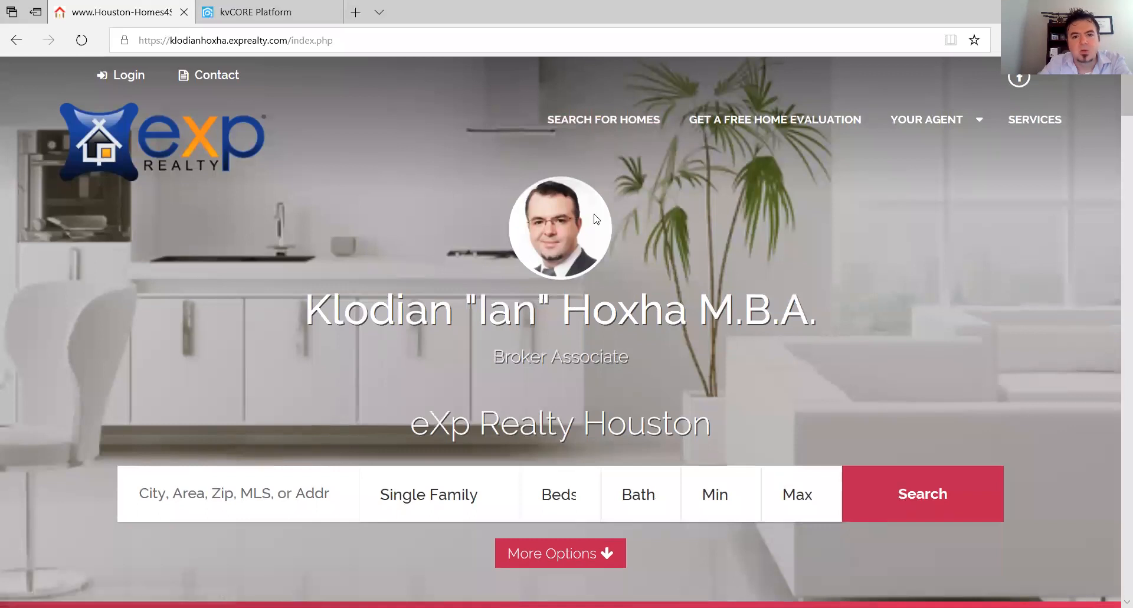
mouse_move(940, 154)
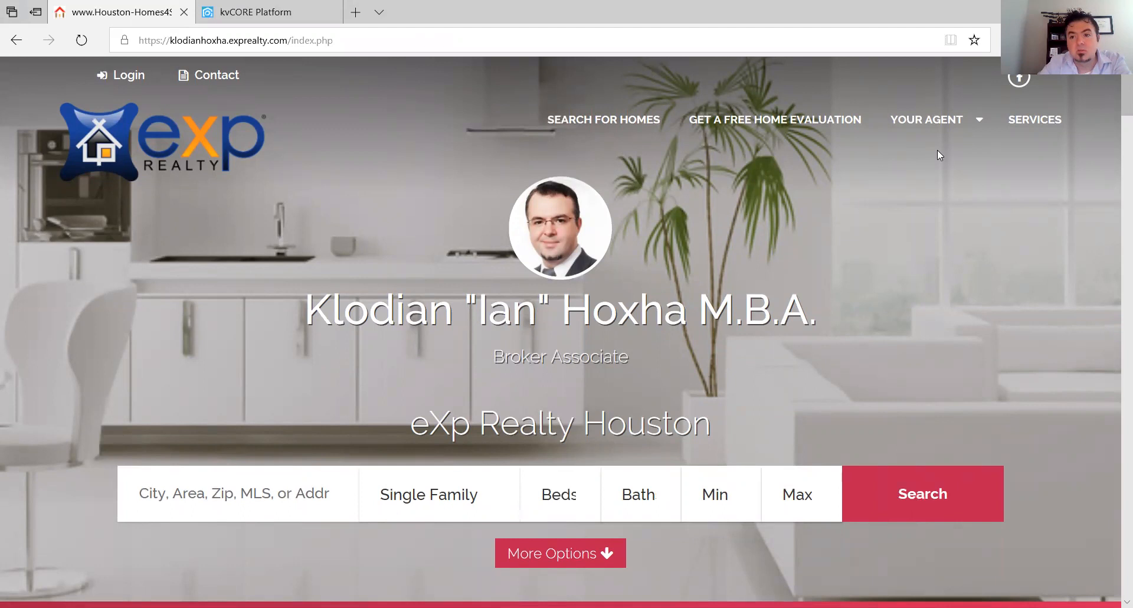
mouse_move(603, 119)
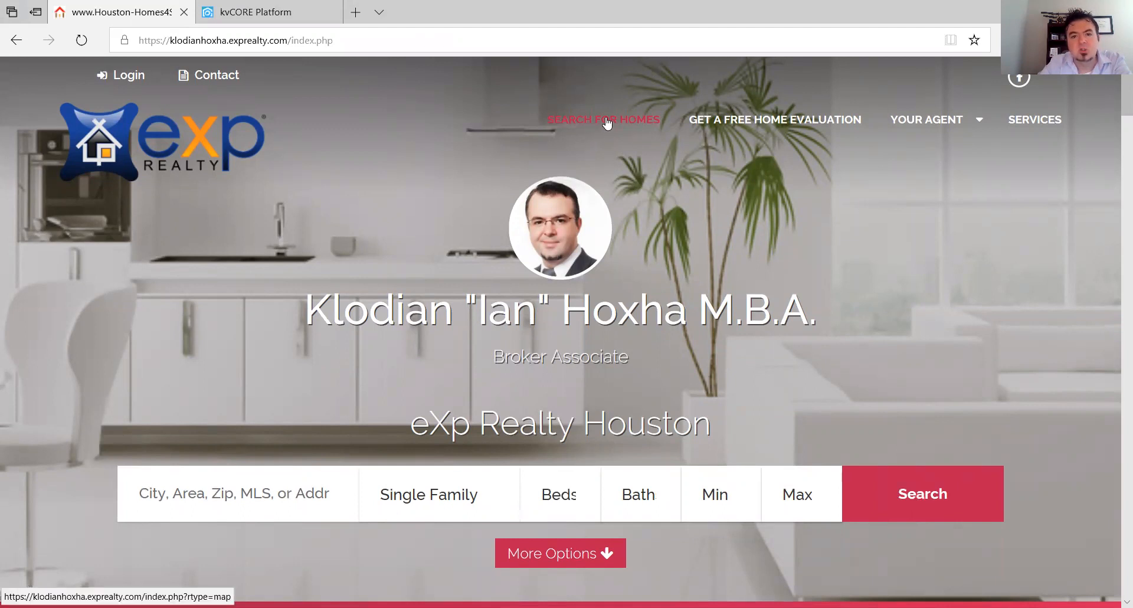
click(928, 119)
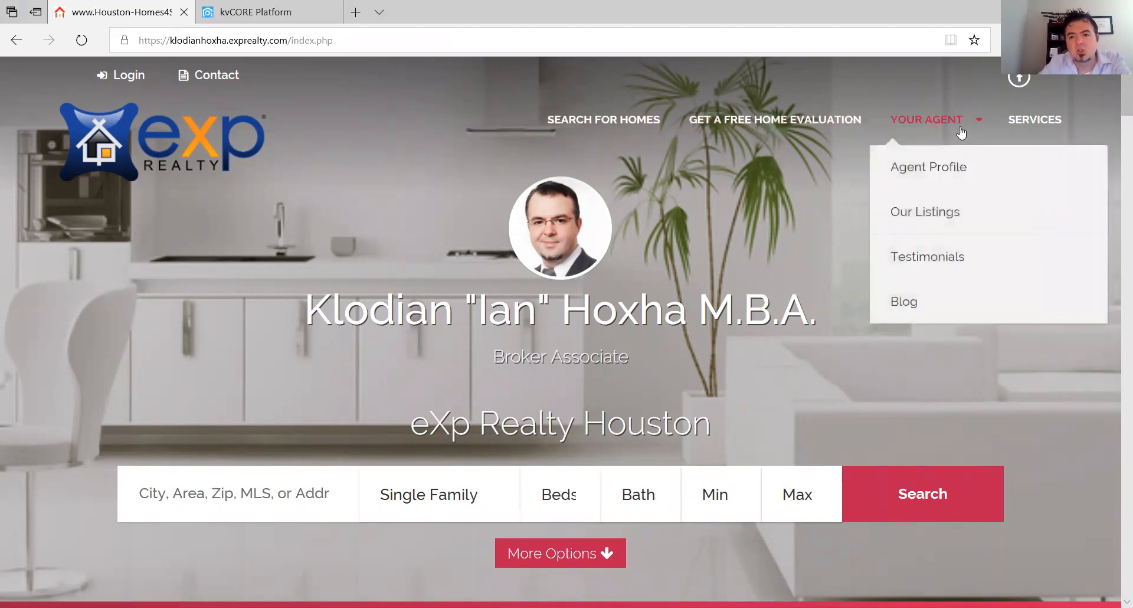
mouse_move(929, 256)
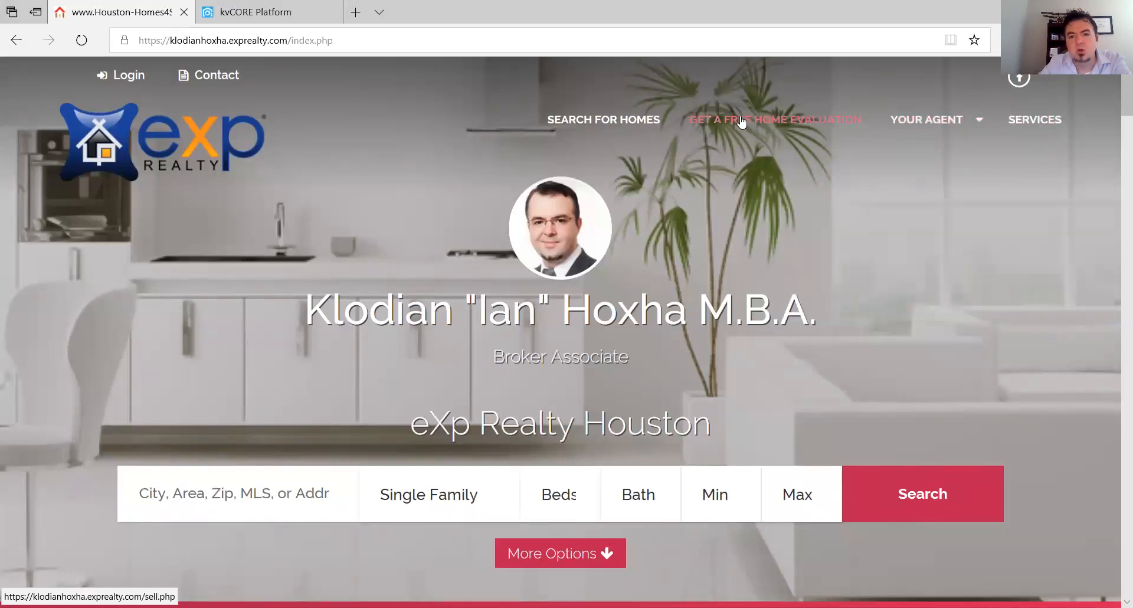
Go to Get a Free Home Evaluation and look over the Find Your Home's Value page.
click(774, 119)
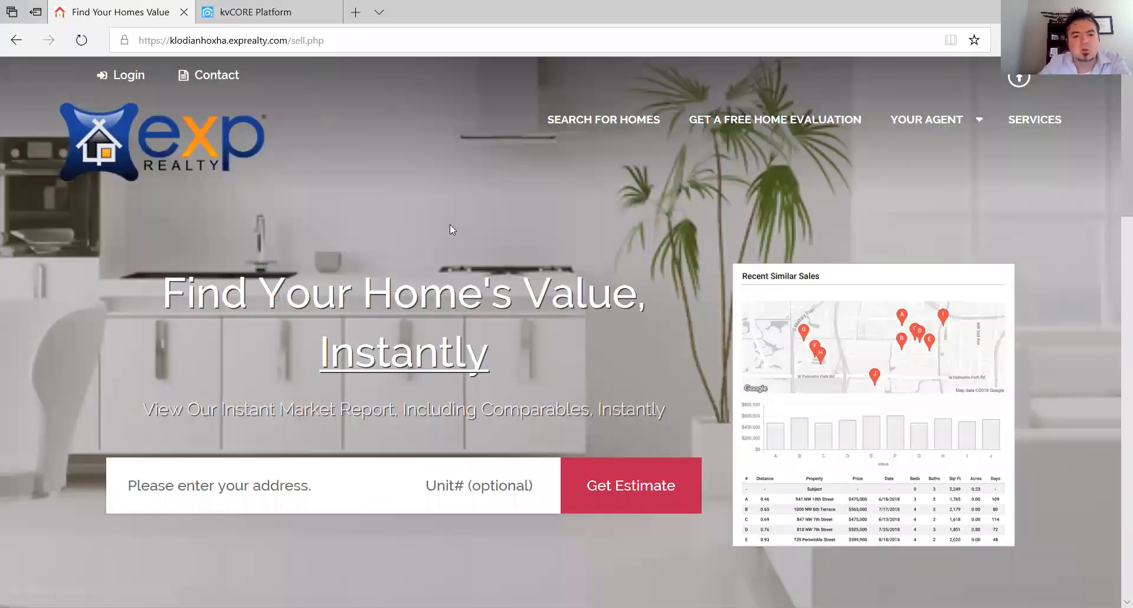
scroll(down, 3)
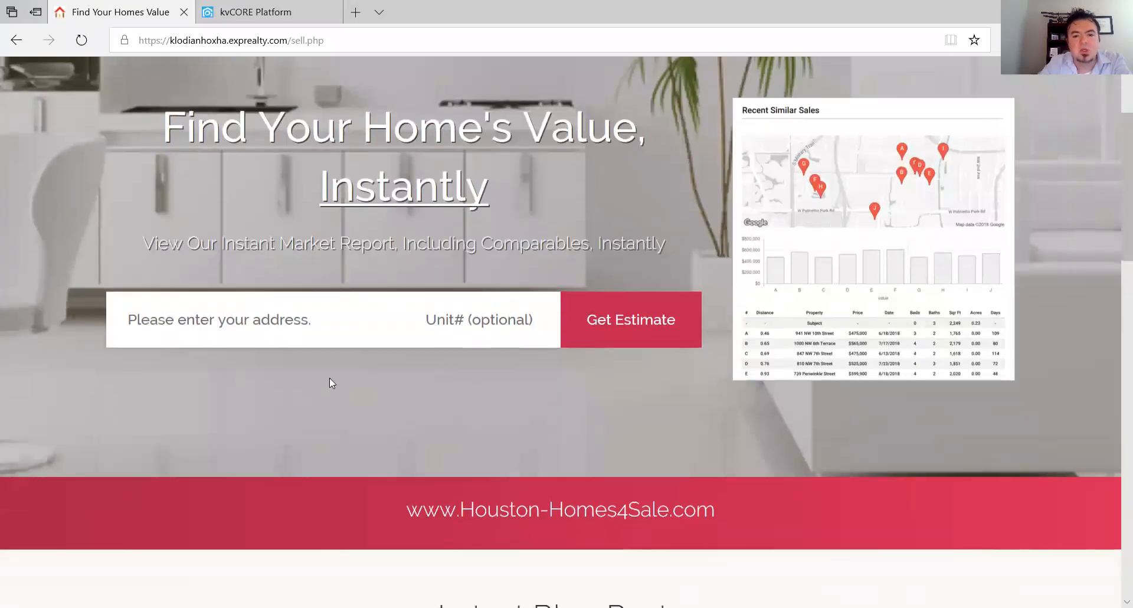
scroll(down, 3)
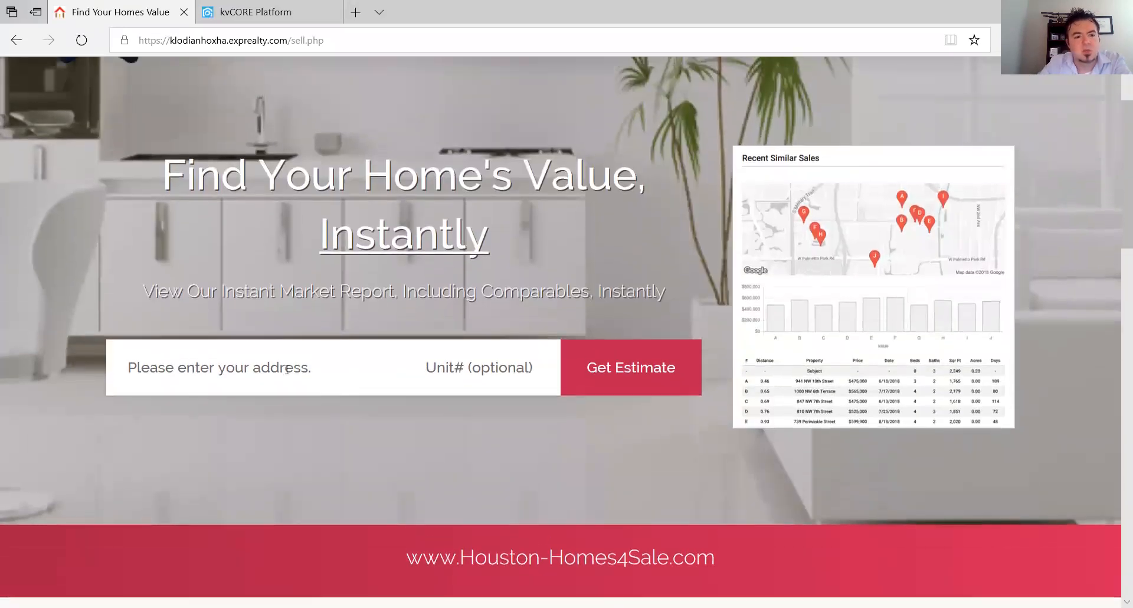
scroll(up, 3)
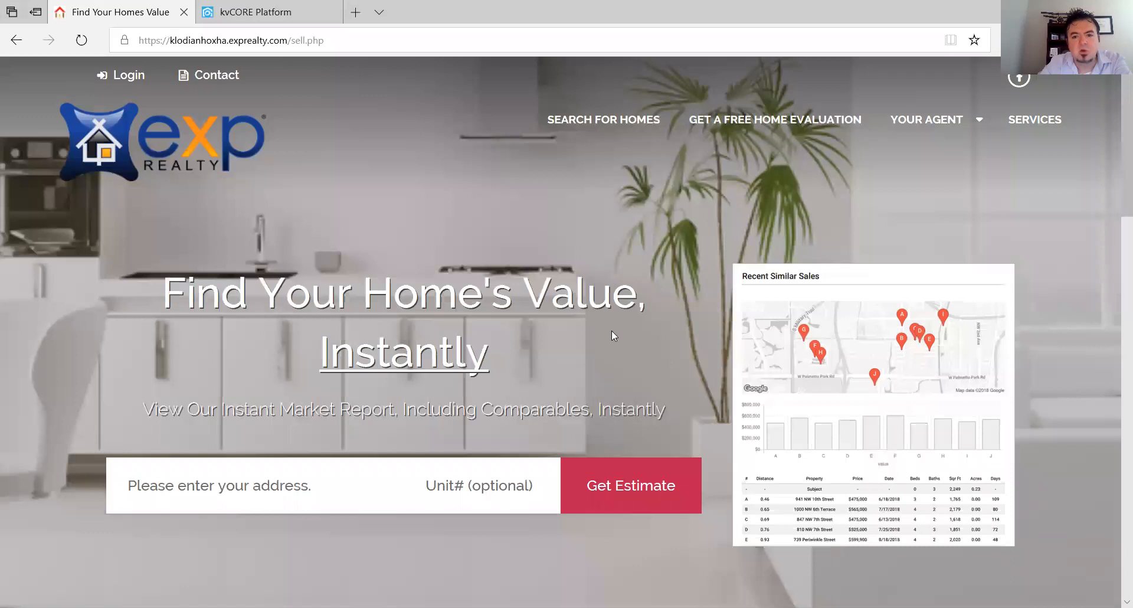
click(926, 119)
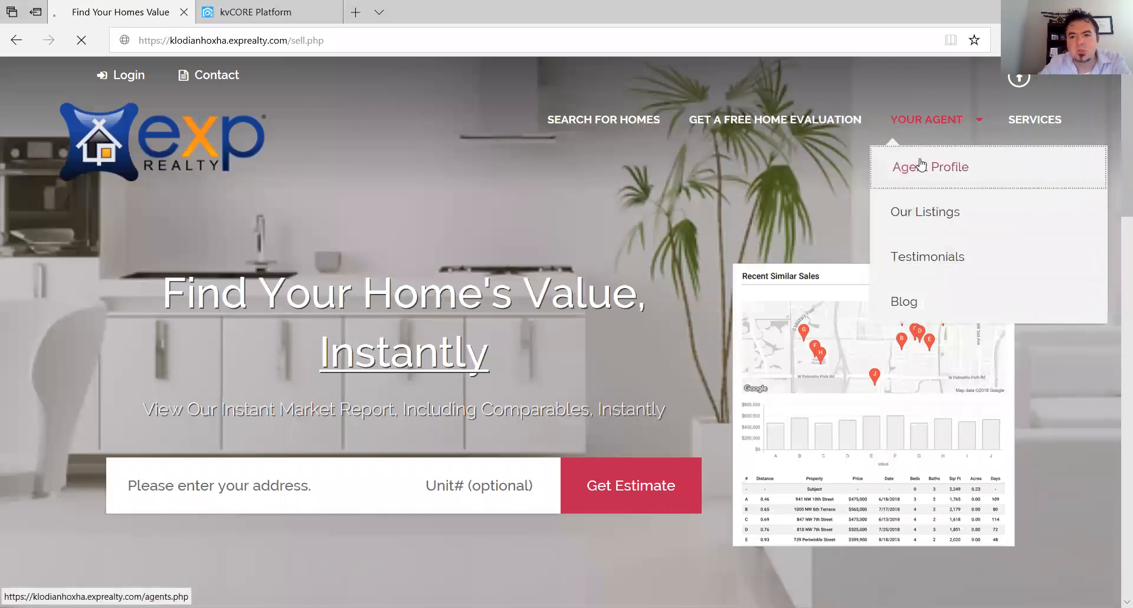
View the Agent Profile page's bio, contact information and Send a Message form, returning to top.
click(930, 167)
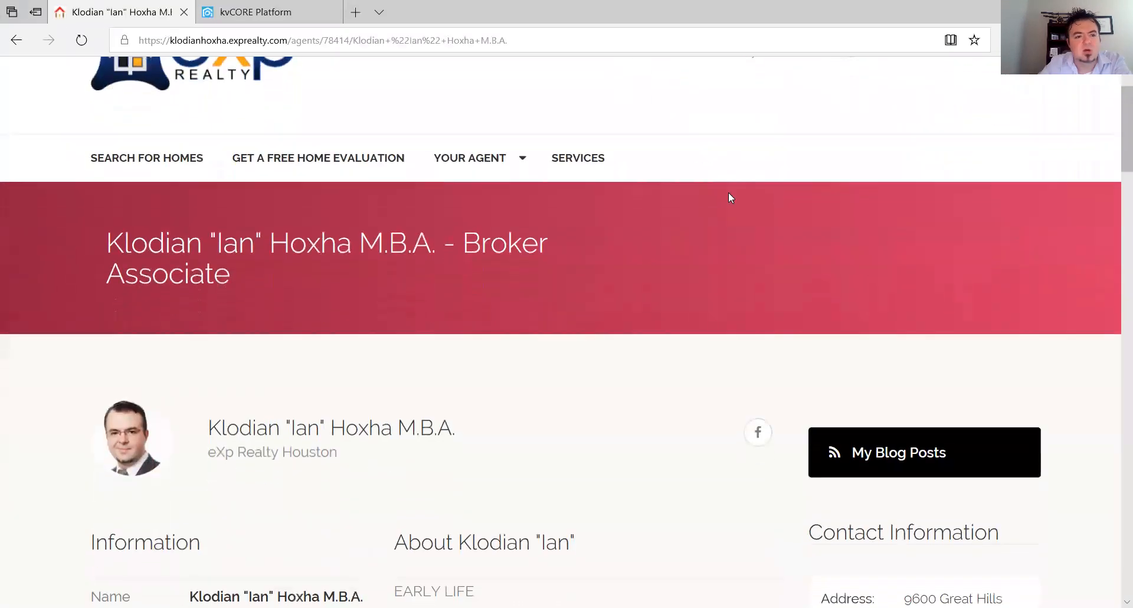
scroll(down, 3)
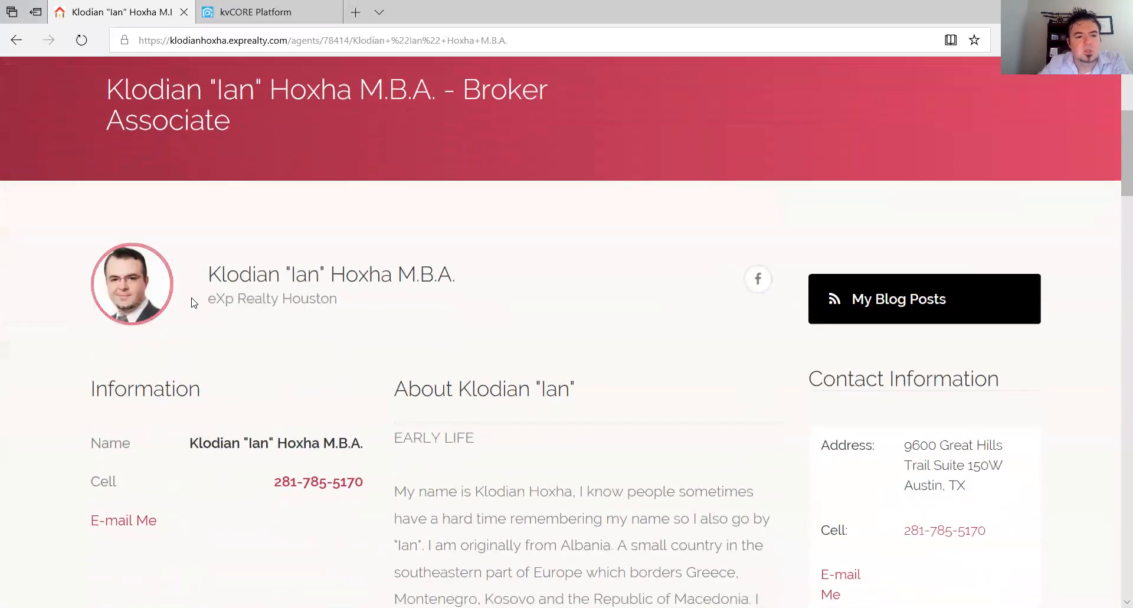
scroll(down, 3)
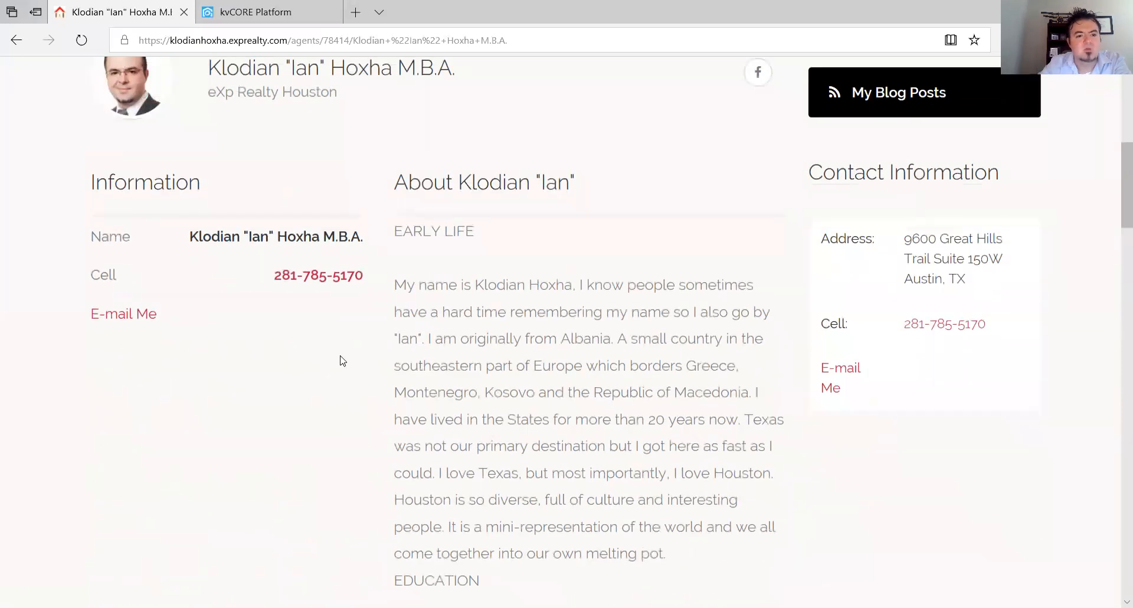
scroll(down, 3)
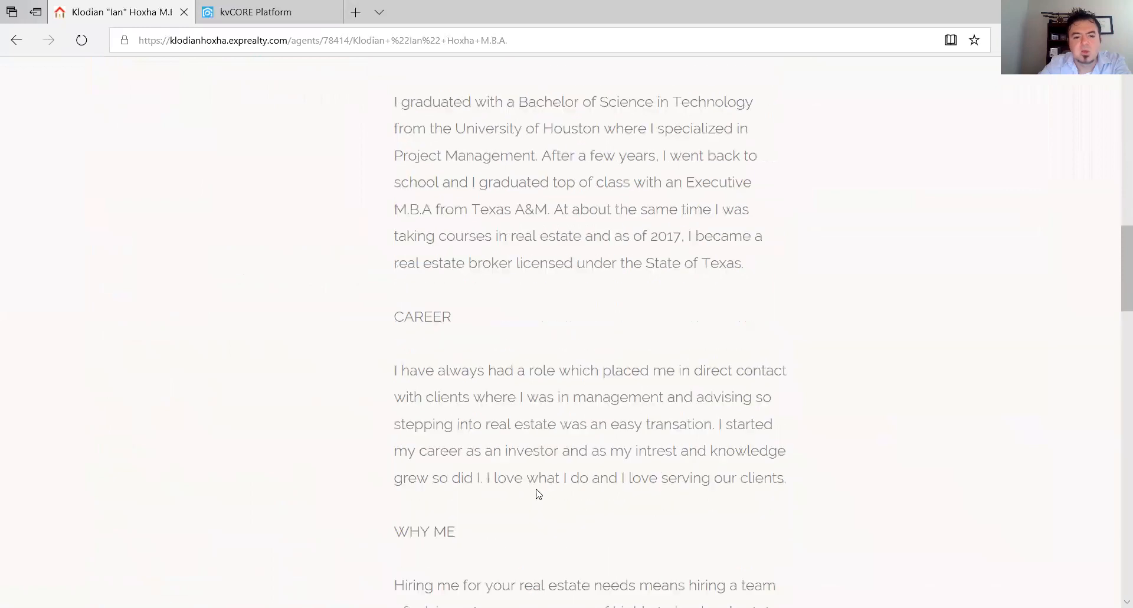
scroll(down, 3)
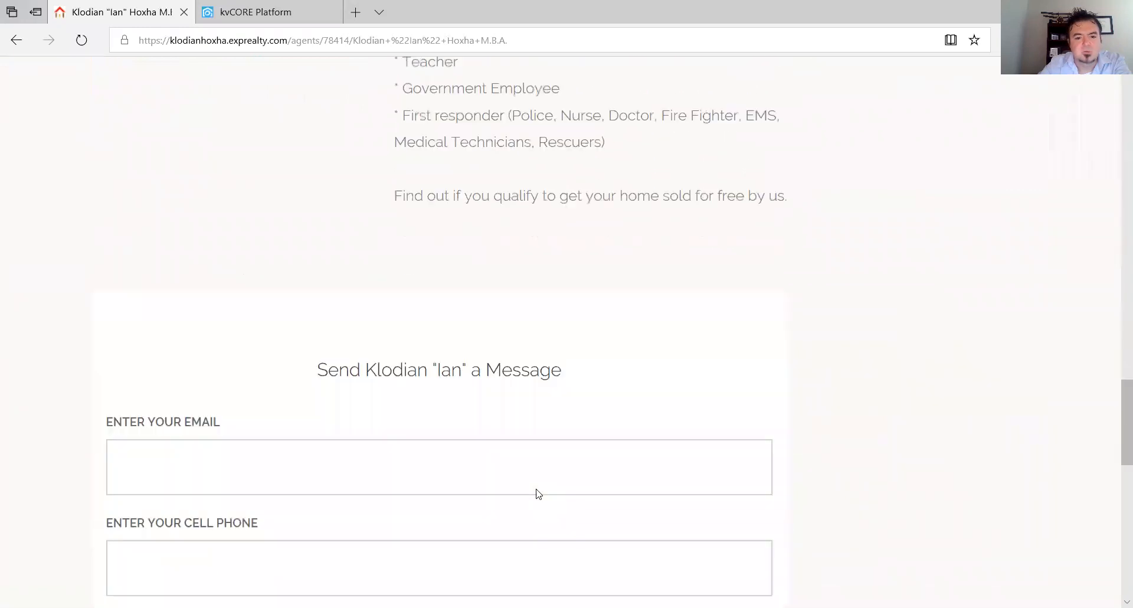
scroll(down, 3)
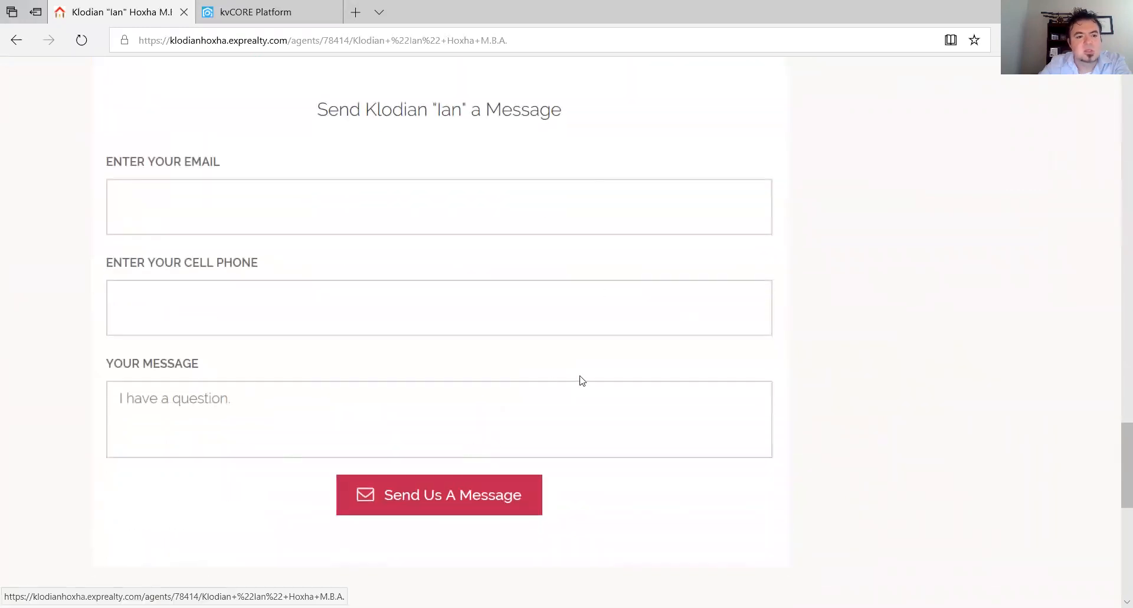
scroll(up, 3)
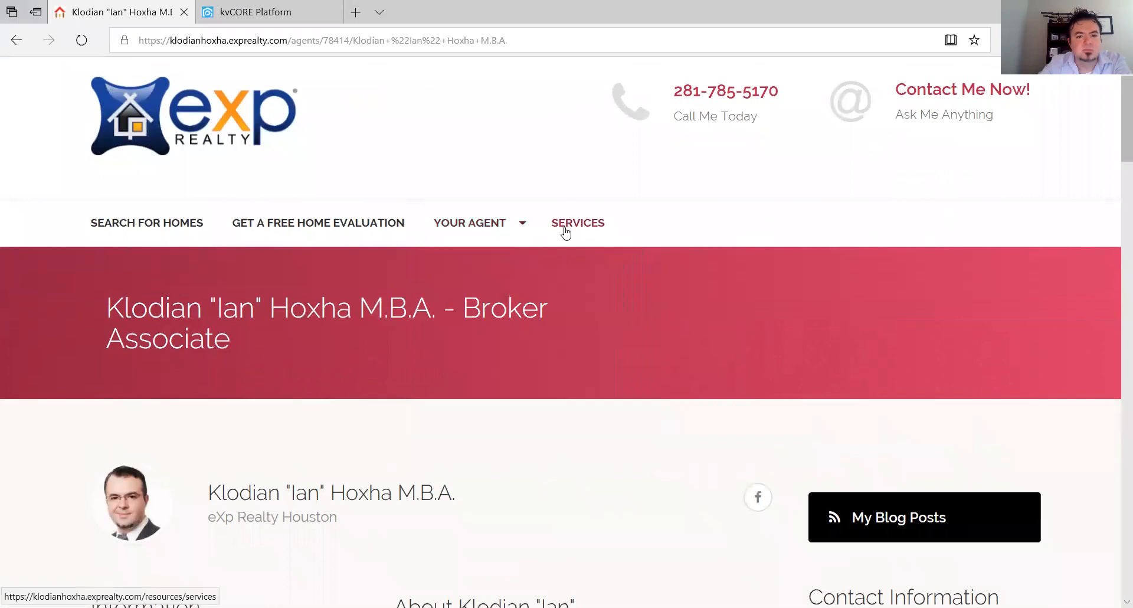
mouse_move(575, 228)
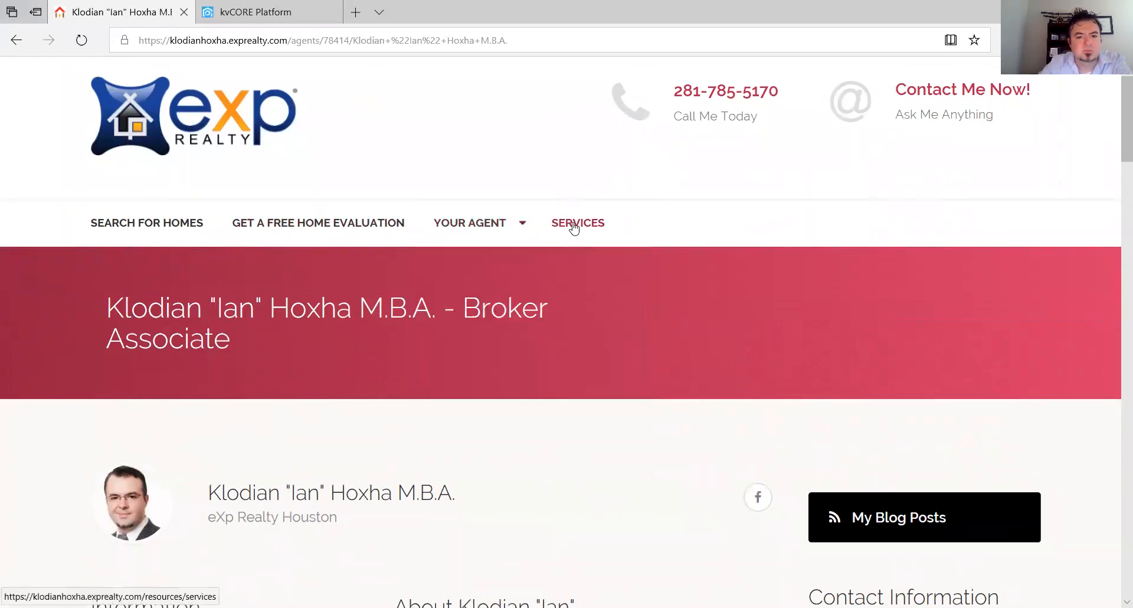
Look over the agent's Services page.
click(577, 223)
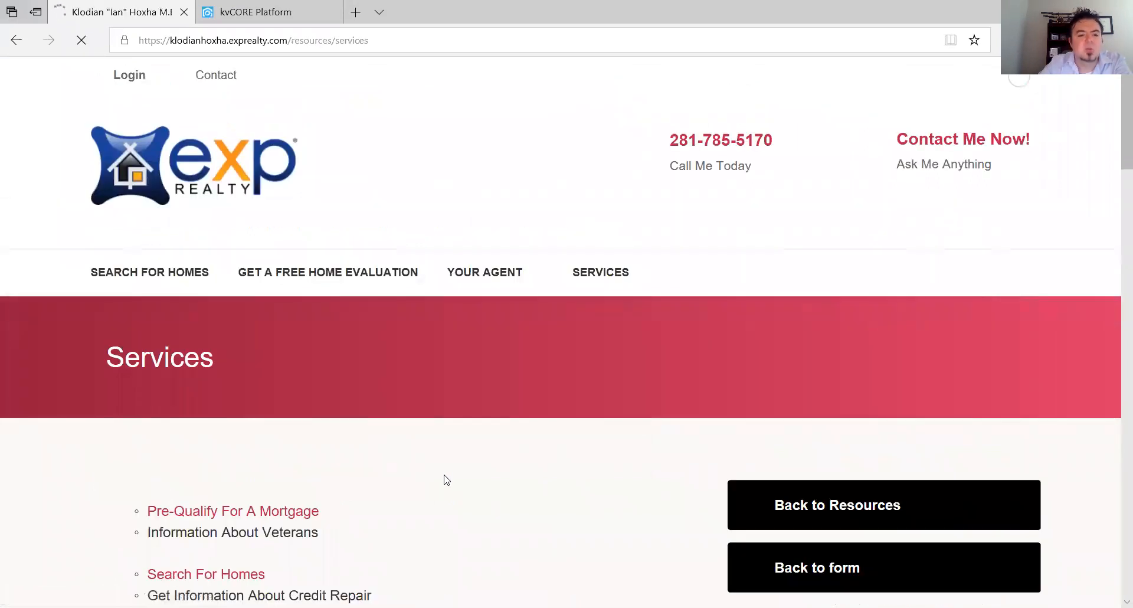
scroll(down, 3)
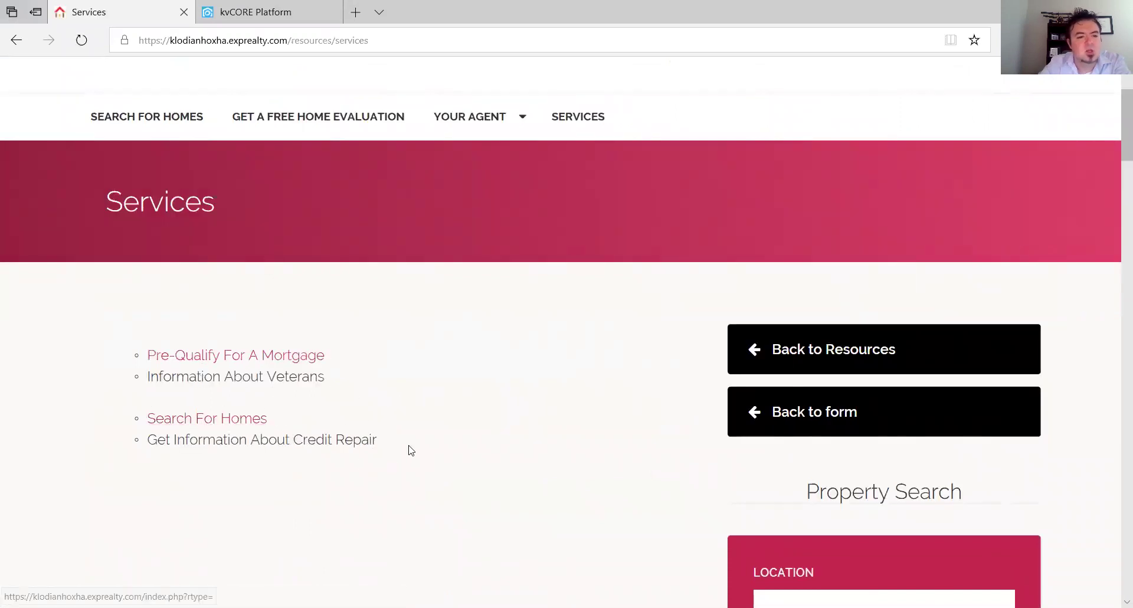
mouse_move(173, 473)
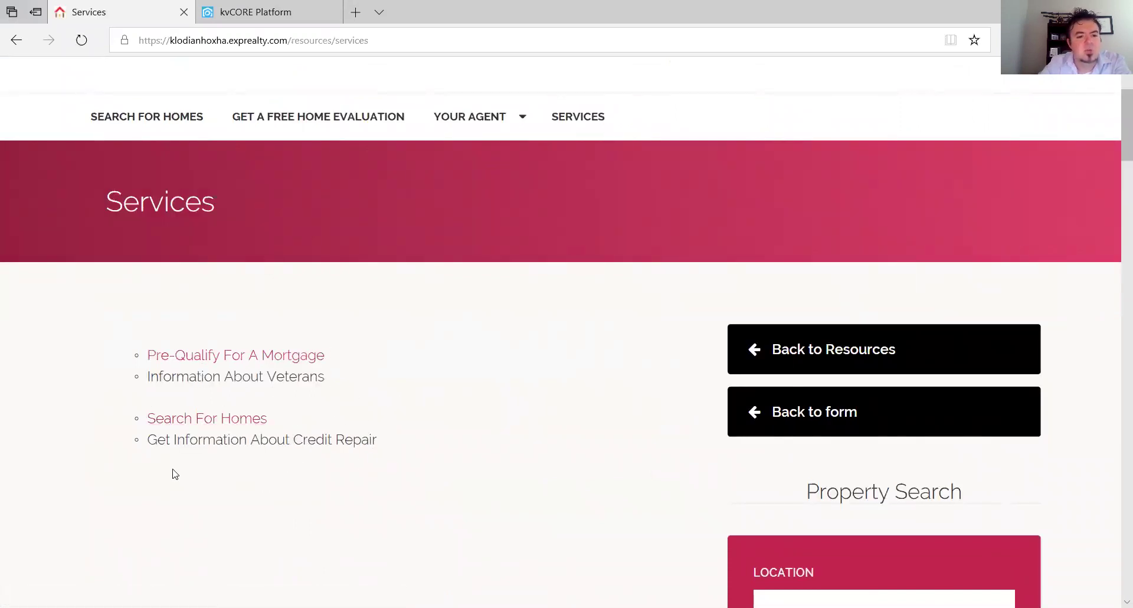
mouse_move(436, 433)
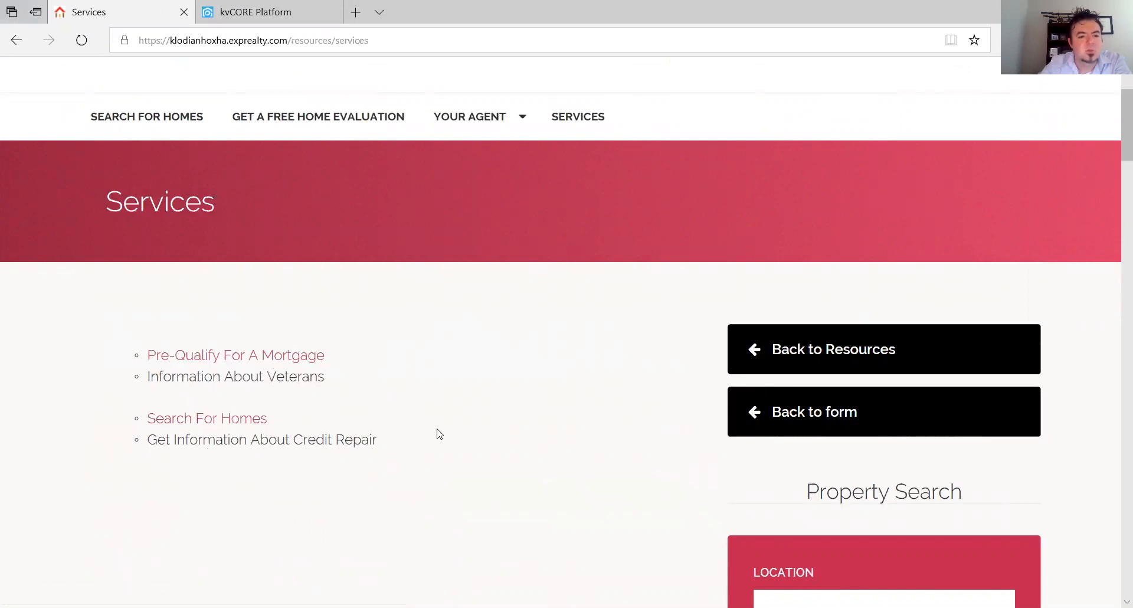
scroll(up, 3)
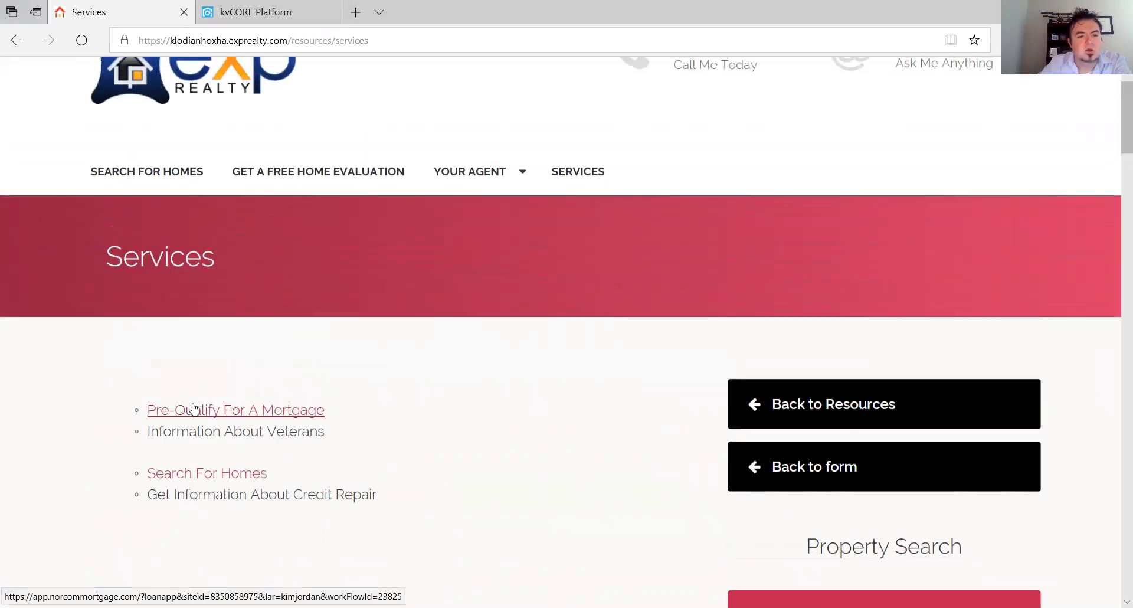
scroll(up, 3)
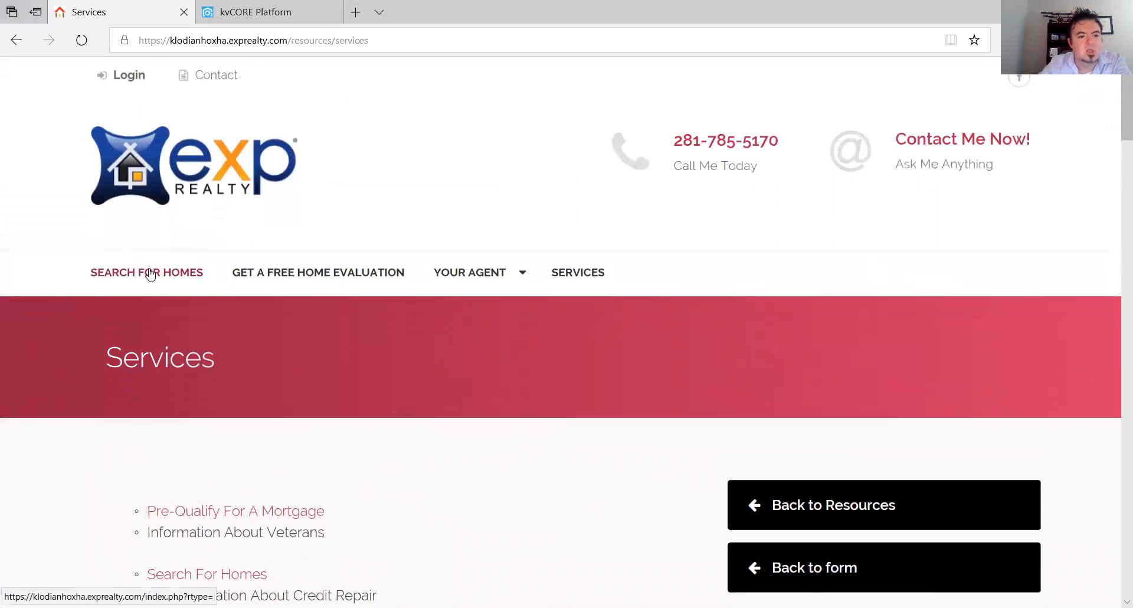
Browse the Search for Homes results, then move on to the free home evaluation page.
click(146, 272)
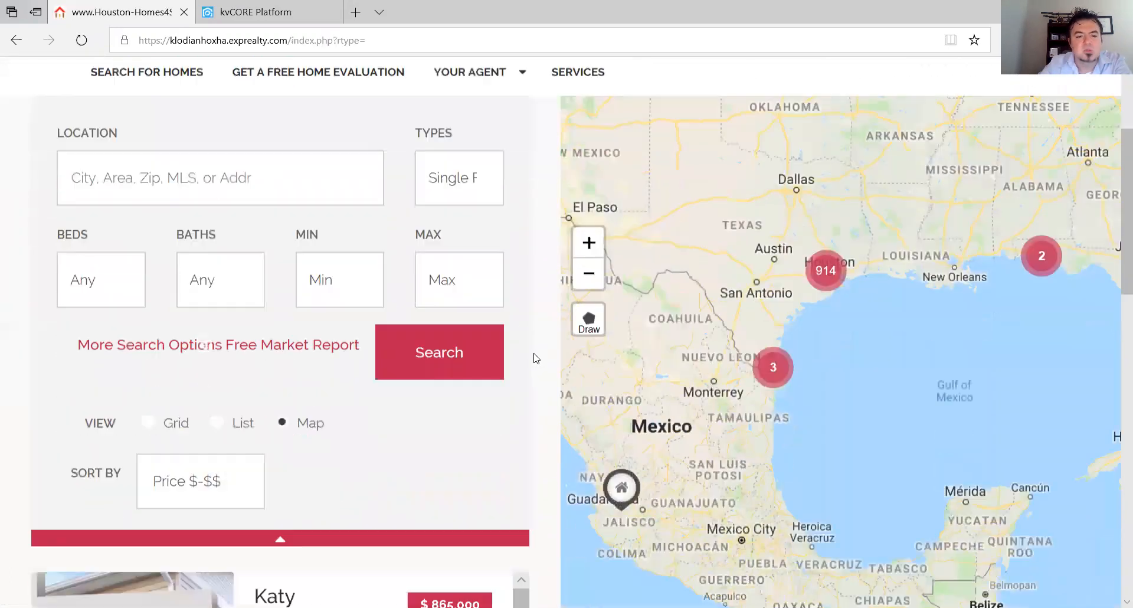
scroll(down, 3)
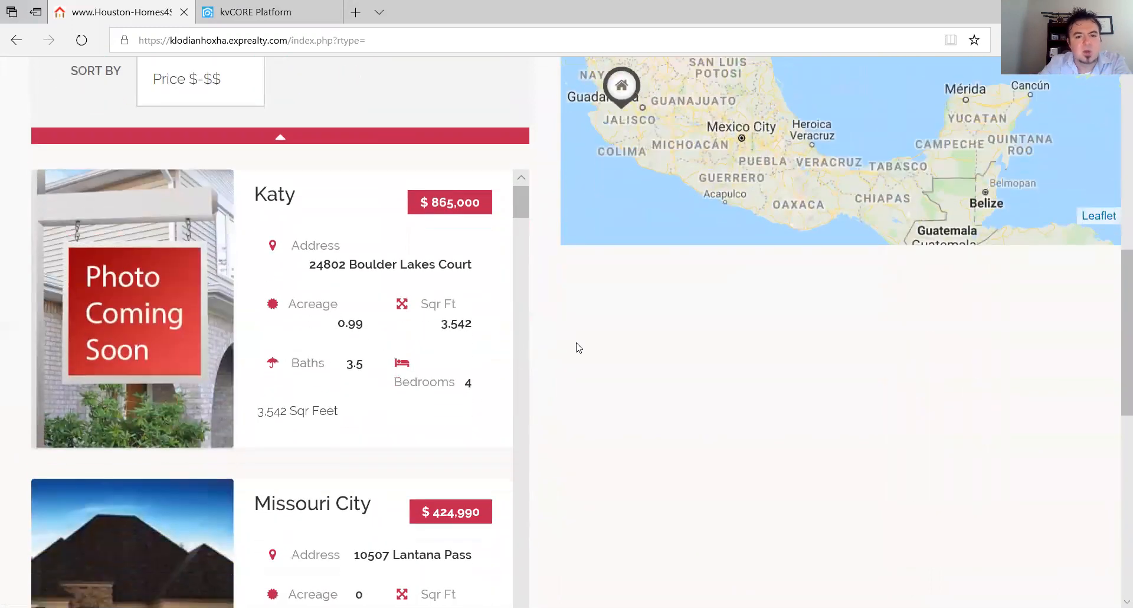
scroll(up, 3)
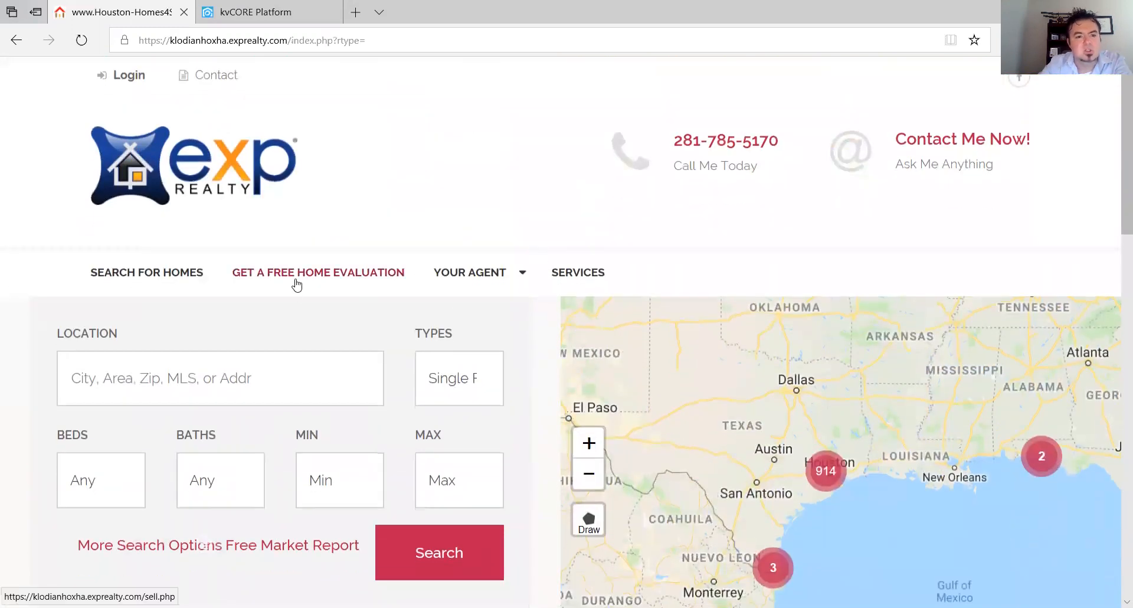
click(318, 273)
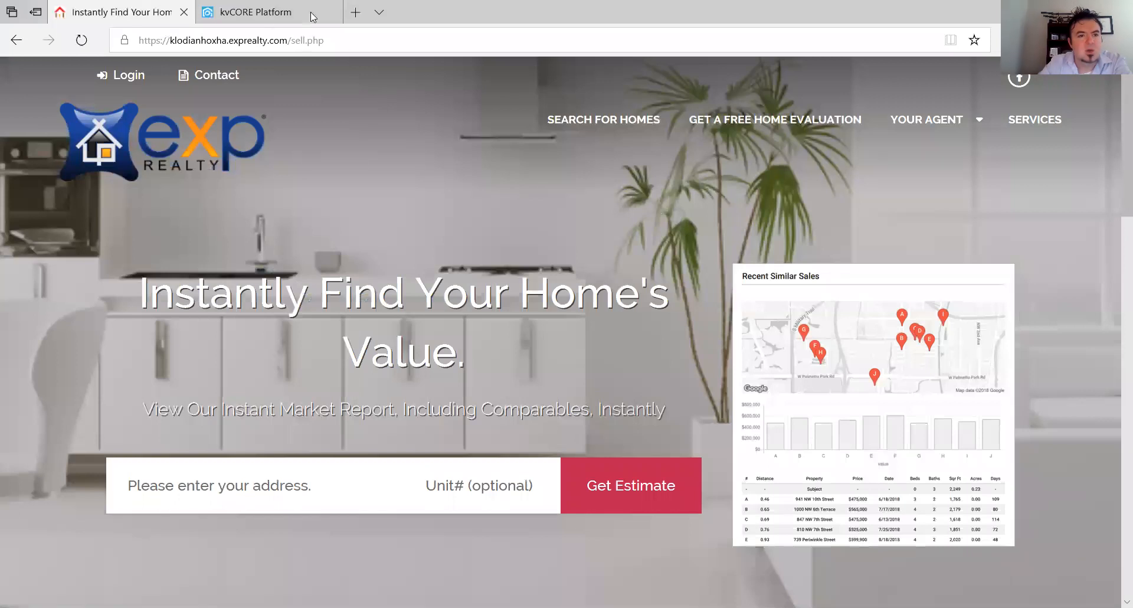
Return to the kvCORE Platform and review the Smart CRM table of 122 leads.
click(246, 12)
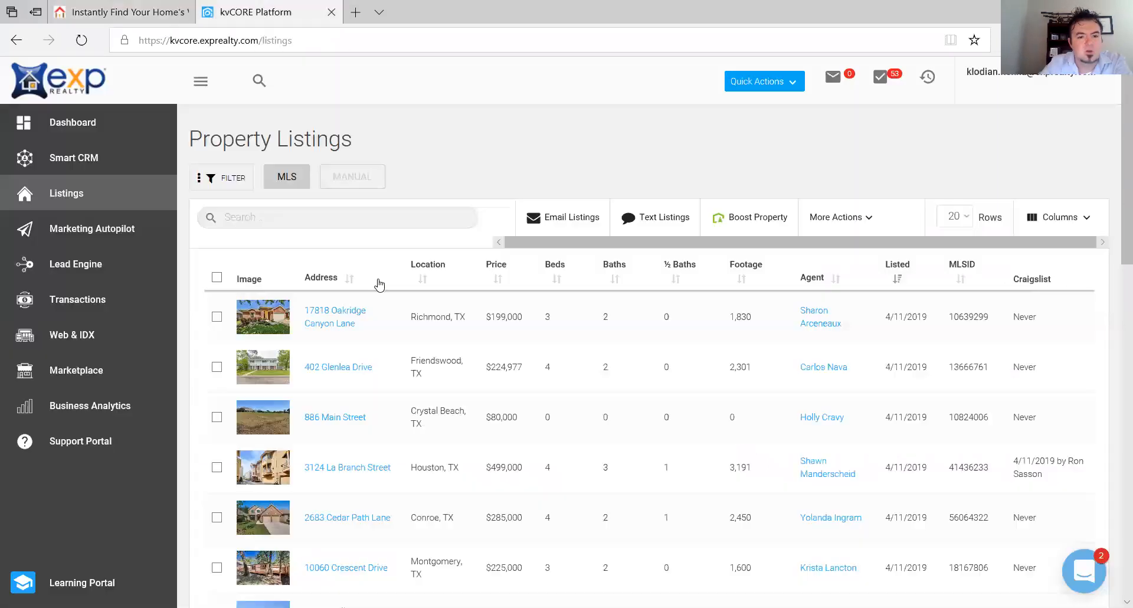
mouse_move(69, 157)
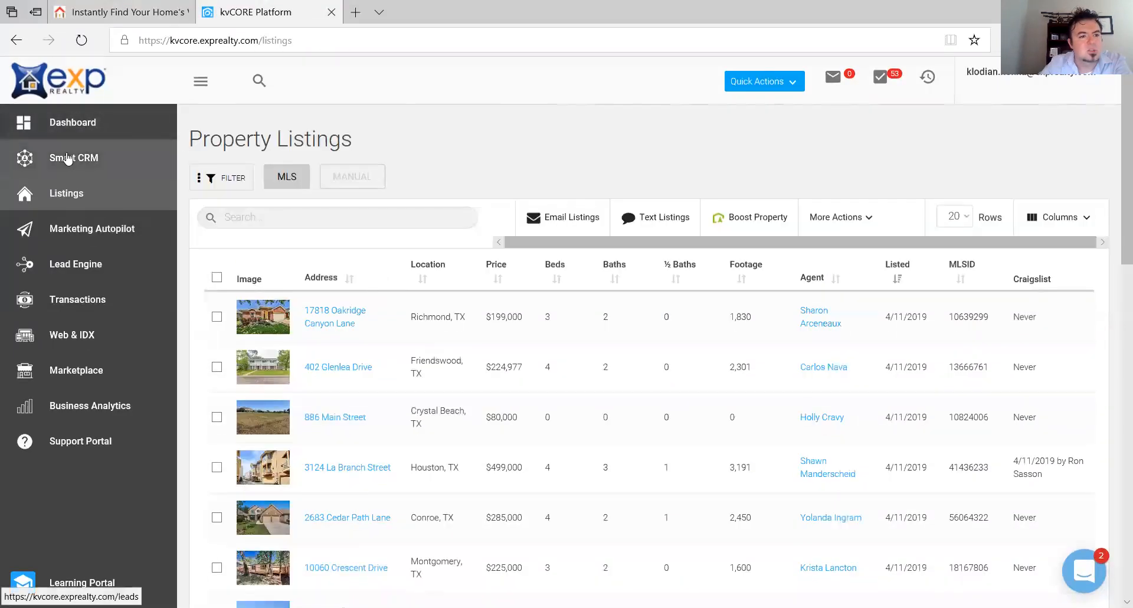
click(72, 156)
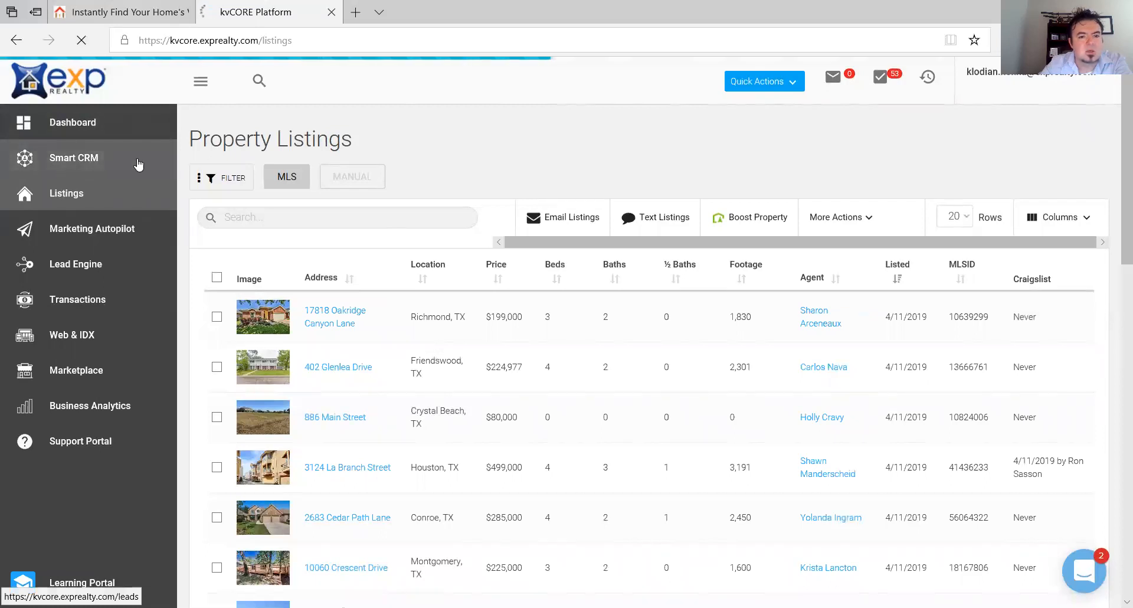
click(73, 157)
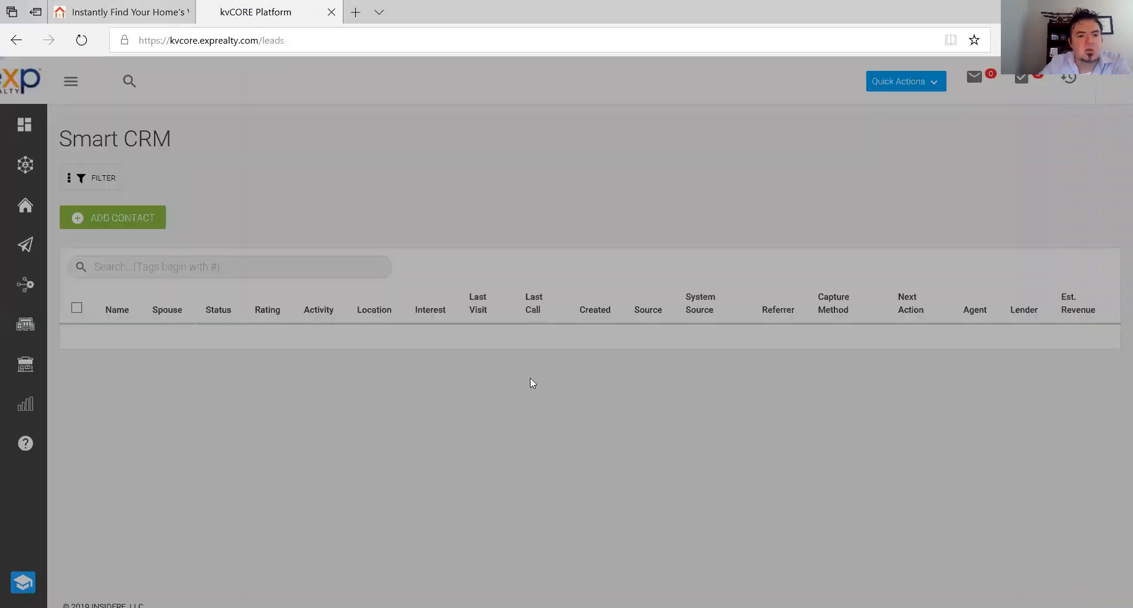
mouse_move(476, 400)
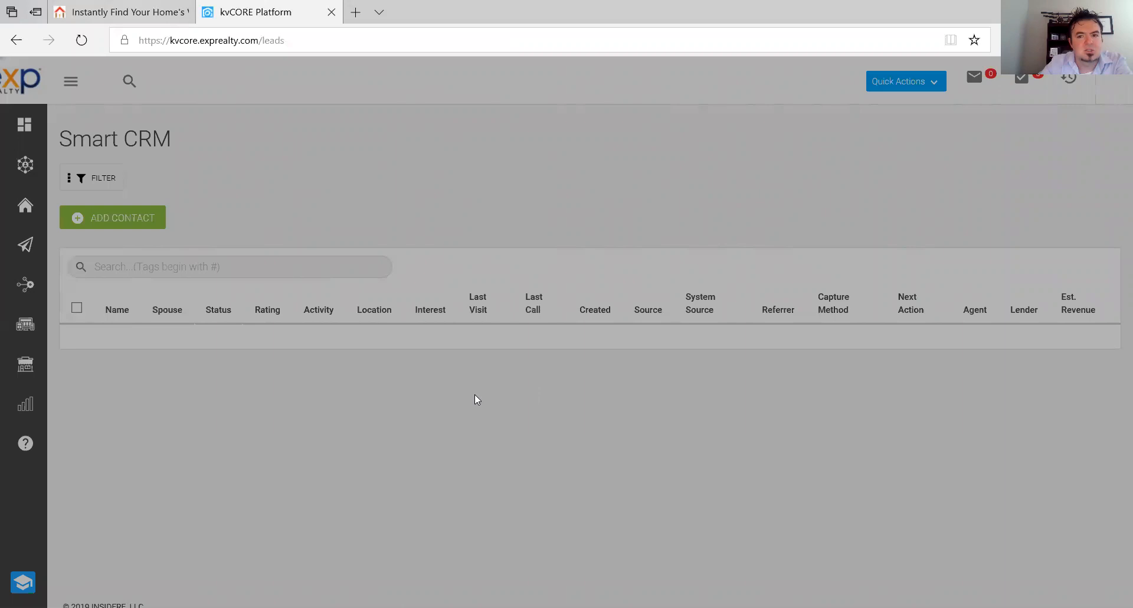
click(69, 80)
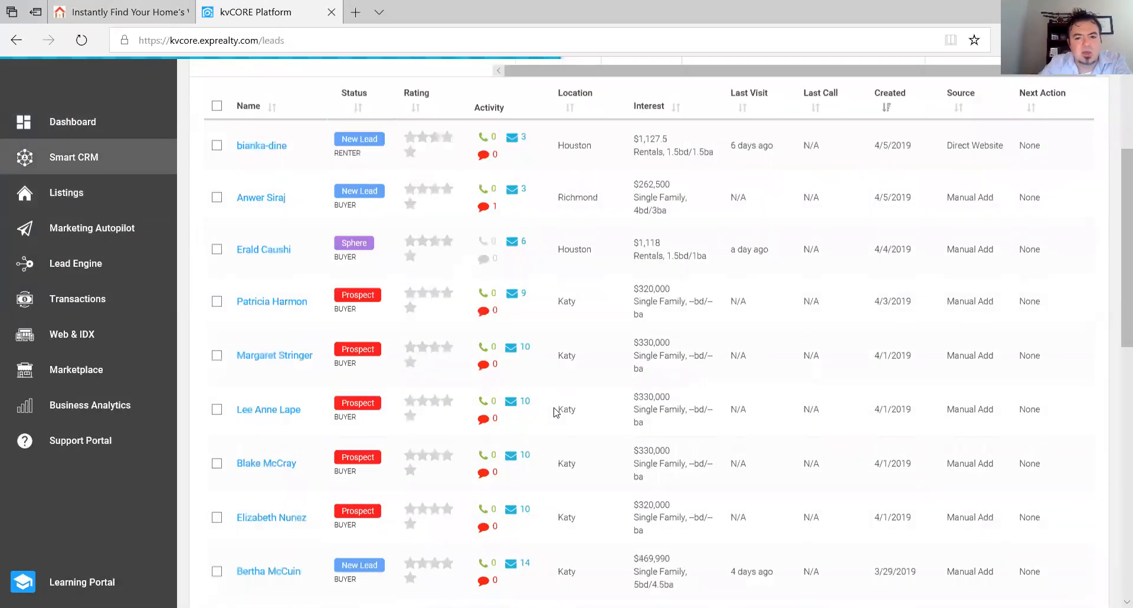
scroll(down, 3)
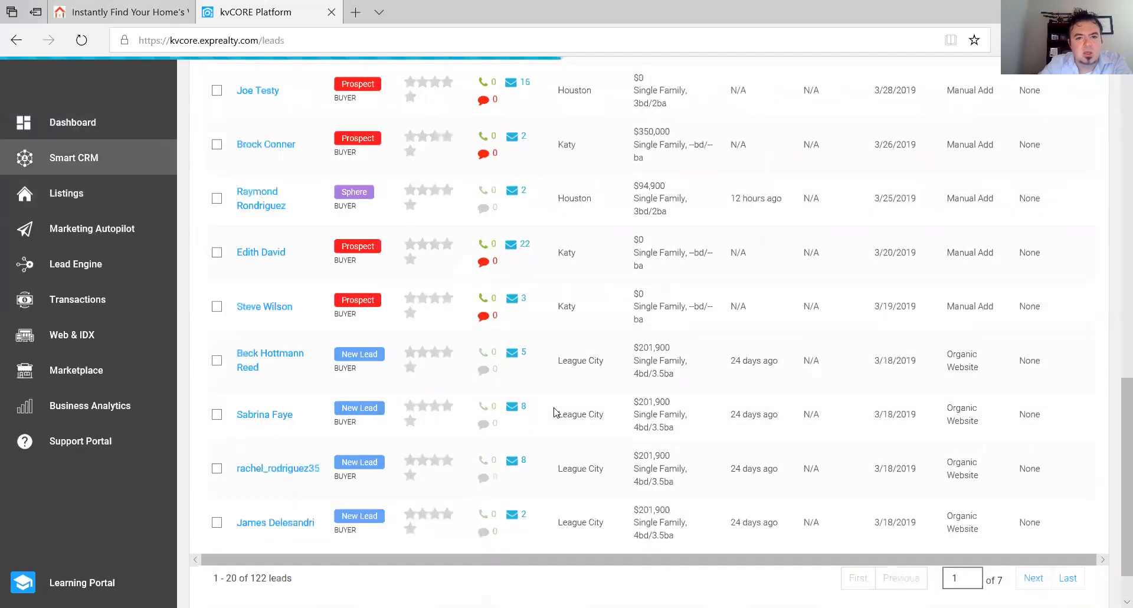
scroll(up, 3)
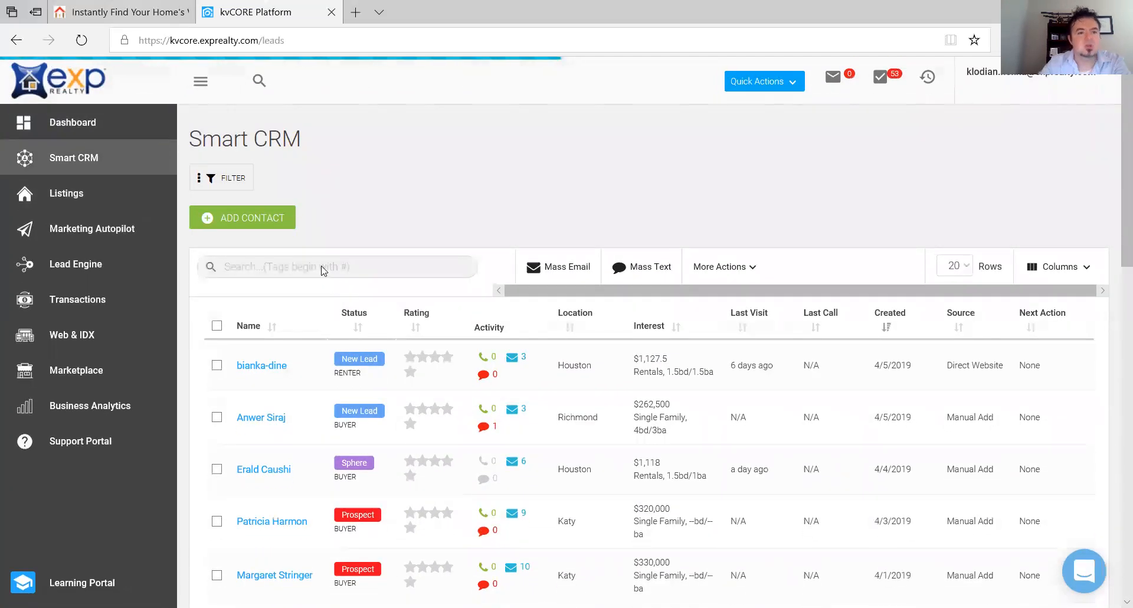
Start a new contact named Joe Nobody with a blahblah email address.
click(242, 217)
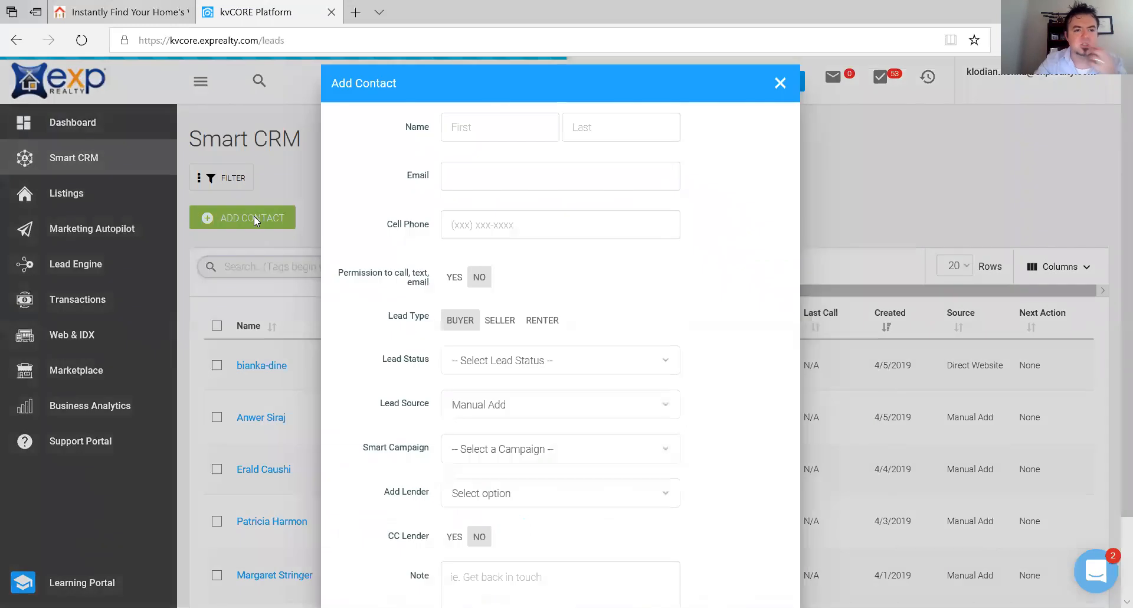
click(498, 126)
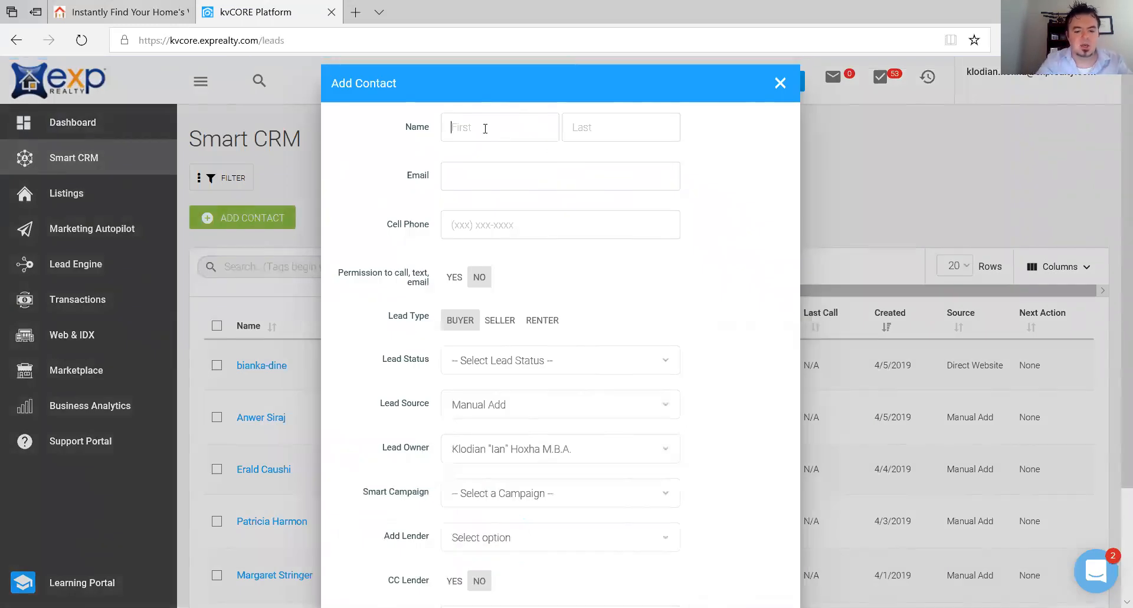
text(Joe)
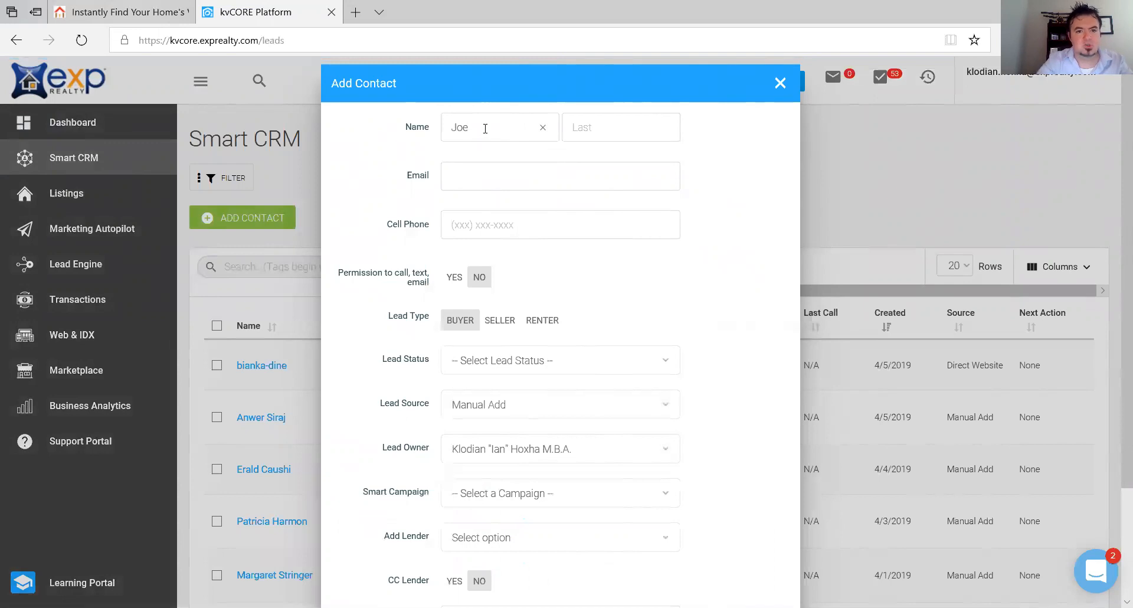
click(619, 127)
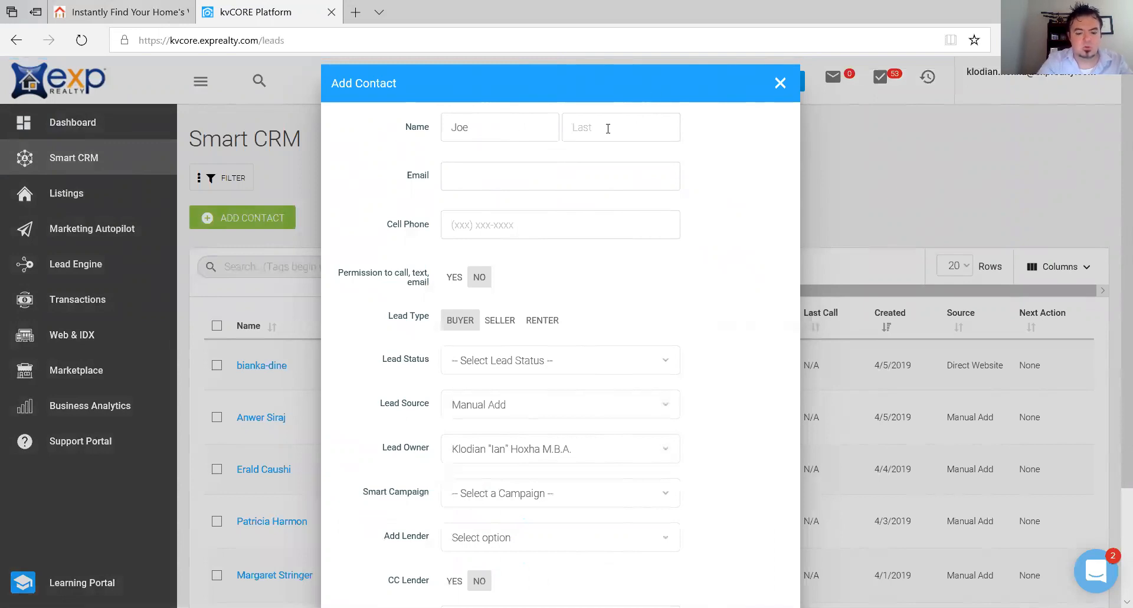
text(No)
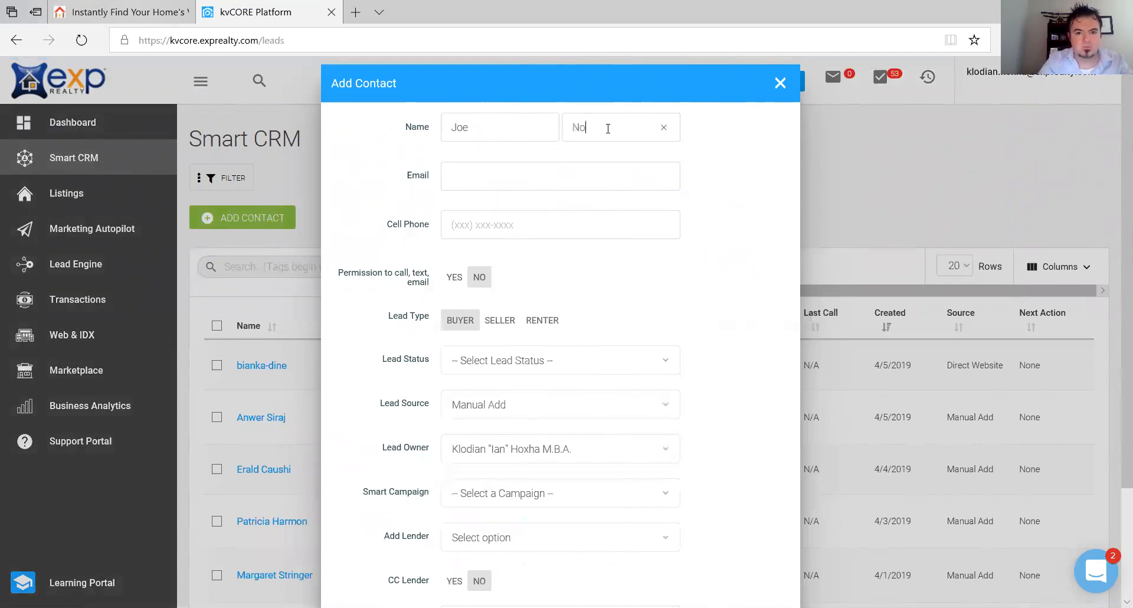
text(bid)
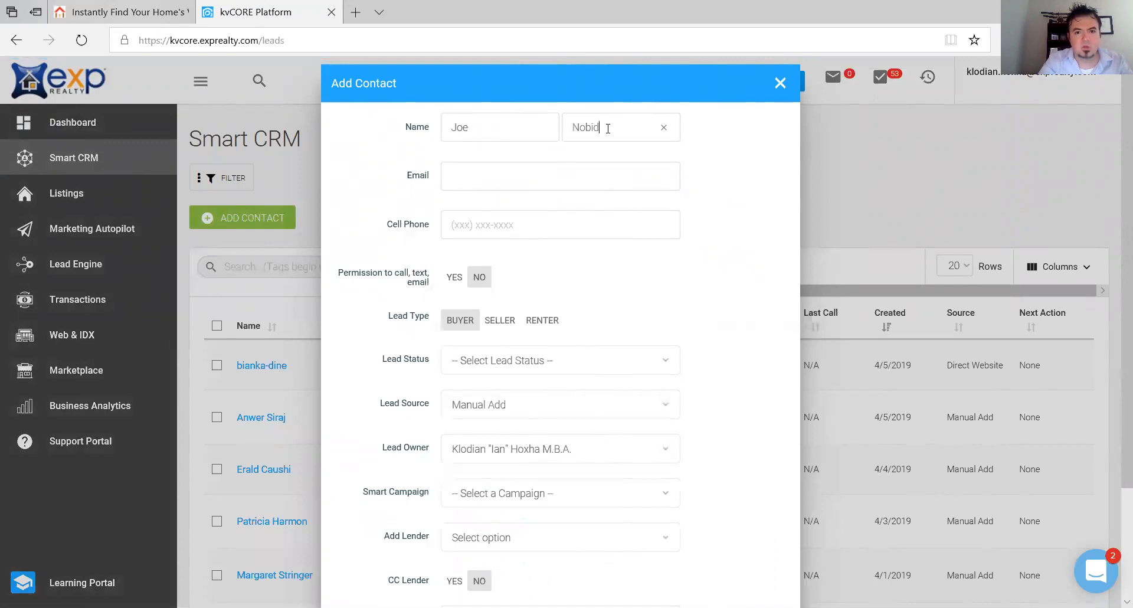
key(Backspace)
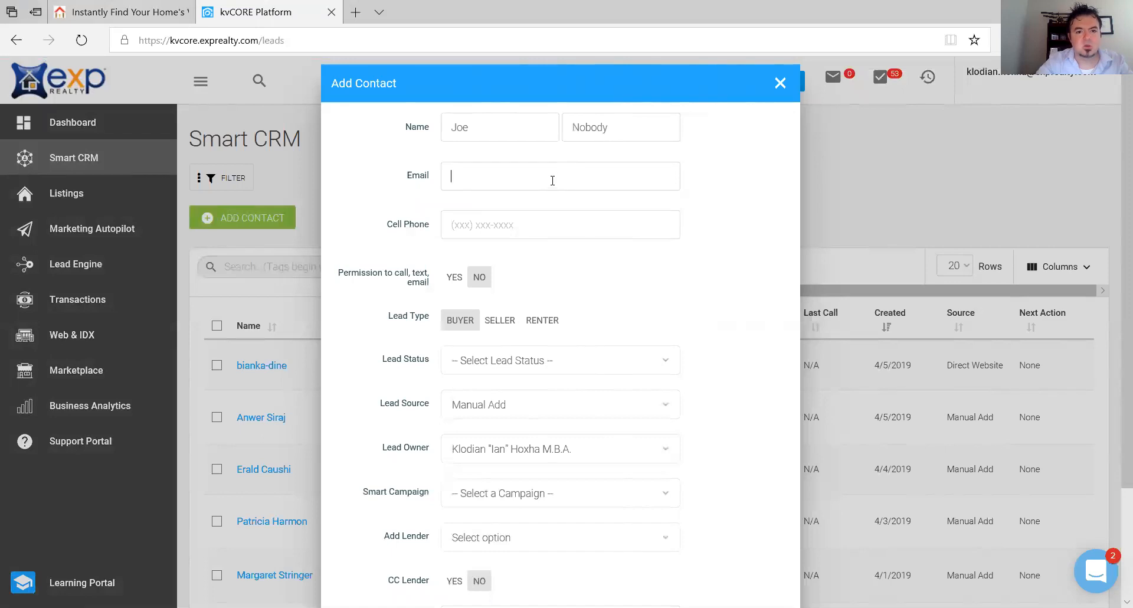
text(b)
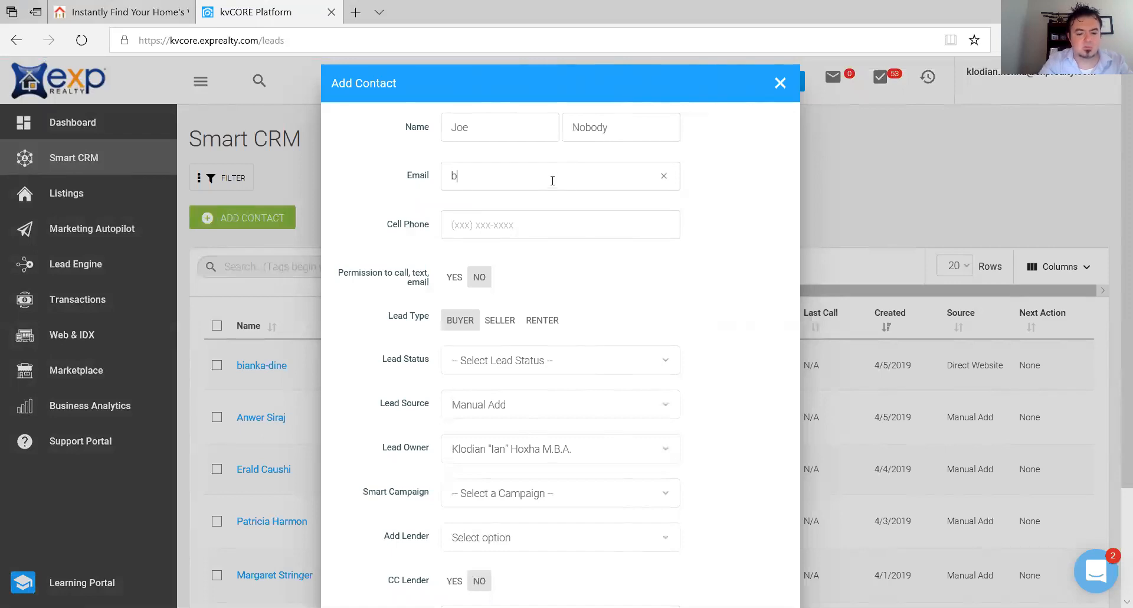
text(lahblah)
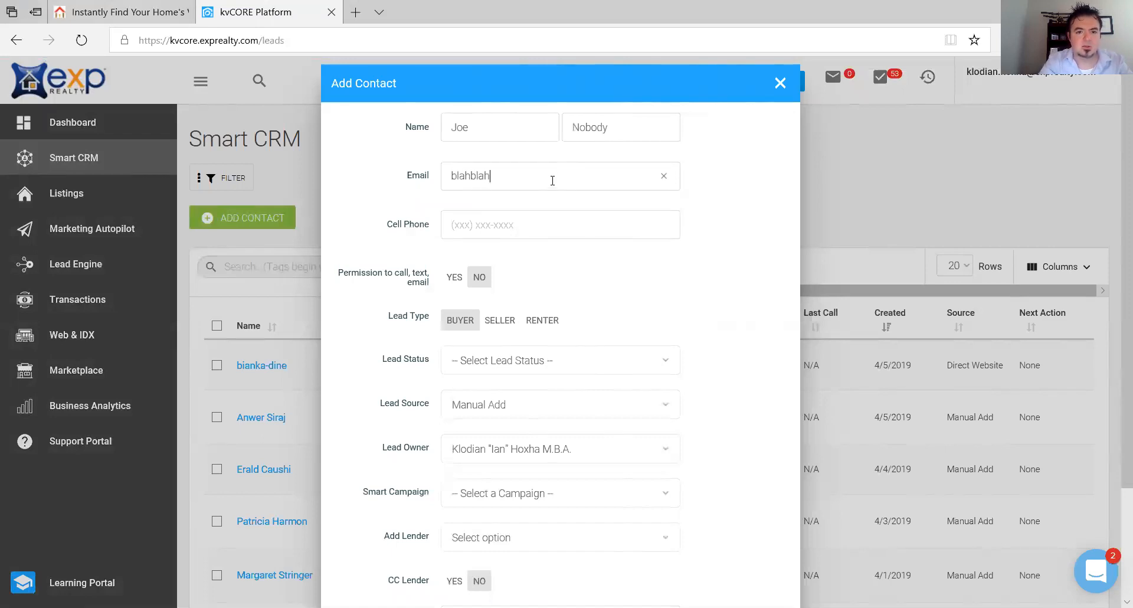
text(@g)
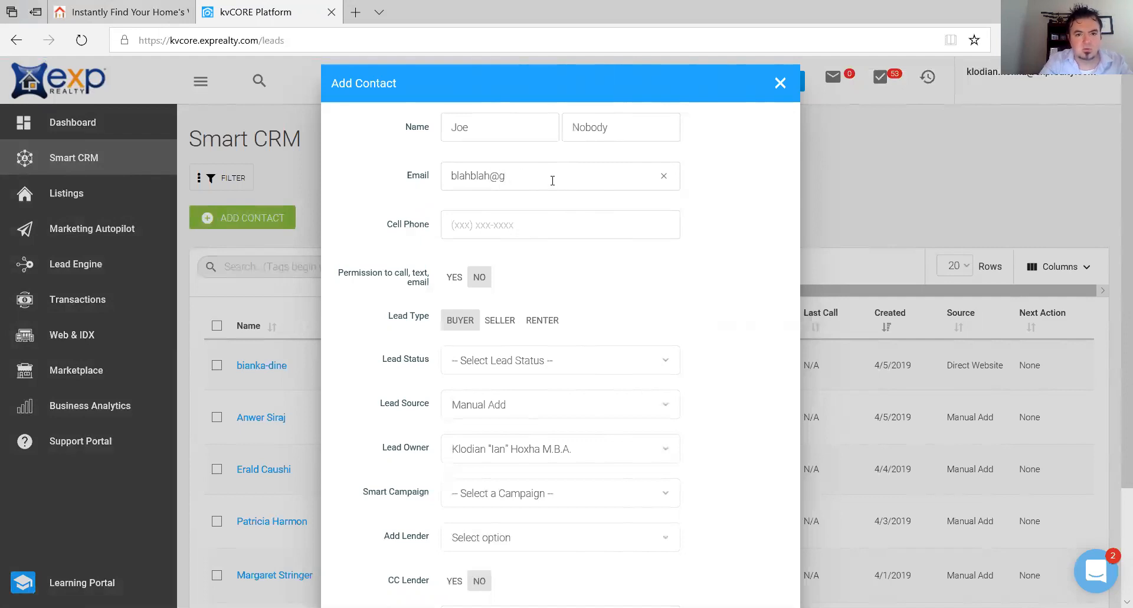
text(ail.com)
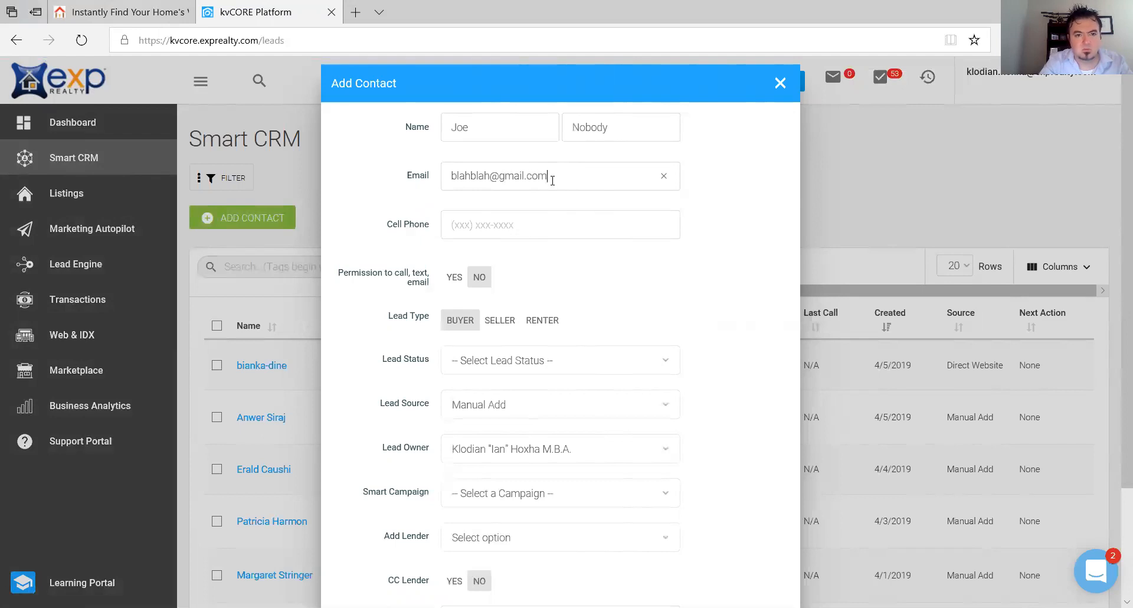
click(559, 224)
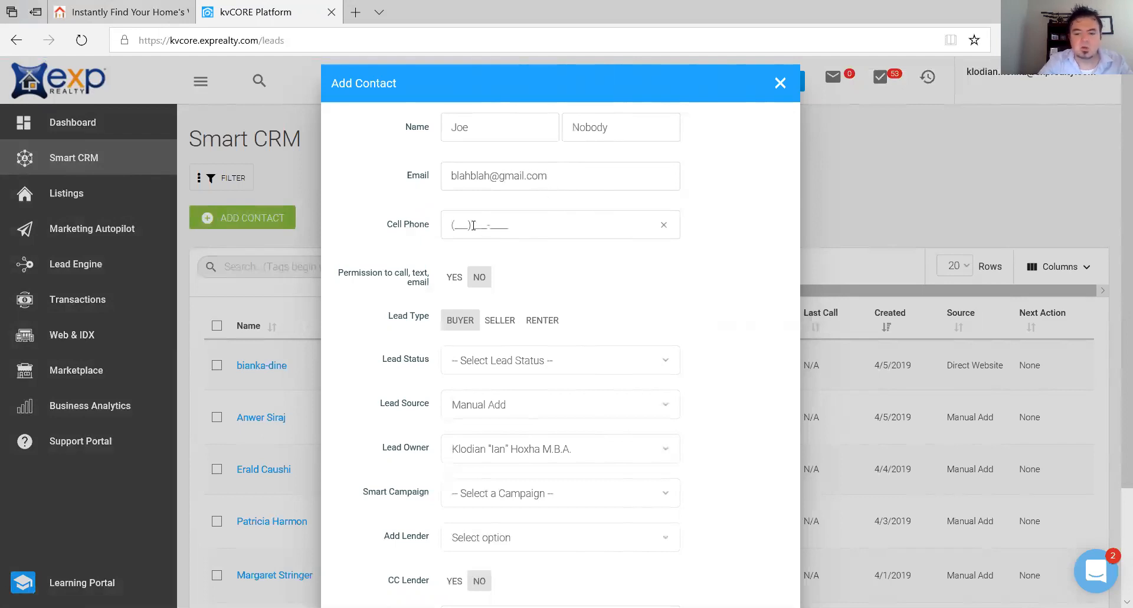
text(281)
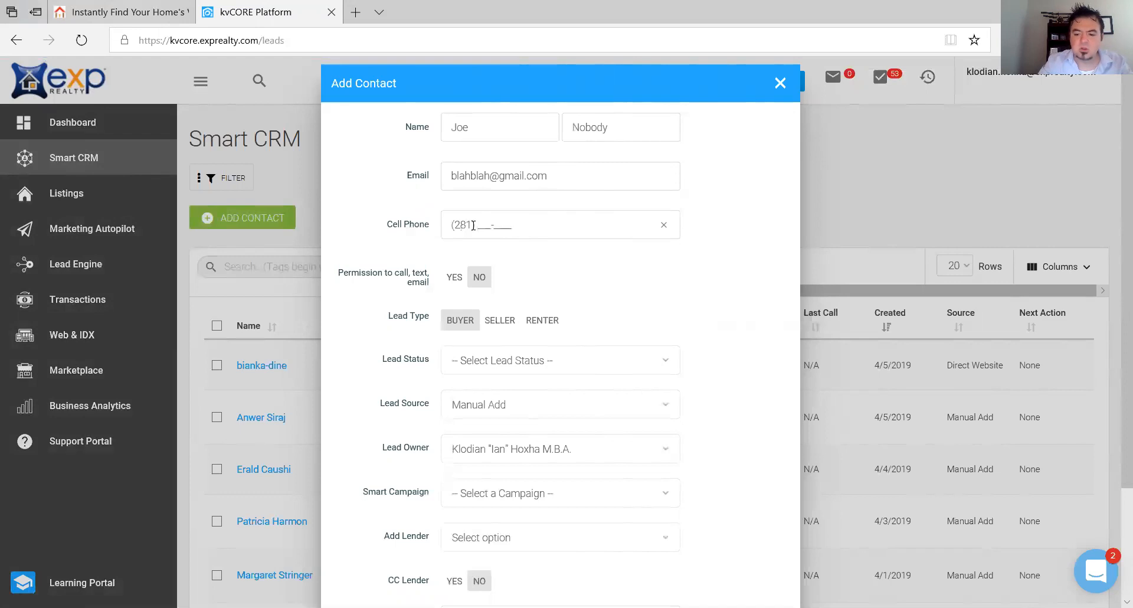
text(7777)
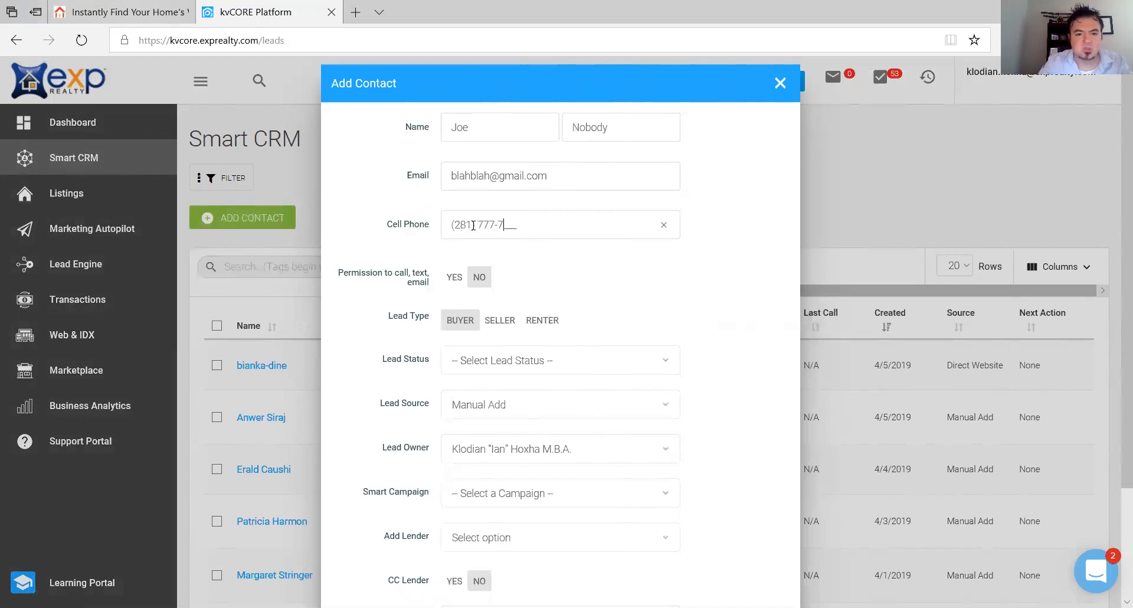
text(777)
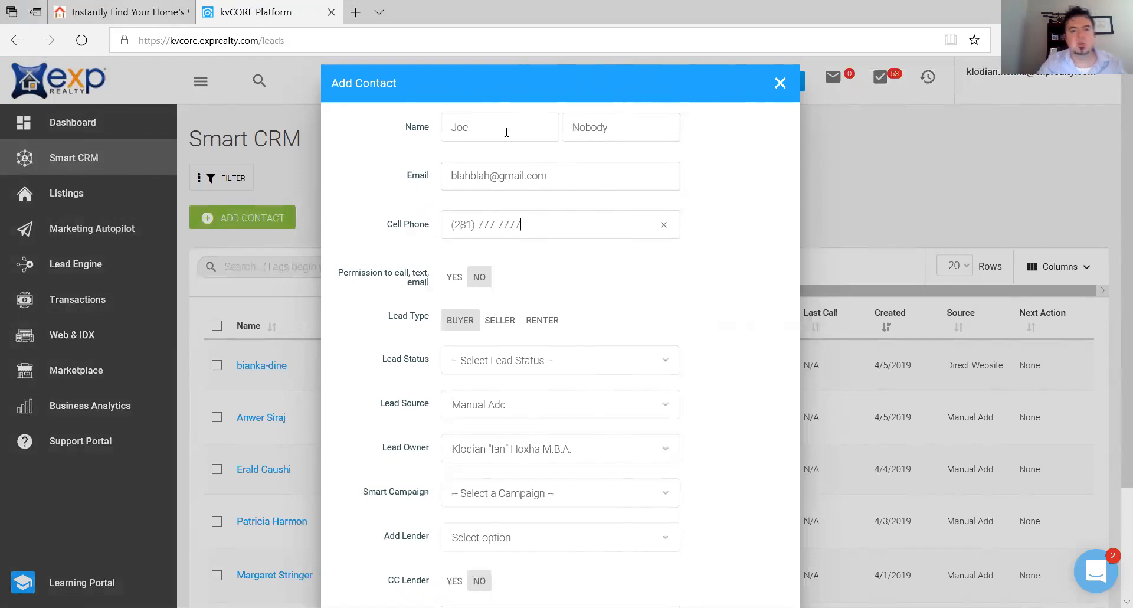
mouse_move(438, 279)
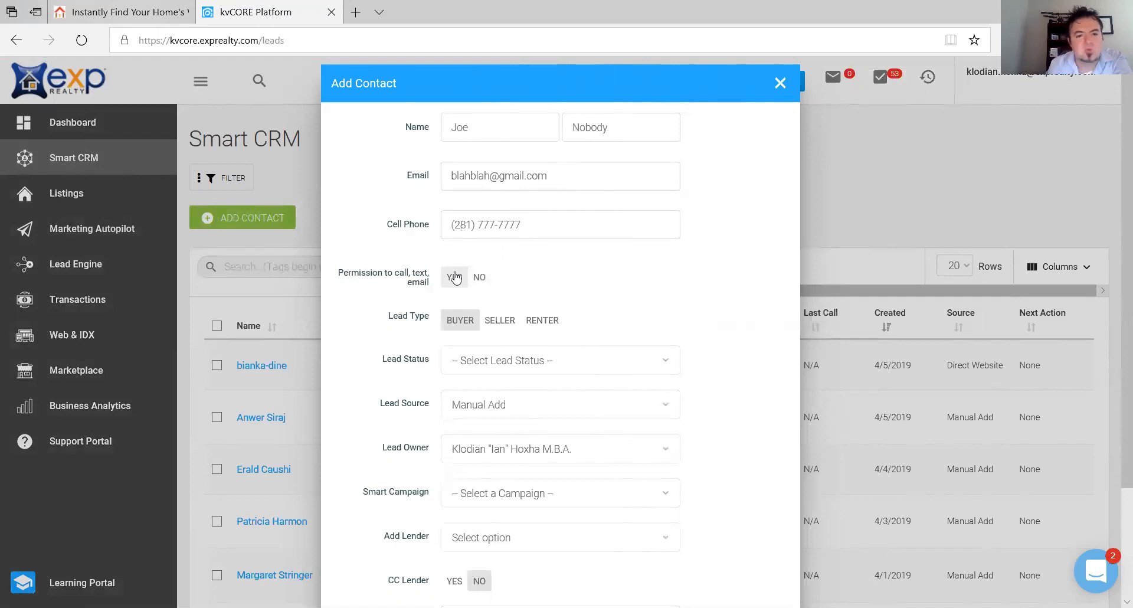
mouse_move(686, 313)
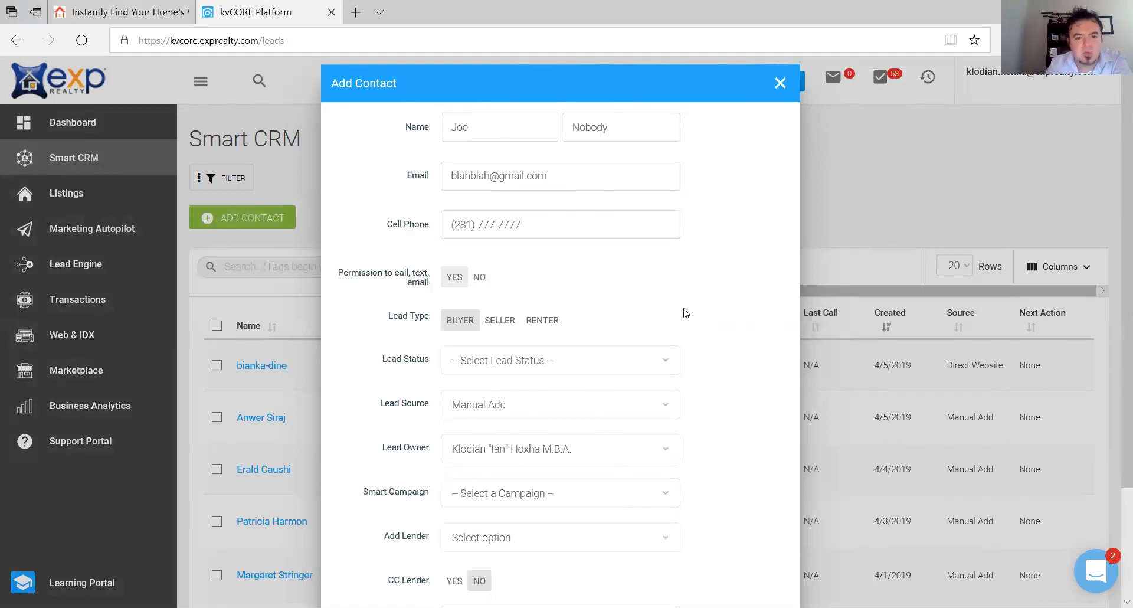
mouse_move(426, 291)
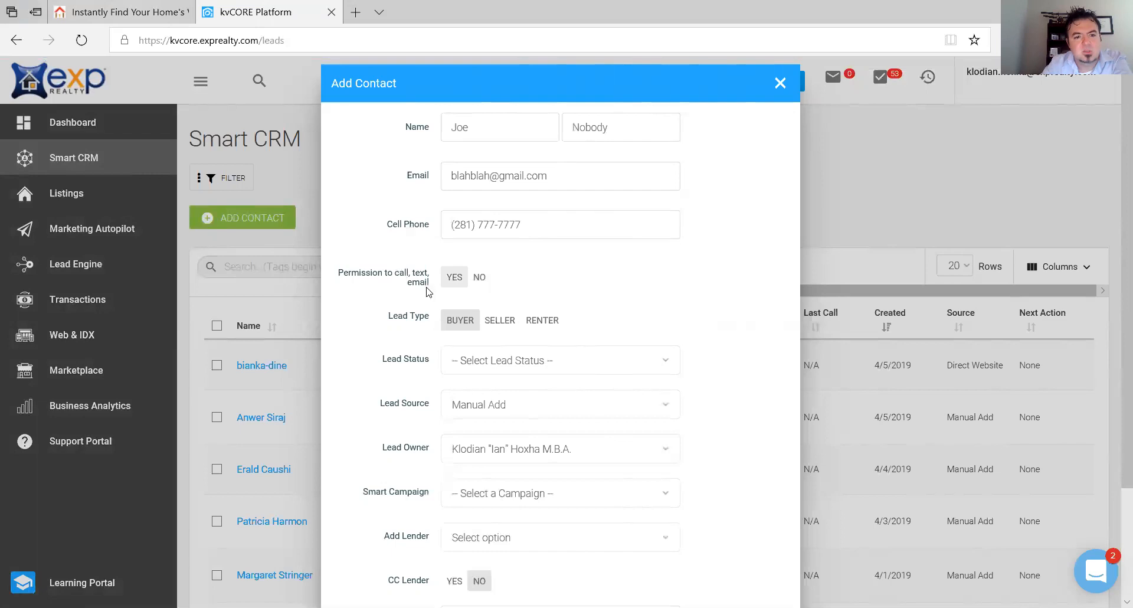
mouse_move(453, 282)
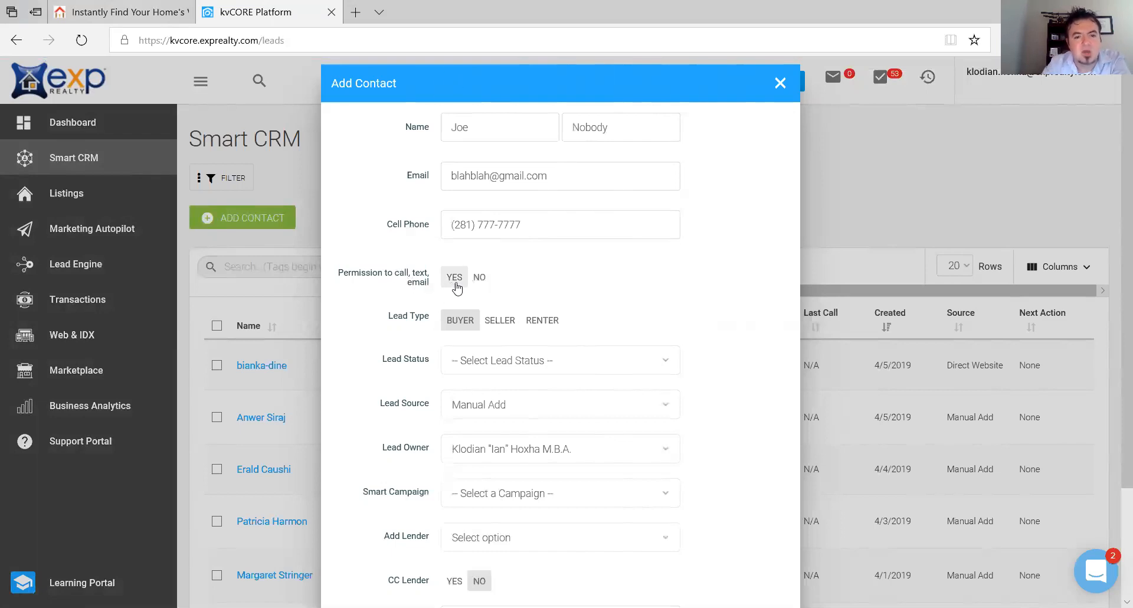
scroll(down, 3)
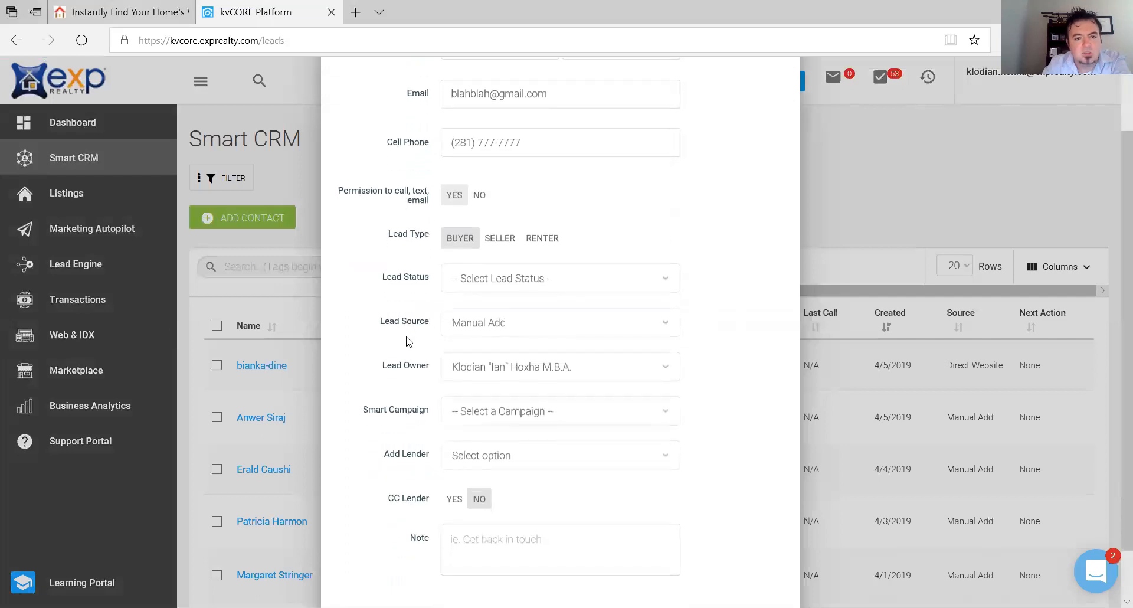
mouse_move(414, 373)
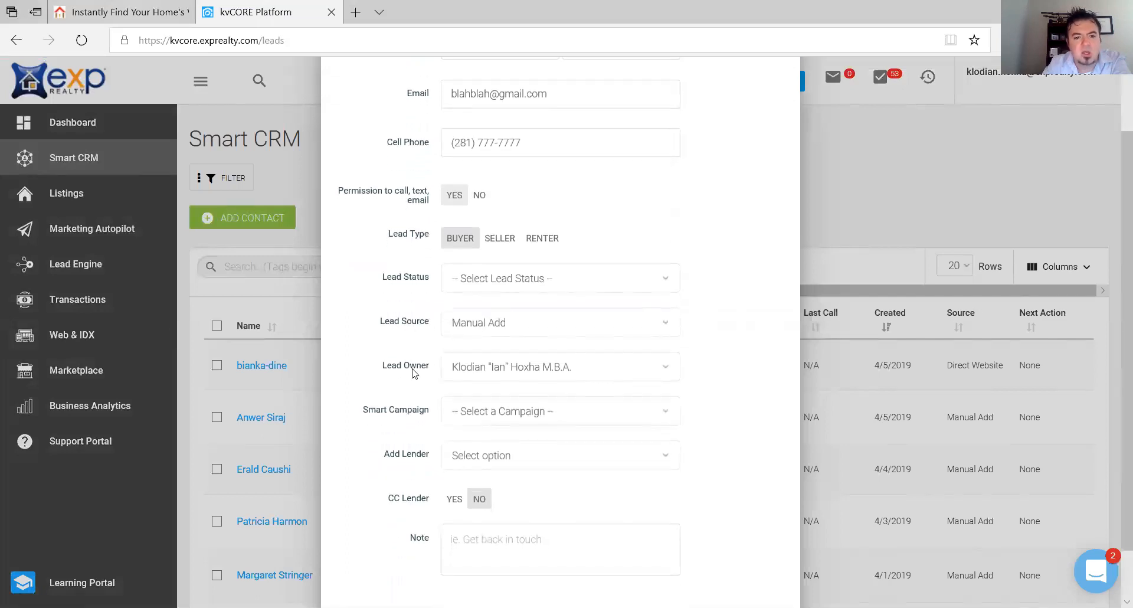
mouse_move(625, 424)
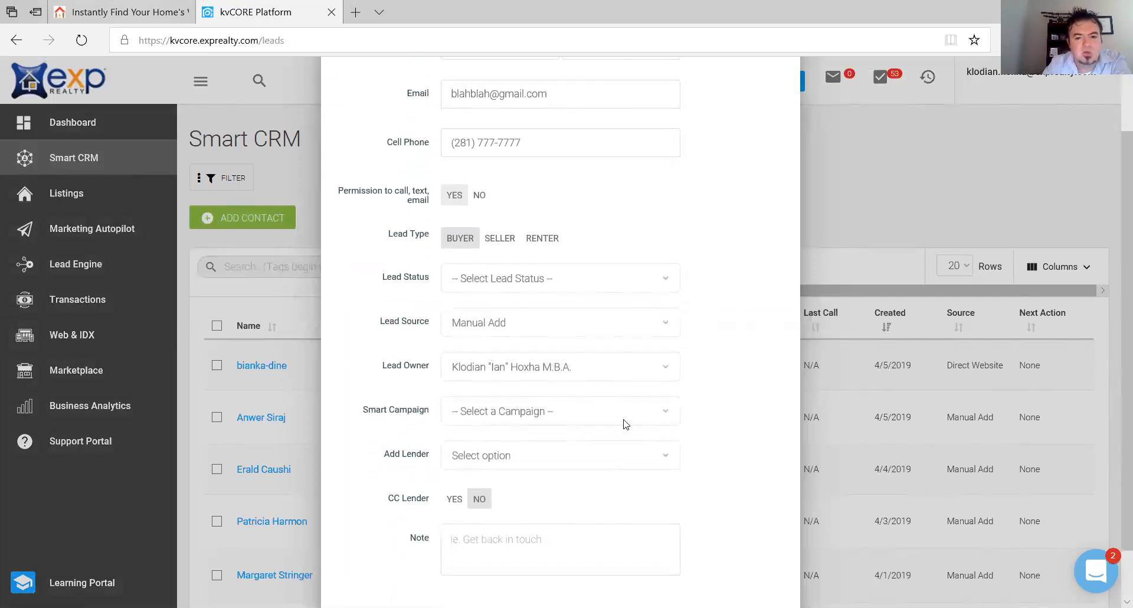
mouse_move(667, 414)
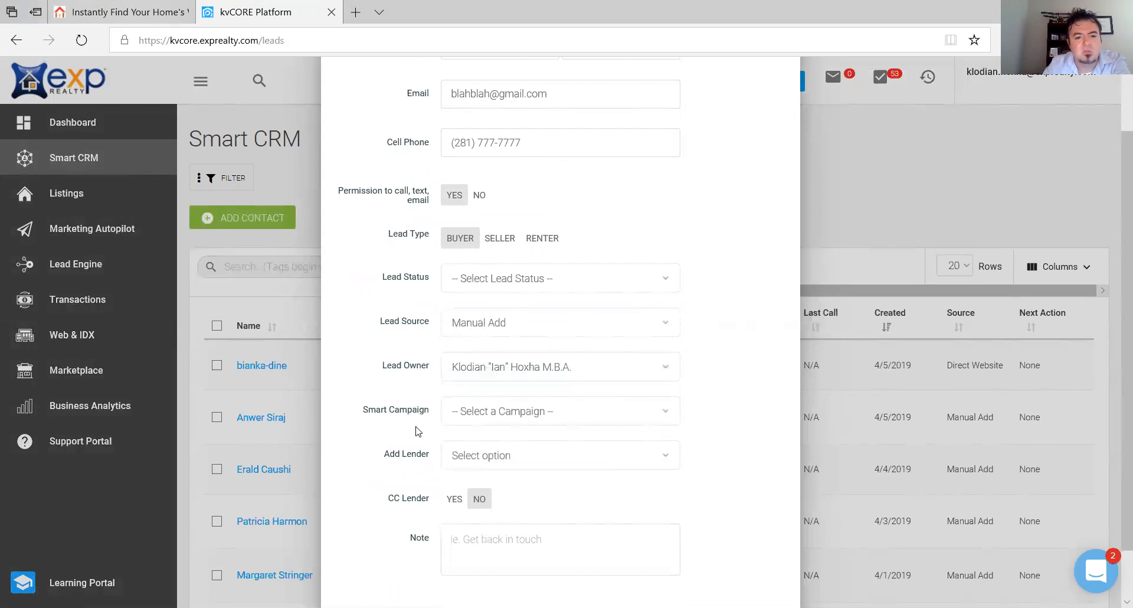
mouse_move(392, 474)
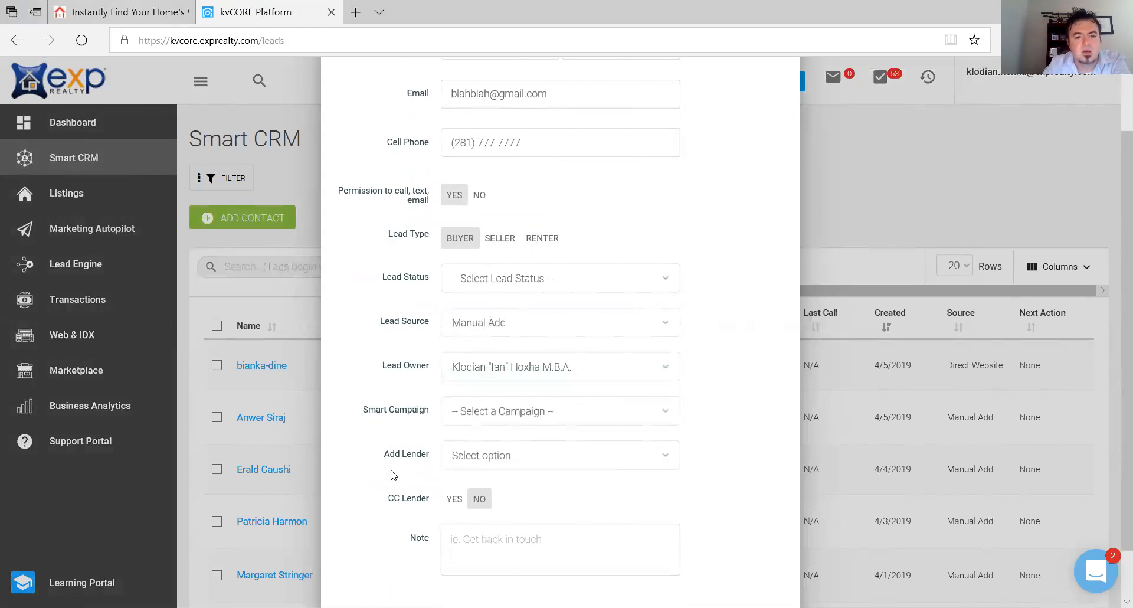
mouse_move(450, 484)
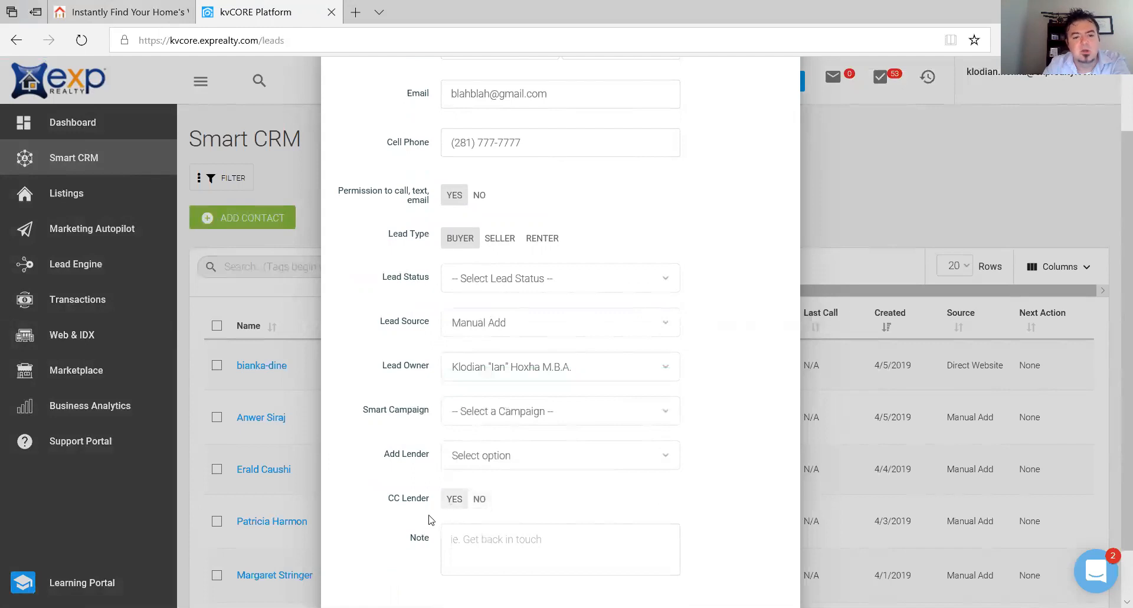
scroll(down, 3)
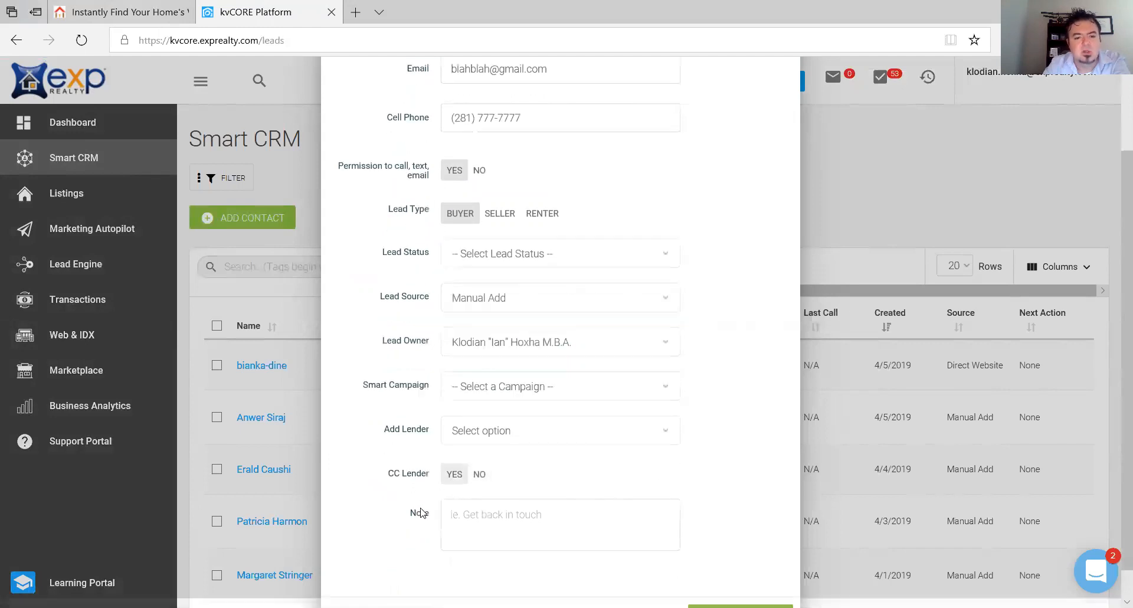
scroll(down, 3)
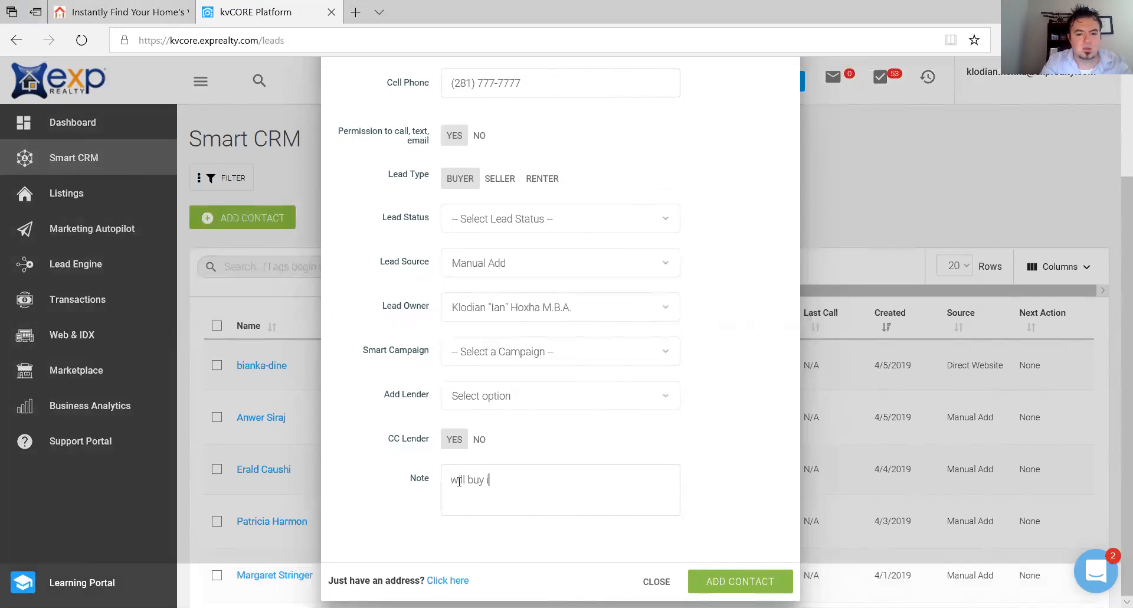
Add the note 'will buy in July.' and save Joe Nobody as a contact.
text(n Ju)
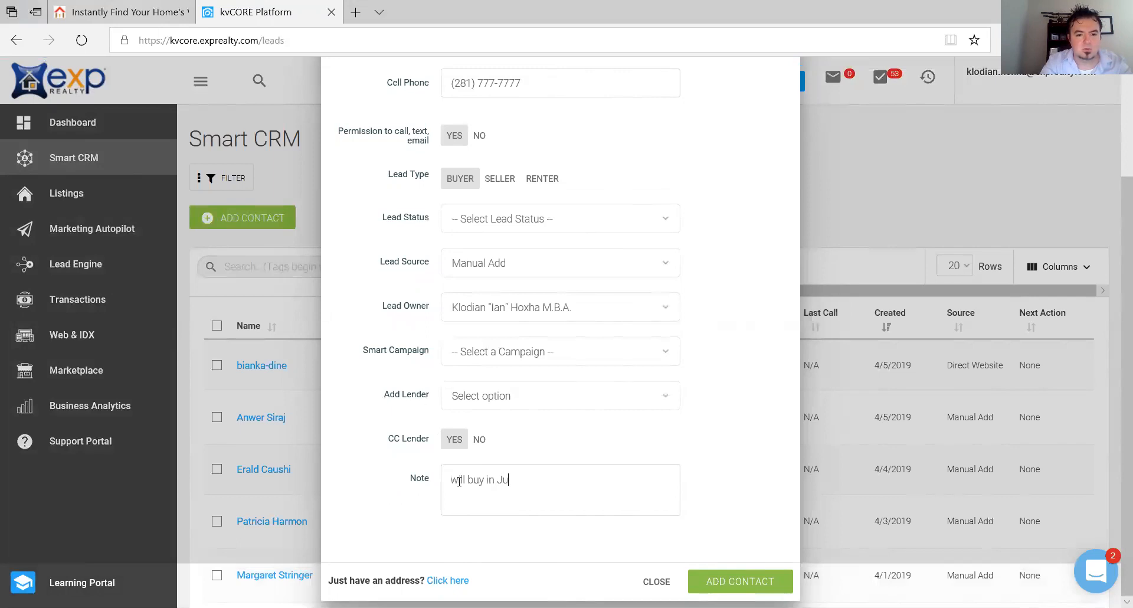
text(ly.)
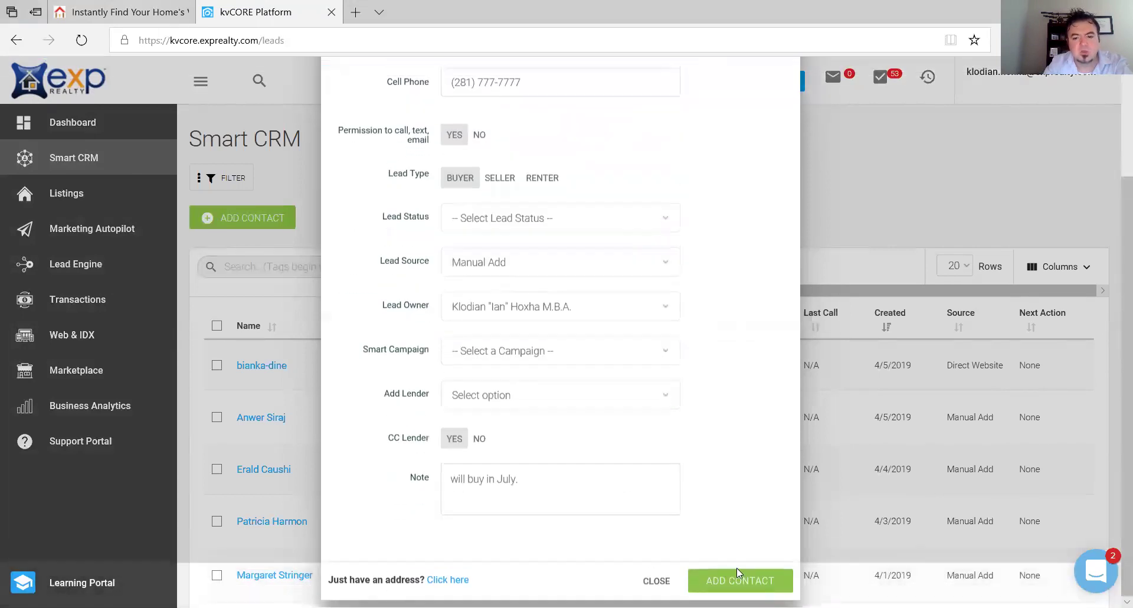
click(559, 81)
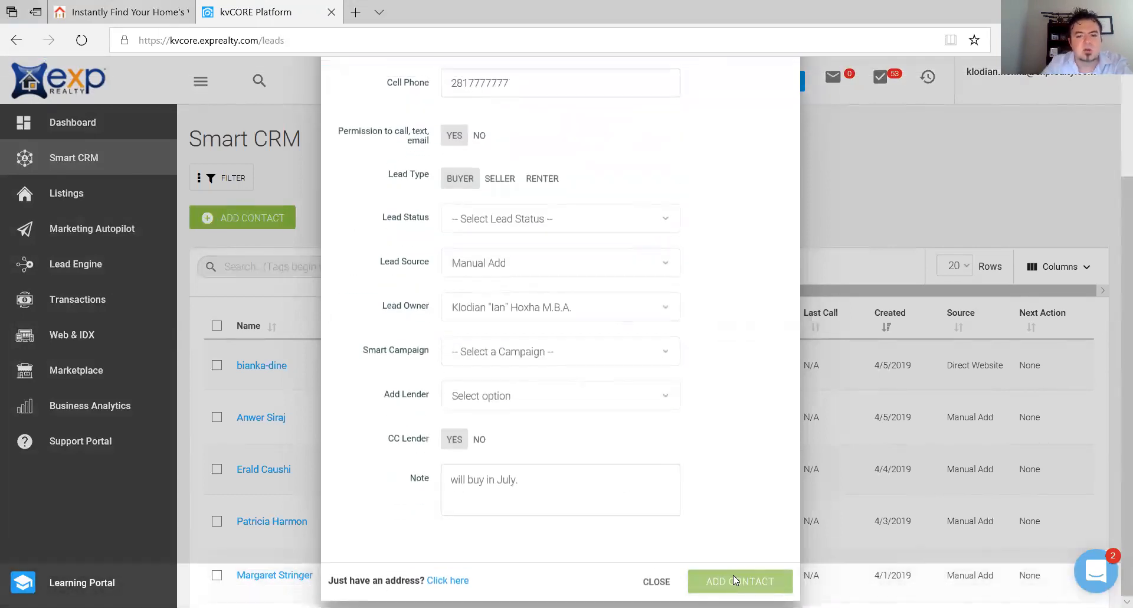
click(738, 580)
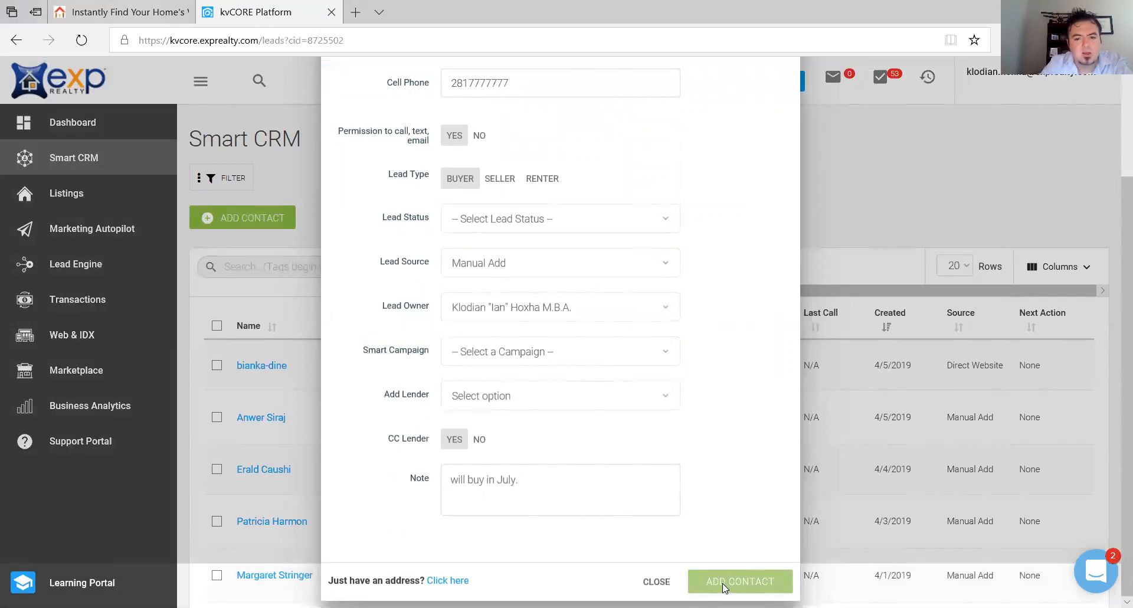
Review Joe Nobody's contact timeline: validation results, July buying note and agent assignment.
click(738, 580)
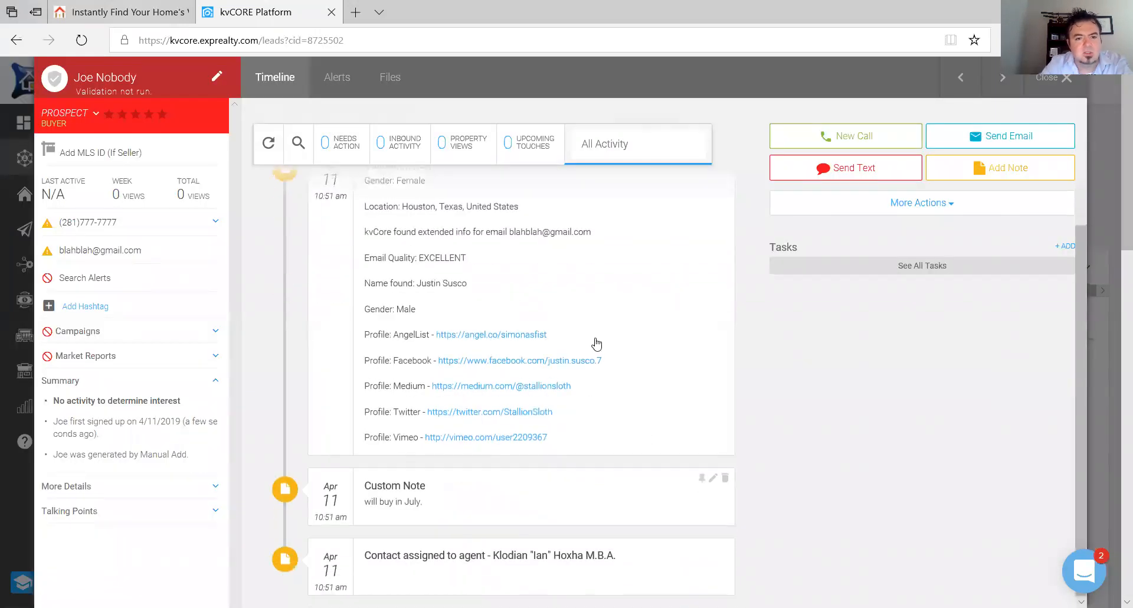
scroll(down, 3)
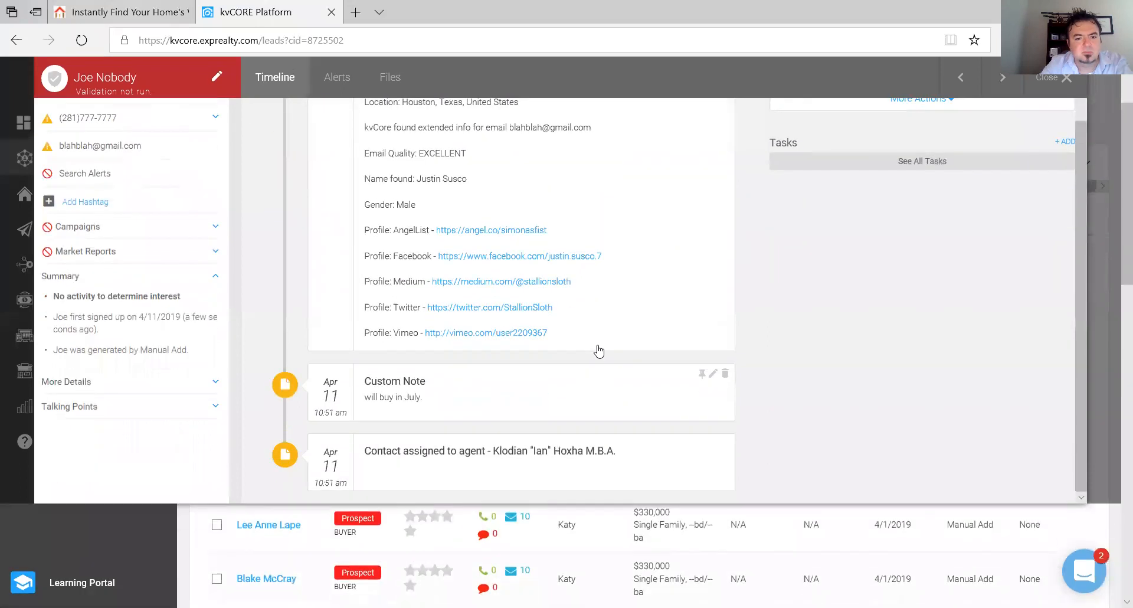
scroll(down, 3)
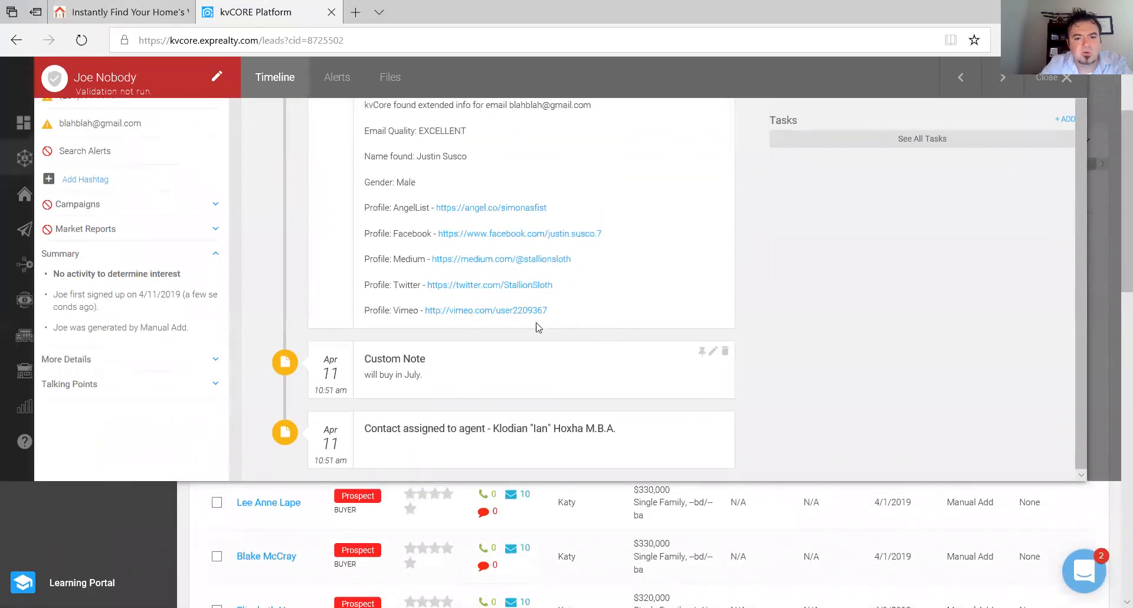
mouse_move(463, 214)
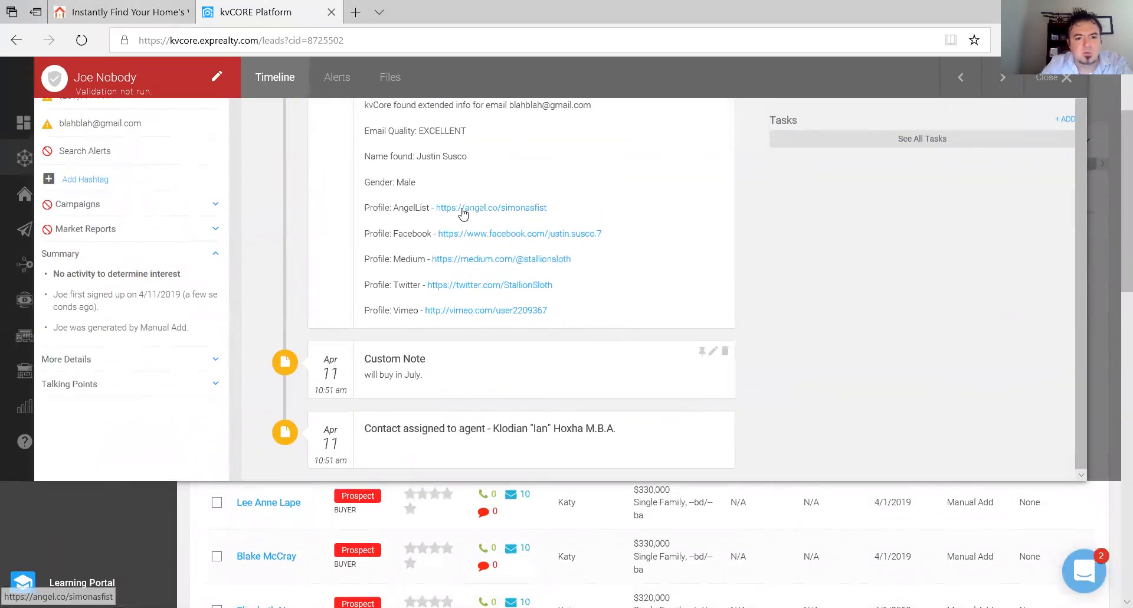
scroll(up, 3)
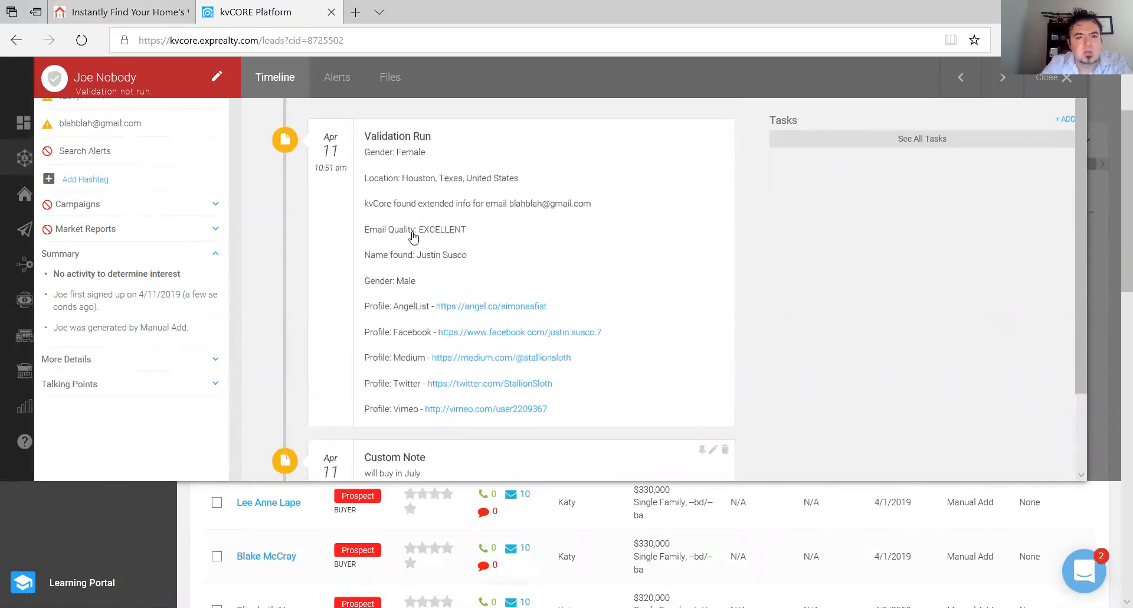
mouse_move(455, 234)
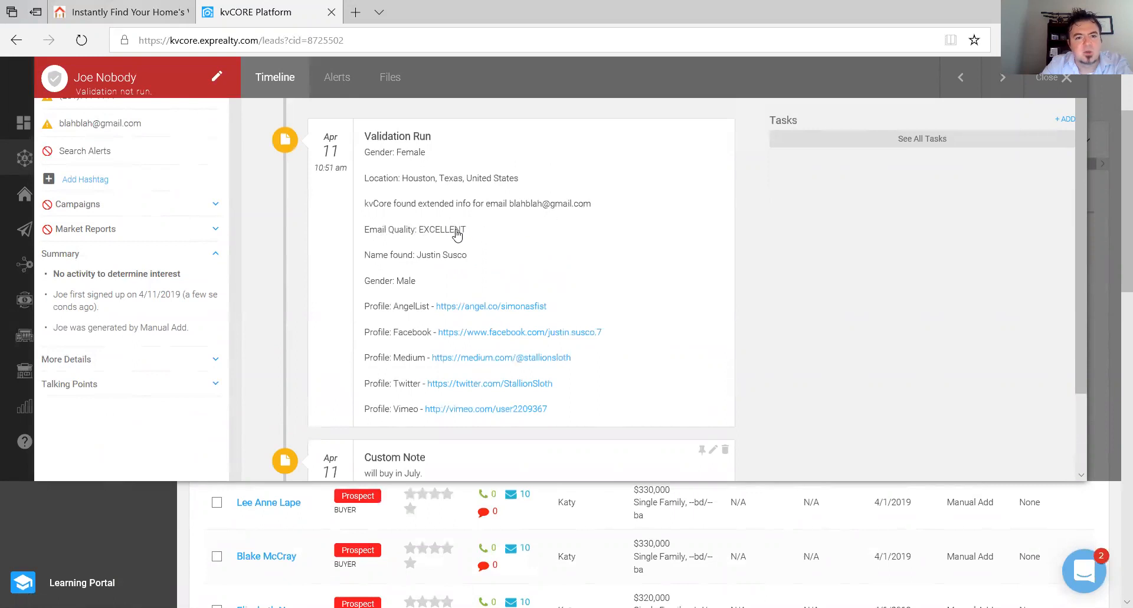
mouse_move(549, 210)
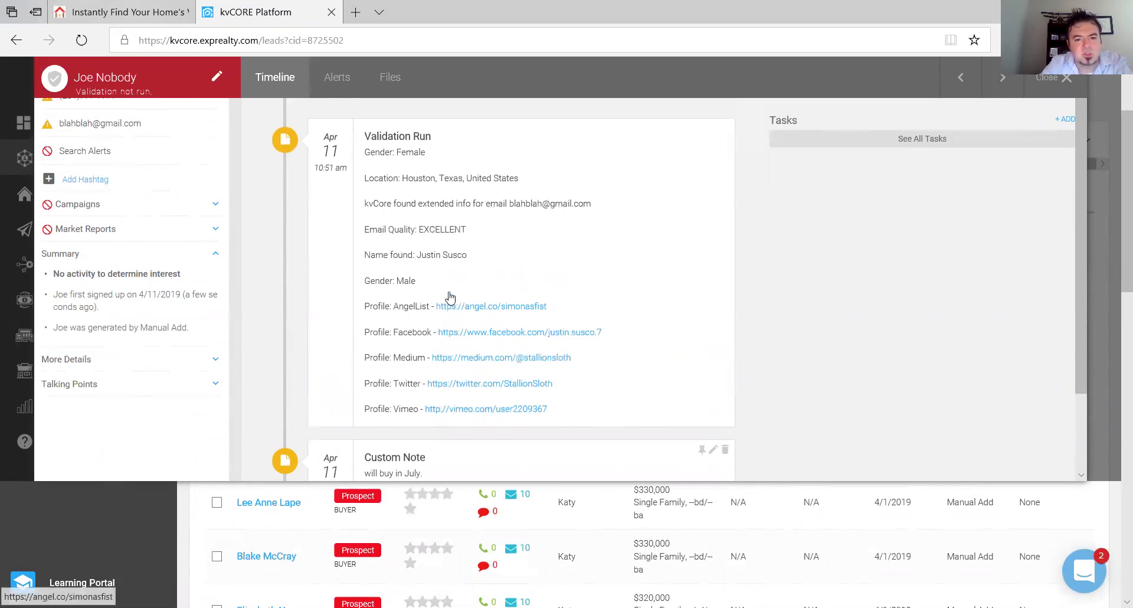
mouse_move(414, 296)
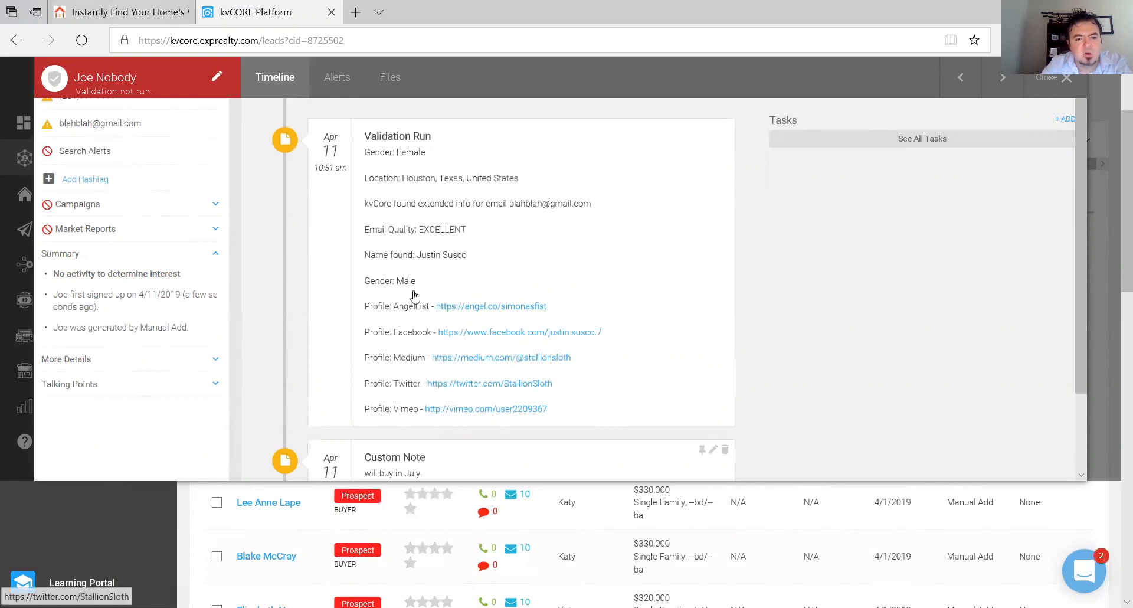
mouse_move(413, 233)
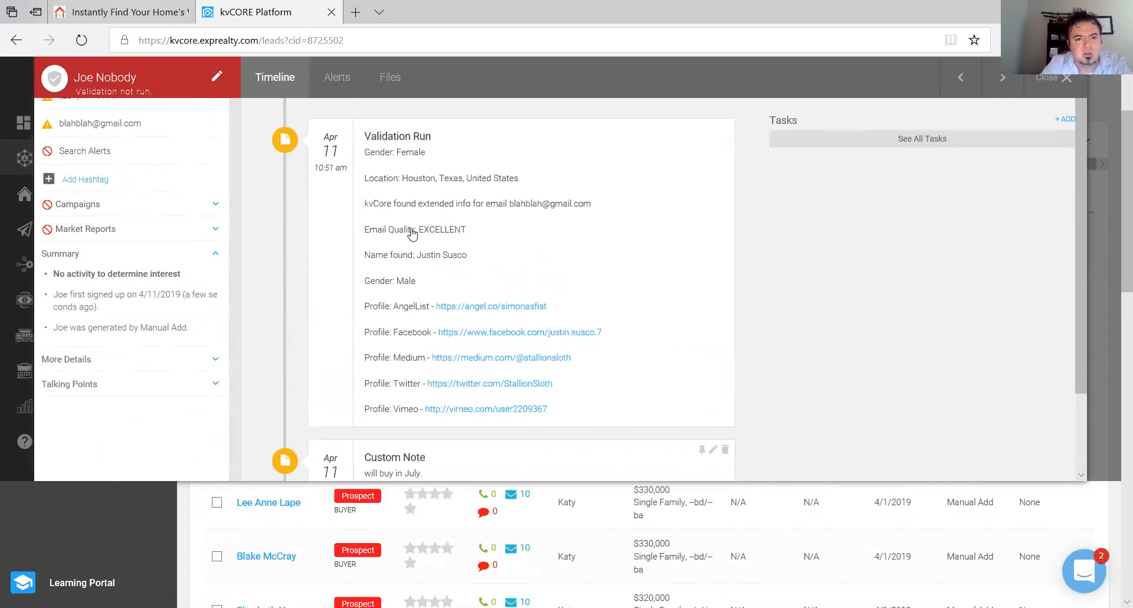
scroll(up, 3)
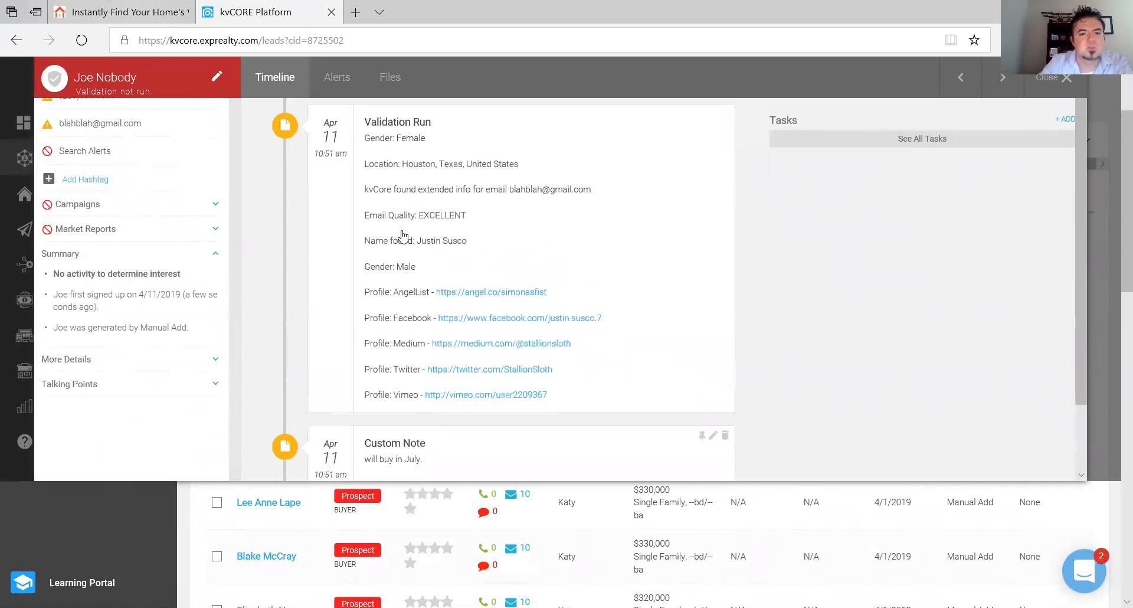
scroll(down, 3)
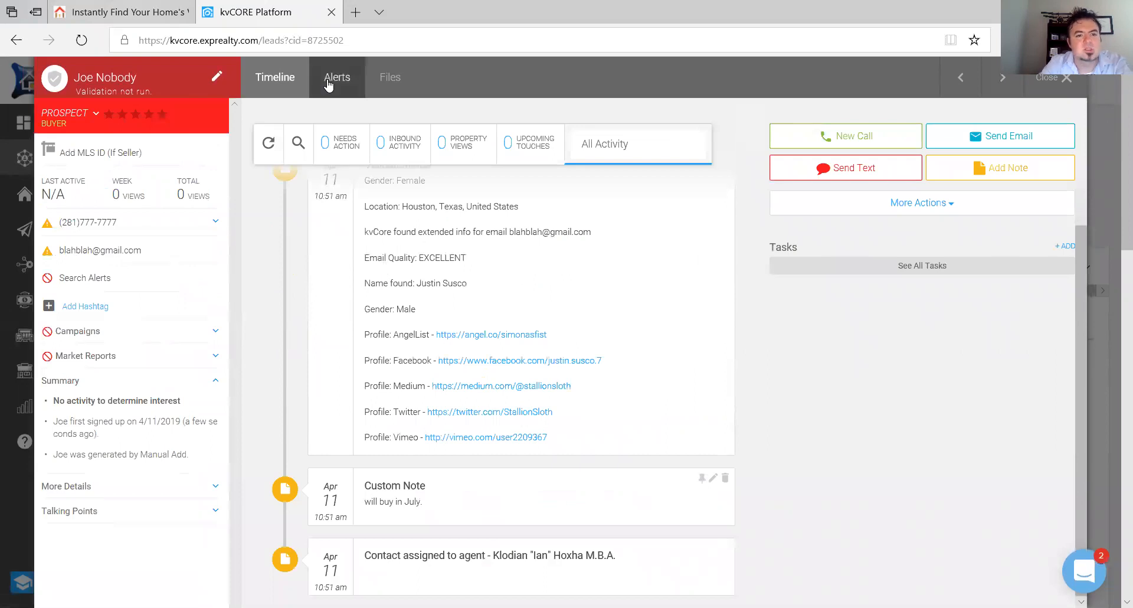
Edit Alert 1 under the prospect's Alerts and set its area to city: Katy.
click(336, 77)
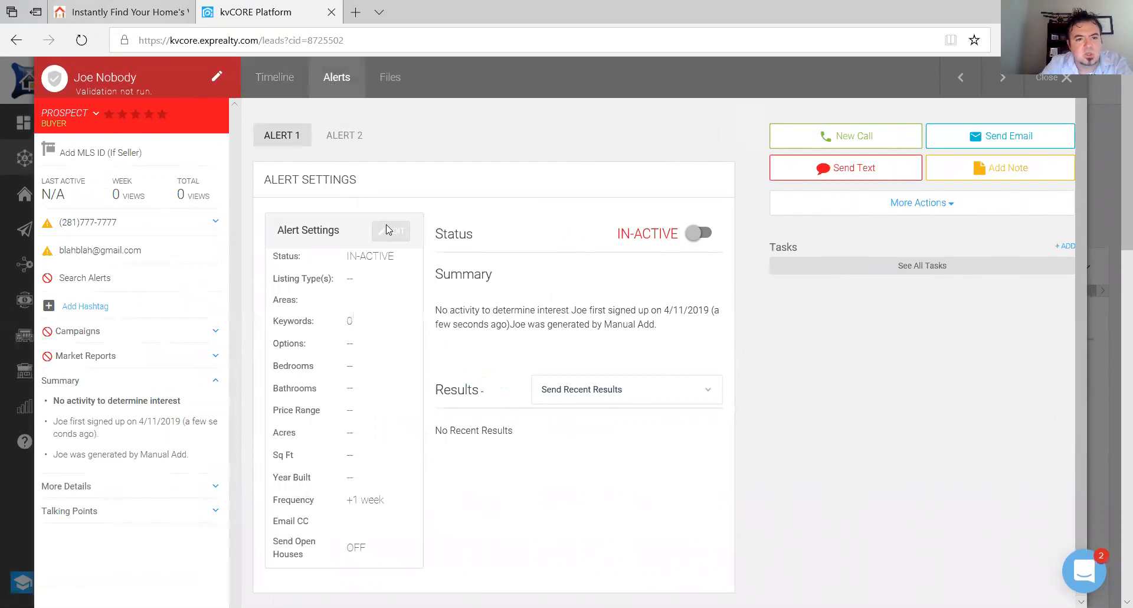
click(391, 232)
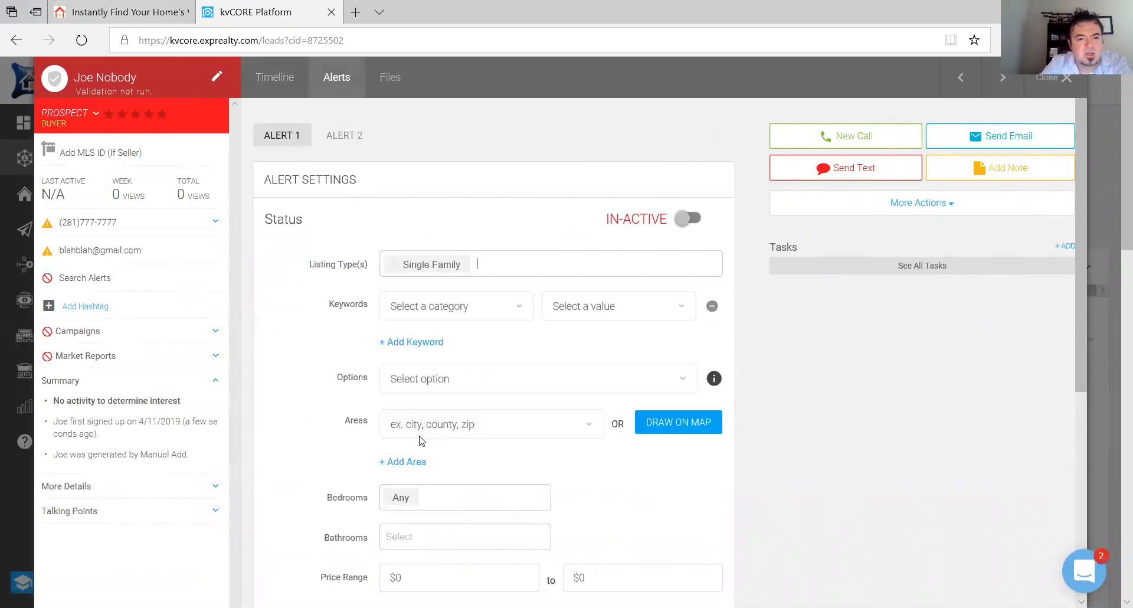
scroll(down, 3)
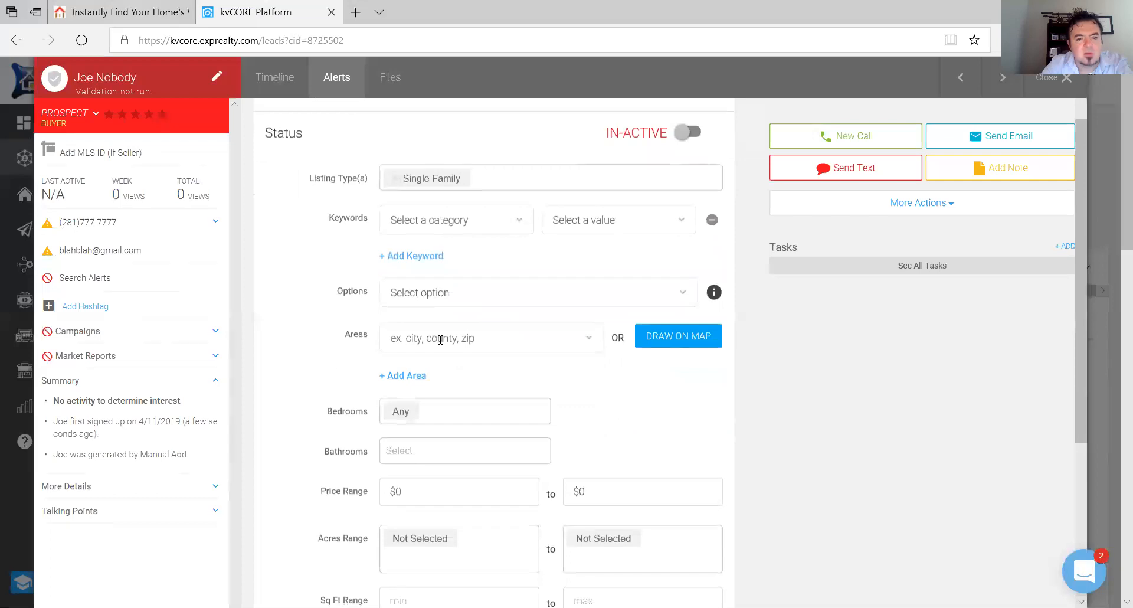
click(469, 337)
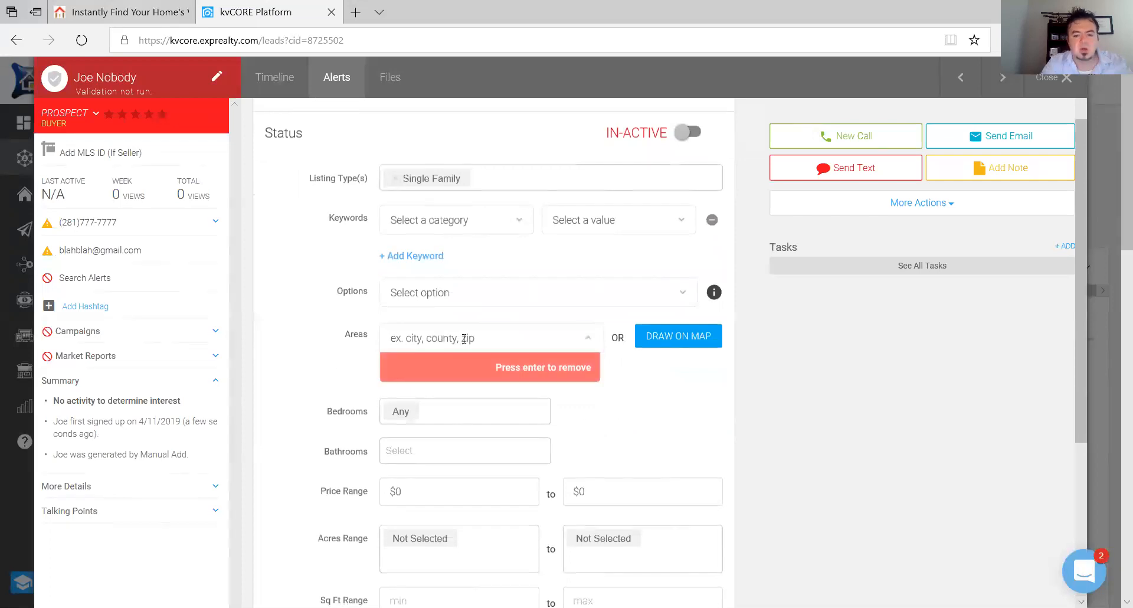
text(katy)
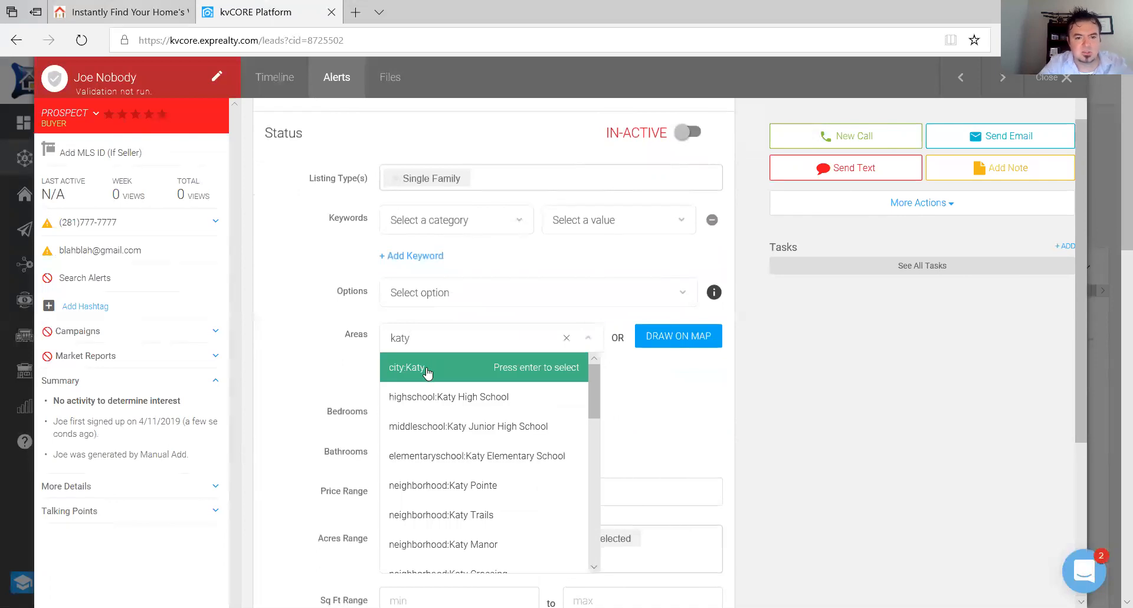
click(412, 367)
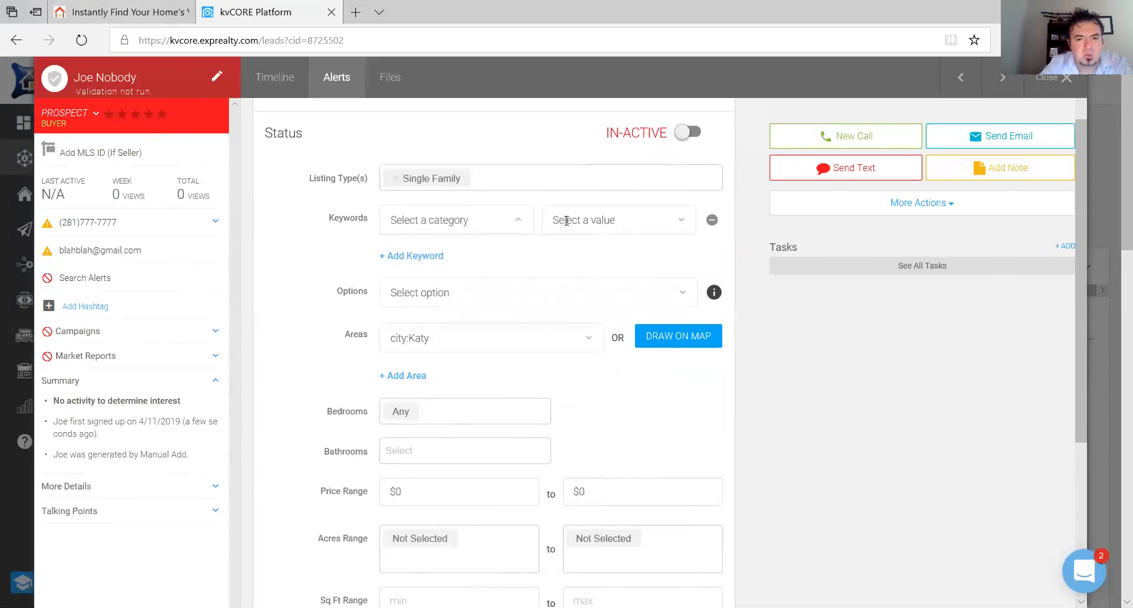
Add the Fixer Upper listing option and a Private Pool keyword to the search alert.
click(537, 292)
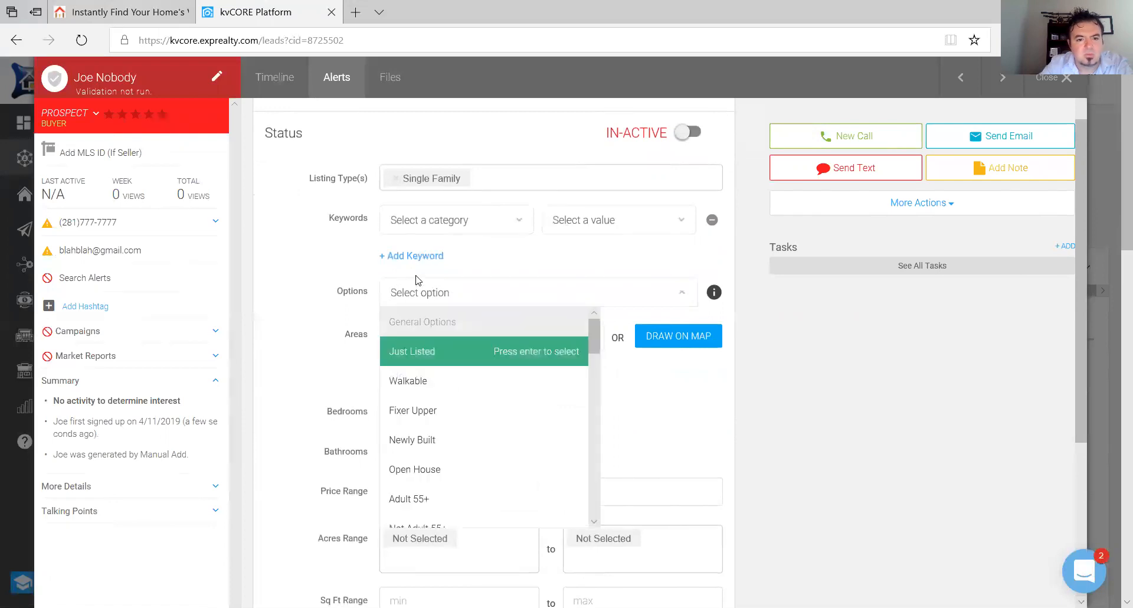
mouse_move(401, 357)
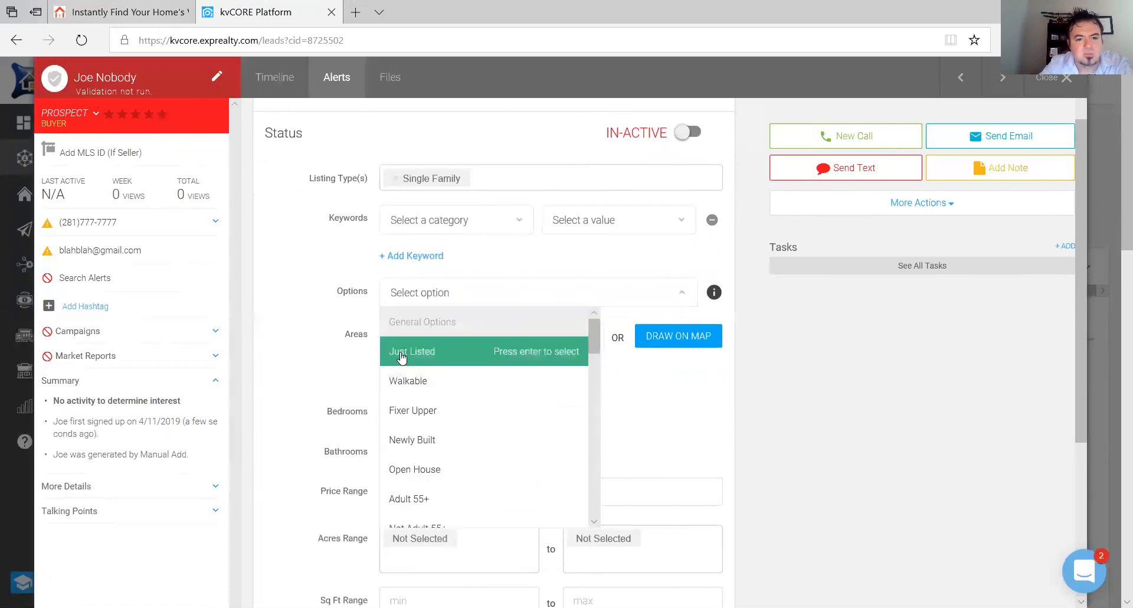
mouse_move(409, 409)
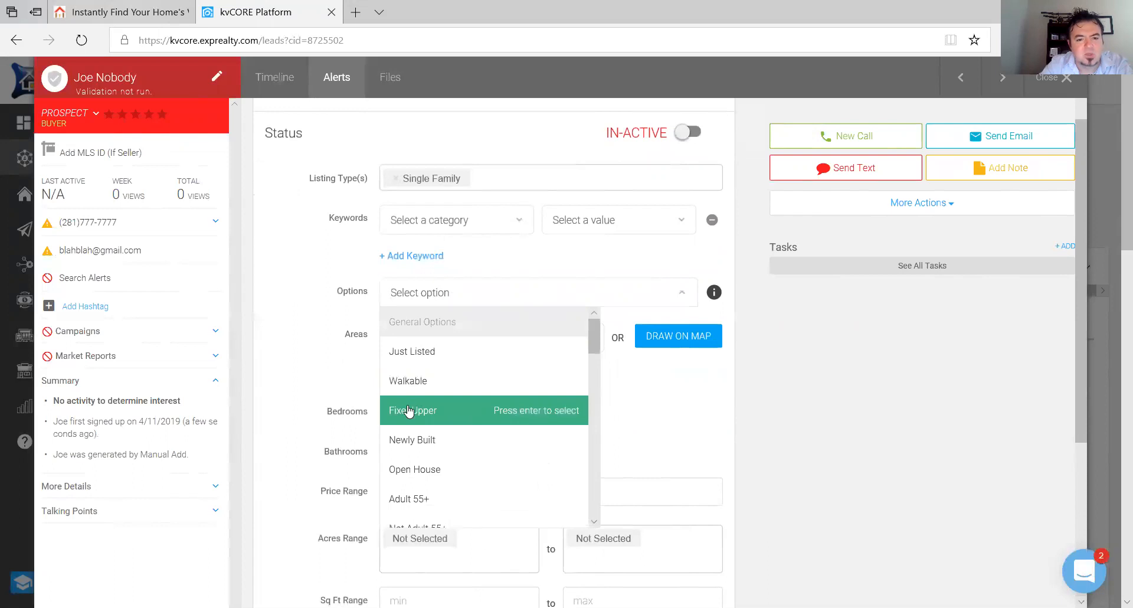
click(412, 409)
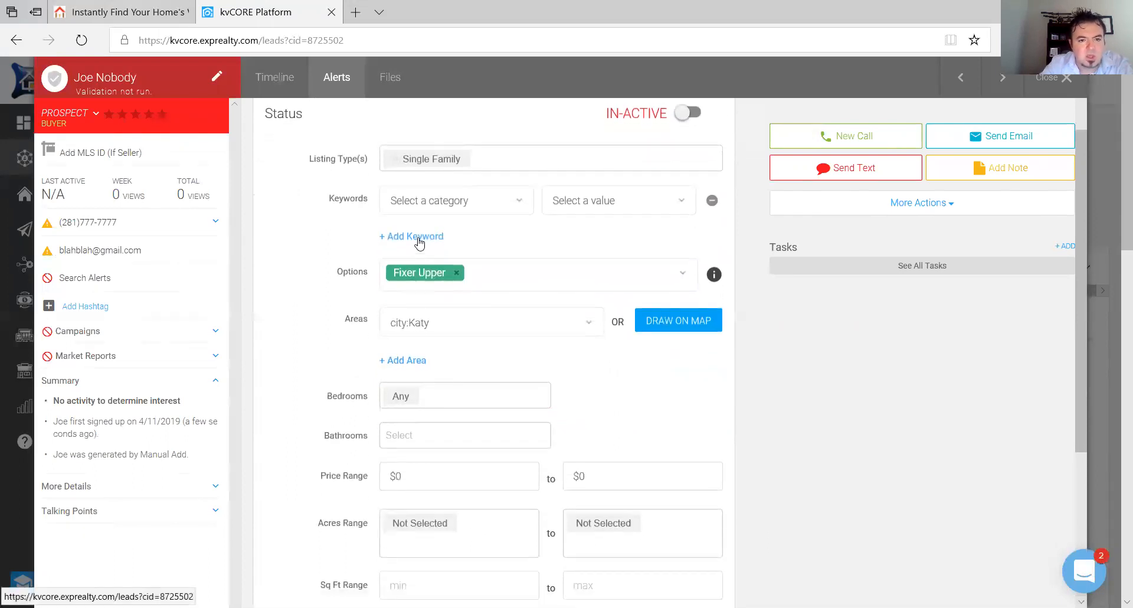
click(411, 236)
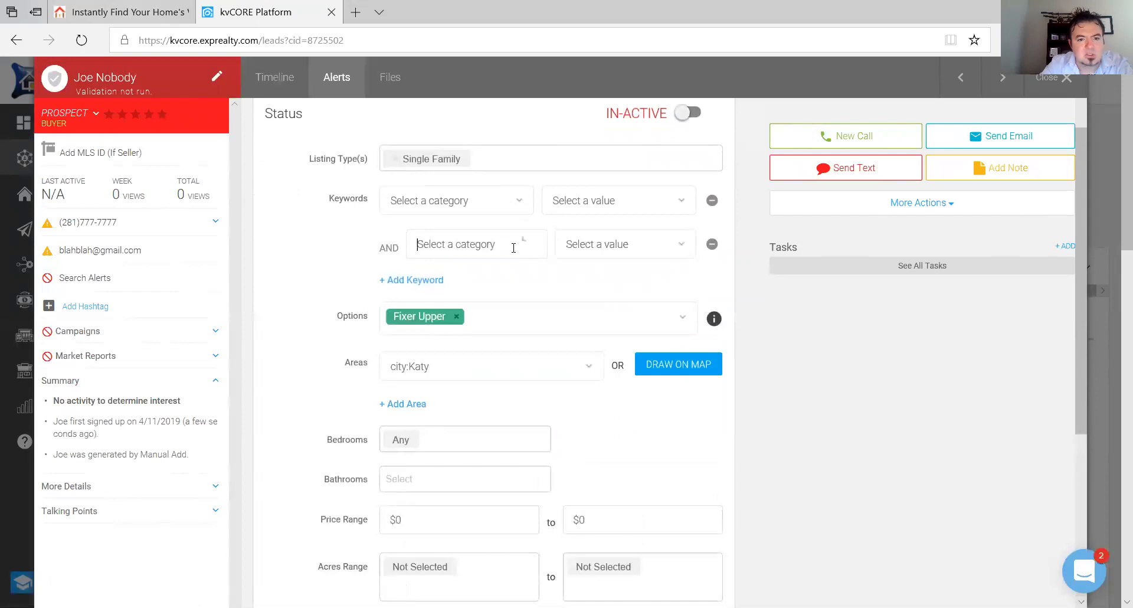
text(po)
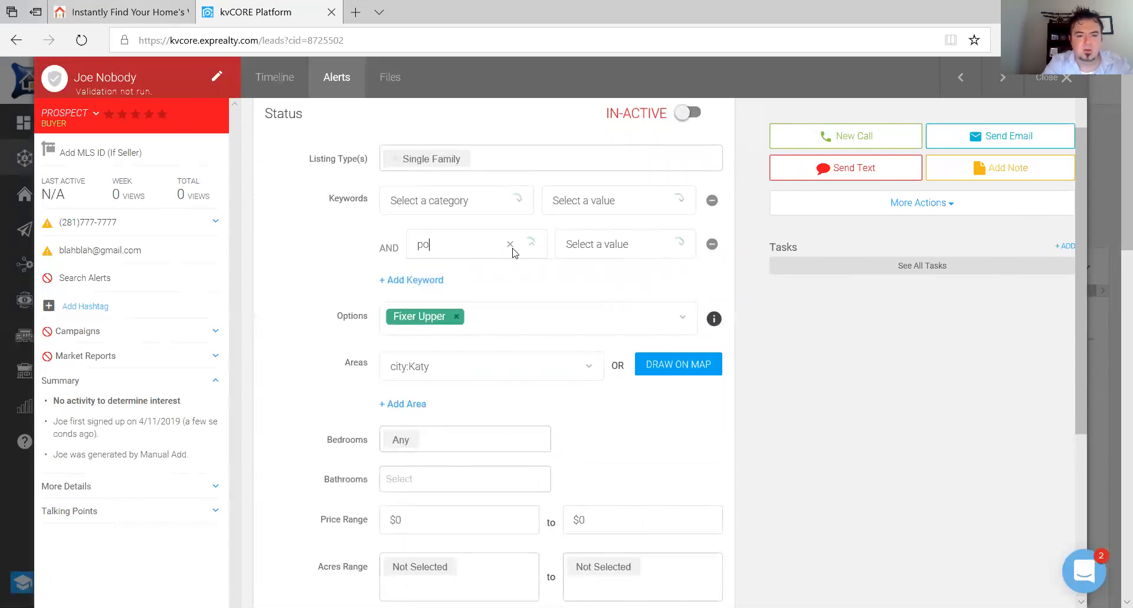
text(ol)
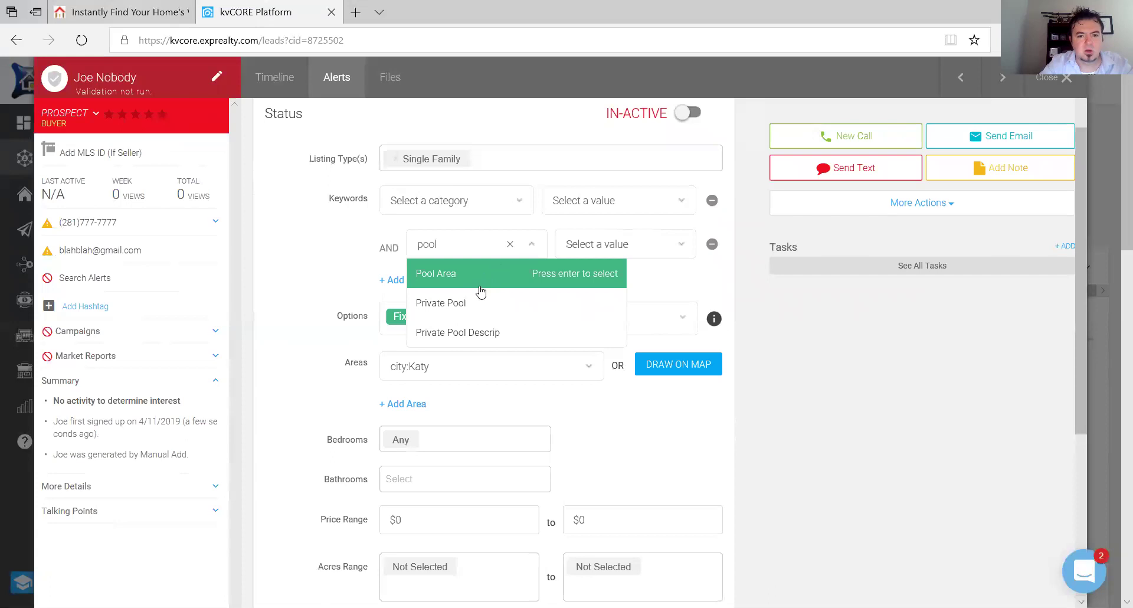
click(440, 302)
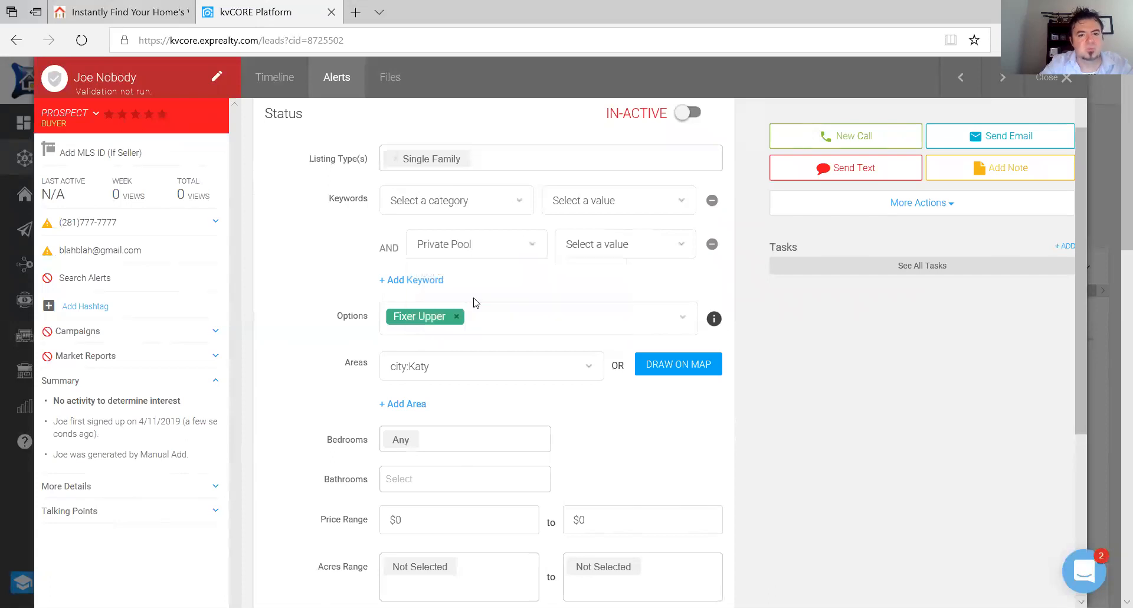
scroll(down, 3)
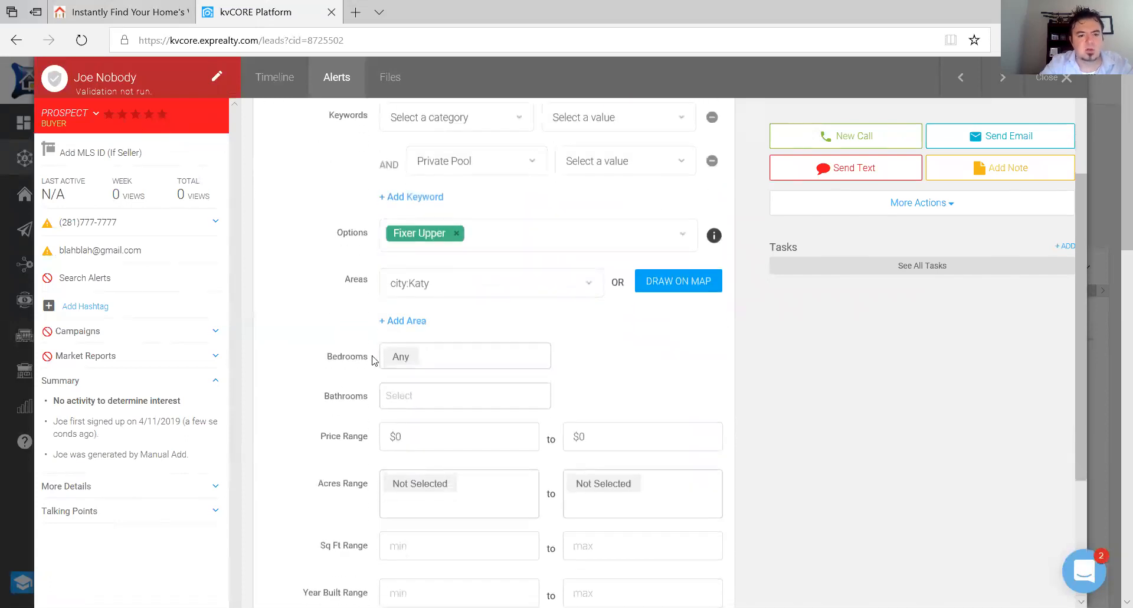
Require at least 3 bedrooms and 2 bathrooms in the search alert.
click(463, 355)
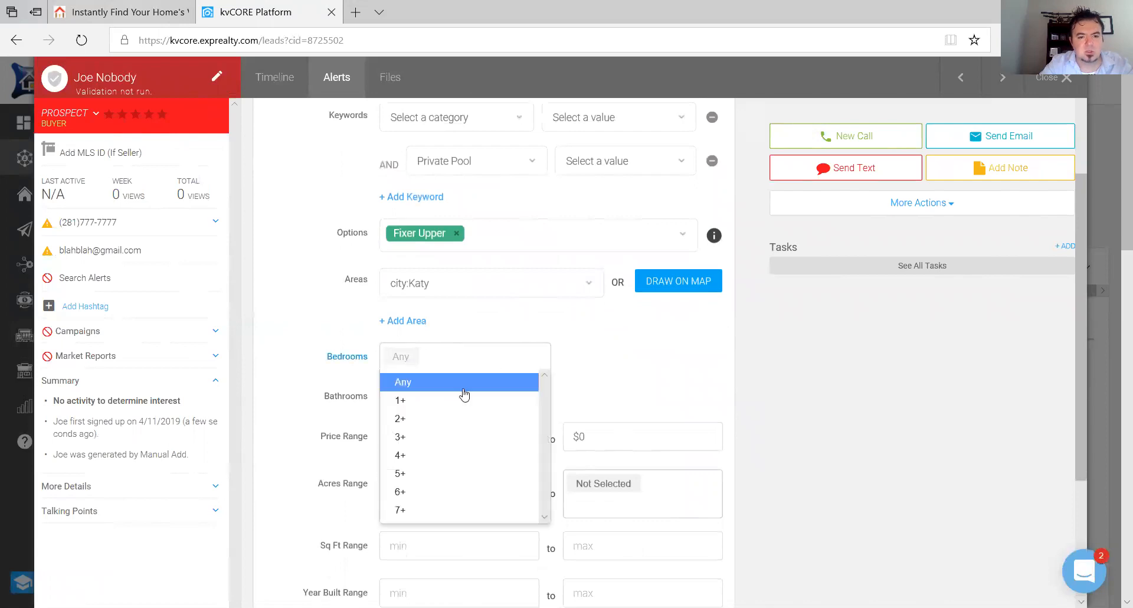
click(400, 435)
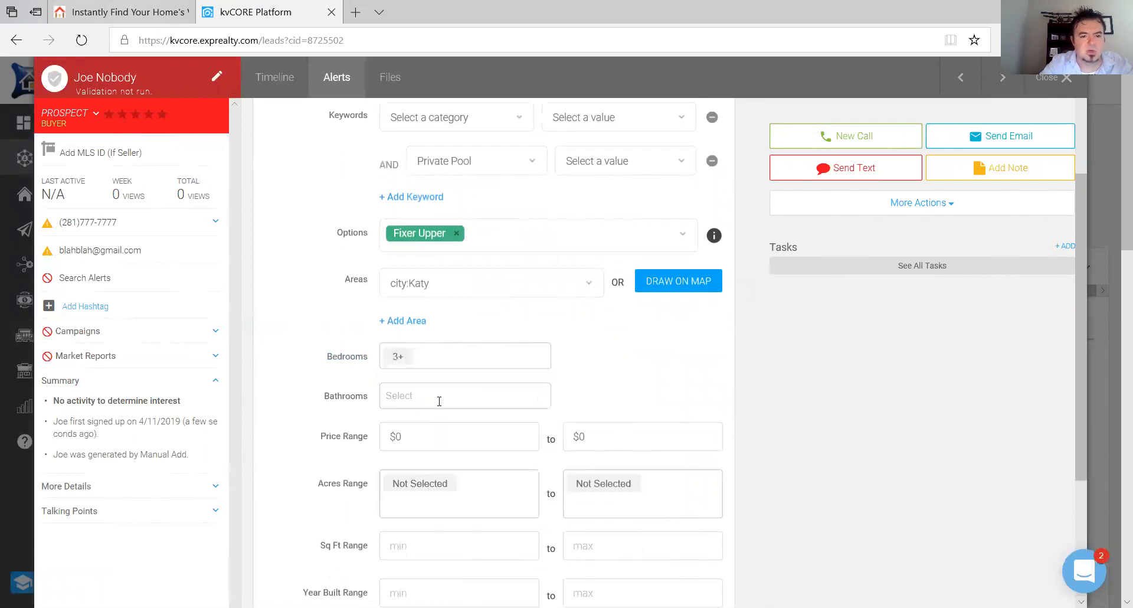
click(465, 395)
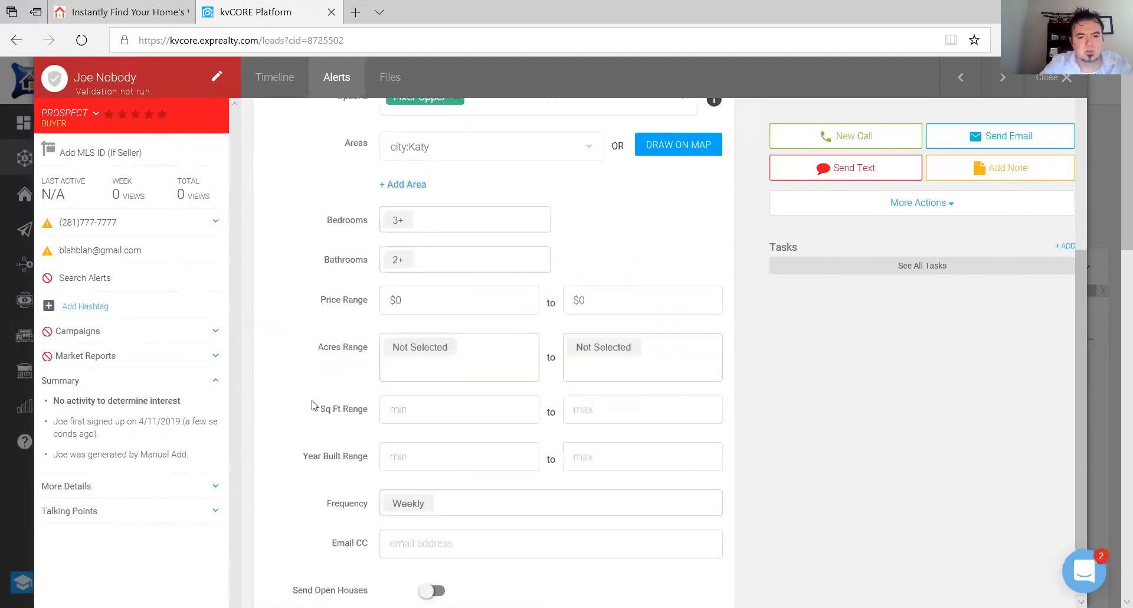
Cap the alert's maximum price at $300,000.
scroll(up, 3)
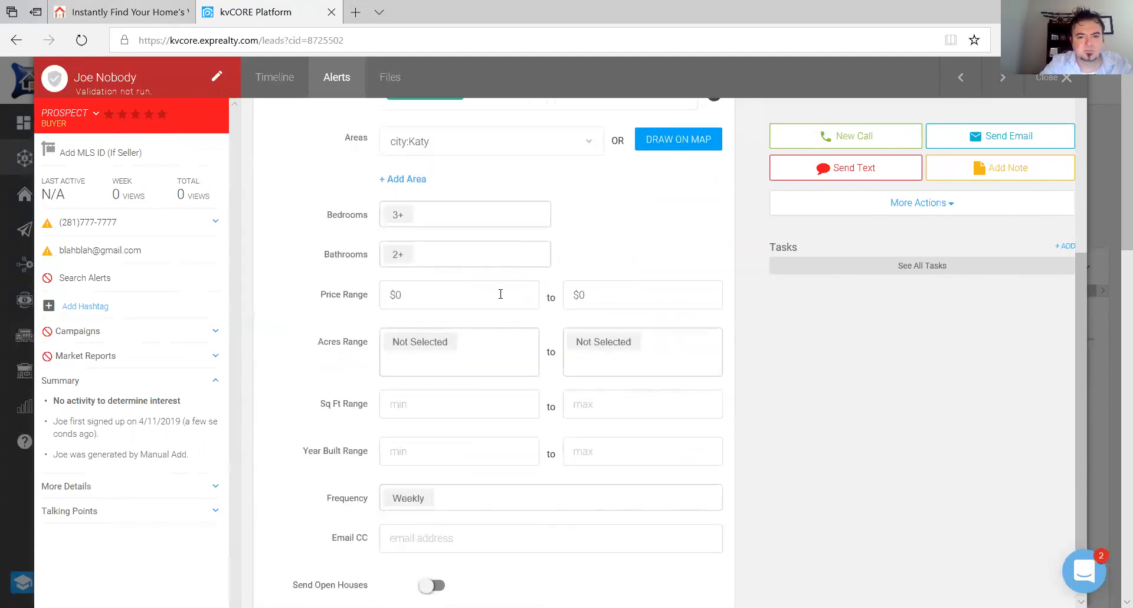
click(642, 294)
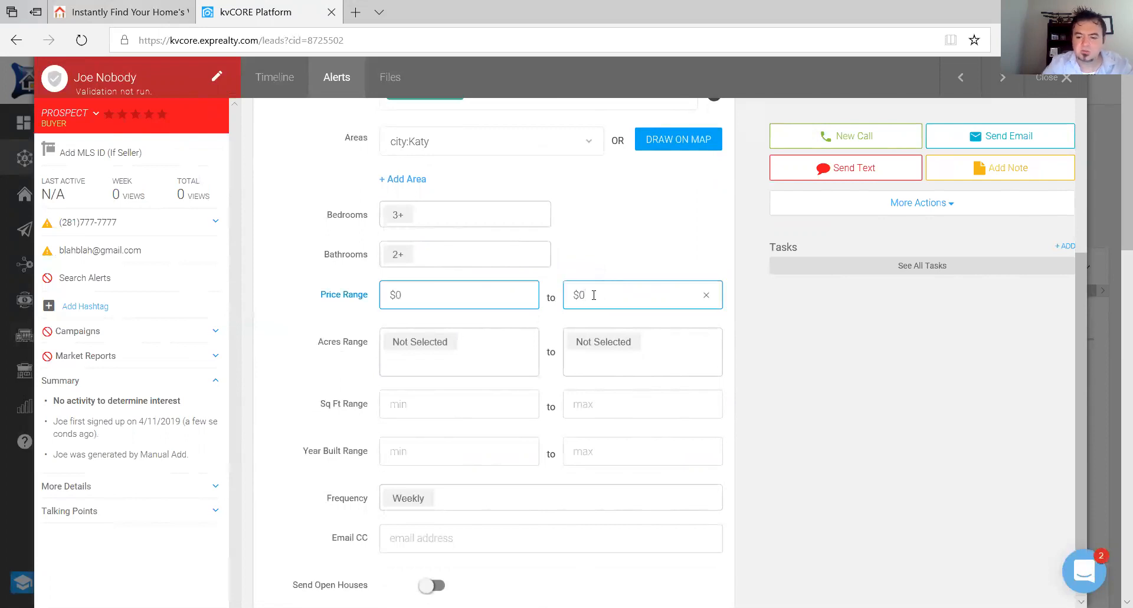
text(30,000)
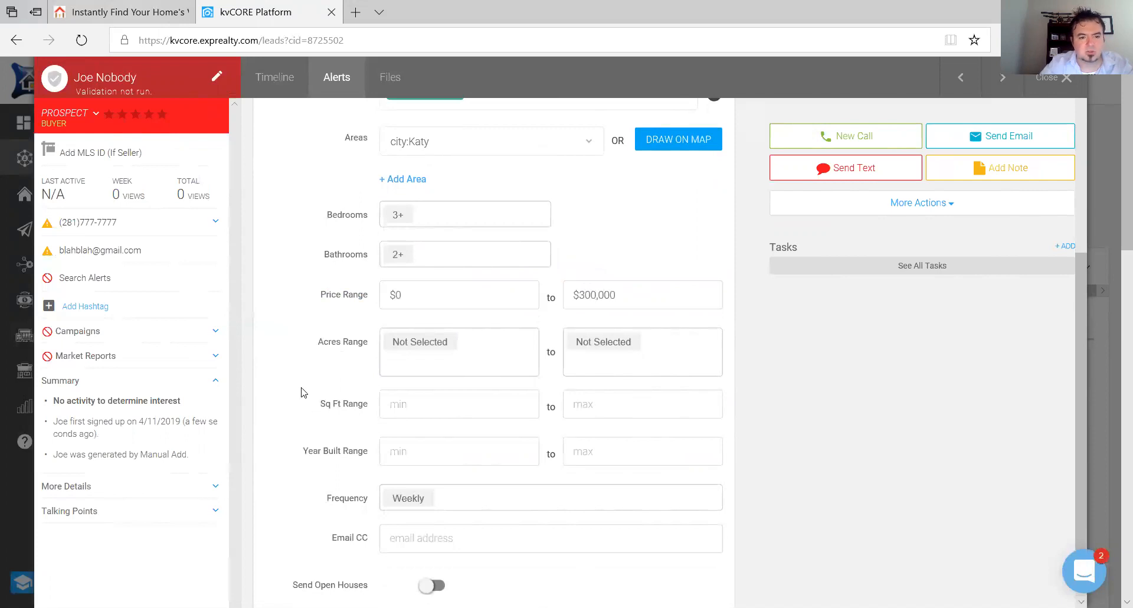
scroll(down, 3)
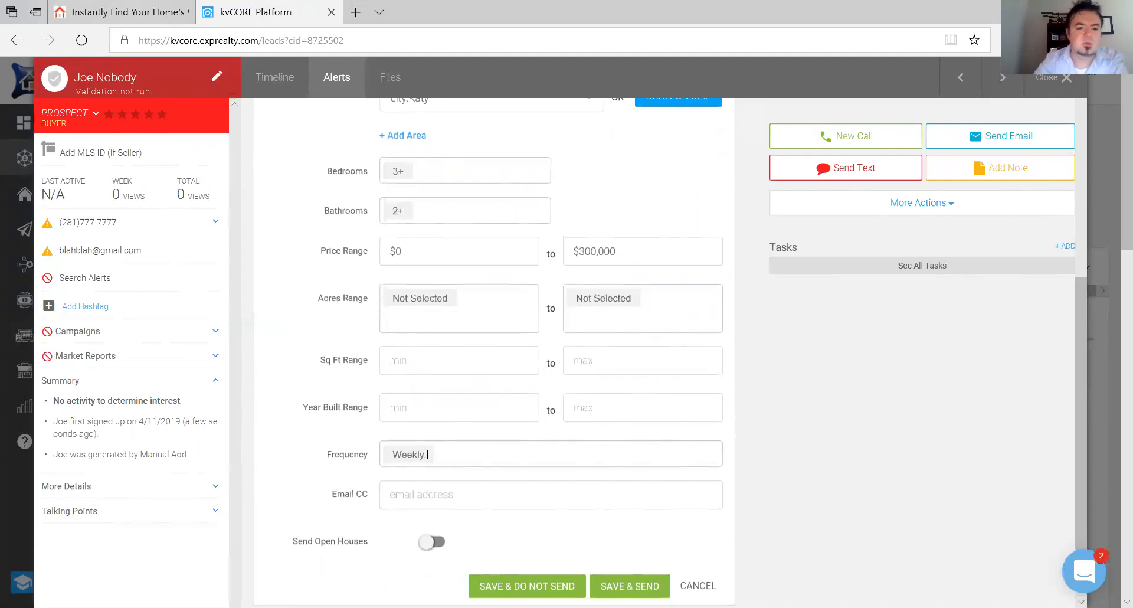
click(551, 454)
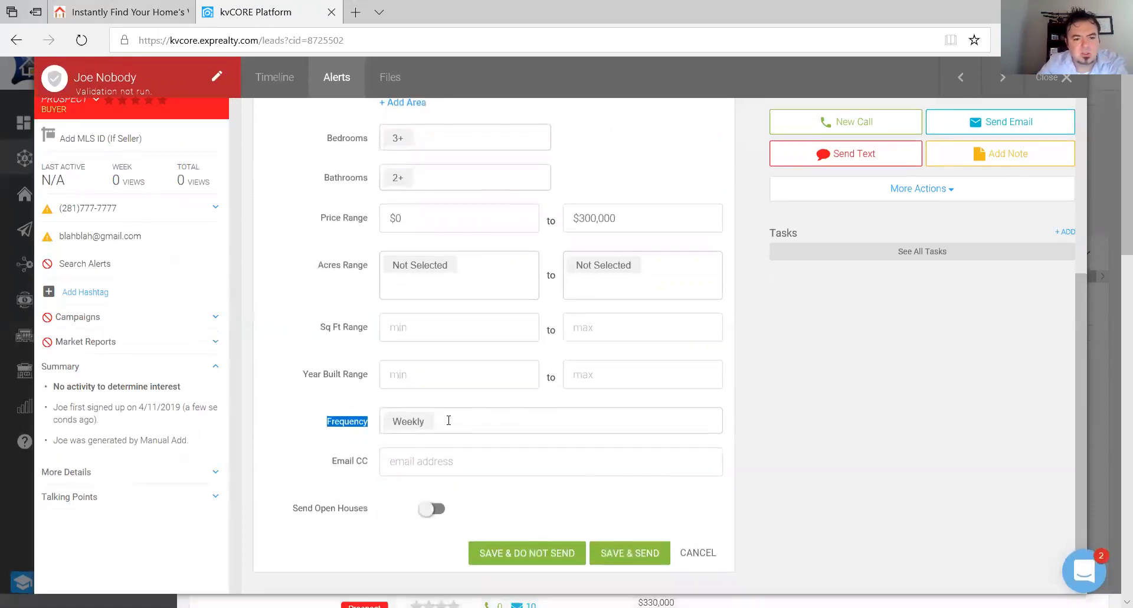
Change the alert frequency from Weekly to Instant.
click(551, 420)
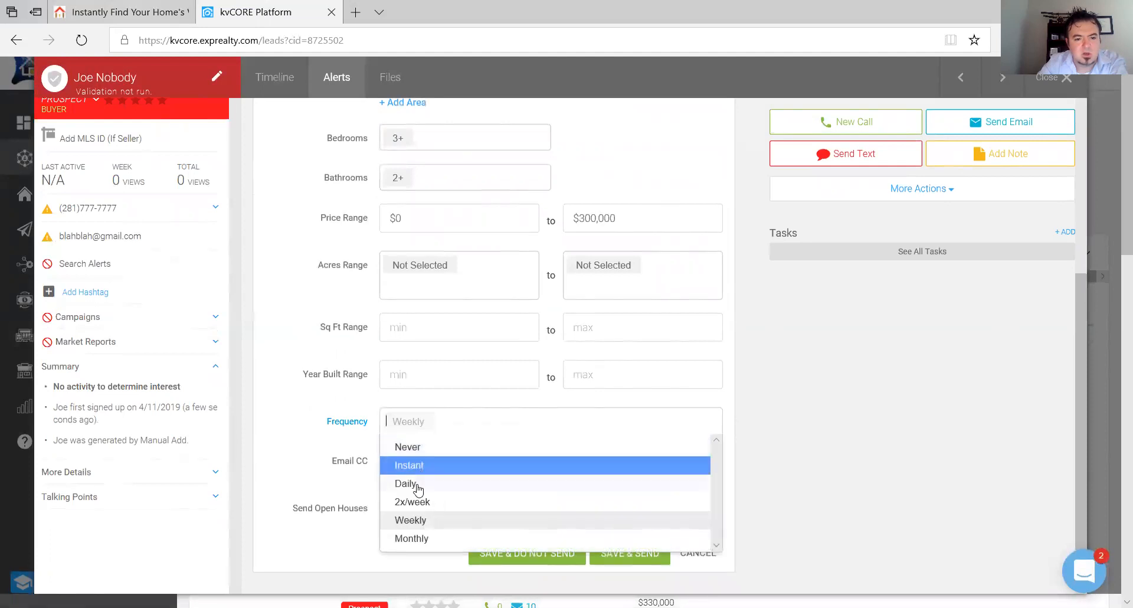
mouse_move(410, 538)
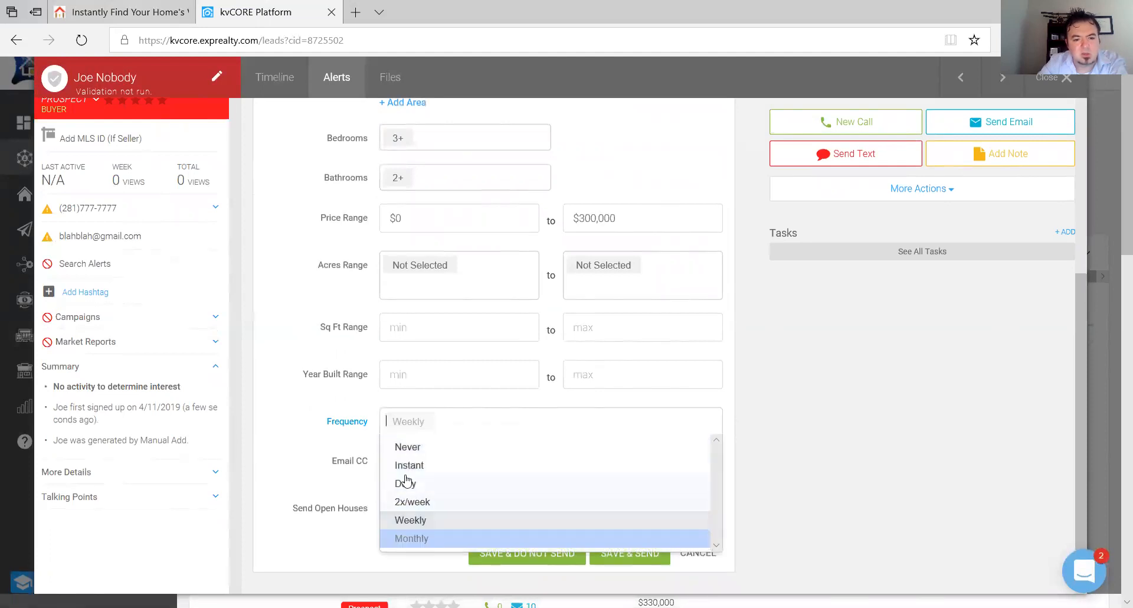
click(409, 465)
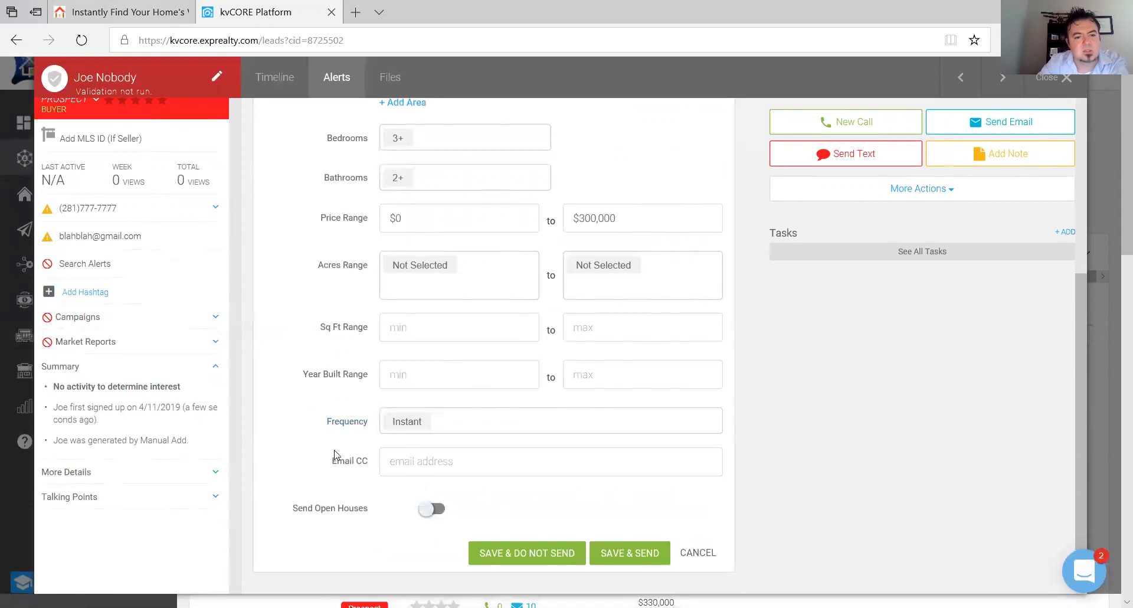
scroll(down, 3)
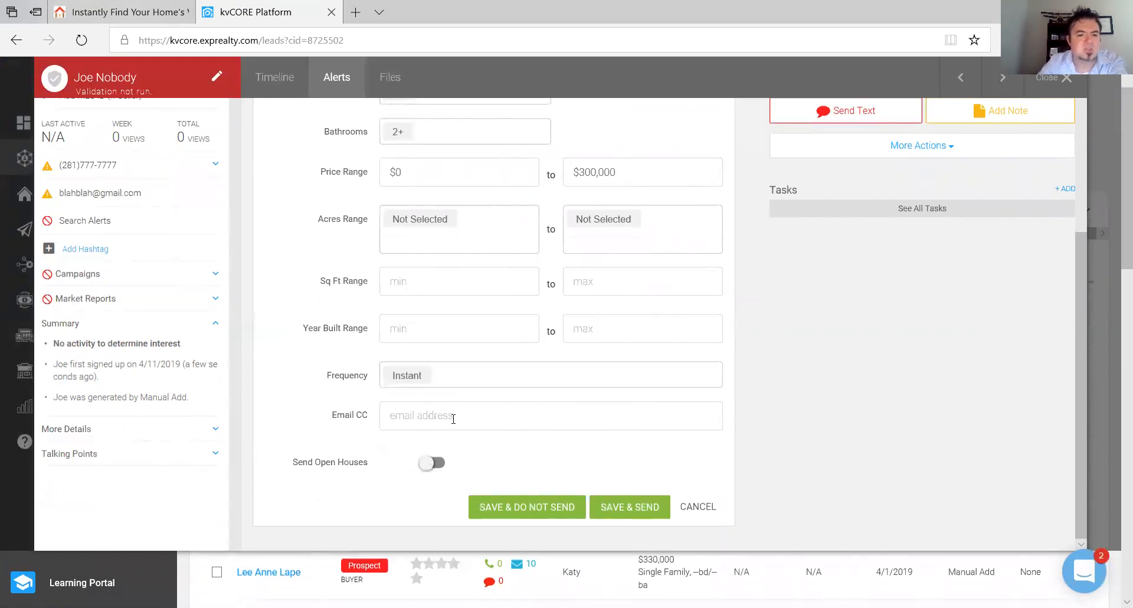
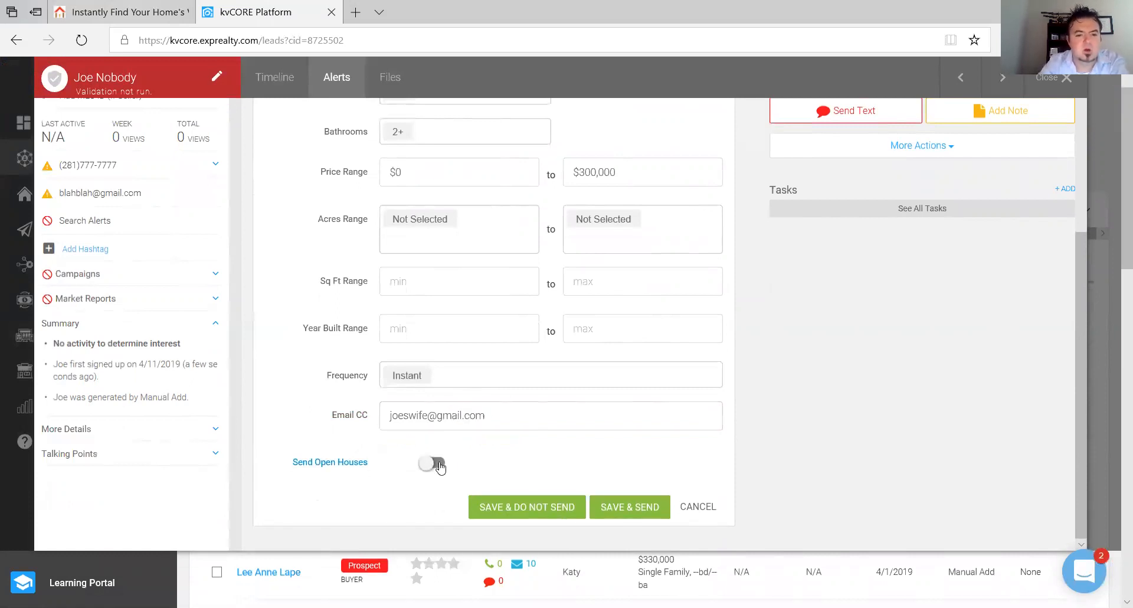
scroll(up, 3)
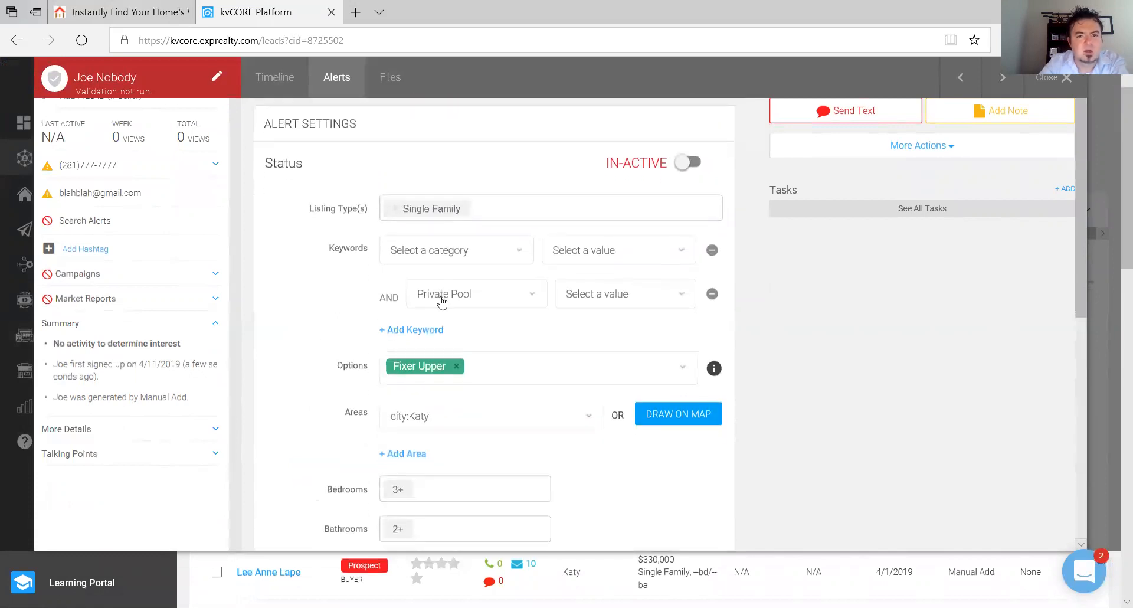
scroll(down, 3)
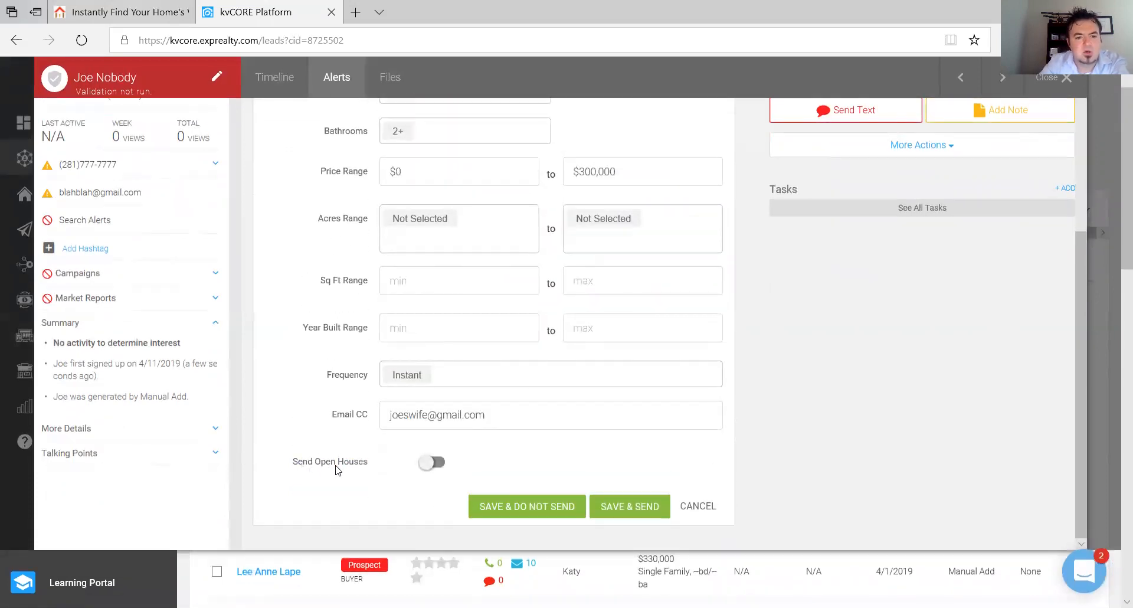
click(431, 462)
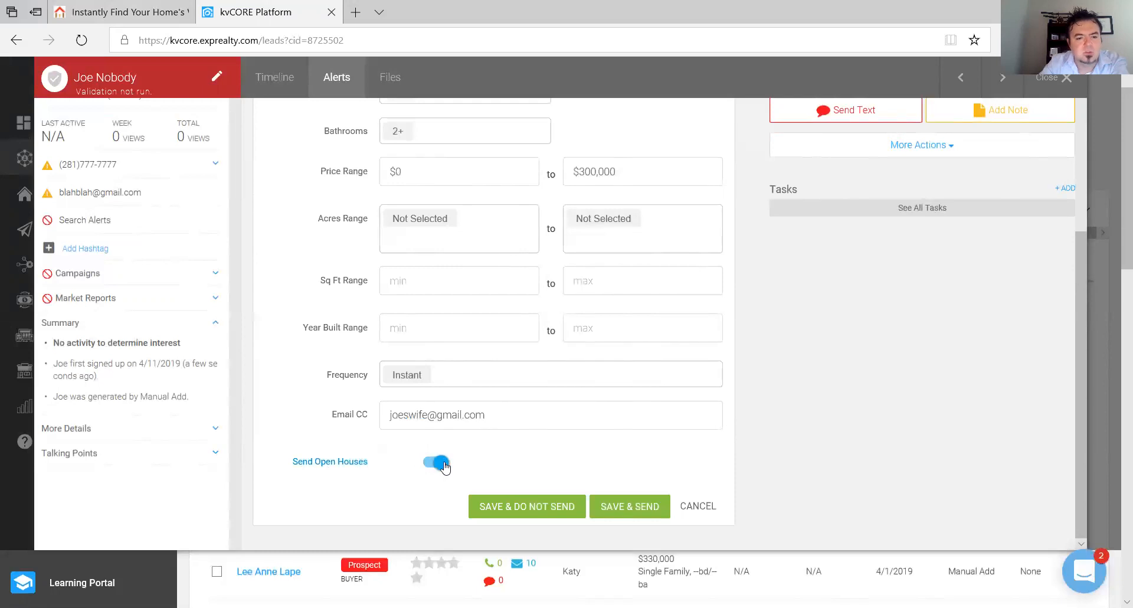
mouse_move(404, 436)
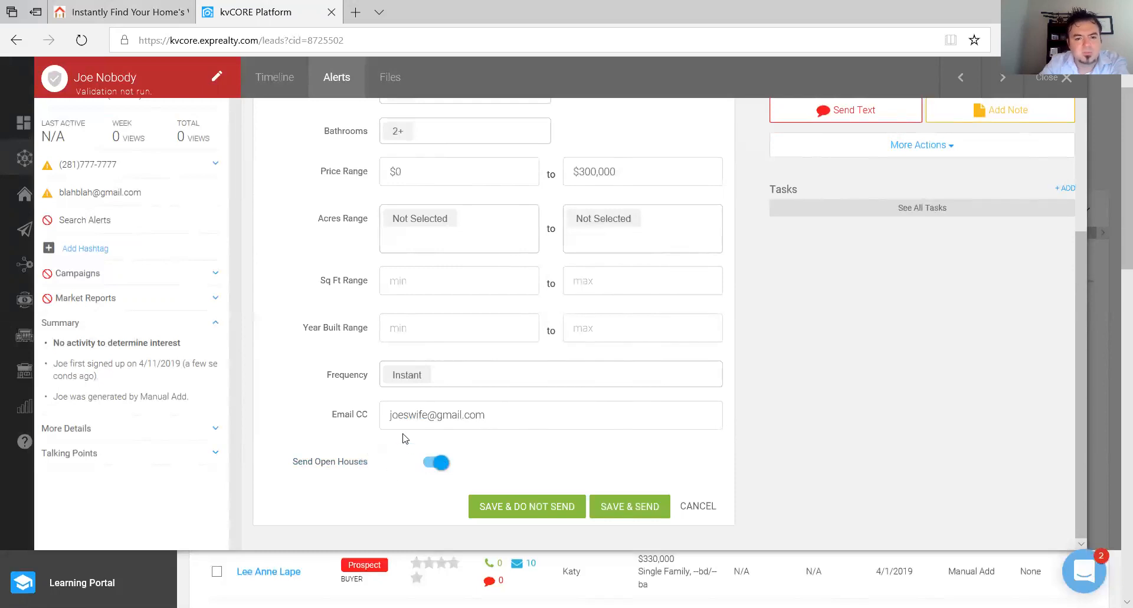
Toggle the alert's Status to Active.
scroll(up, 3)
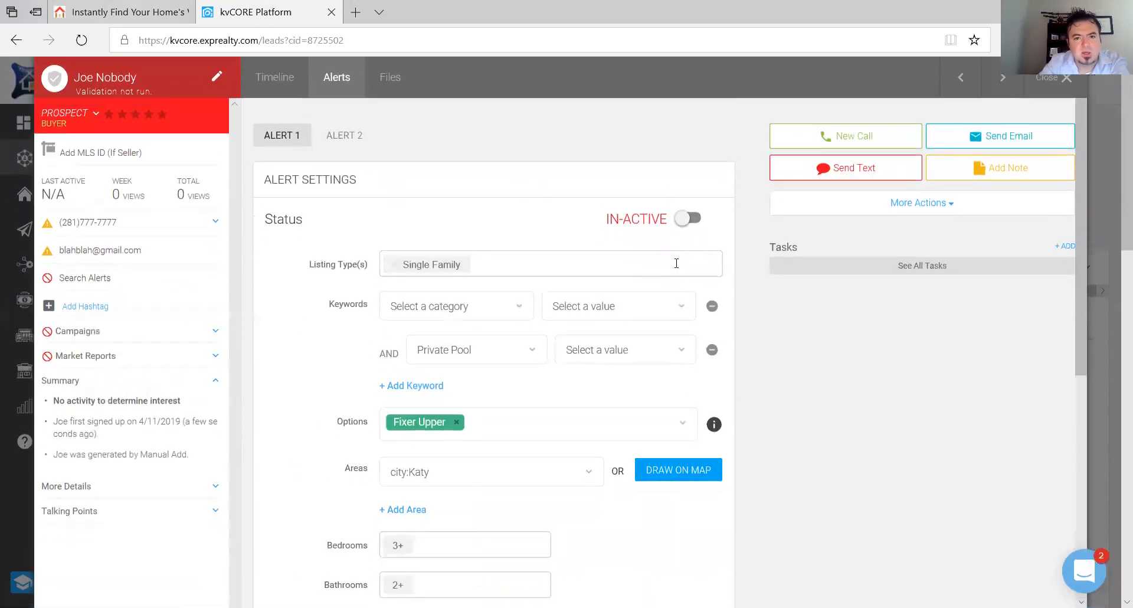
click(686, 218)
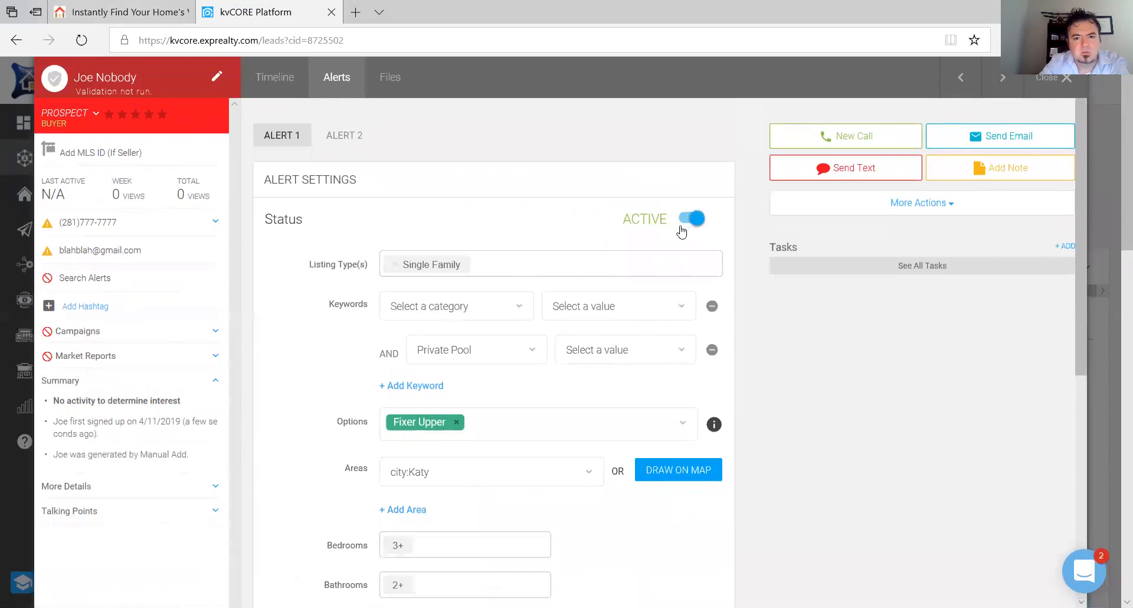
scroll(down, 3)
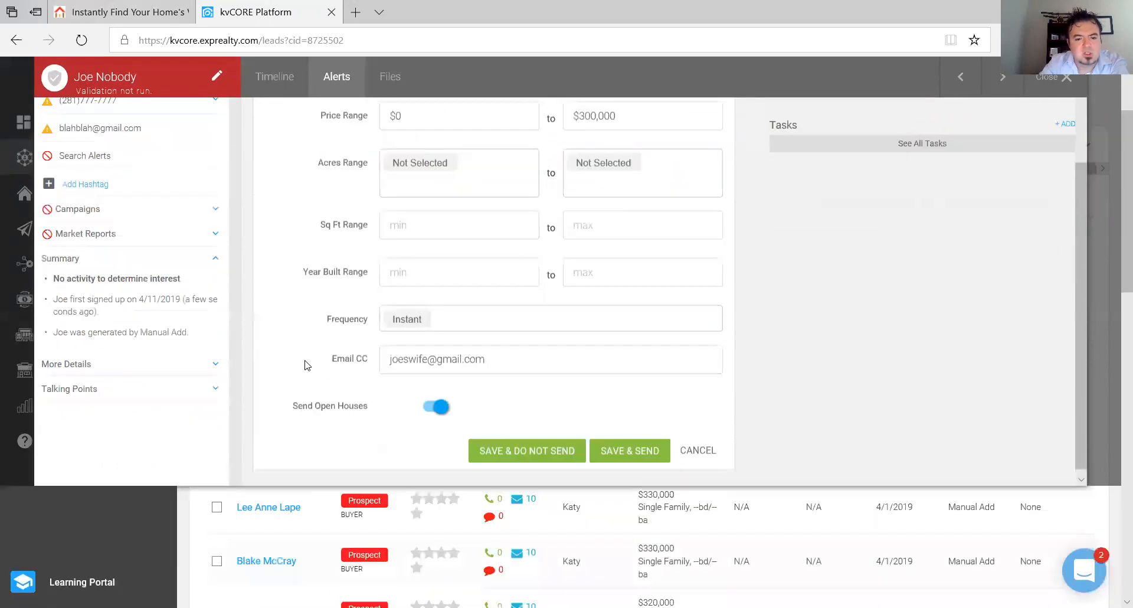
scroll(down, 3)
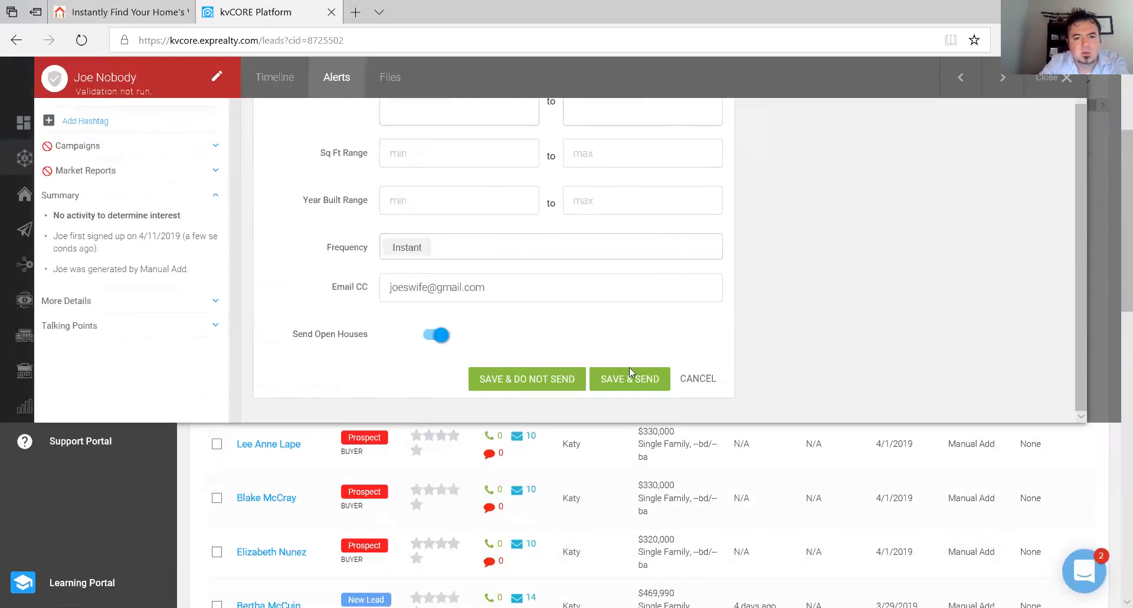
mouse_move(526, 377)
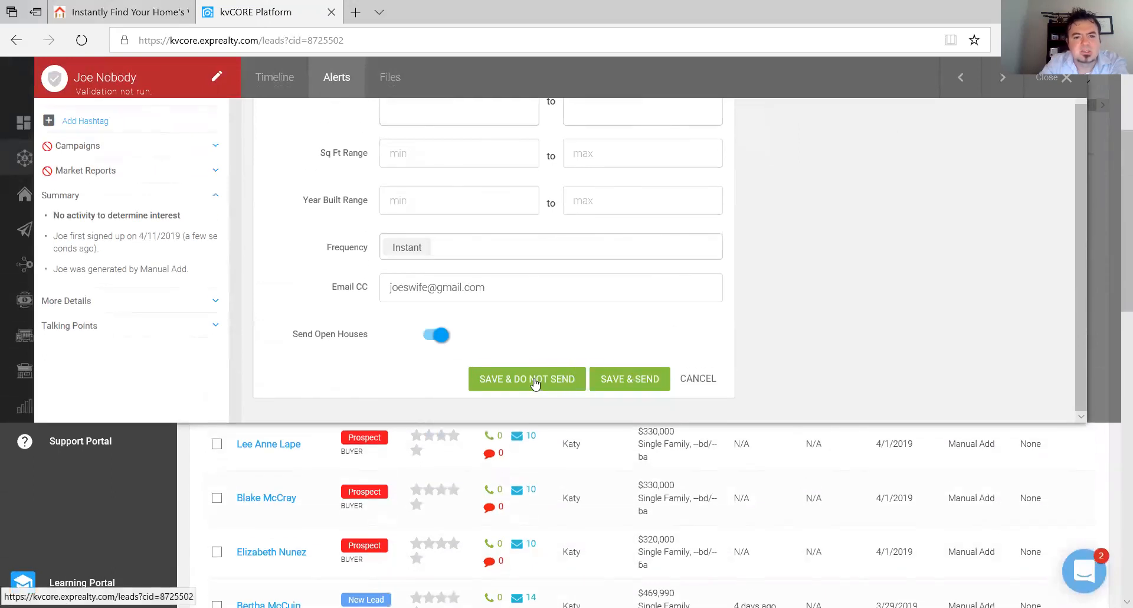
Save the alert with Save & Do Not Send and review its summary and four matching results.
click(526, 378)
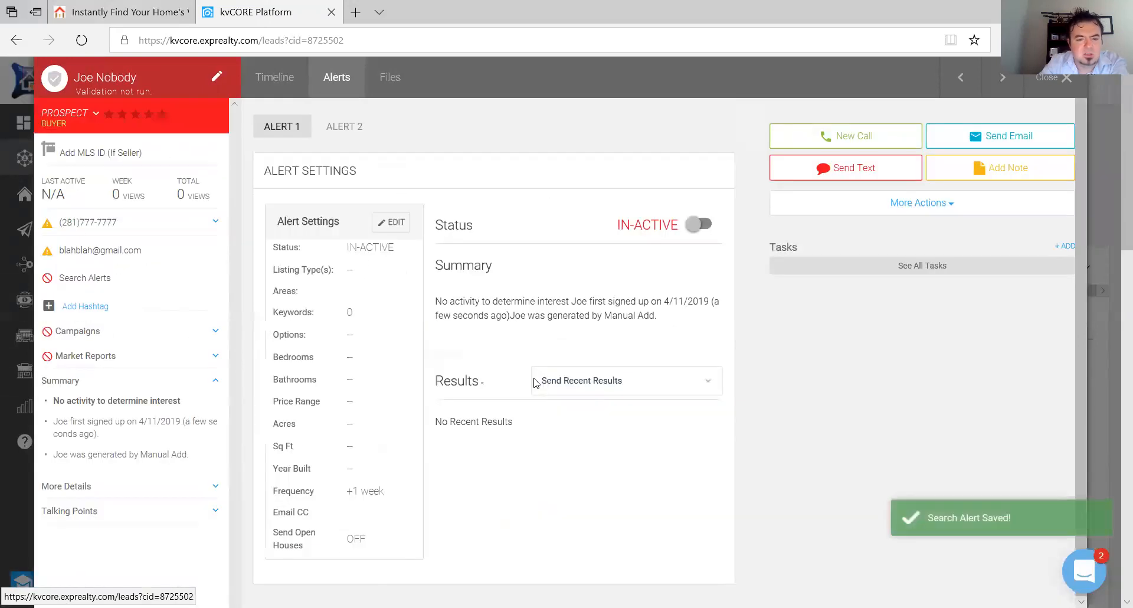
click(698, 224)
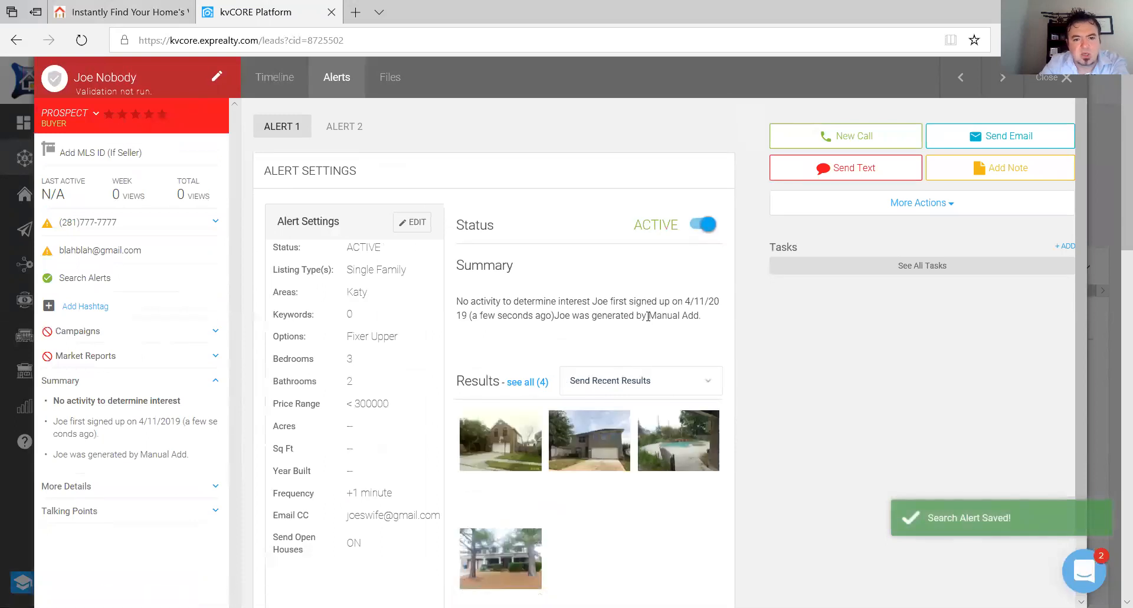
scroll(down, 3)
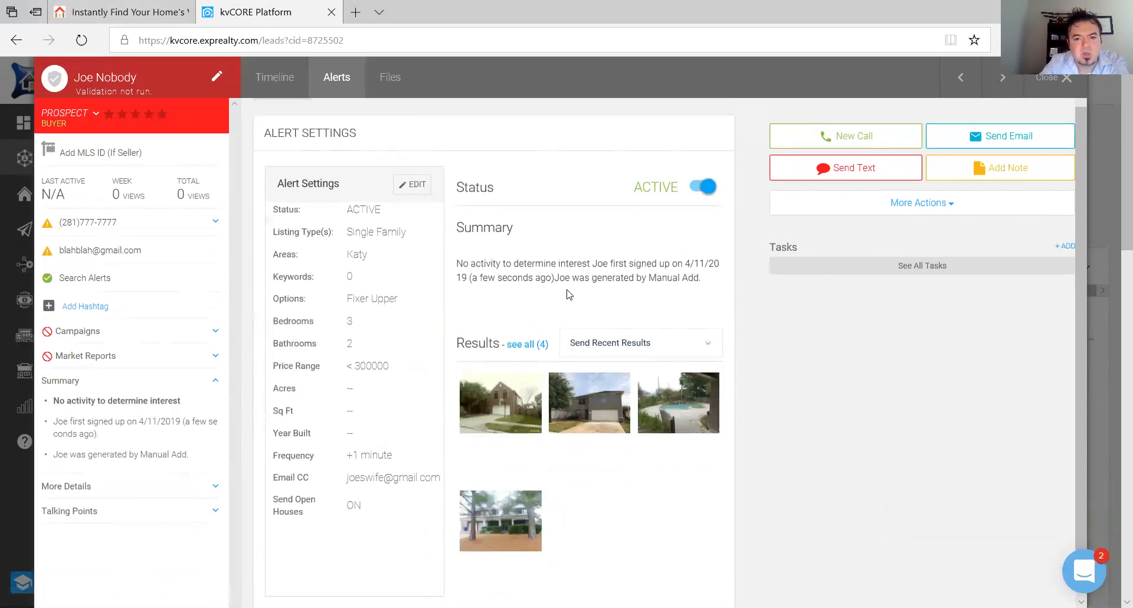
scroll(down, 3)
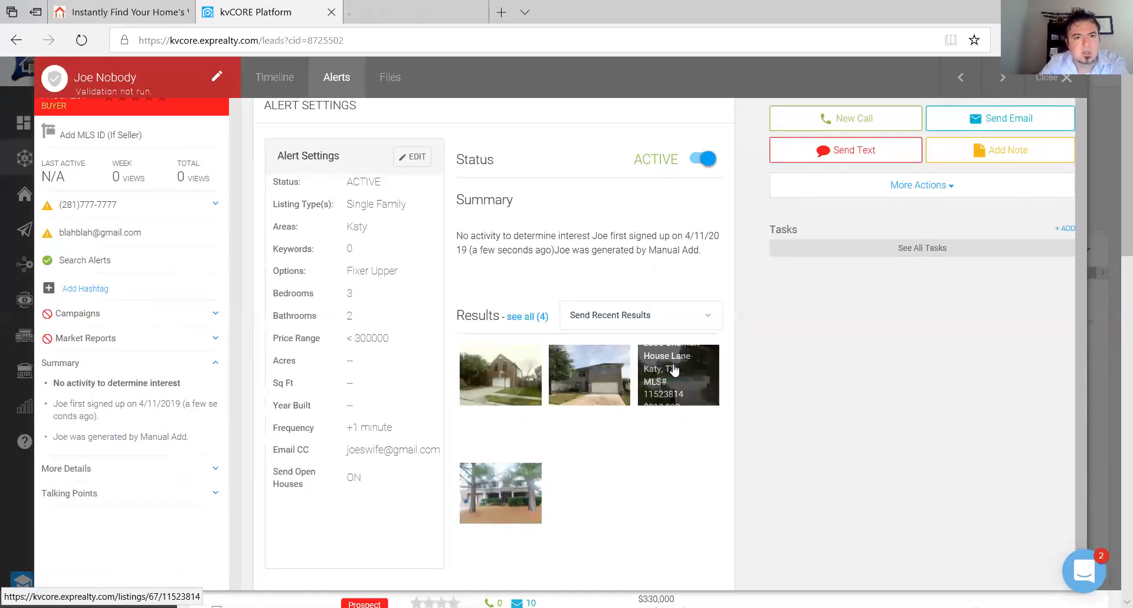
click(677, 374)
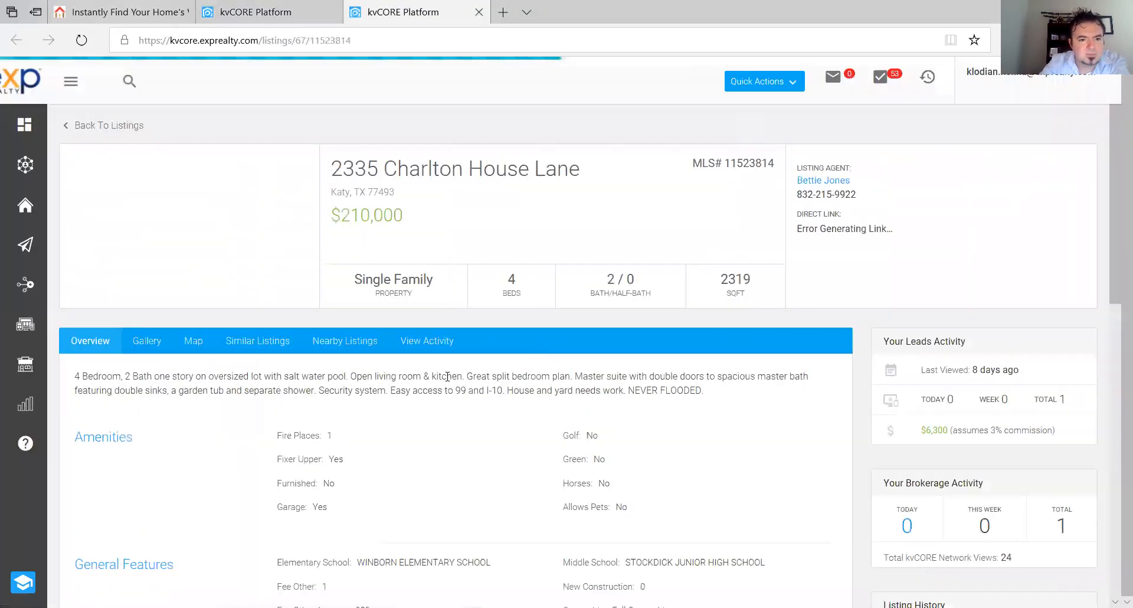
scroll(down, 3)
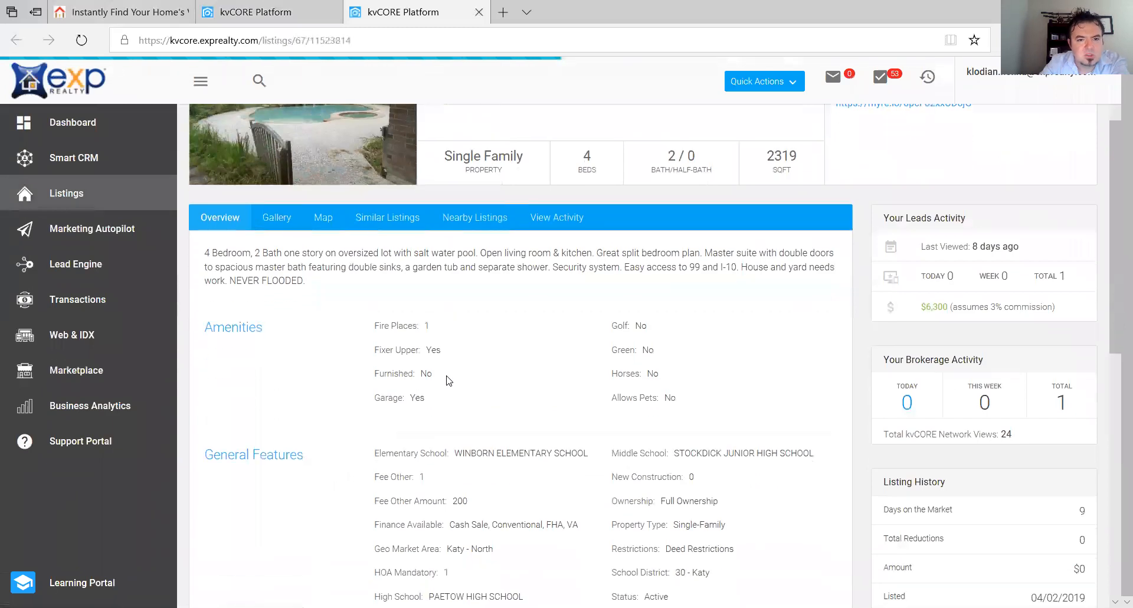
scroll(up, 3)
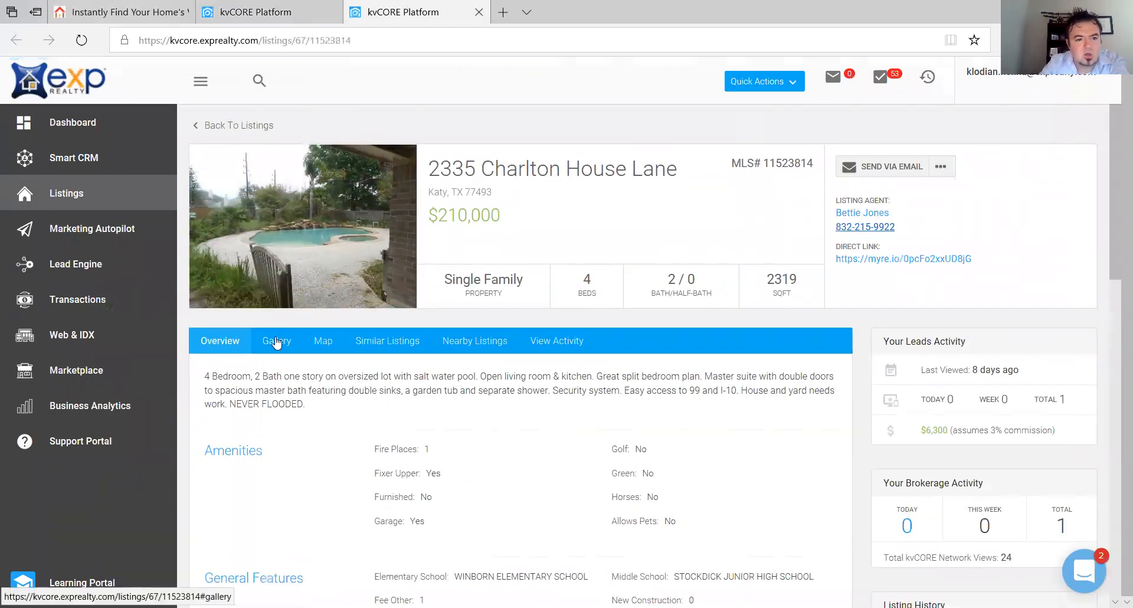
click(277, 340)
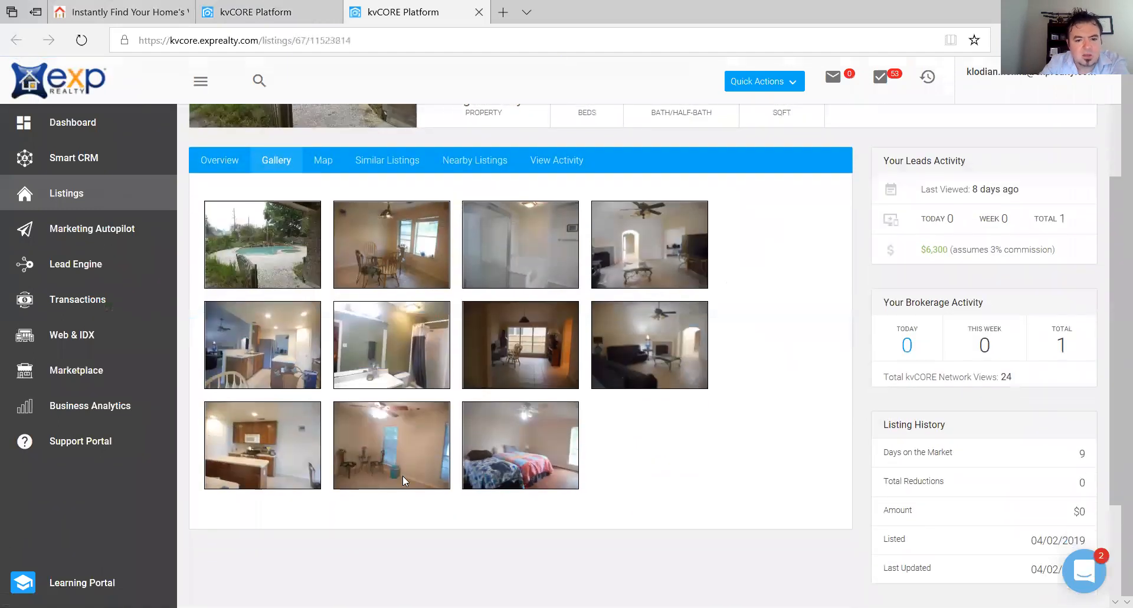
click(322, 160)
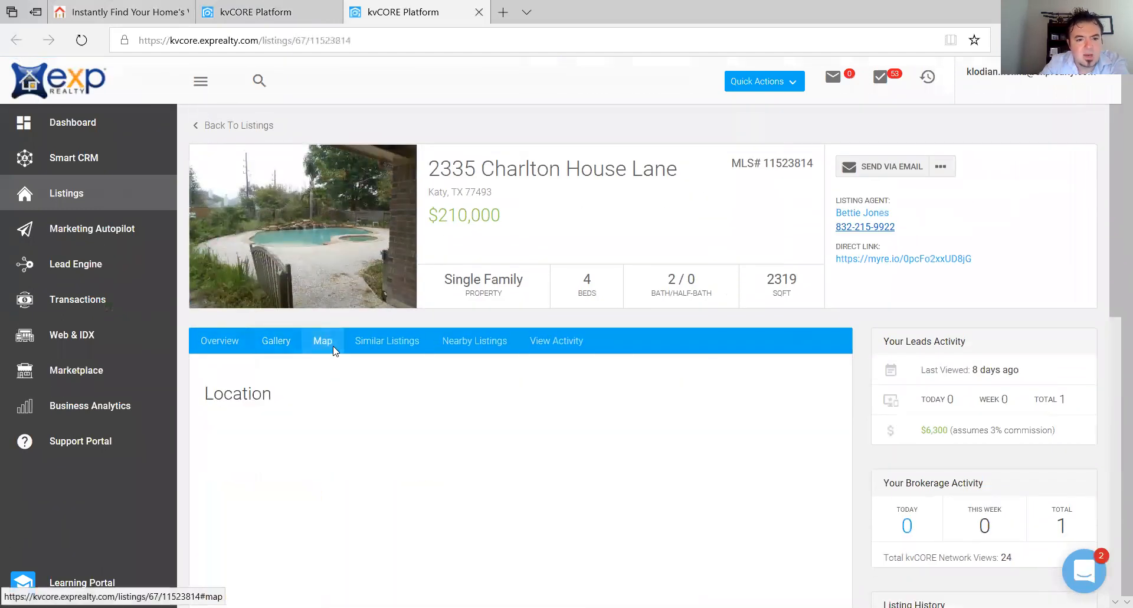
click(322, 340)
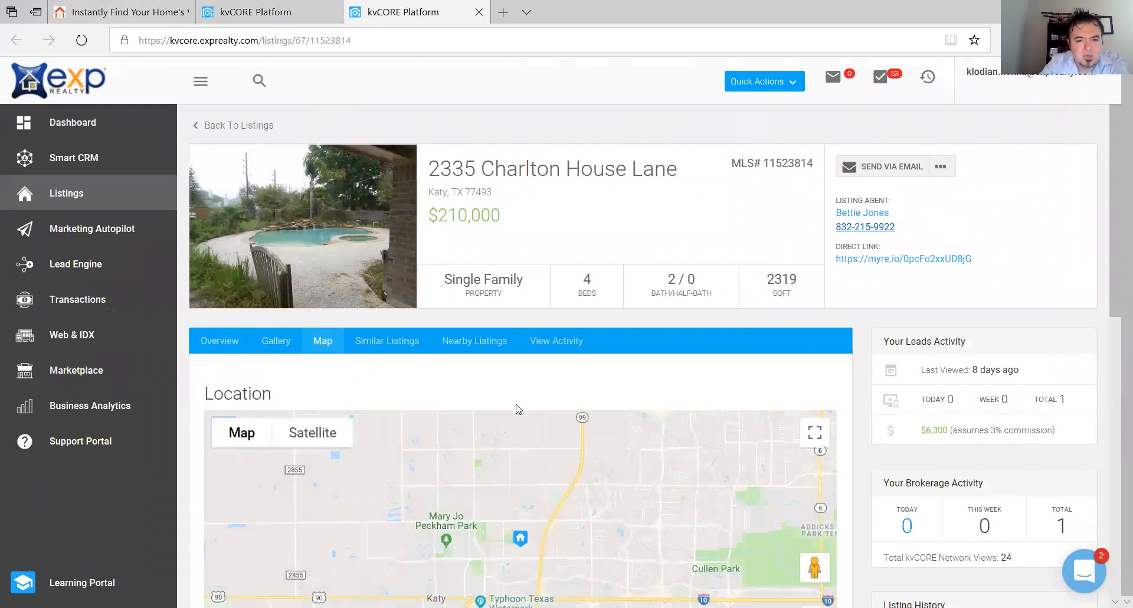
Review the listing's Similar Listings and Nearby Listings.
click(387, 339)
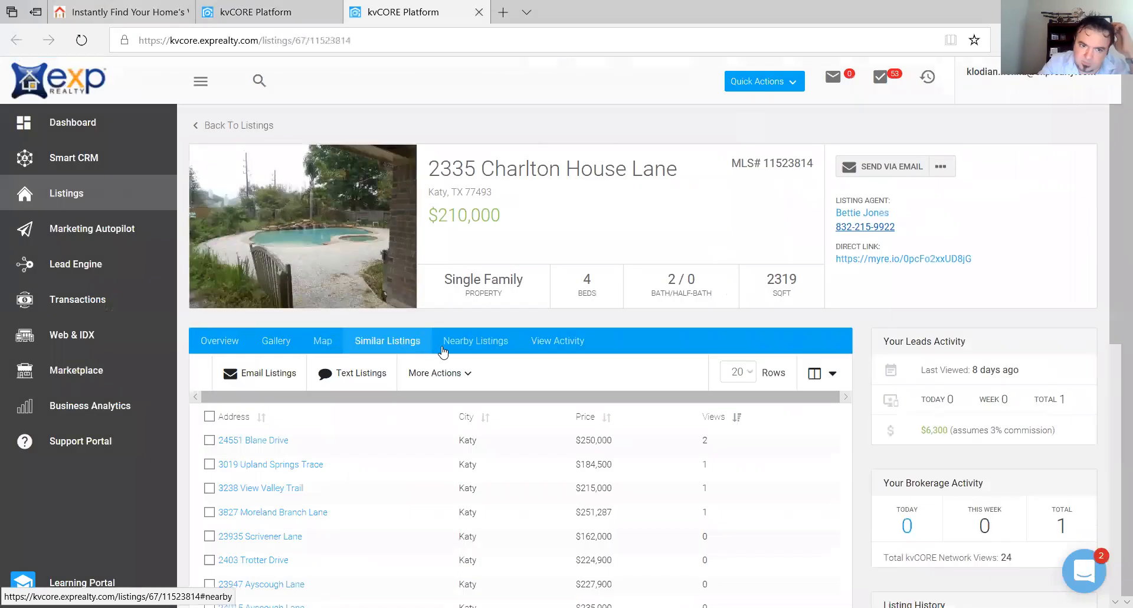
click(475, 340)
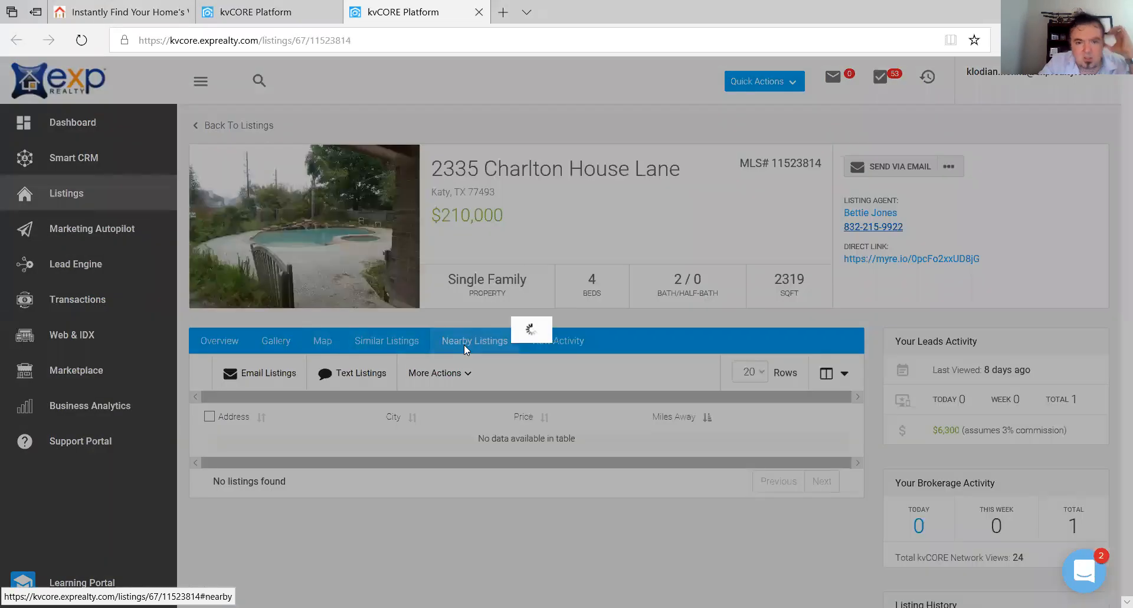
mouse_move(562, 350)
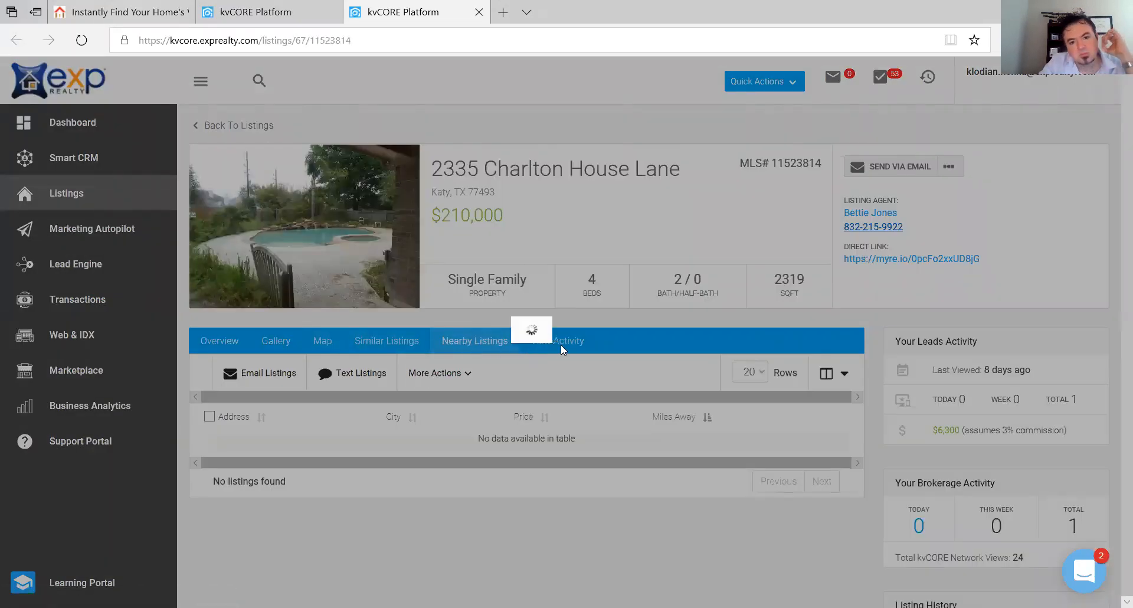
click(474, 340)
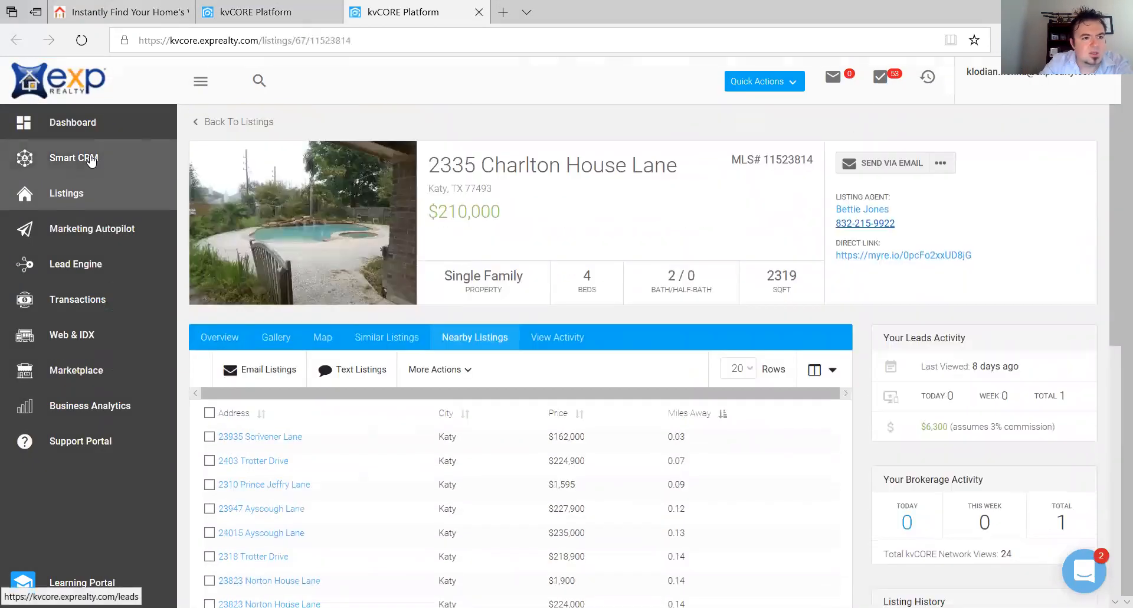
mouse_move(108, 236)
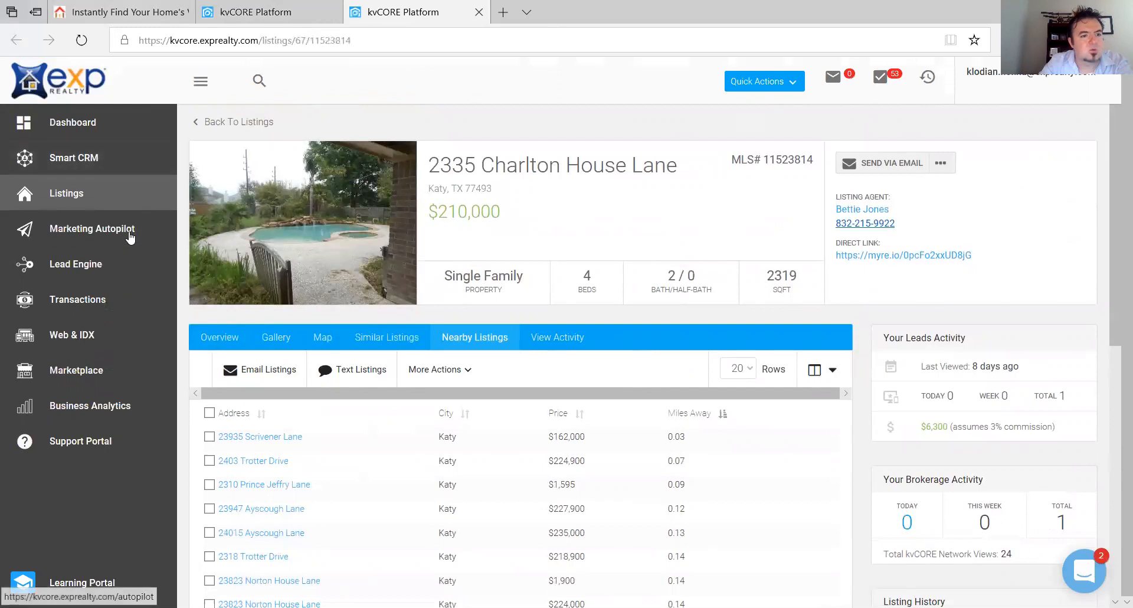
click(91, 229)
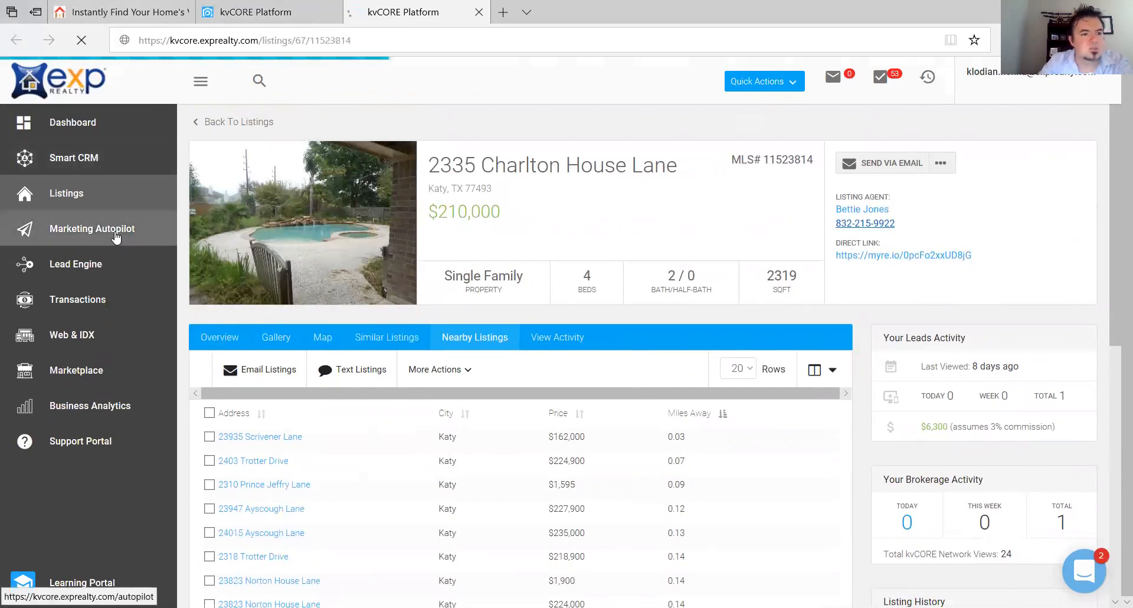
click(90, 229)
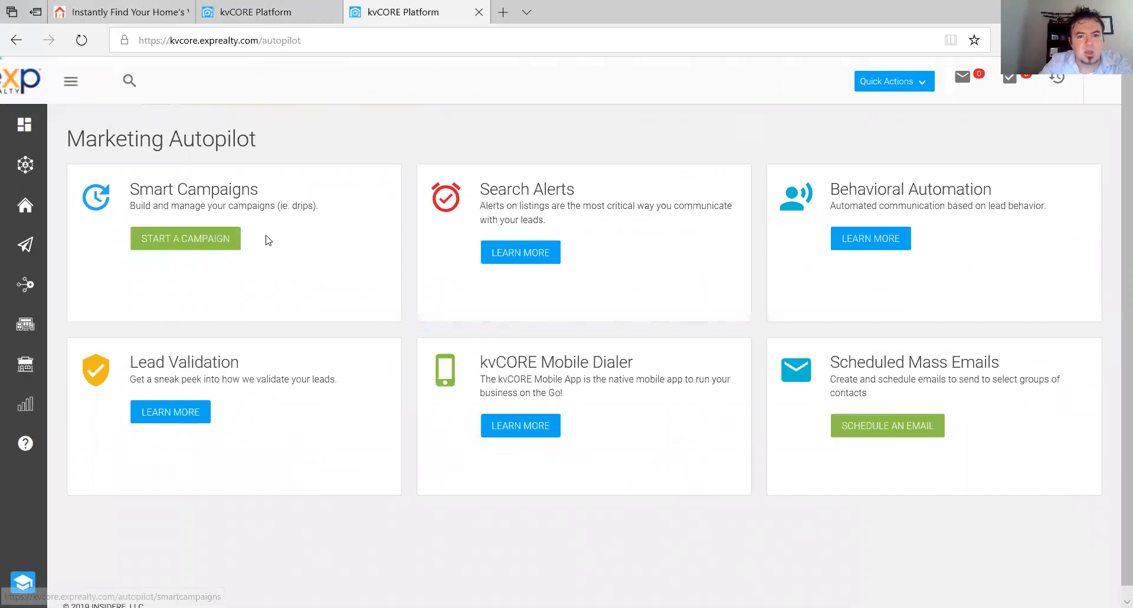
click(69, 81)
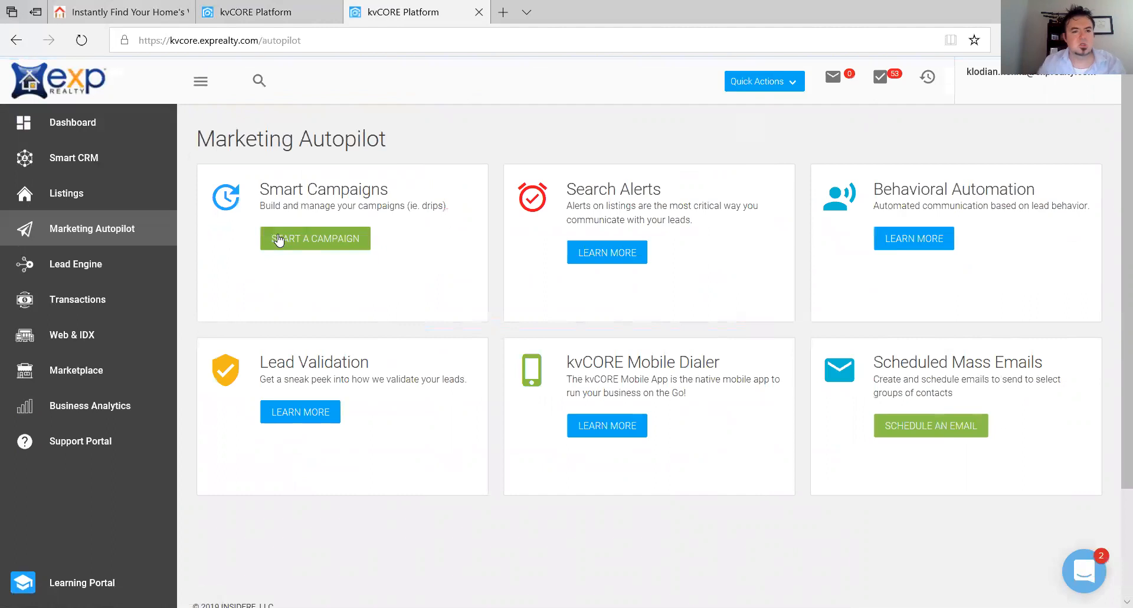
mouse_move(718, 237)
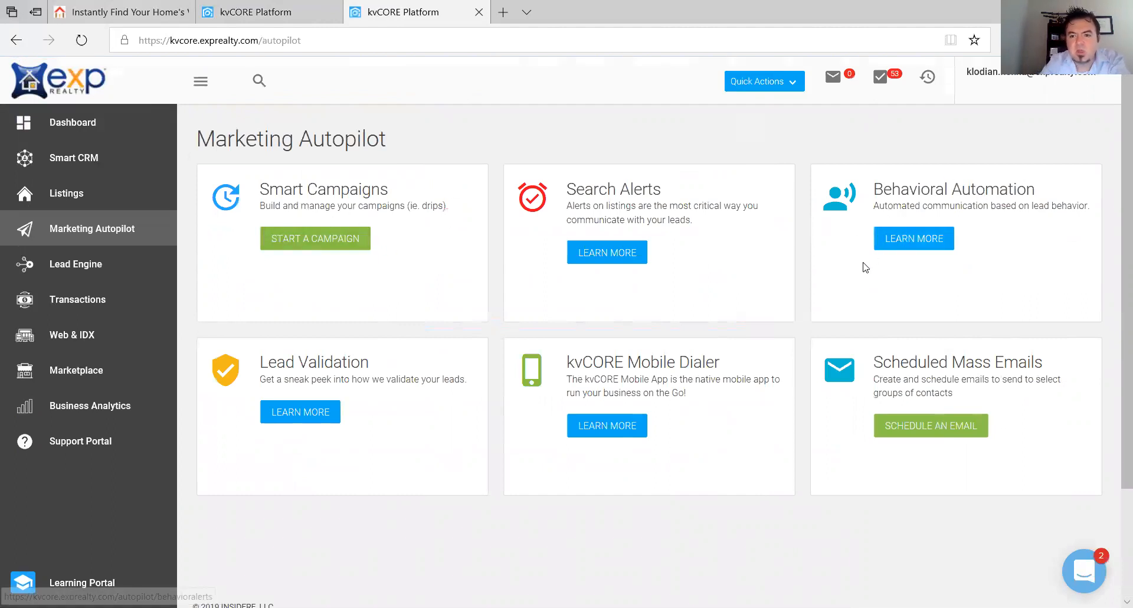
mouse_move(858, 280)
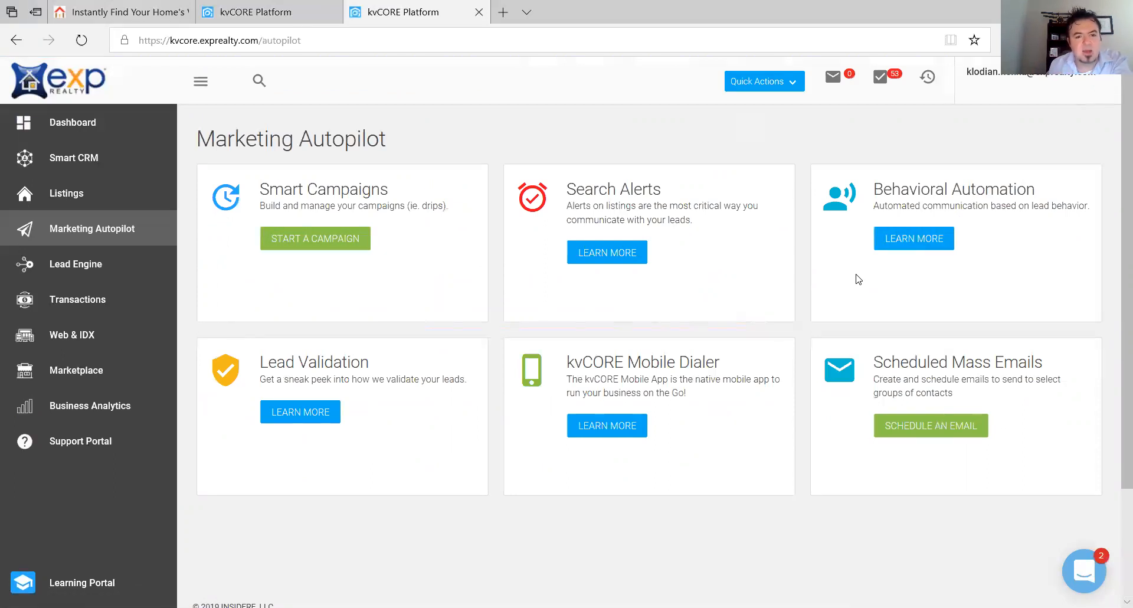
mouse_move(857, 236)
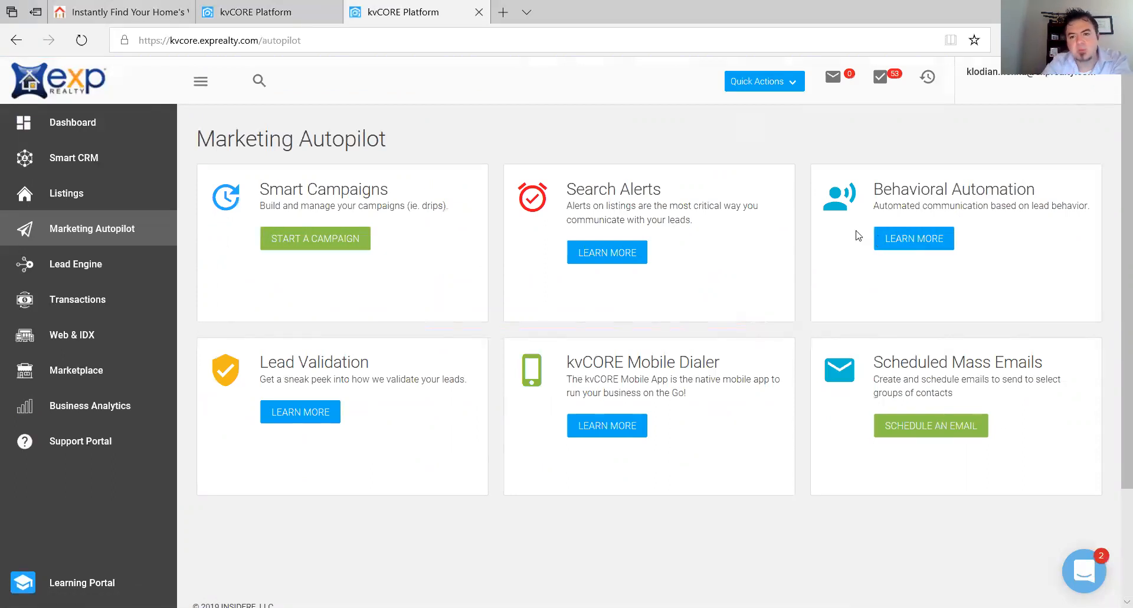
mouse_move(874, 189)
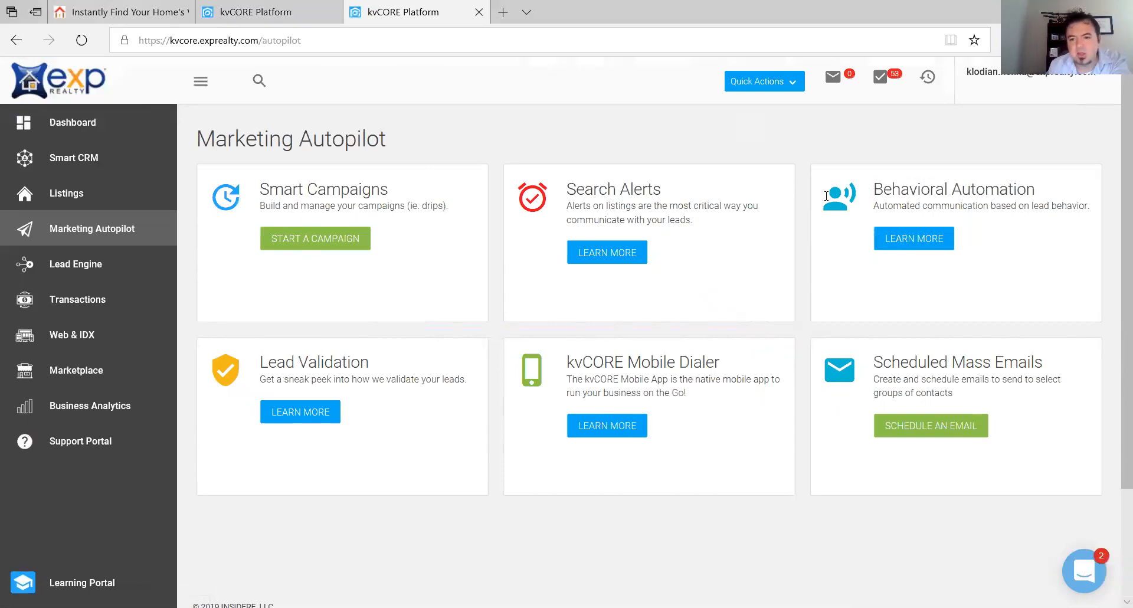
mouse_move(999, 374)
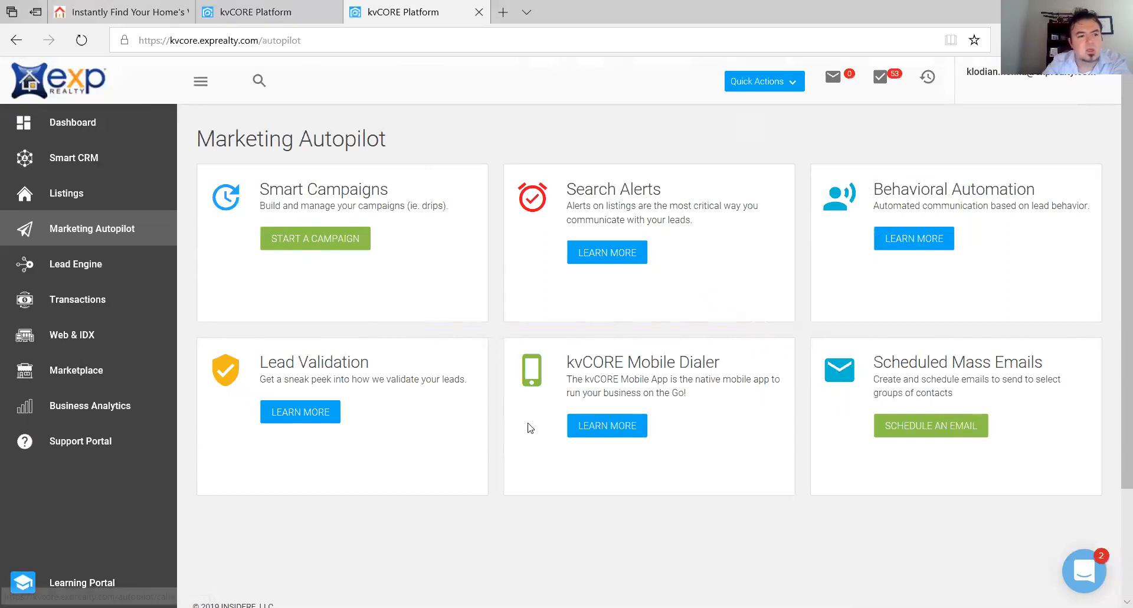
mouse_move(75, 264)
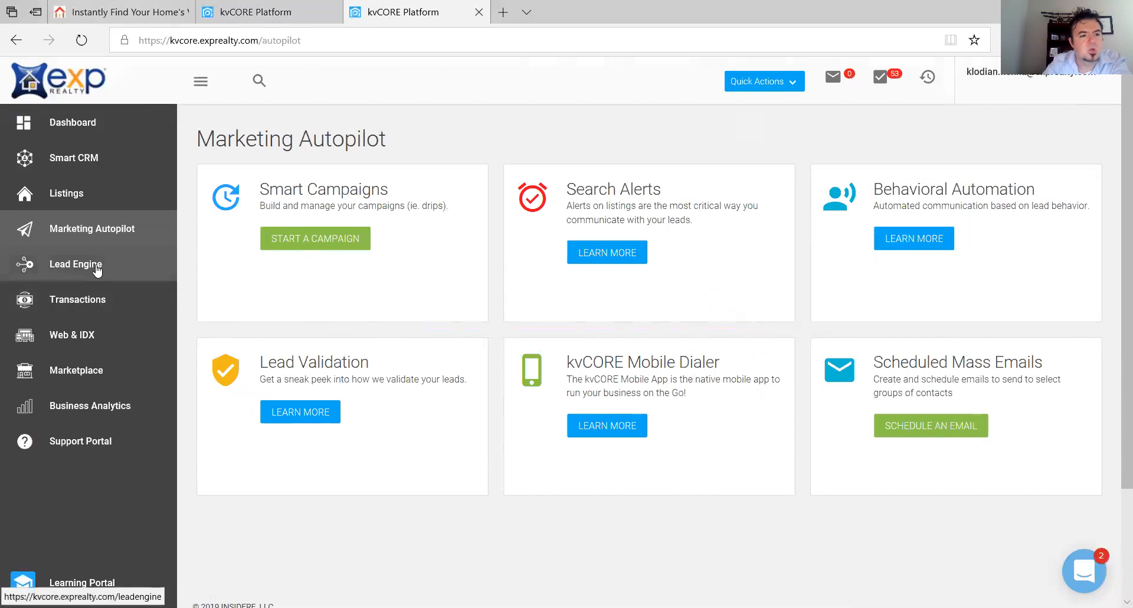
Look over the Lead Engine tool cards, then return to the Smart CRM leads list.
click(76, 264)
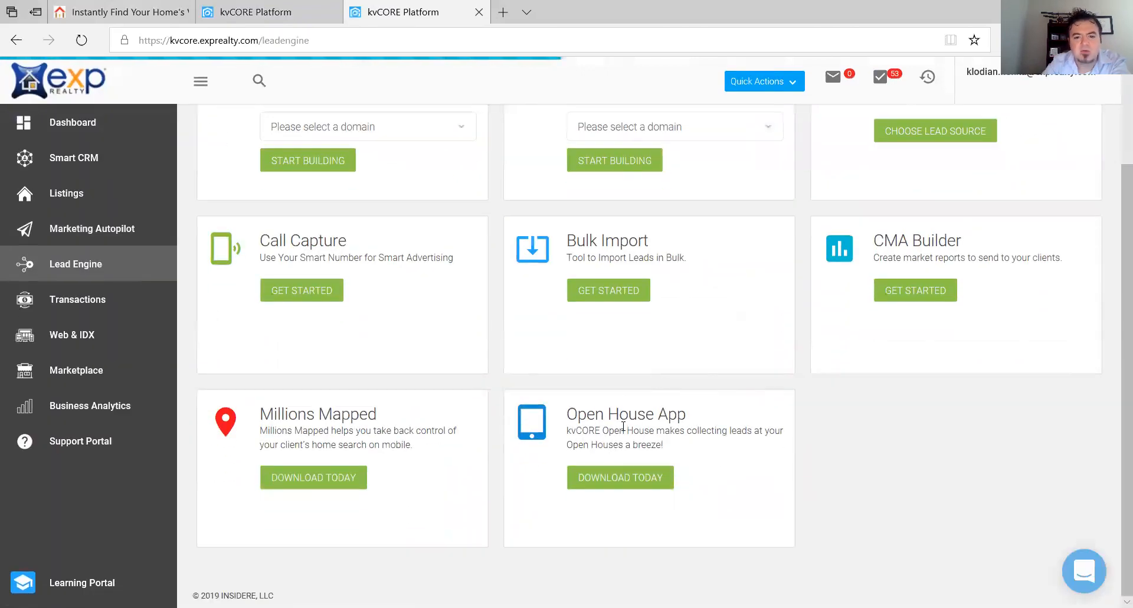
scroll(up, 3)
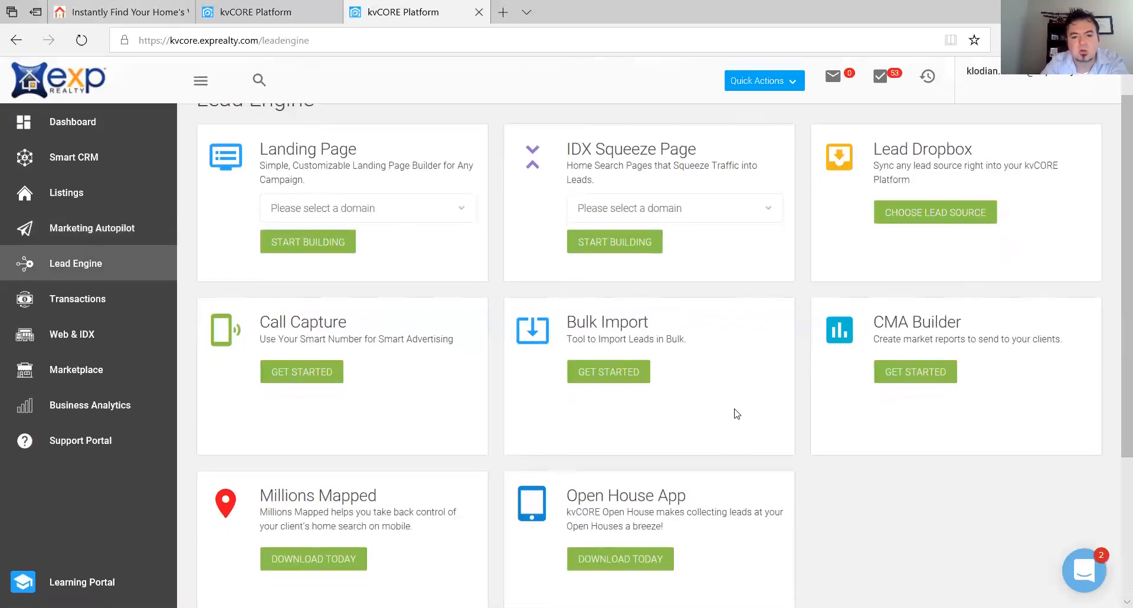
mouse_move(579, 568)
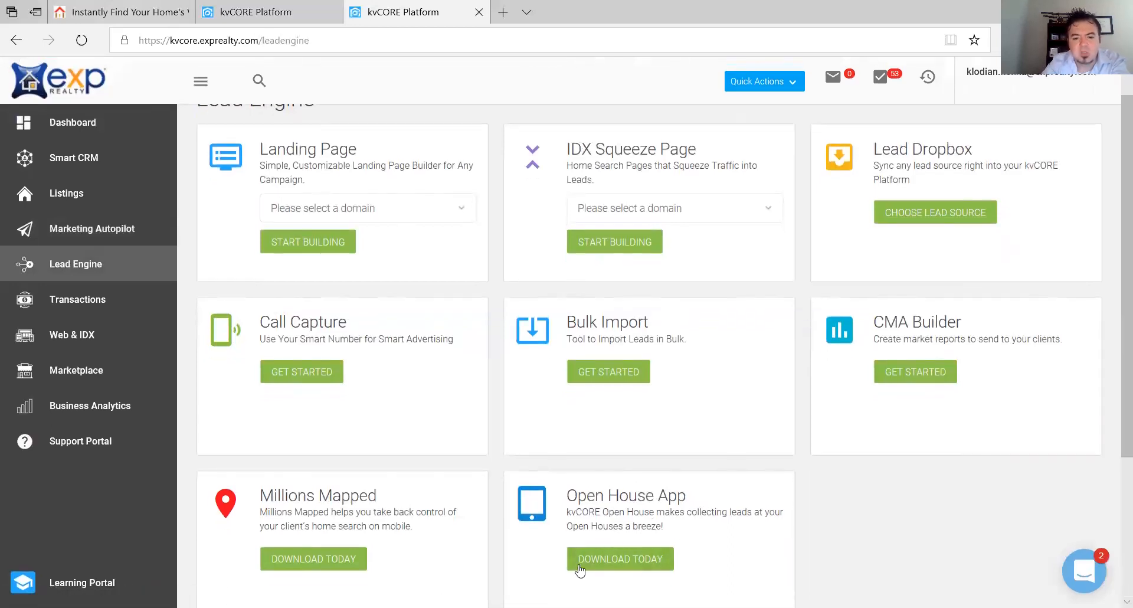
scroll(up, 3)
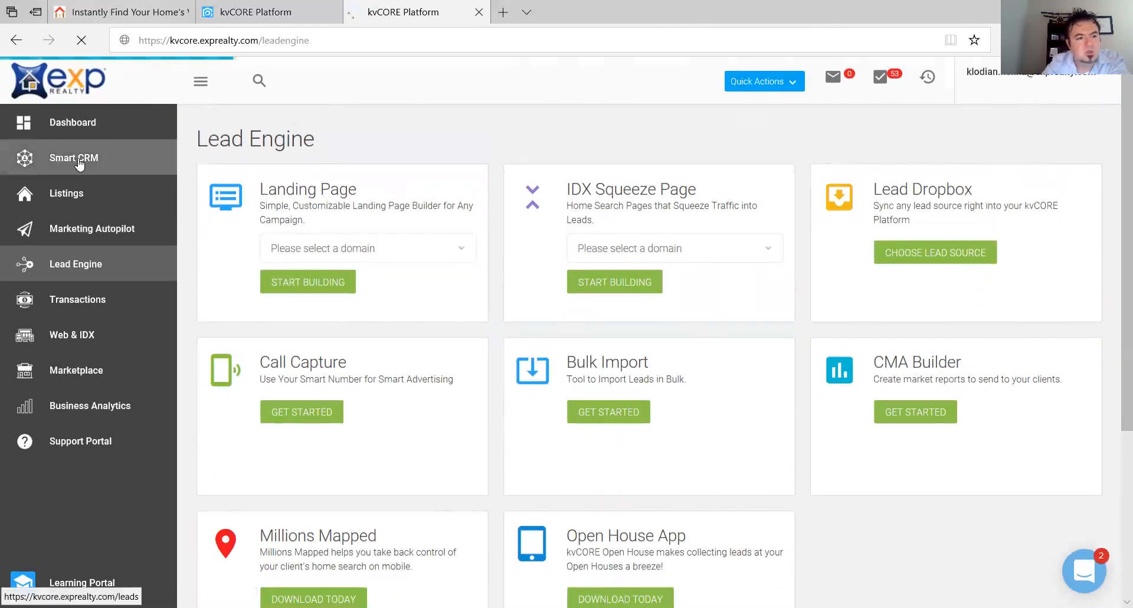
click(73, 157)
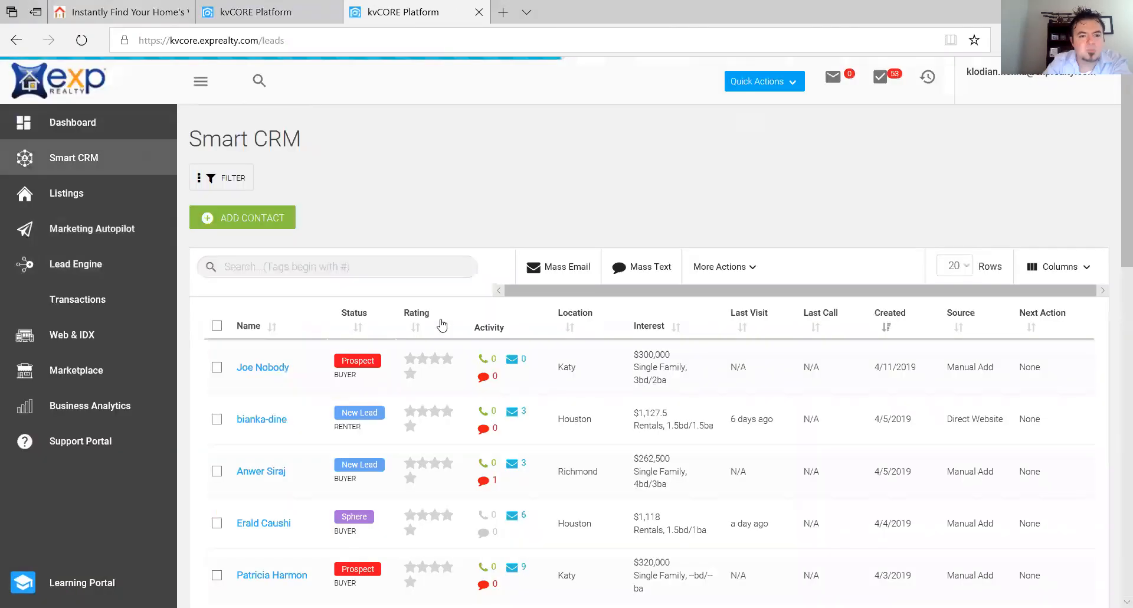
Search the Smart CRM leads for 'klodi' to narrow the list to one record.
click(336, 265)
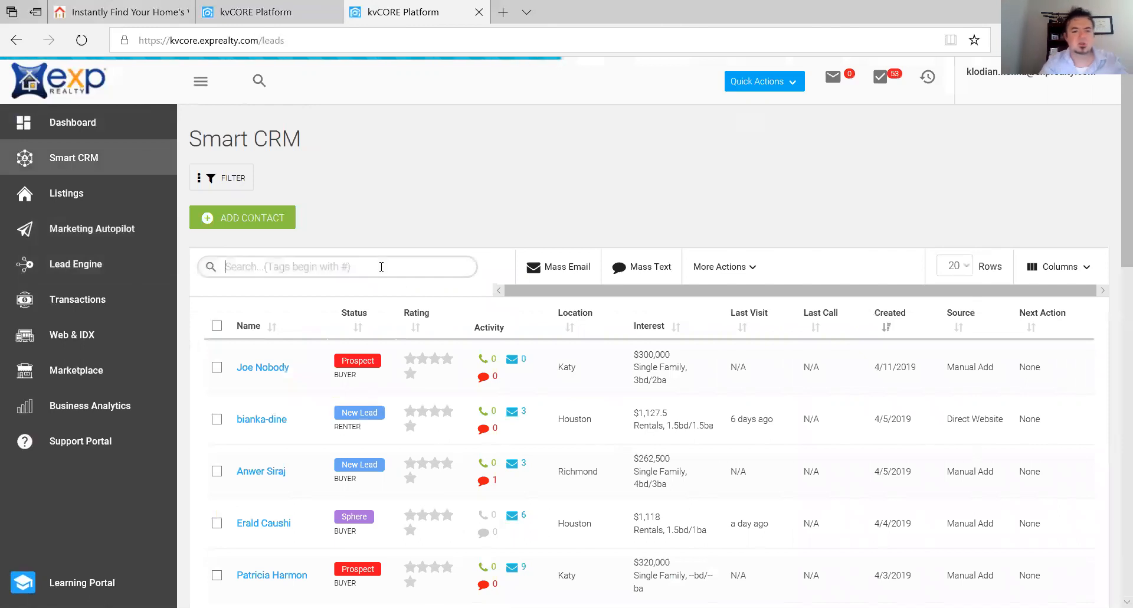
text(k)
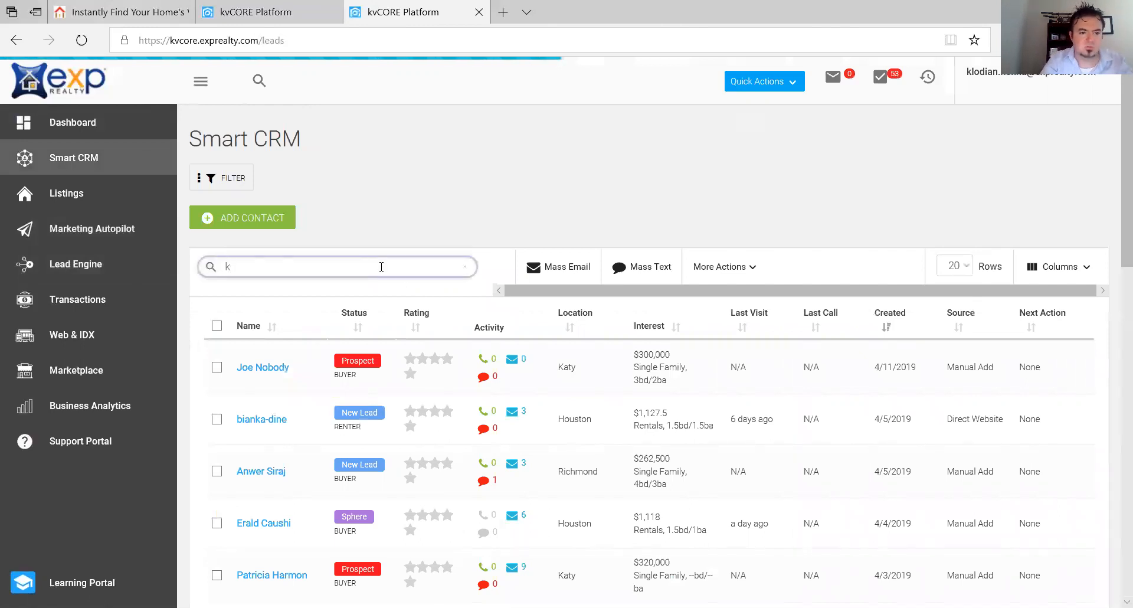
text(lo)
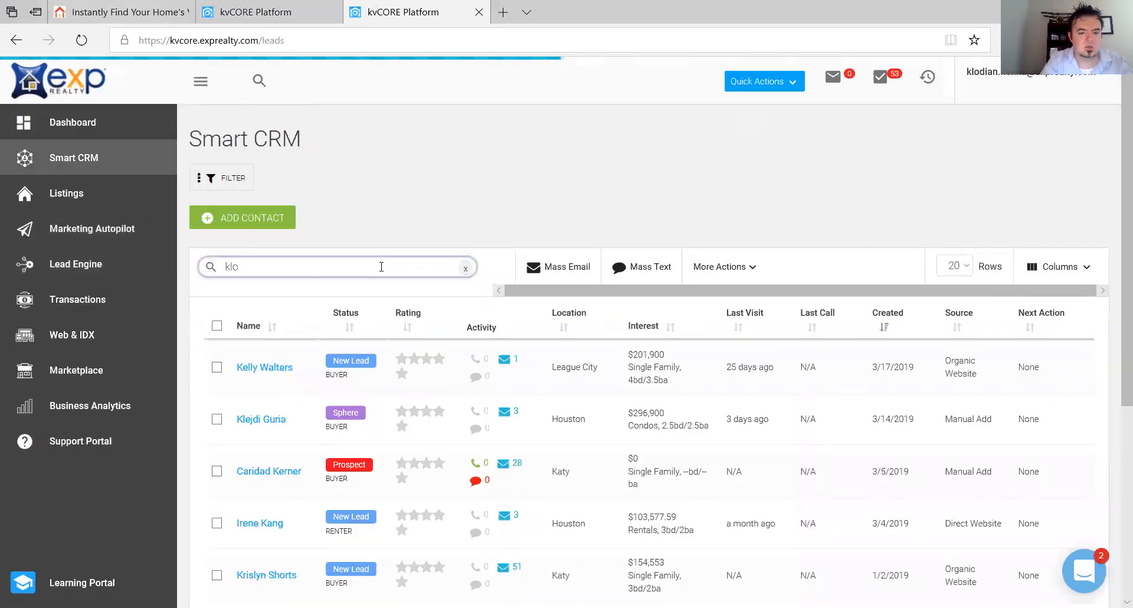
text(di)
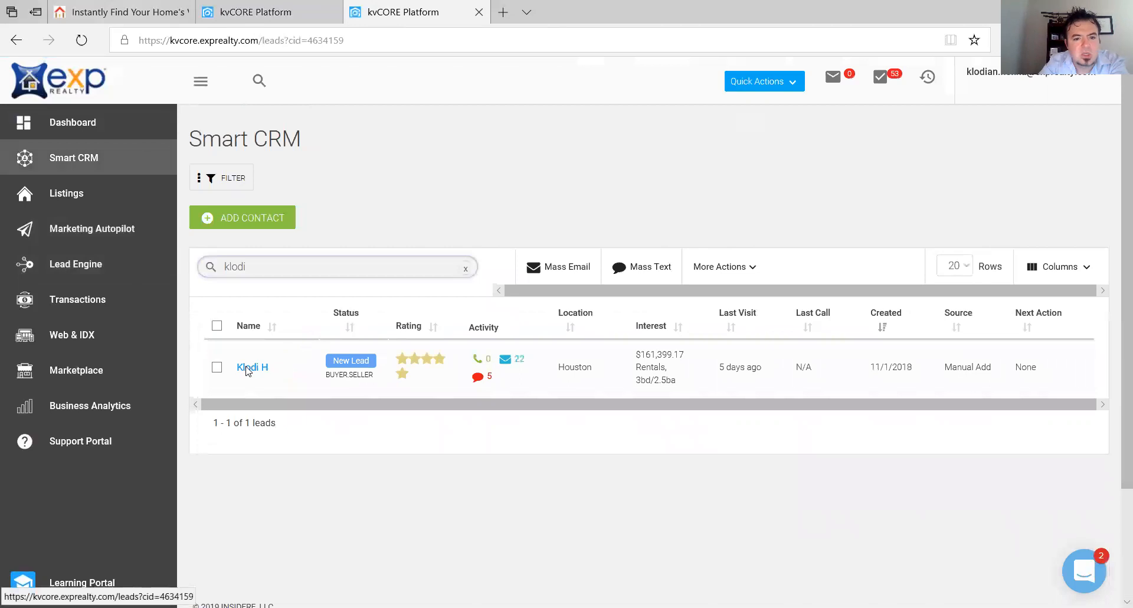
click(251, 367)
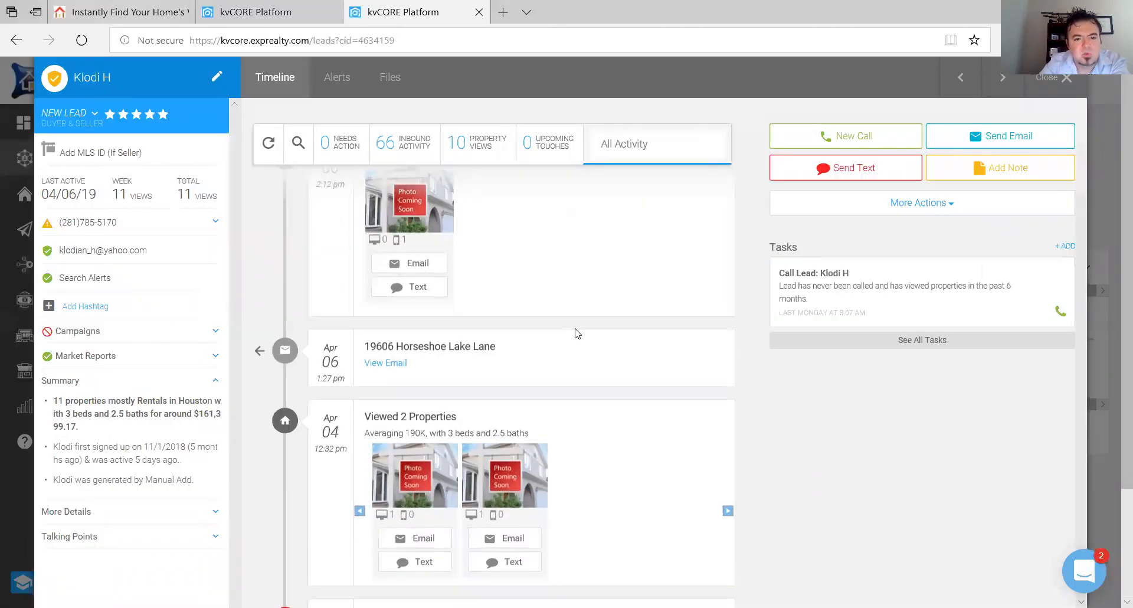
scroll(down, 3)
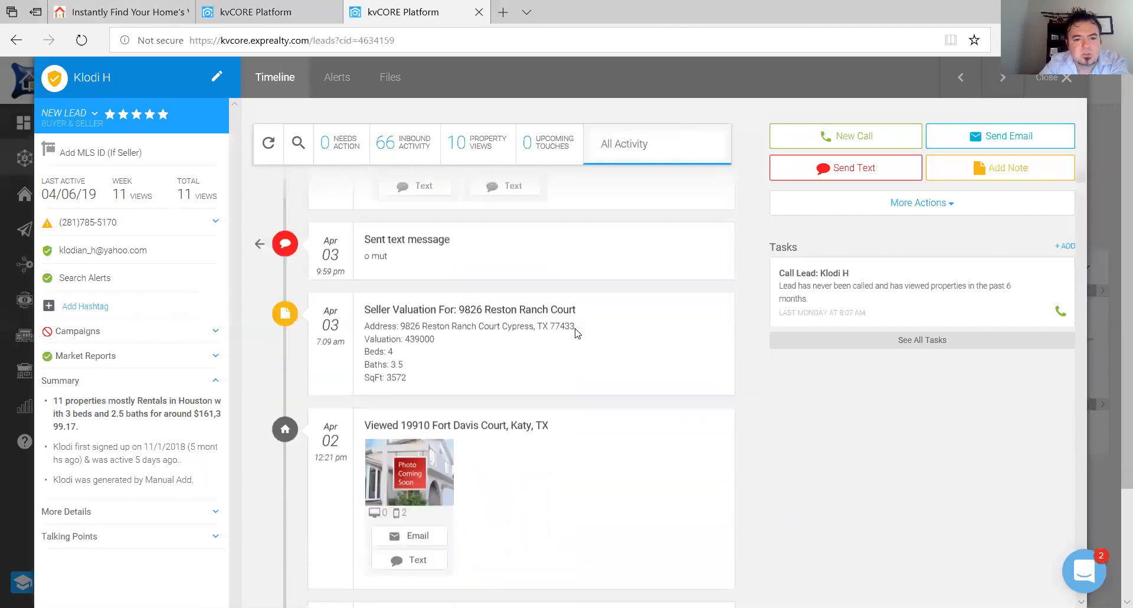
scroll(down, 3)
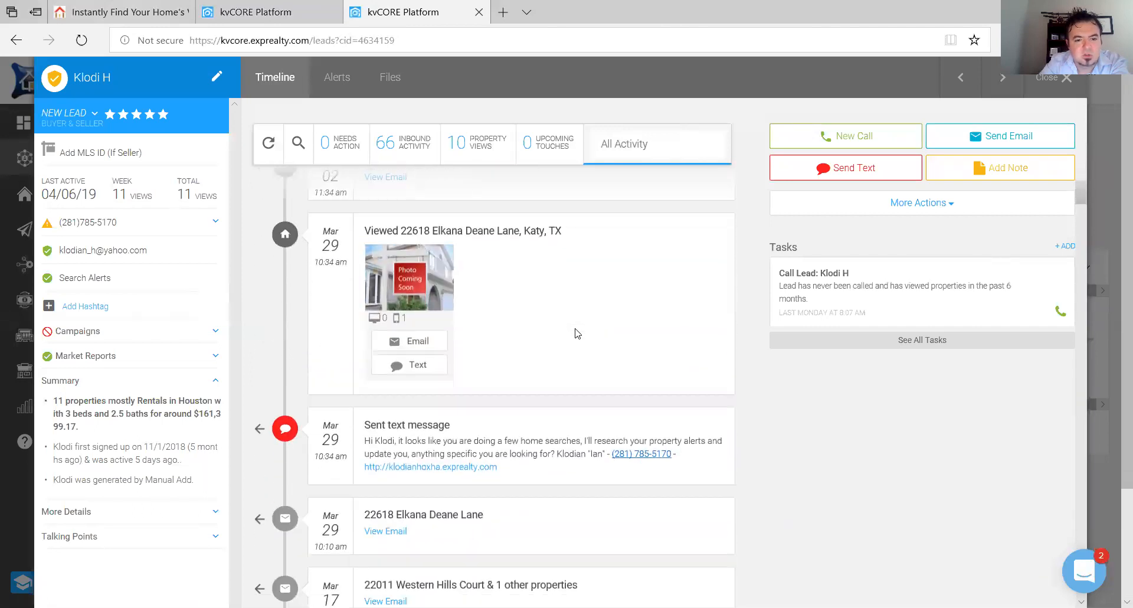
scroll(up, 3)
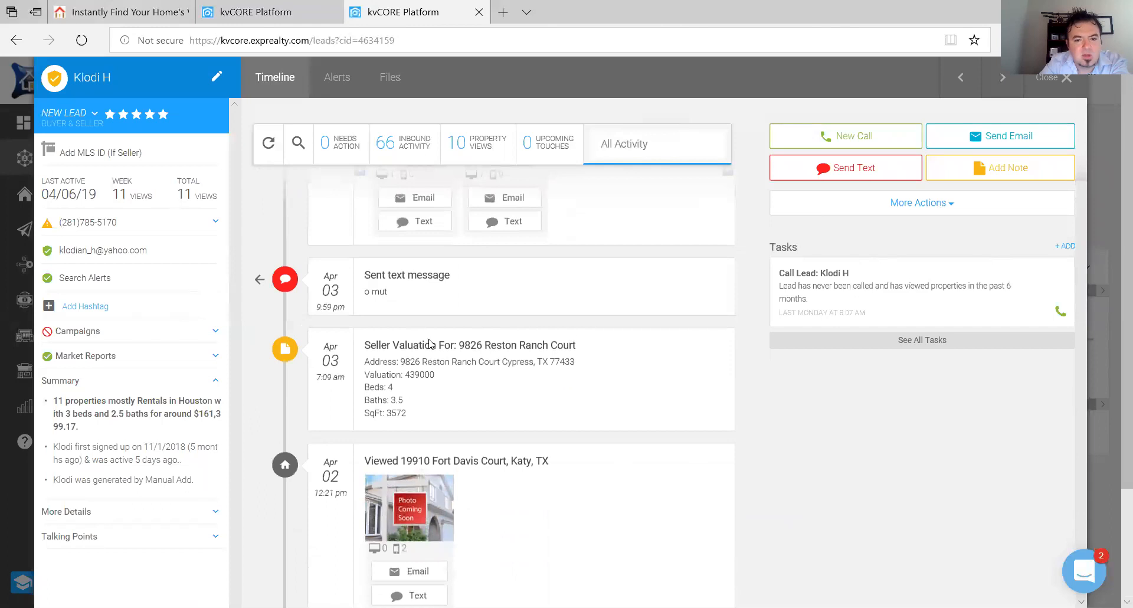
mouse_move(480, 392)
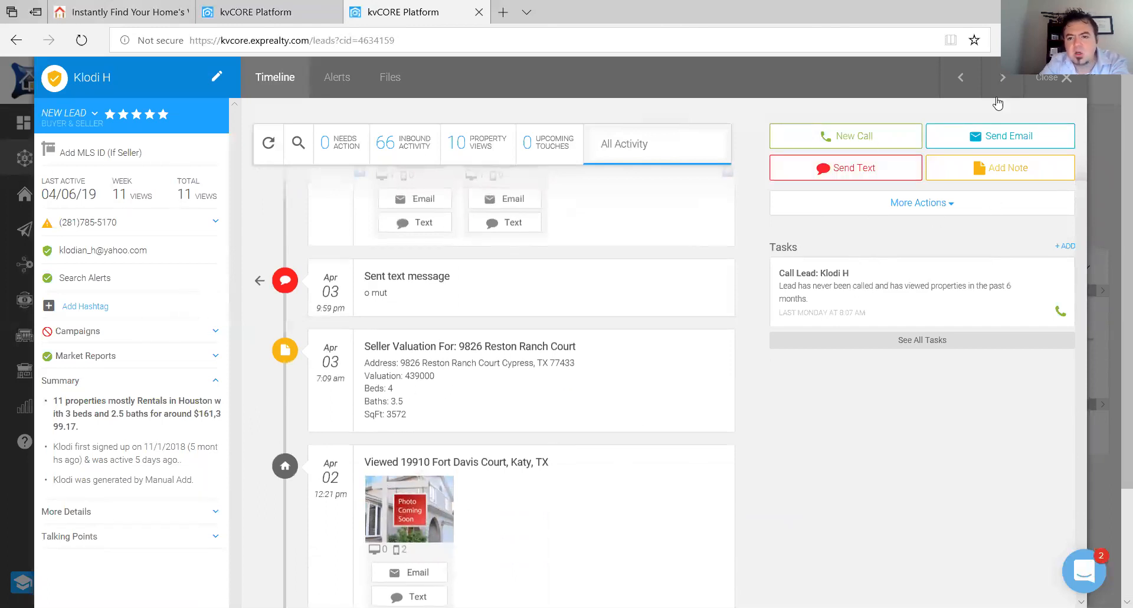
mouse_move(851, 275)
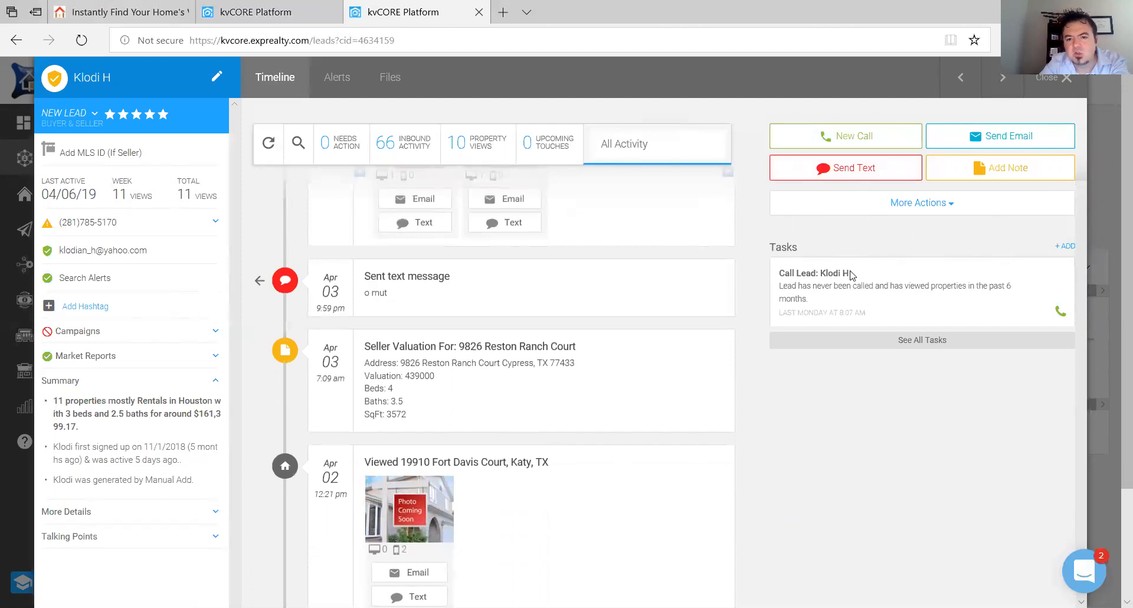
mouse_move(918, 202)
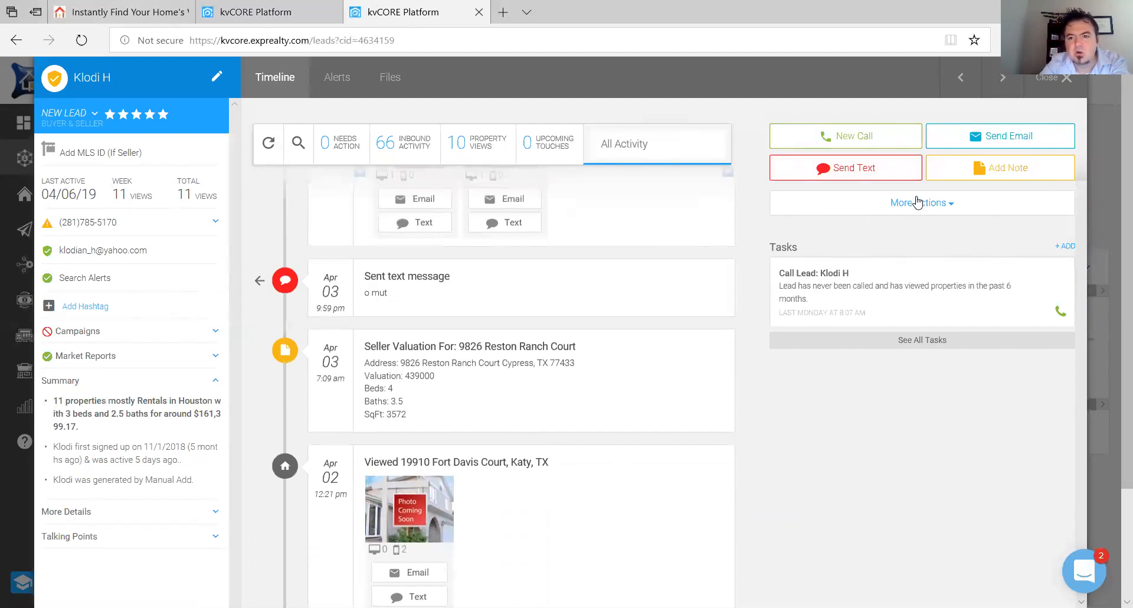
mouse_move(999, 135)
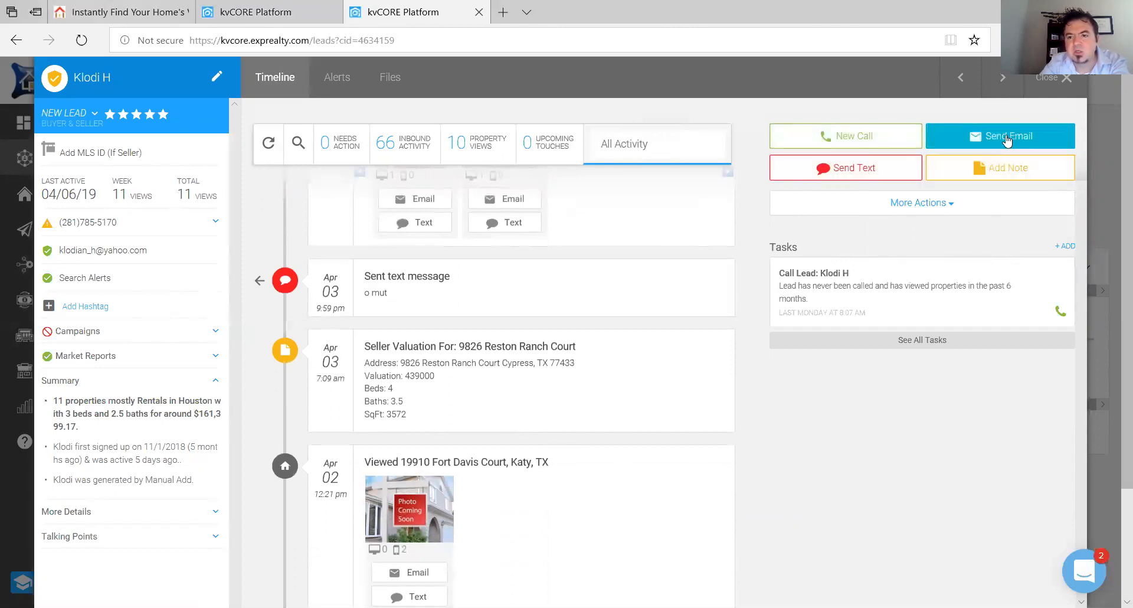
mouse_move(477, 433)
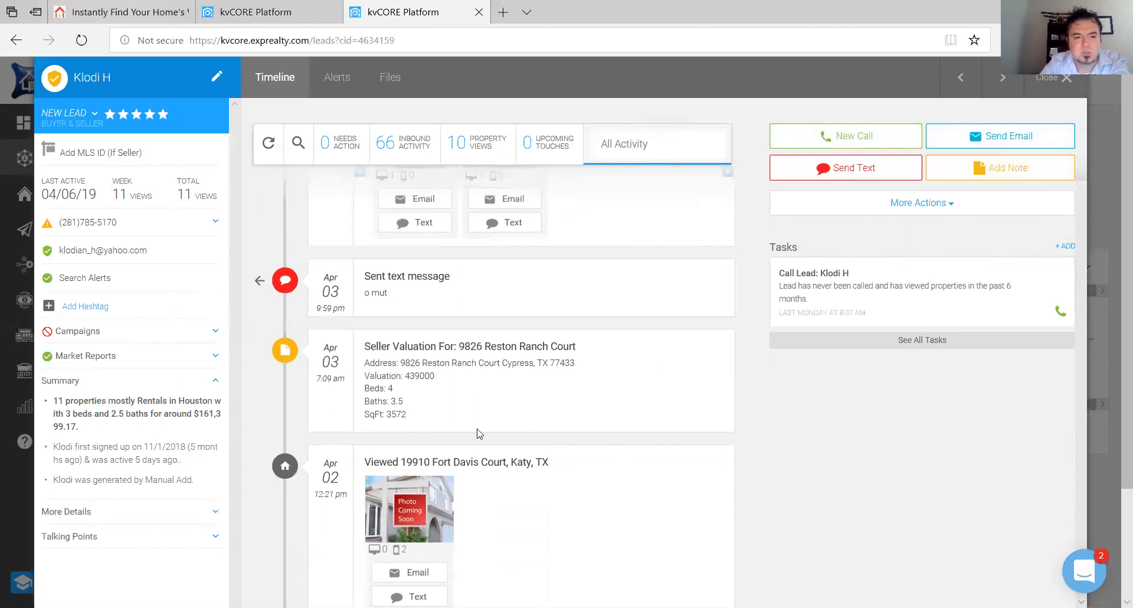
scroll(down, 3)
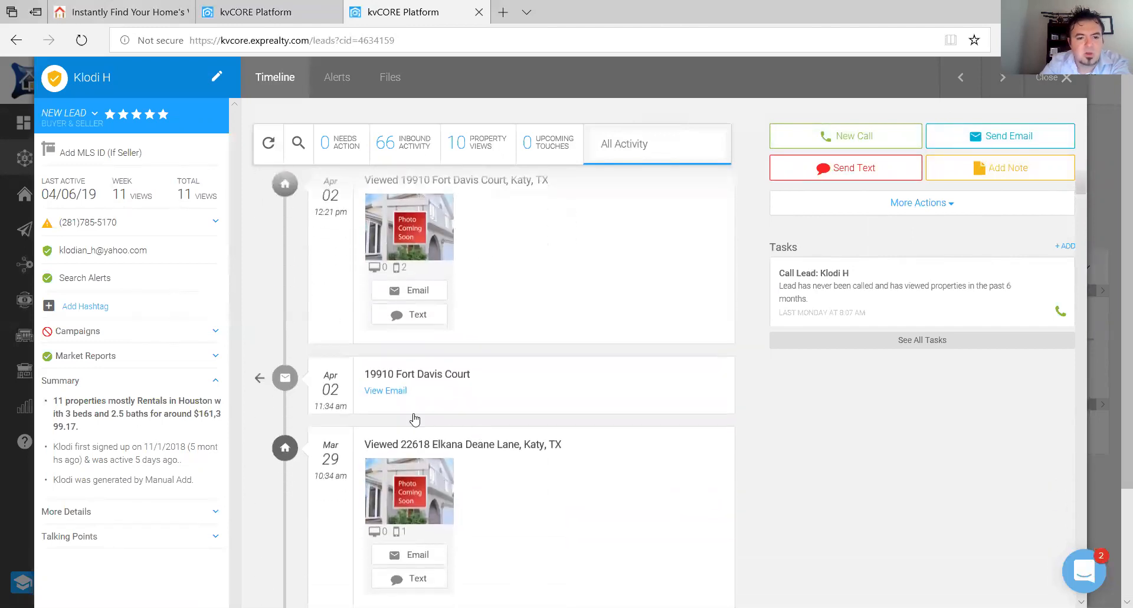
mouse_move(394, 397)
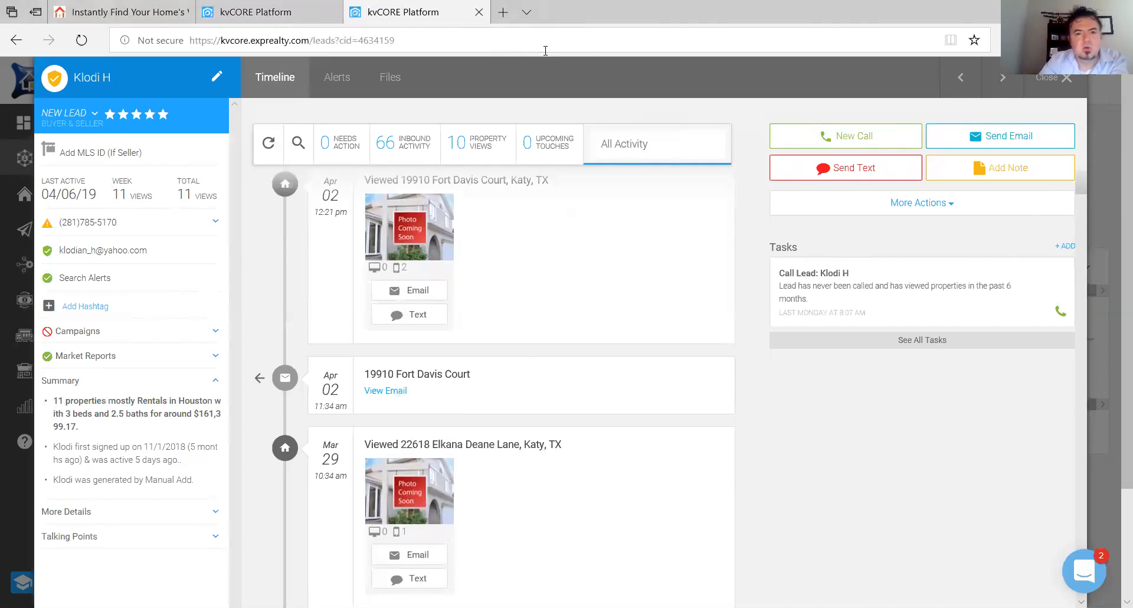
mouse_move(600, 264)
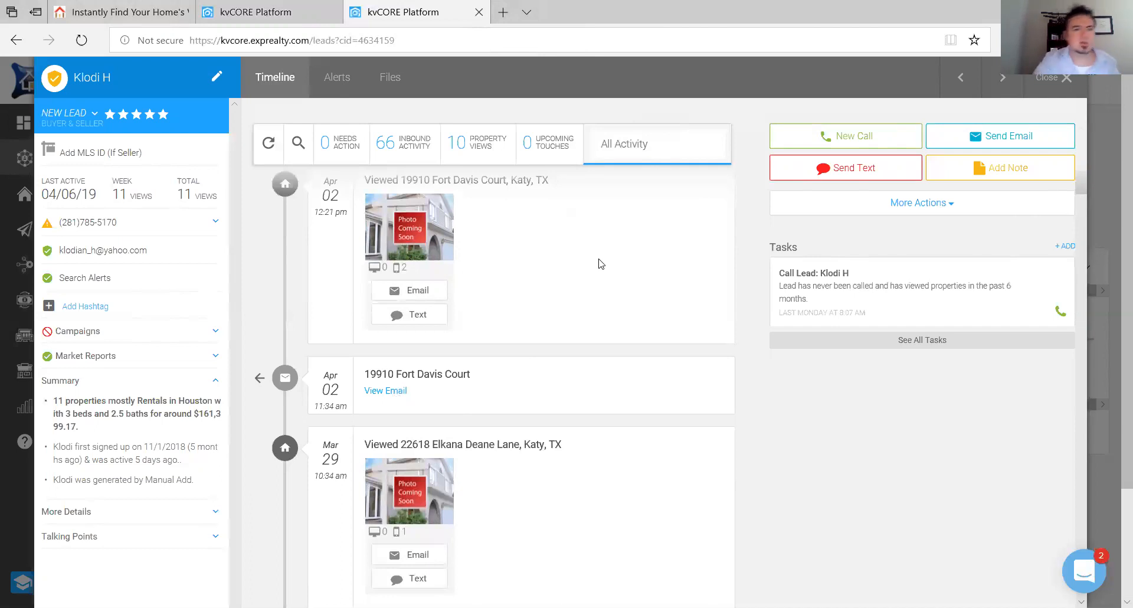
mouse_move(149, 12)
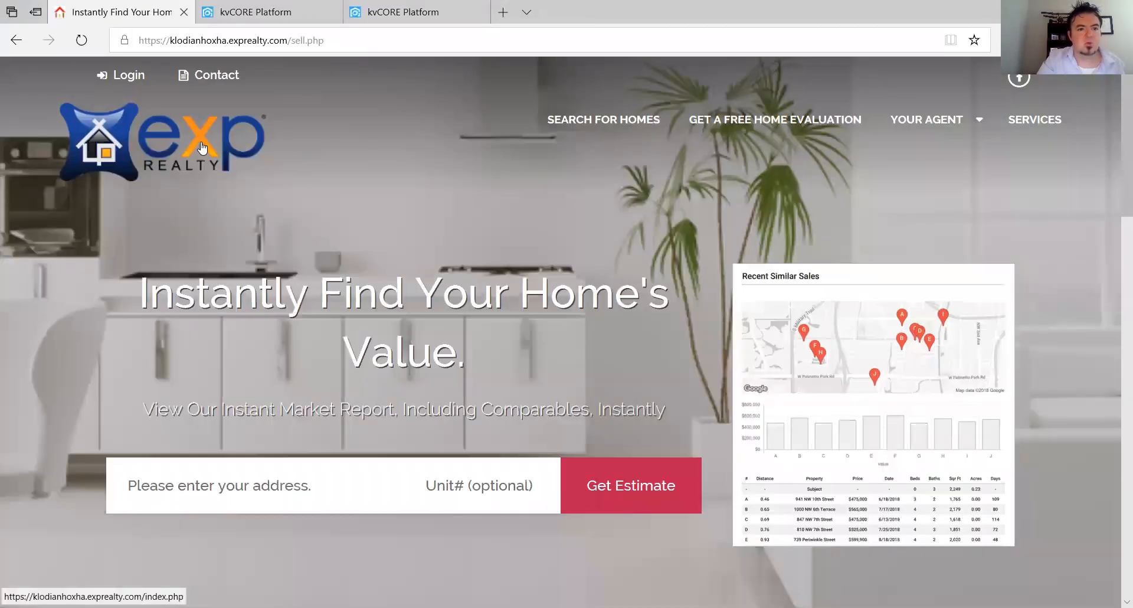
Scroll the agent IDX homepage down to the Just Listed Houston homes carousel.
click(160, 140)
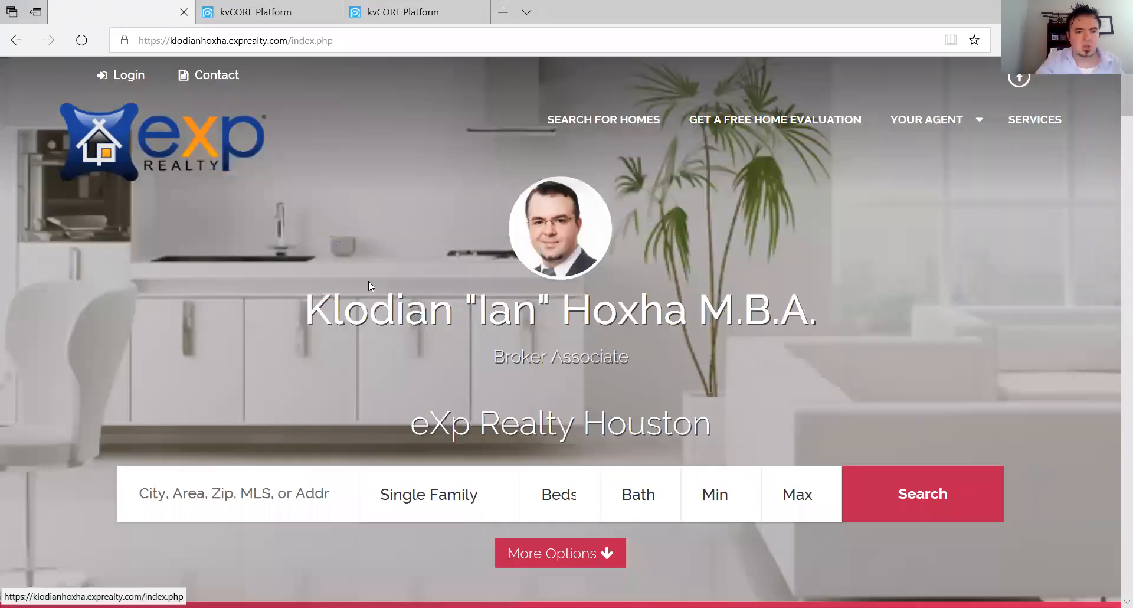
scroll(down, 3)
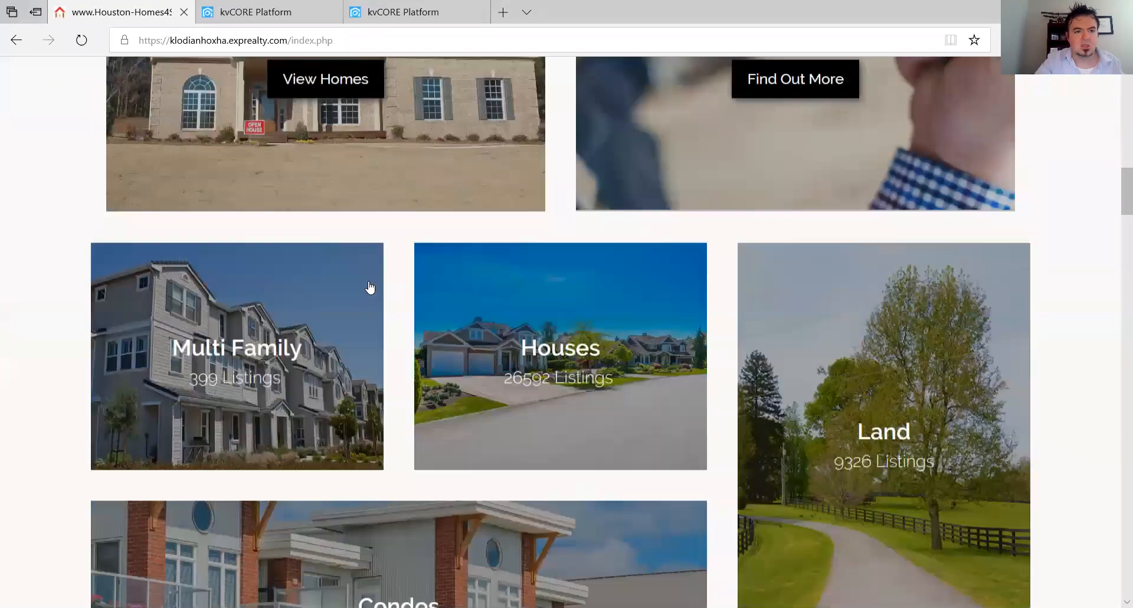
scroll(down, 3)
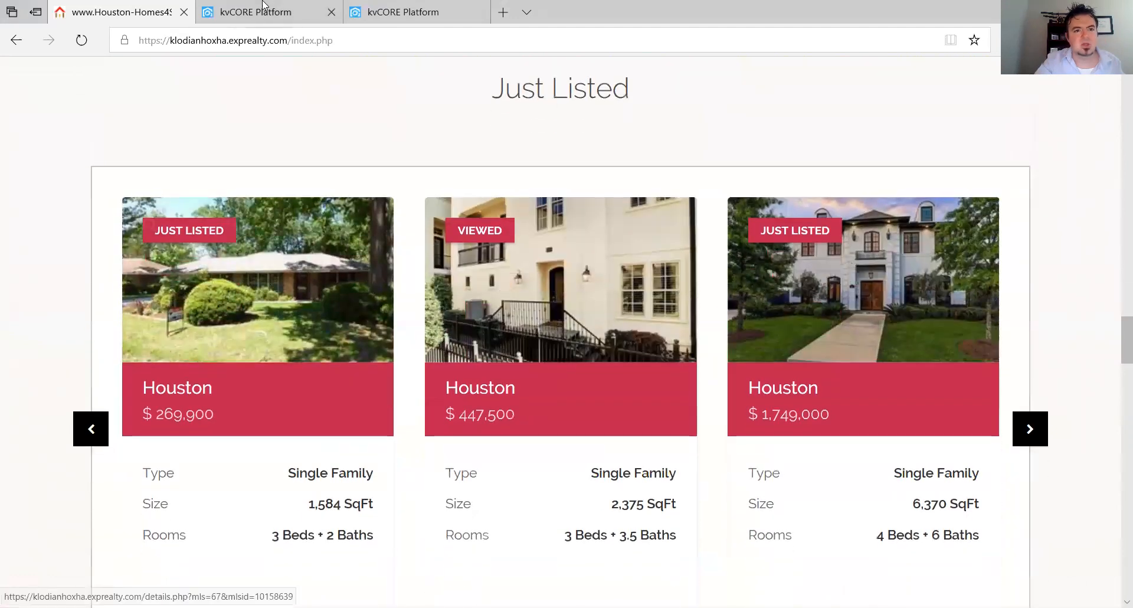
mouse_move(256, 12)
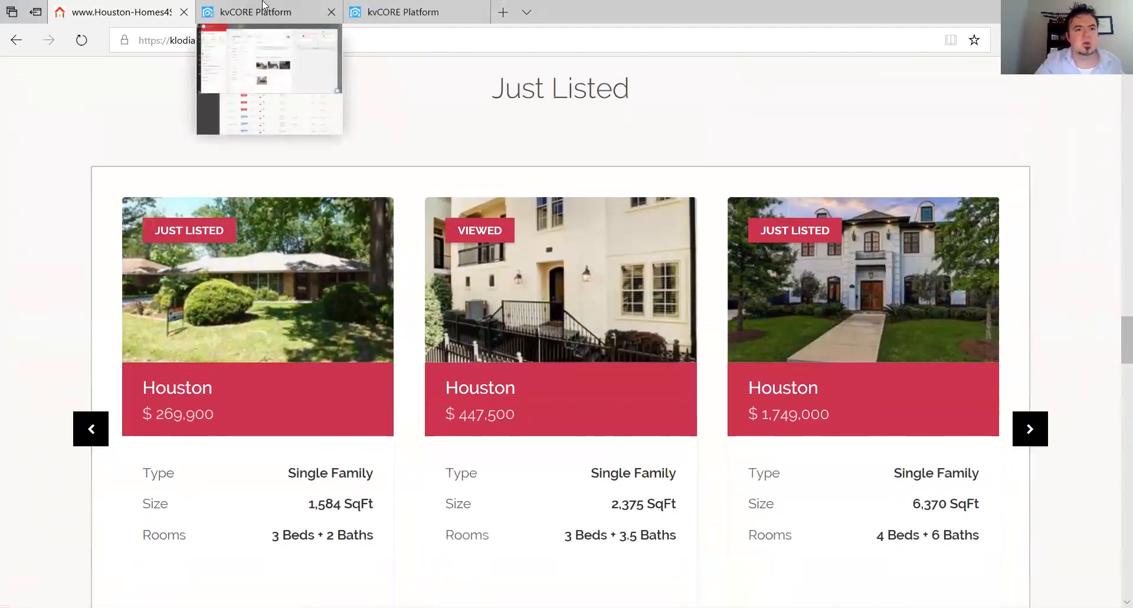
Close the contact panel in kvCORE and go to the Dashboard.
click(252, 12)
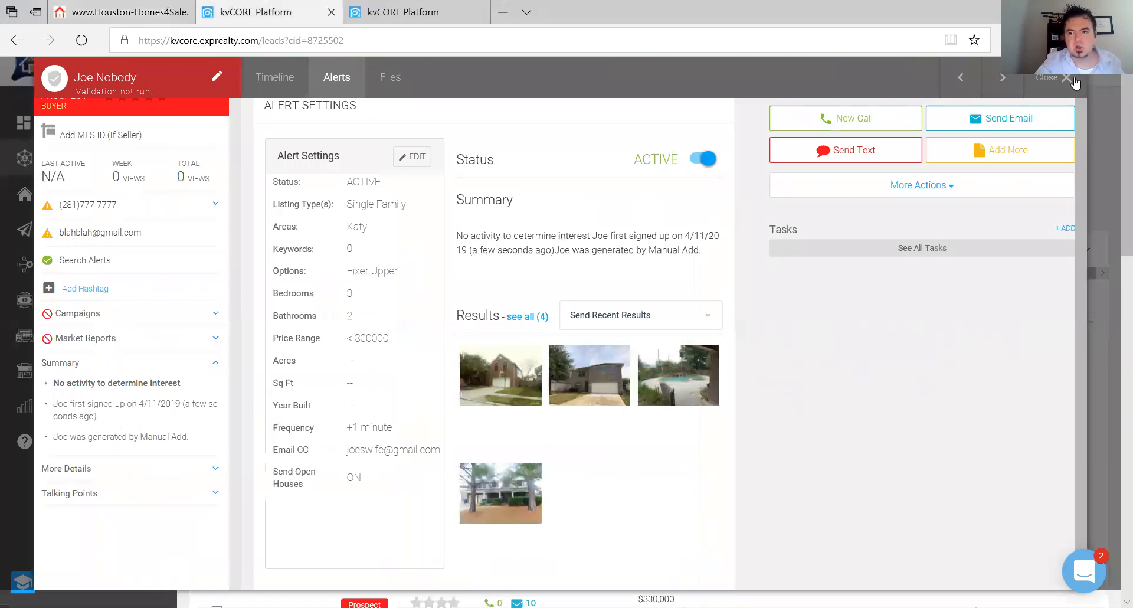
click(1047, 78)
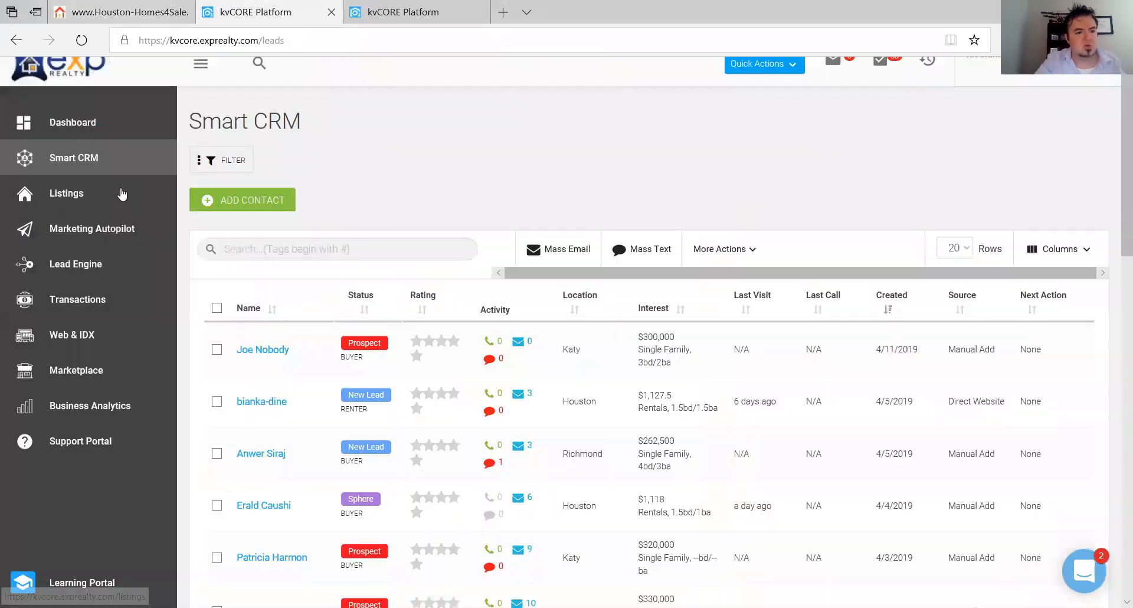
mouse_move(91, 404)
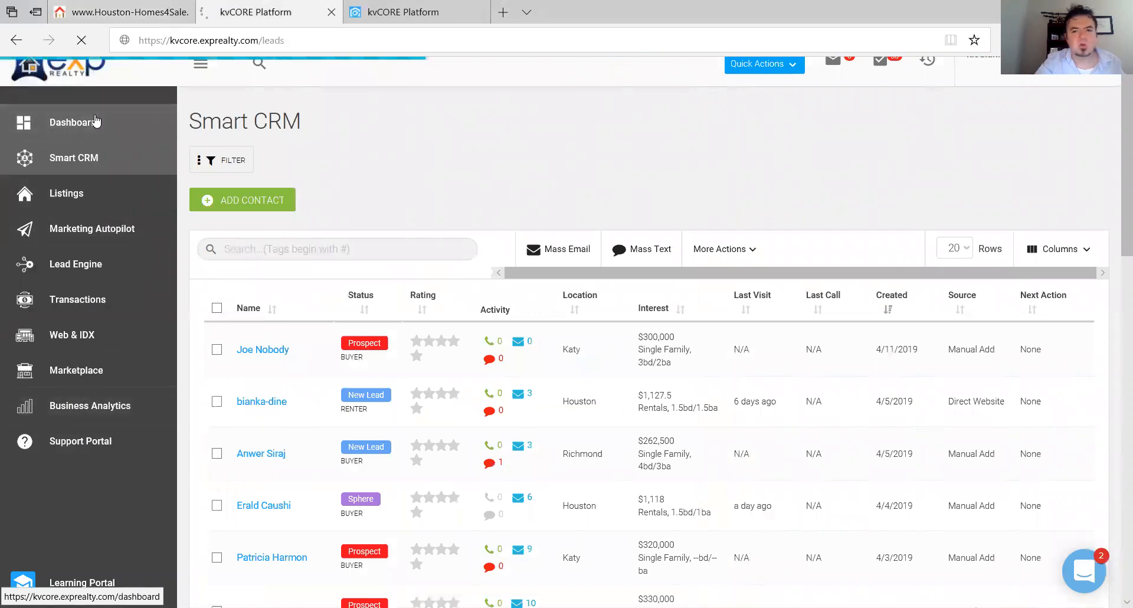
click(74, 121)
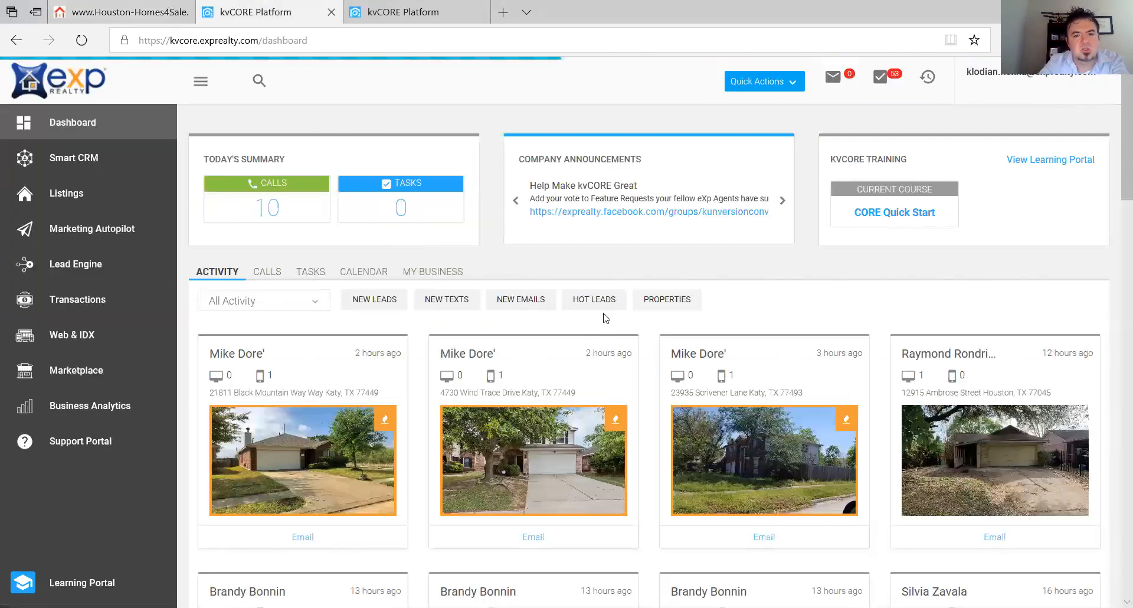
Scroll through the Dashboard activity feed of recent lead property views.
scroll(down, 3)
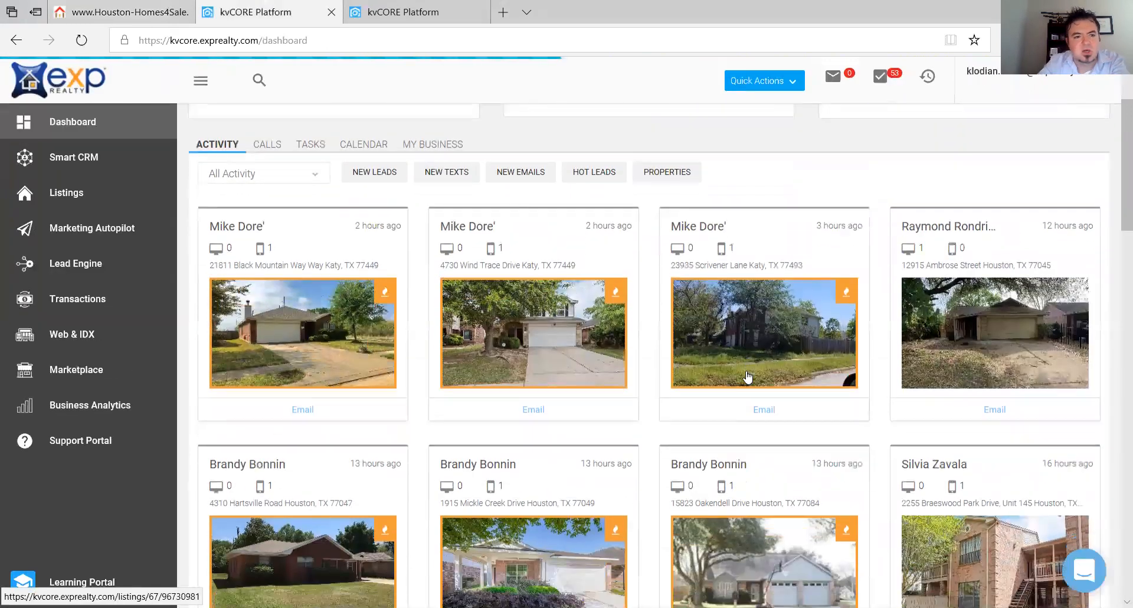
scroll(down, 3)
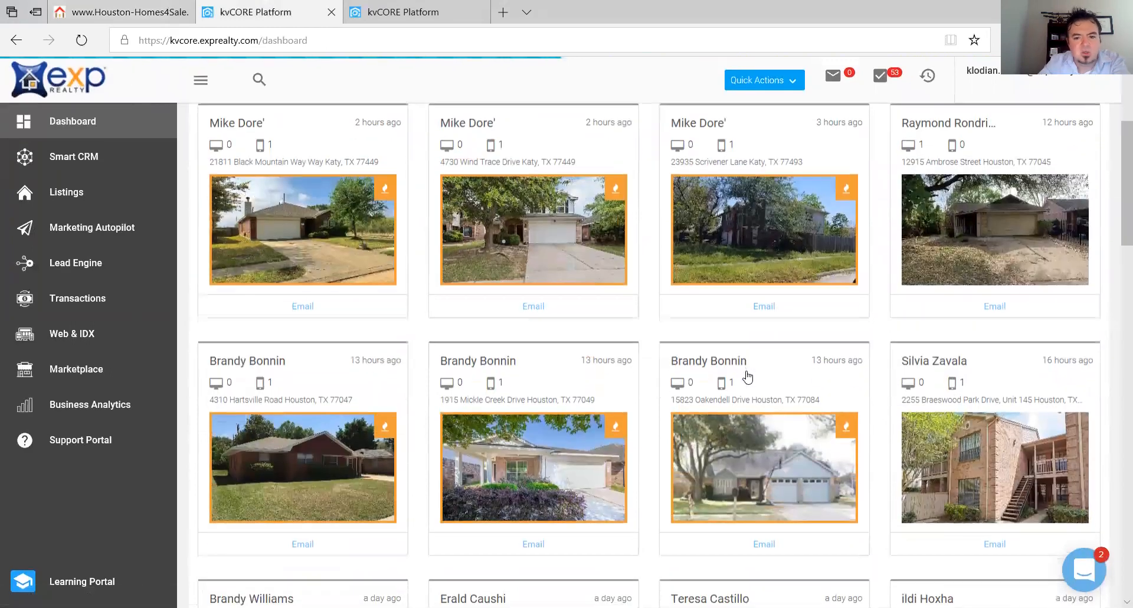
scroll(down, 3)
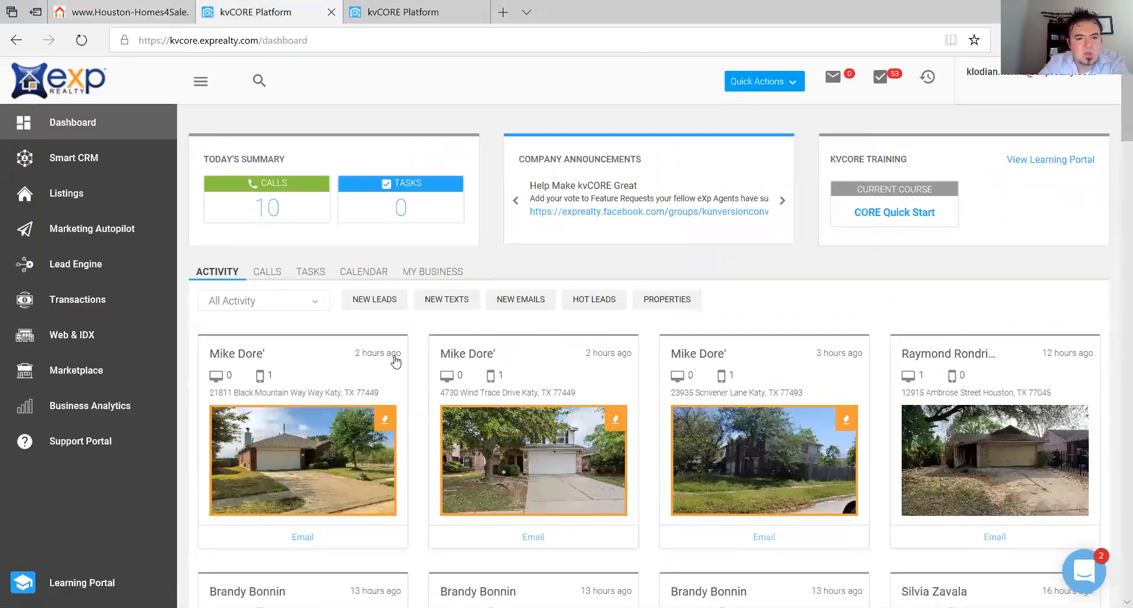
scroll(up, 3)
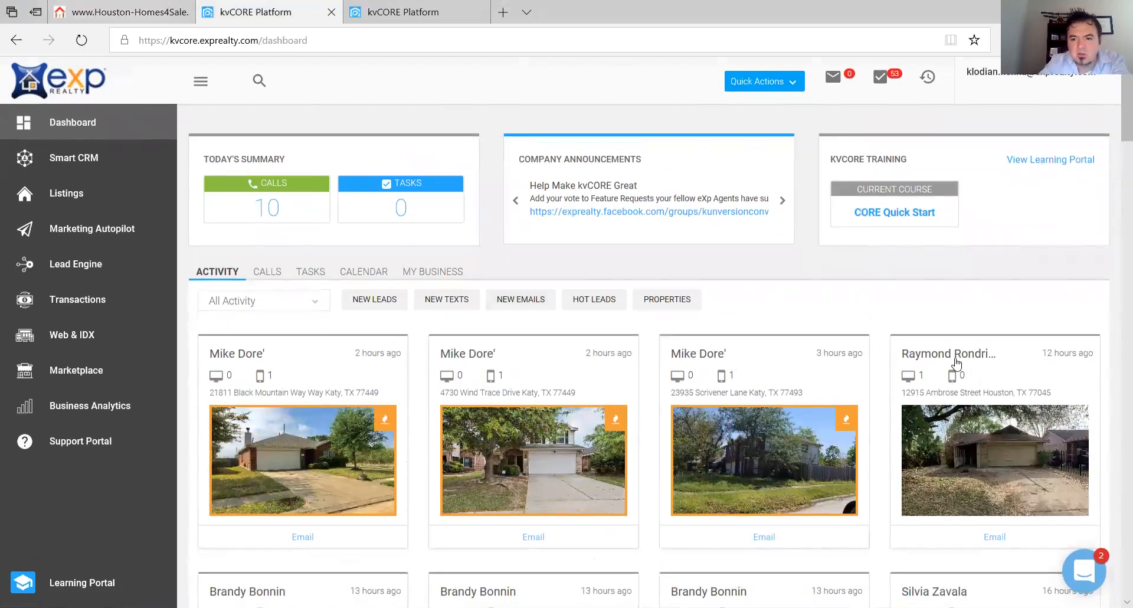
click(949, 353)
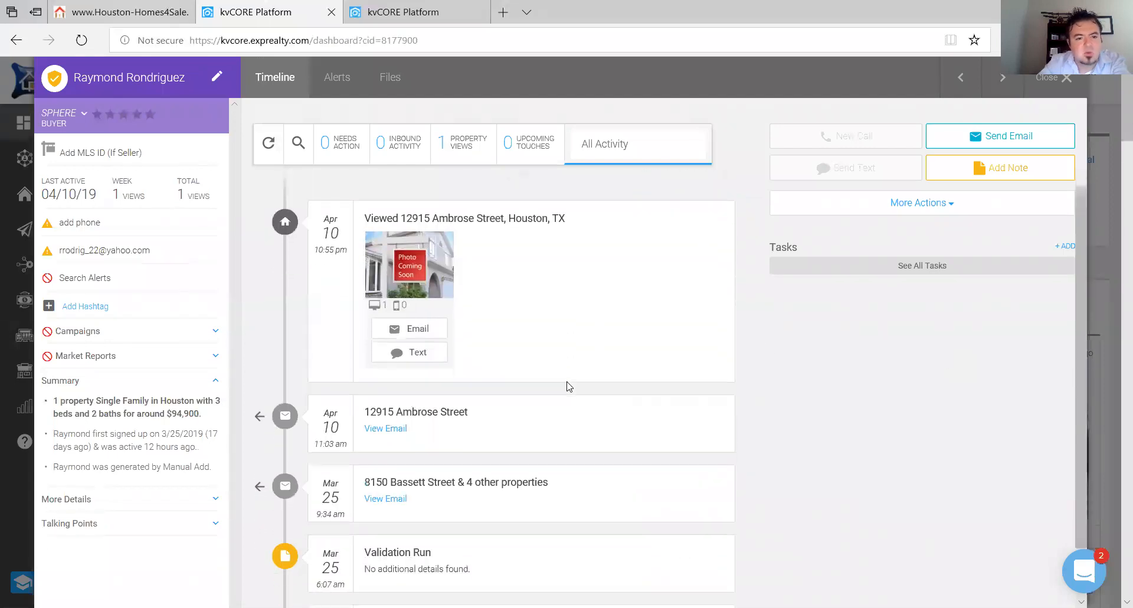
scroll(down, 3)
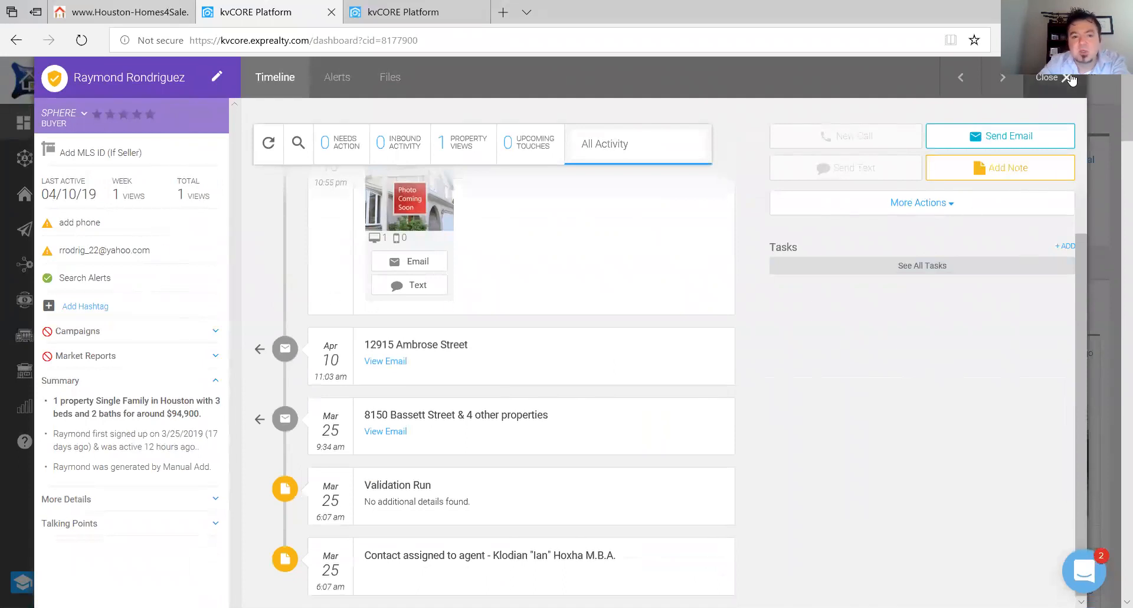
click(1045, 77)
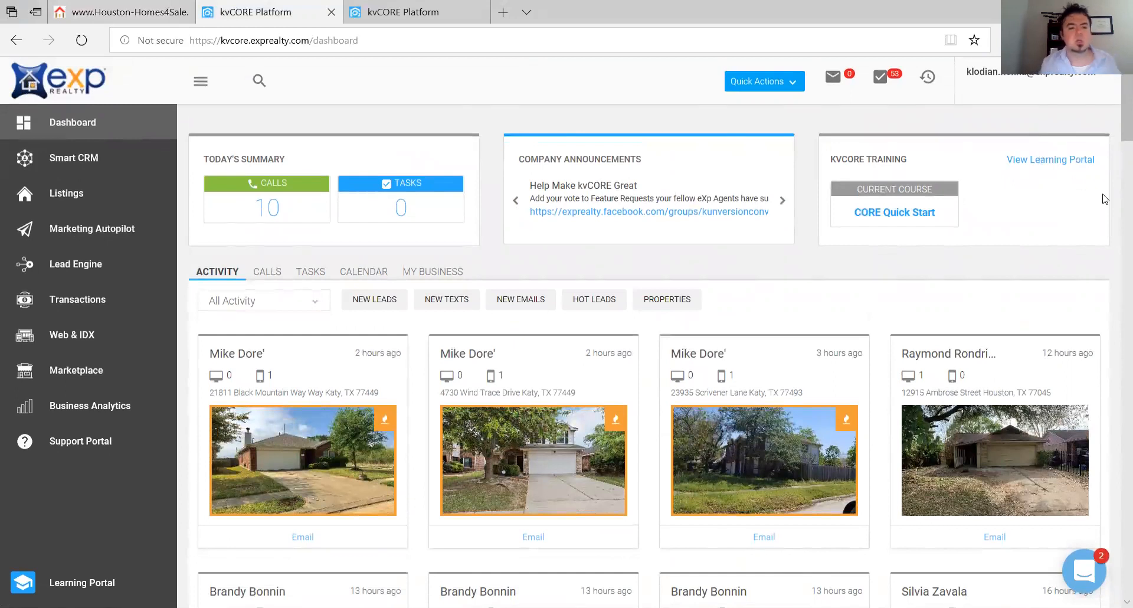
mouse_move(671, 223)
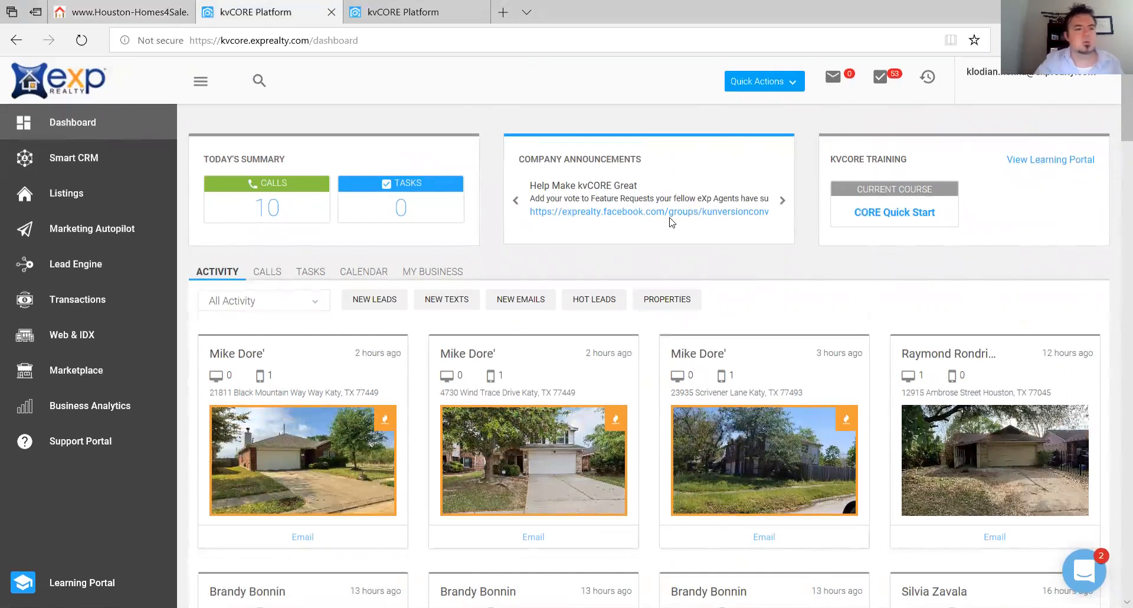
mouse_move(72, 133)
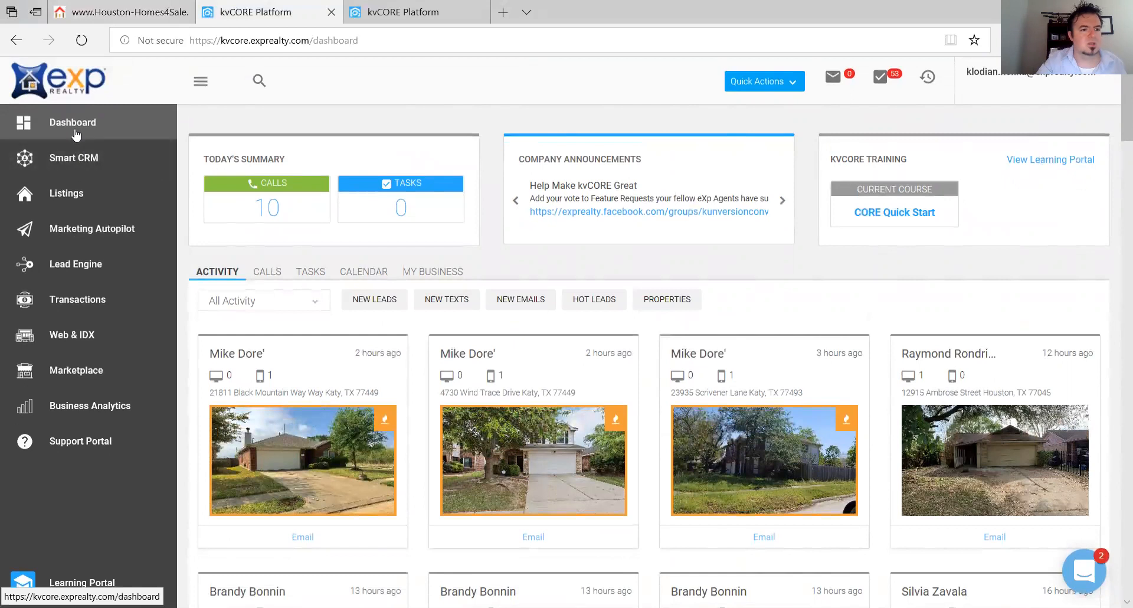
Reload the Dashboard and switch to the other kvCORE tab showing the new lead's timeline.
click(72, 122)
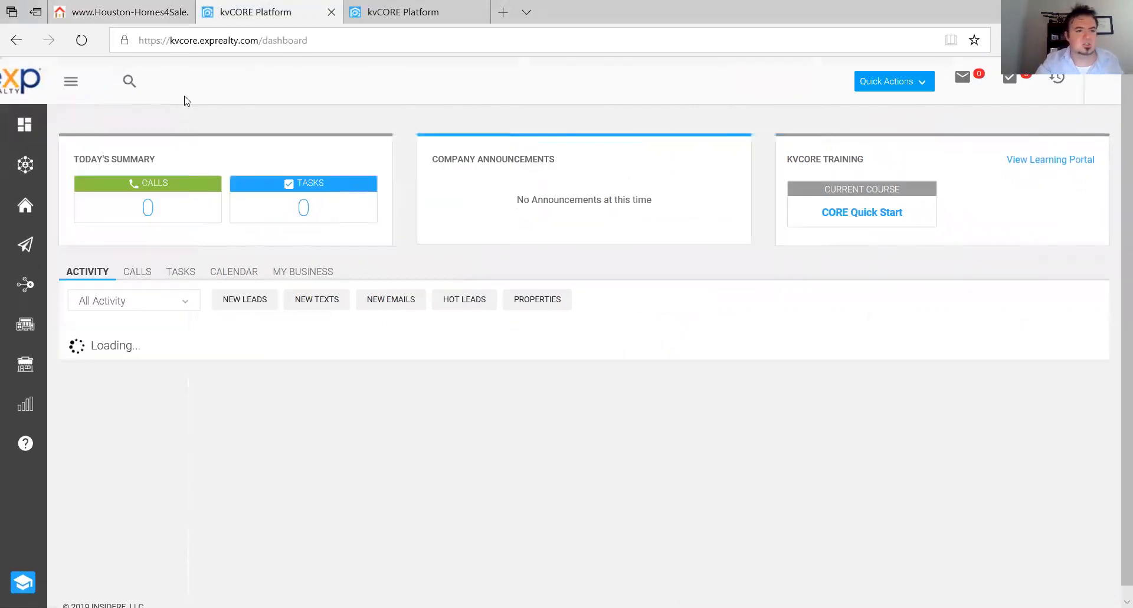
click(69, 80)
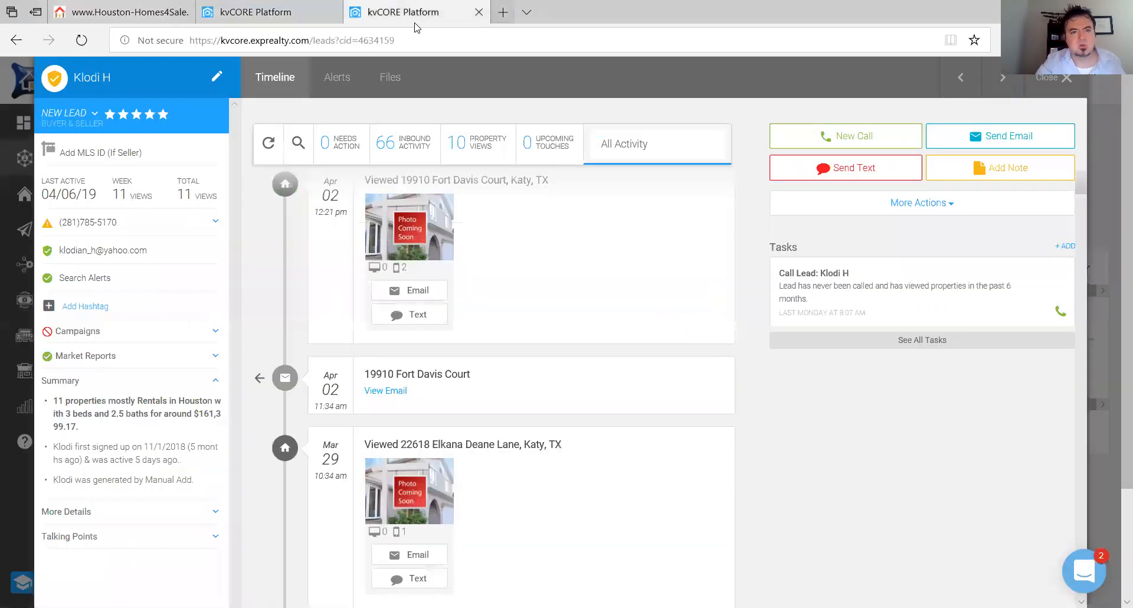
Switch to the Houston-Homes4Sale site and scroll past Just Listed to the Just Reduced homes.
click(122, 12)
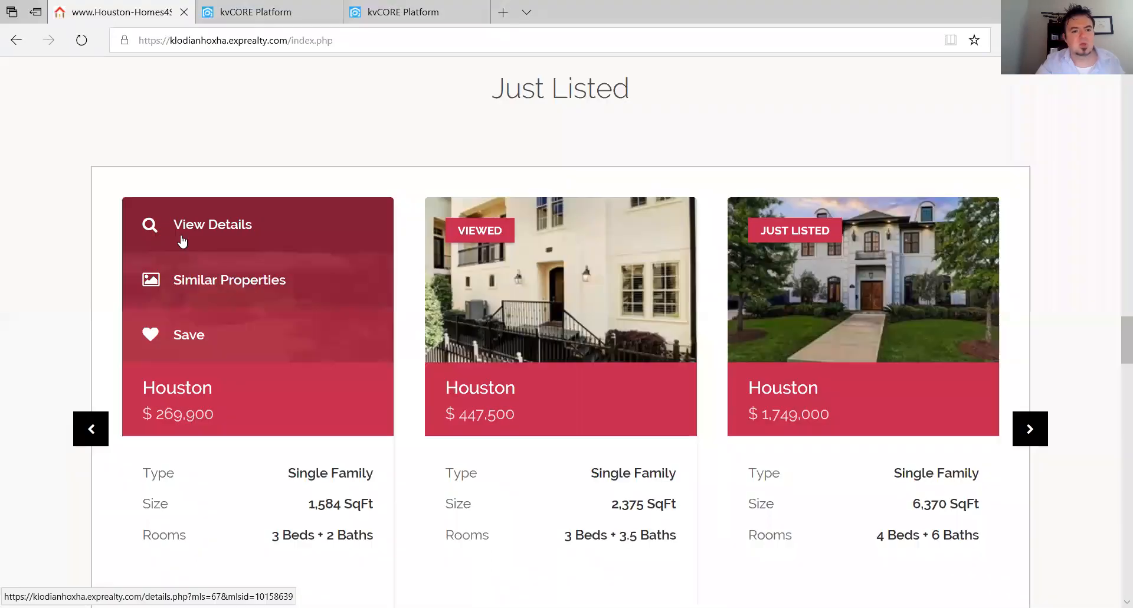
scroll(down, 3)
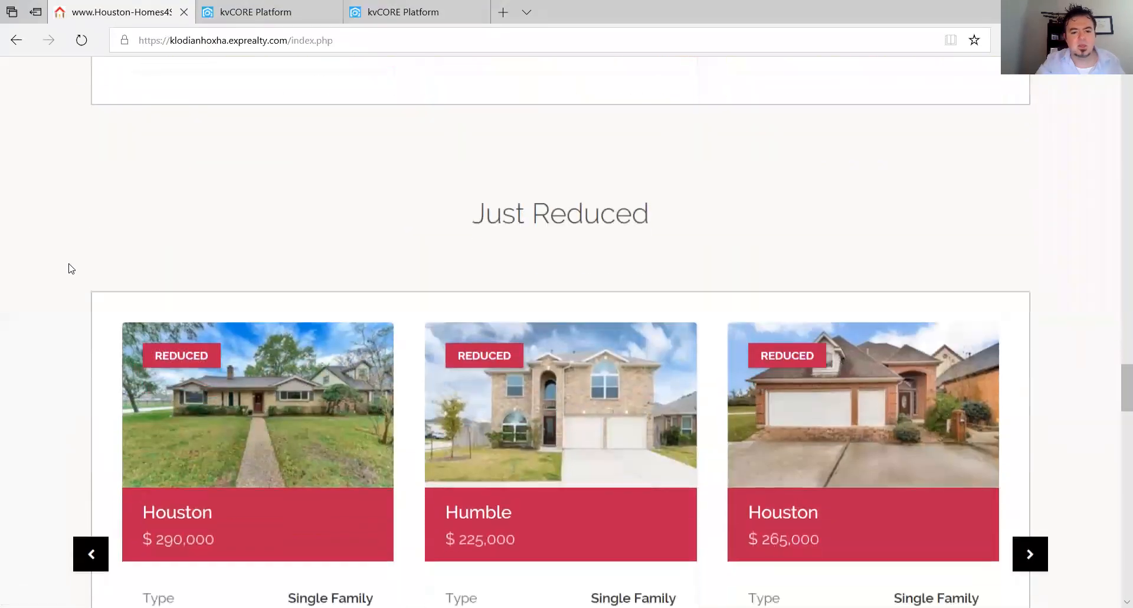
scroll(down, 3)
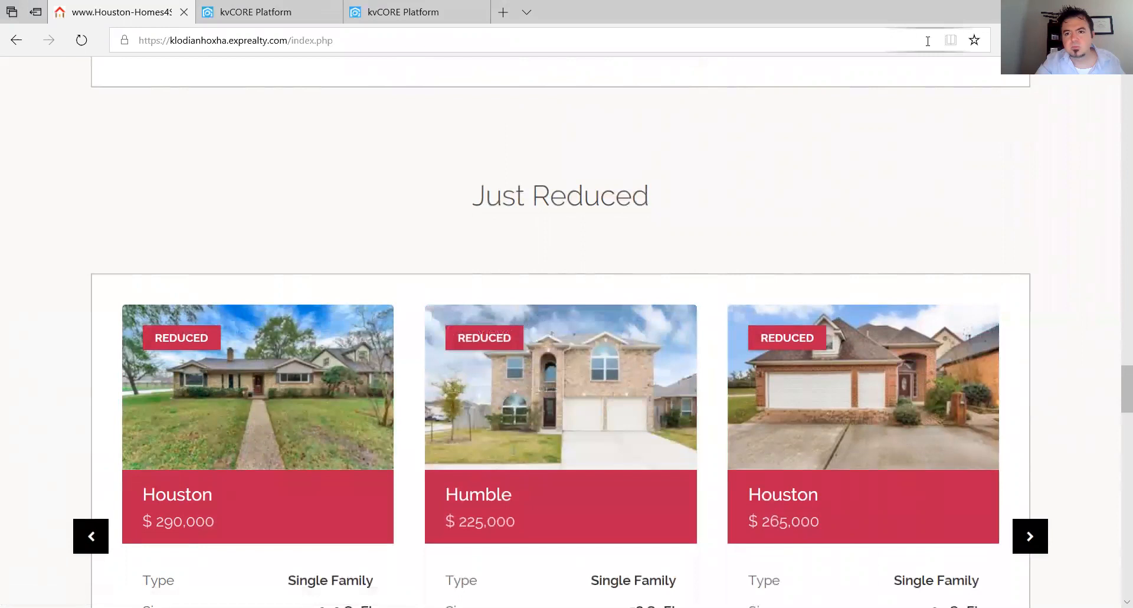
mouse_move(990, 169)
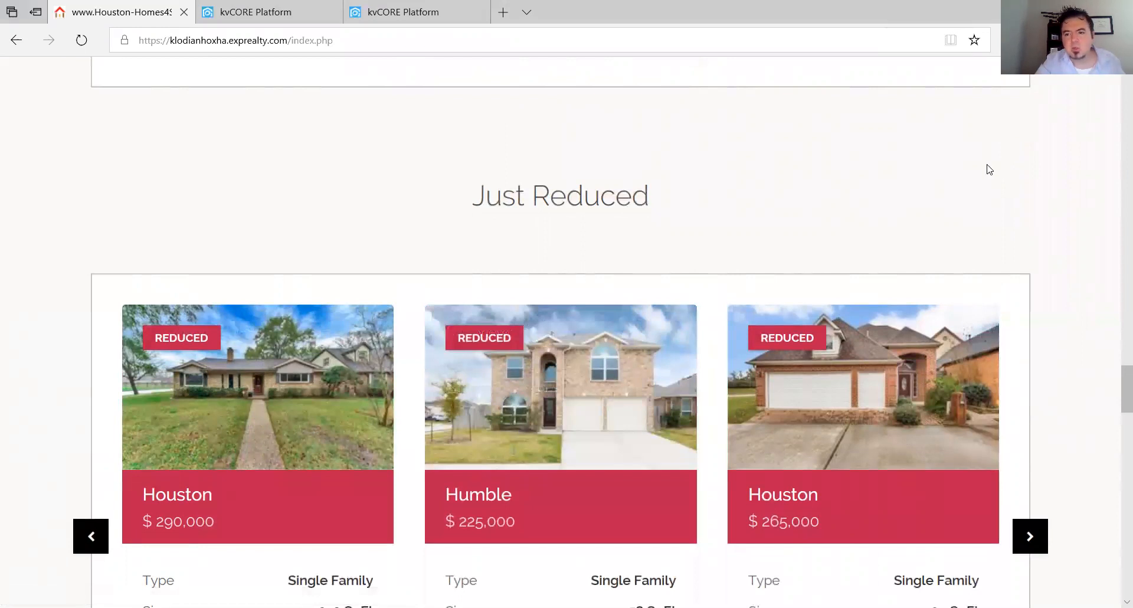
mouse_move(638, 66)
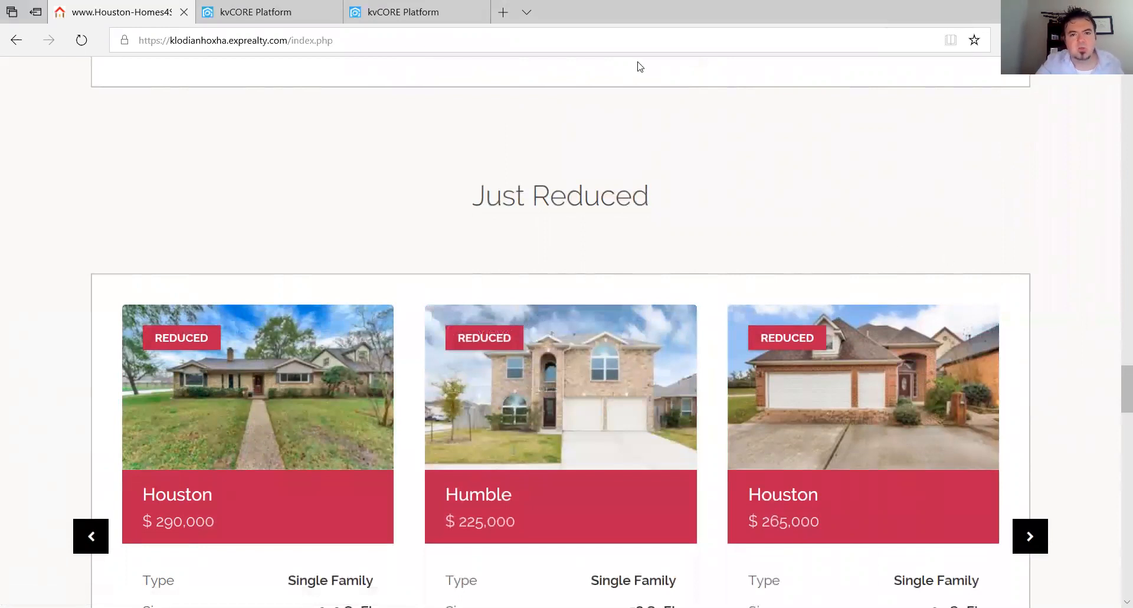